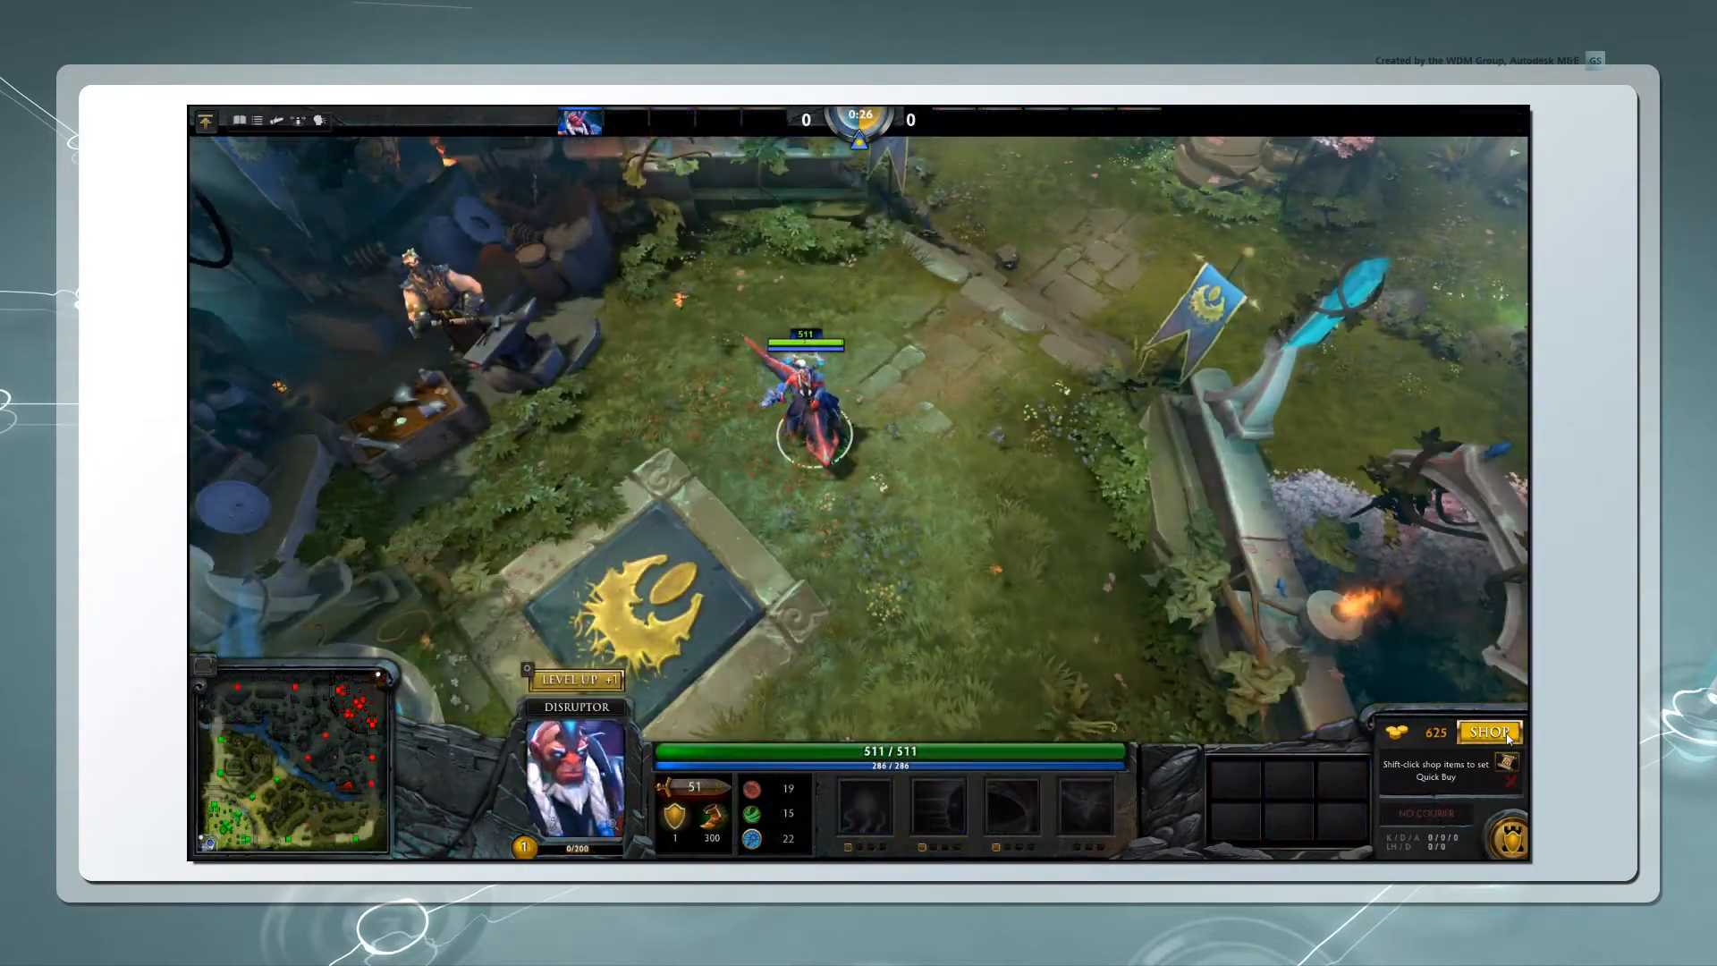
Leave the match and show the store's courier listings
click(1488, 733)
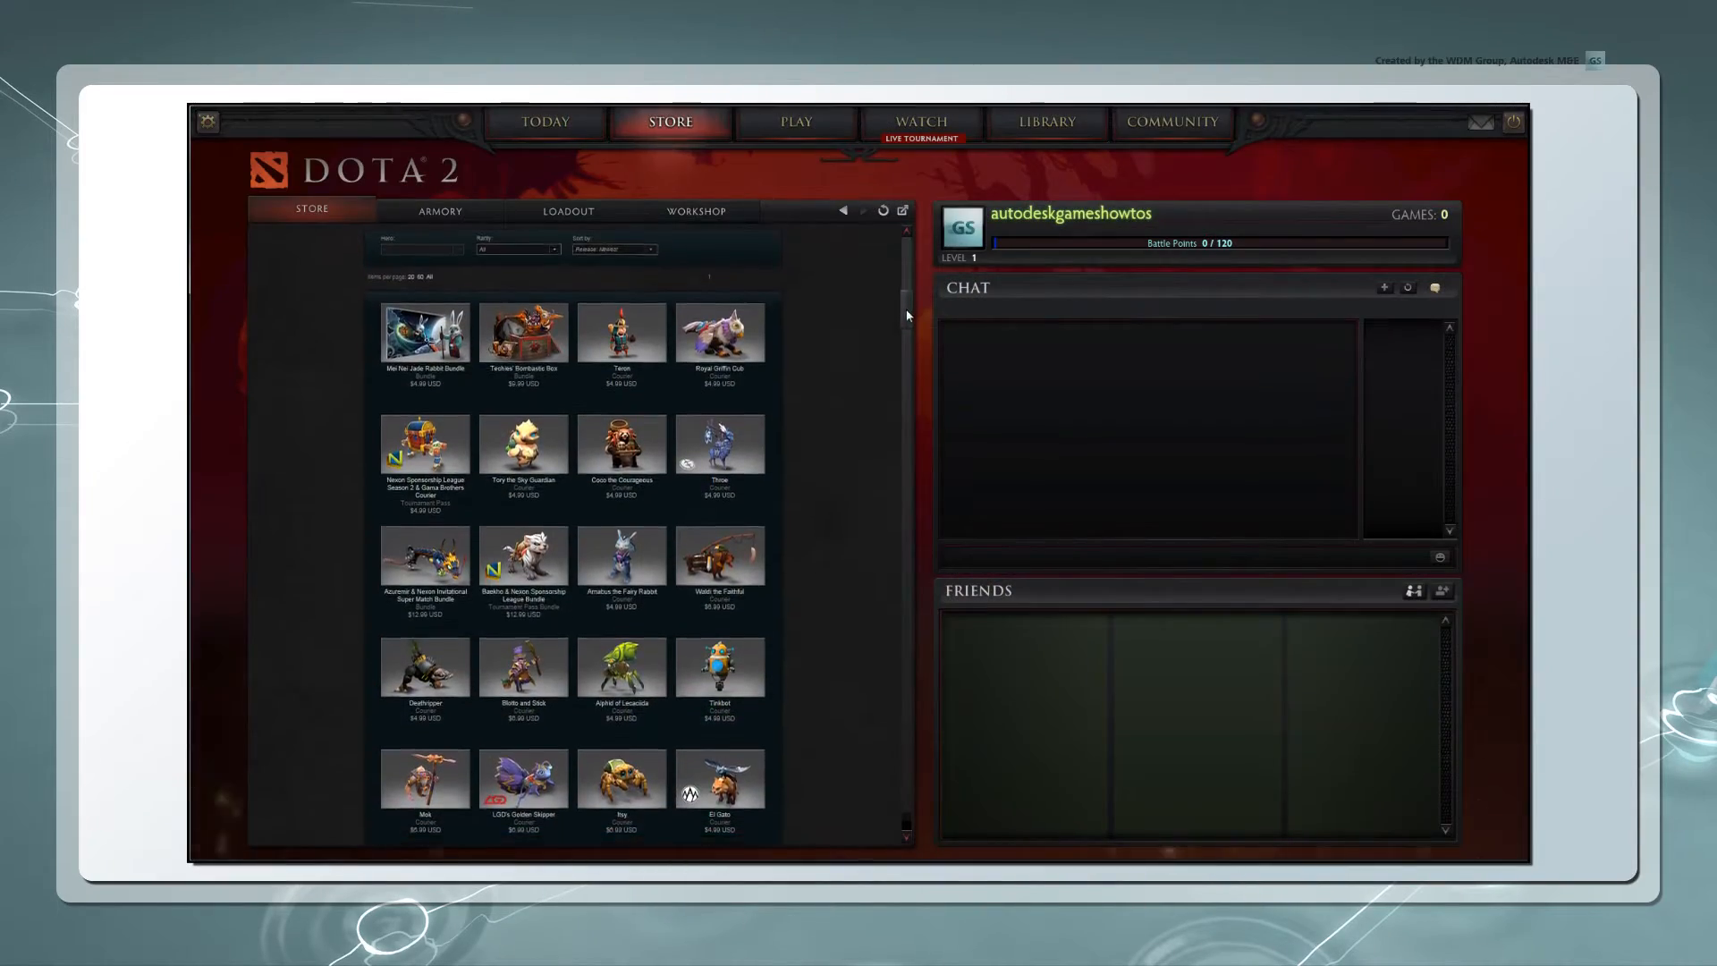
Load the robot courier into the Workshop preview with the courier_spawn animation
scroll(down, 3)
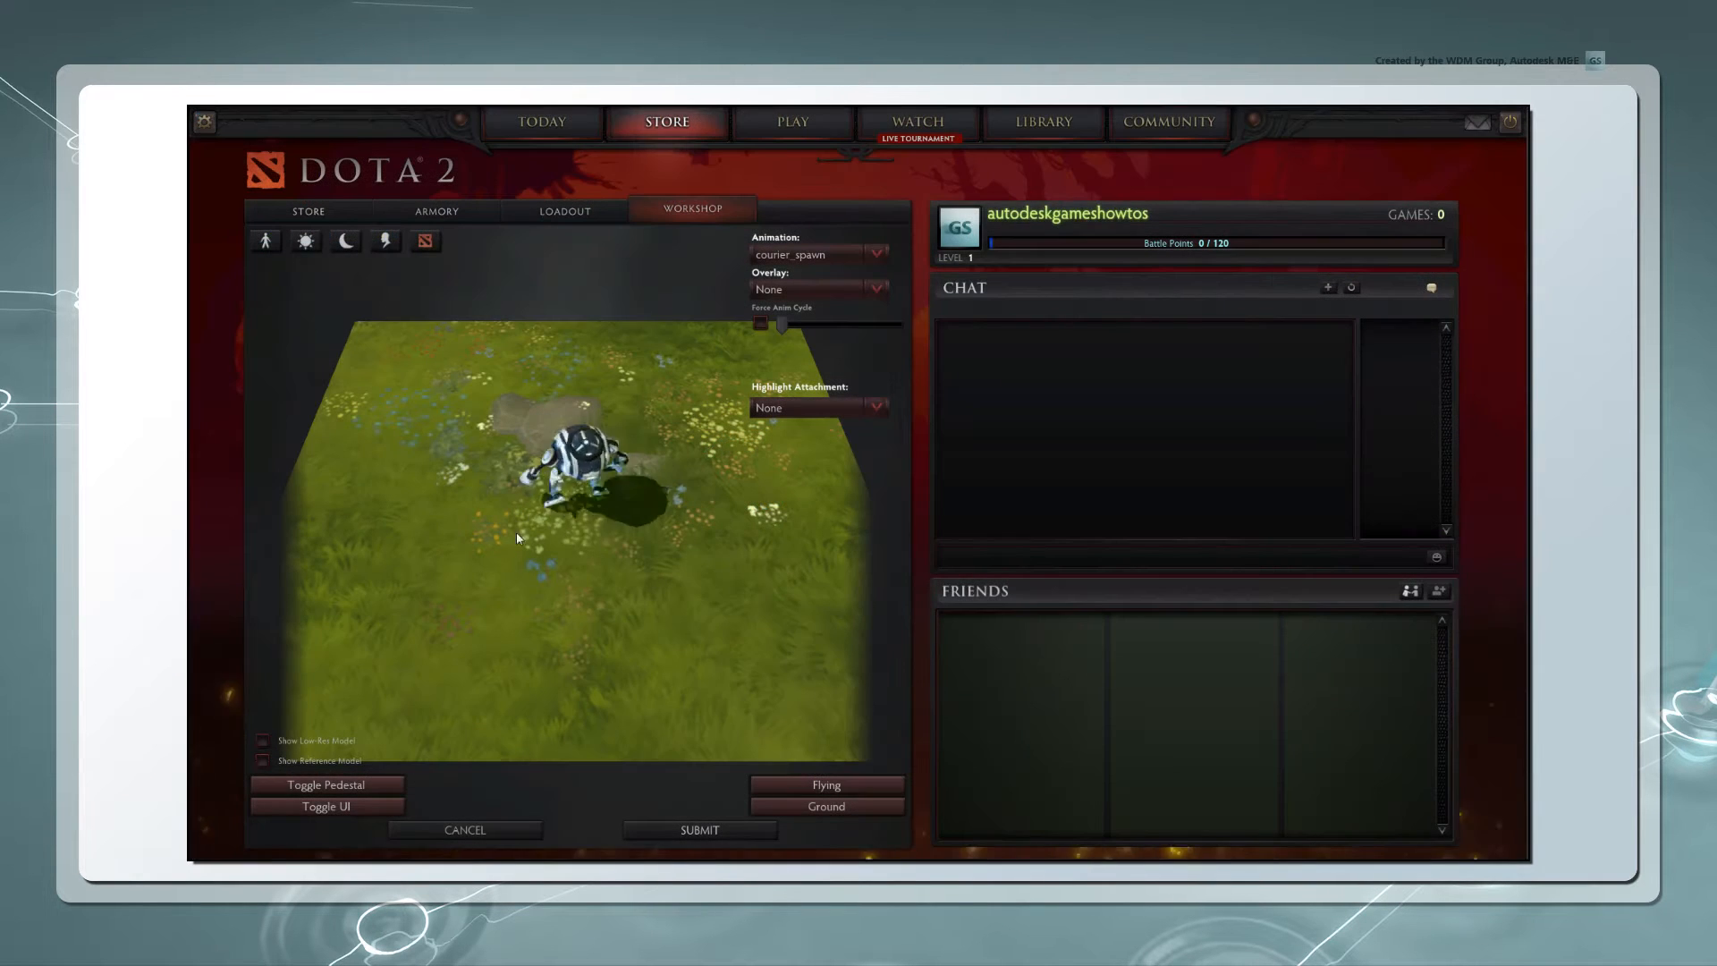
click(345, 241)
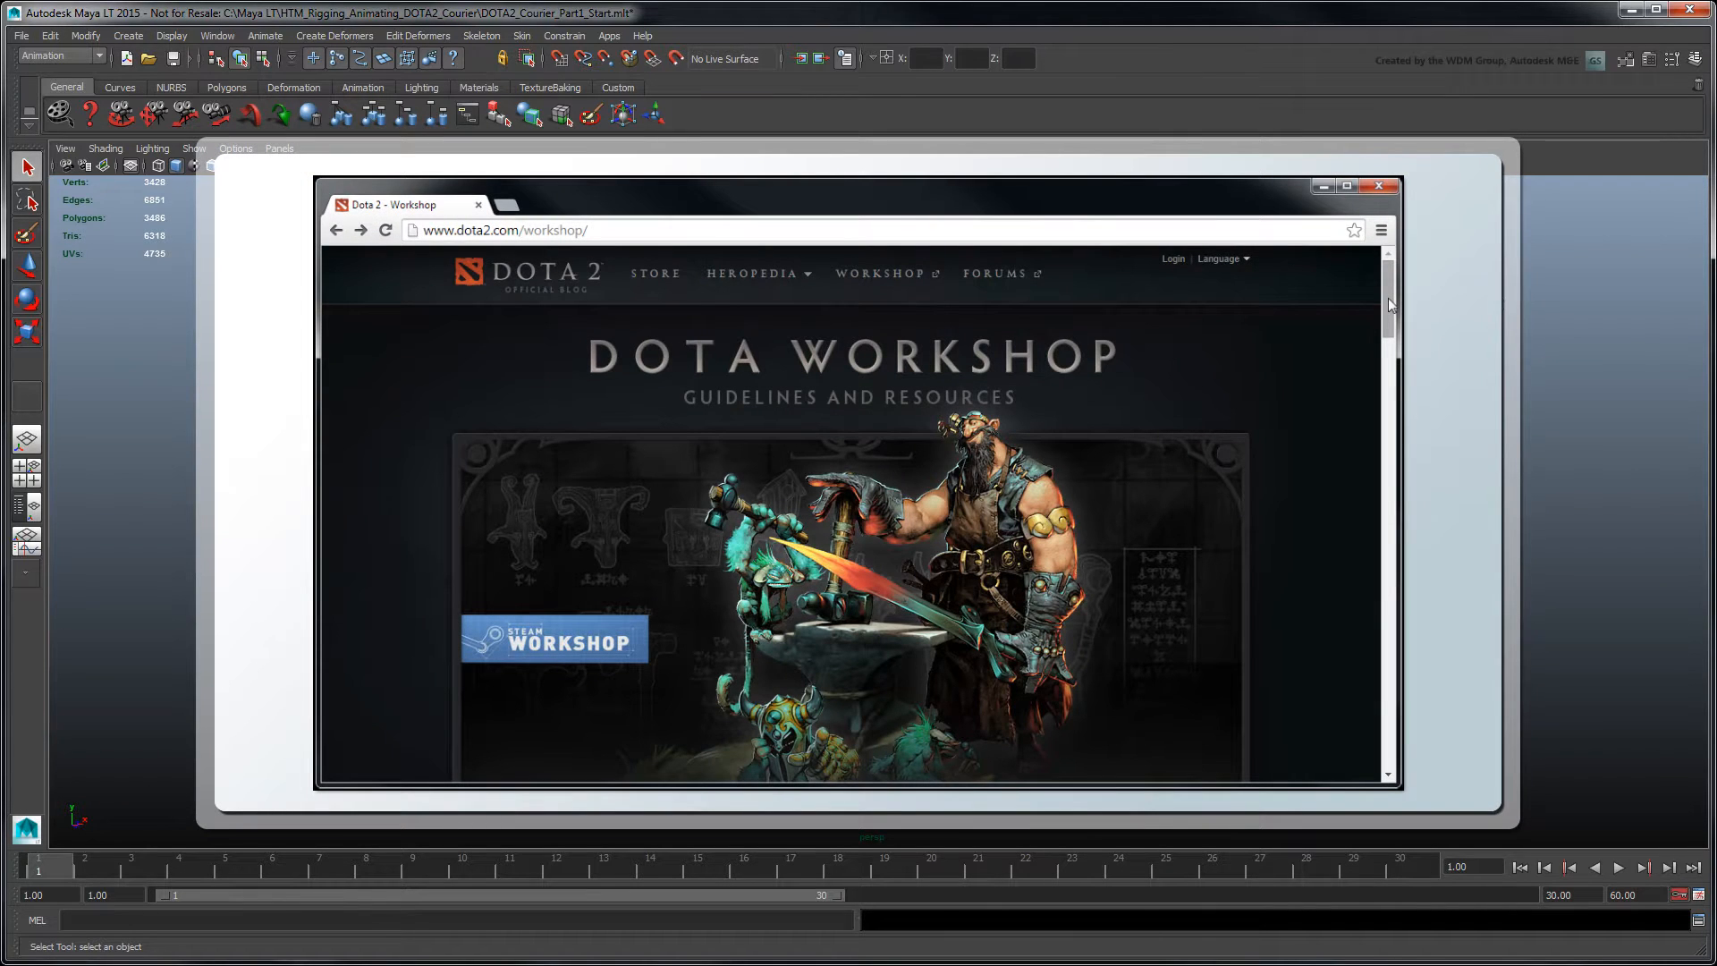
Scroll through the Workshop NPC requirements page for couriers
scroll(down, 3)
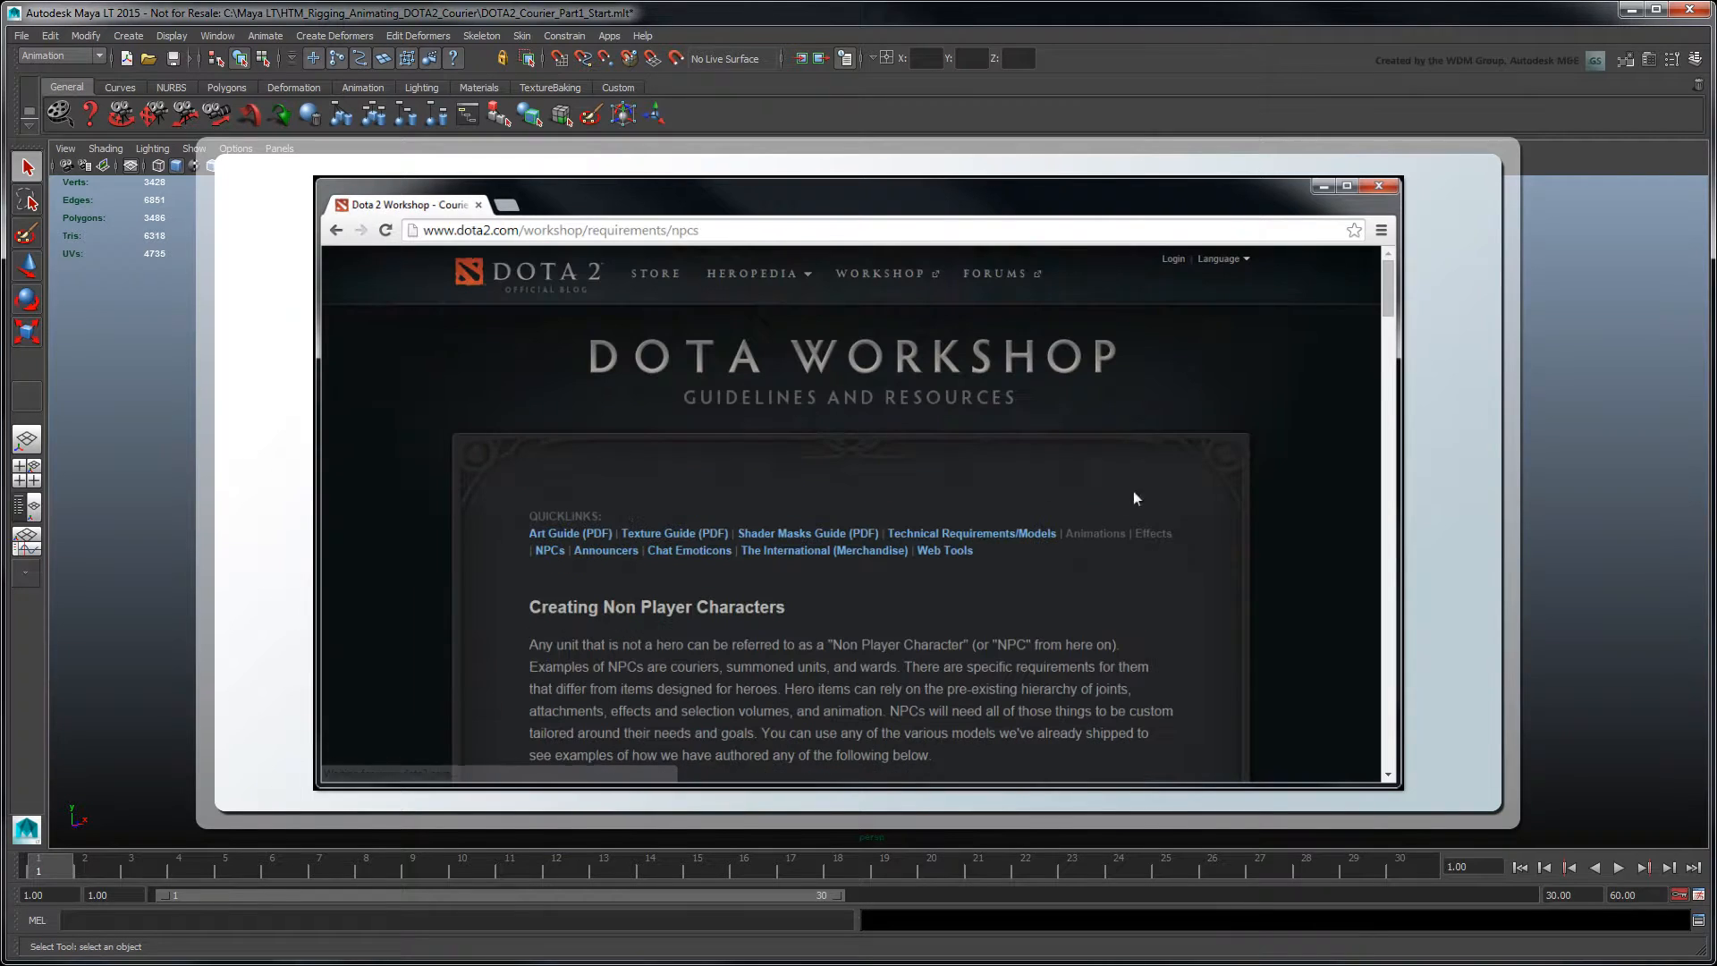
scroll(down, 3)
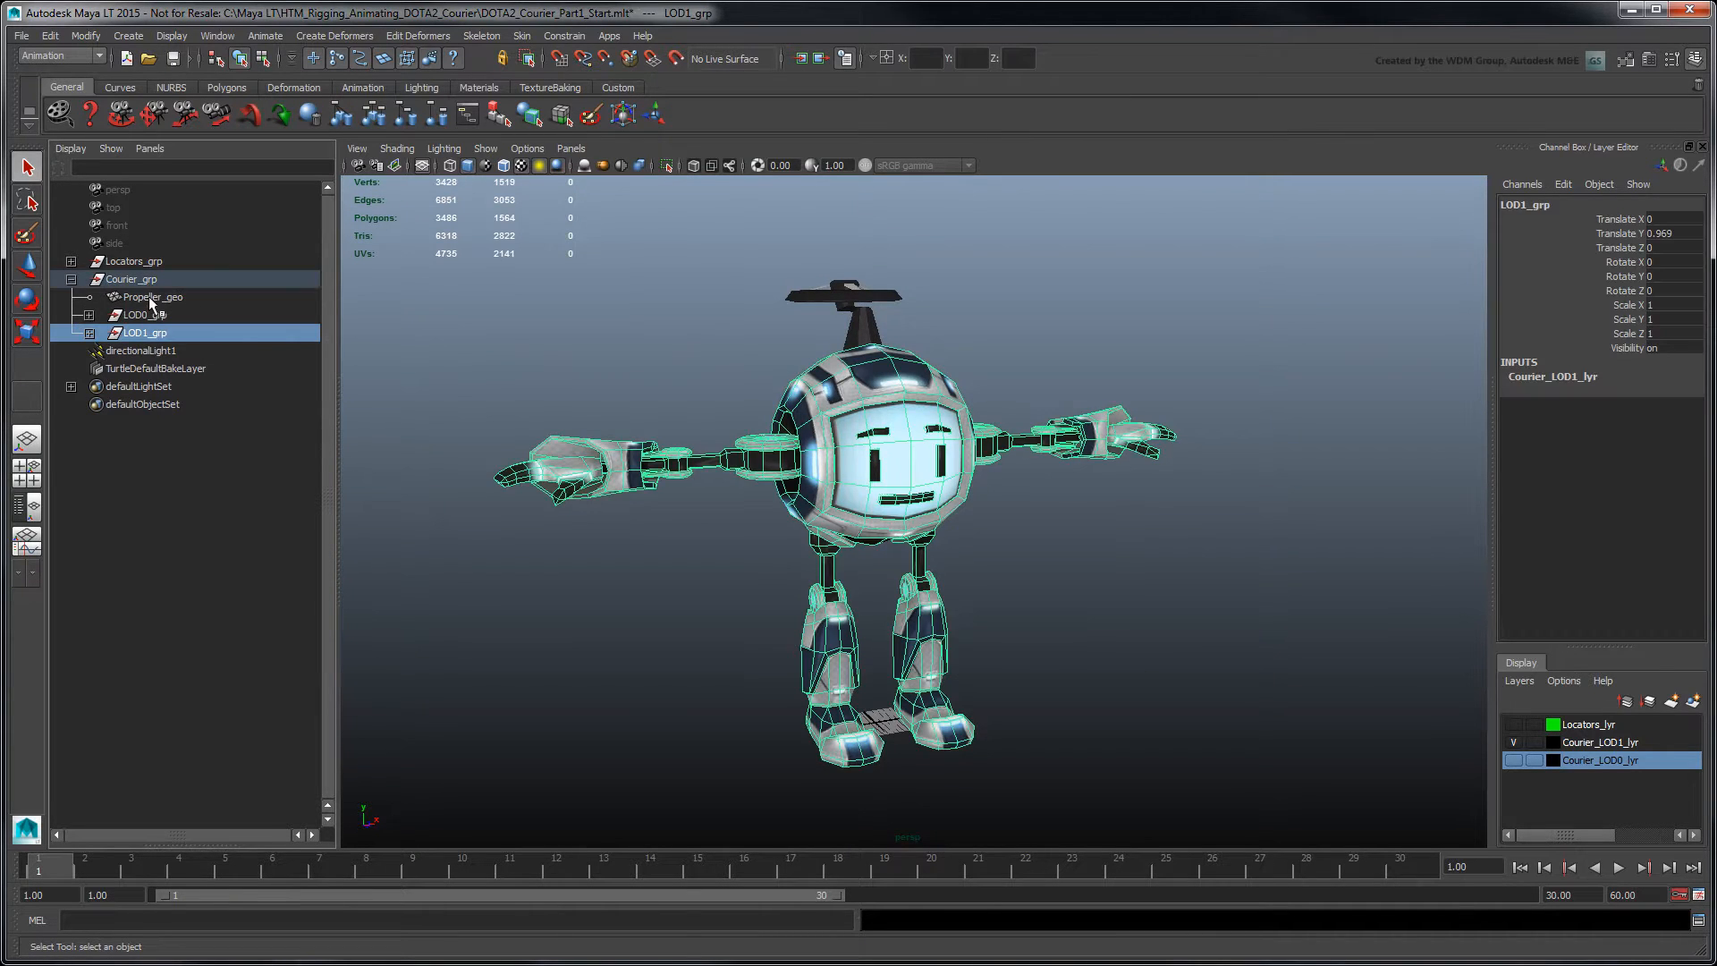
Select Propeller_geo and review the Courier_Shaderfx material's colour, normal and mask textures
click(149, 297)
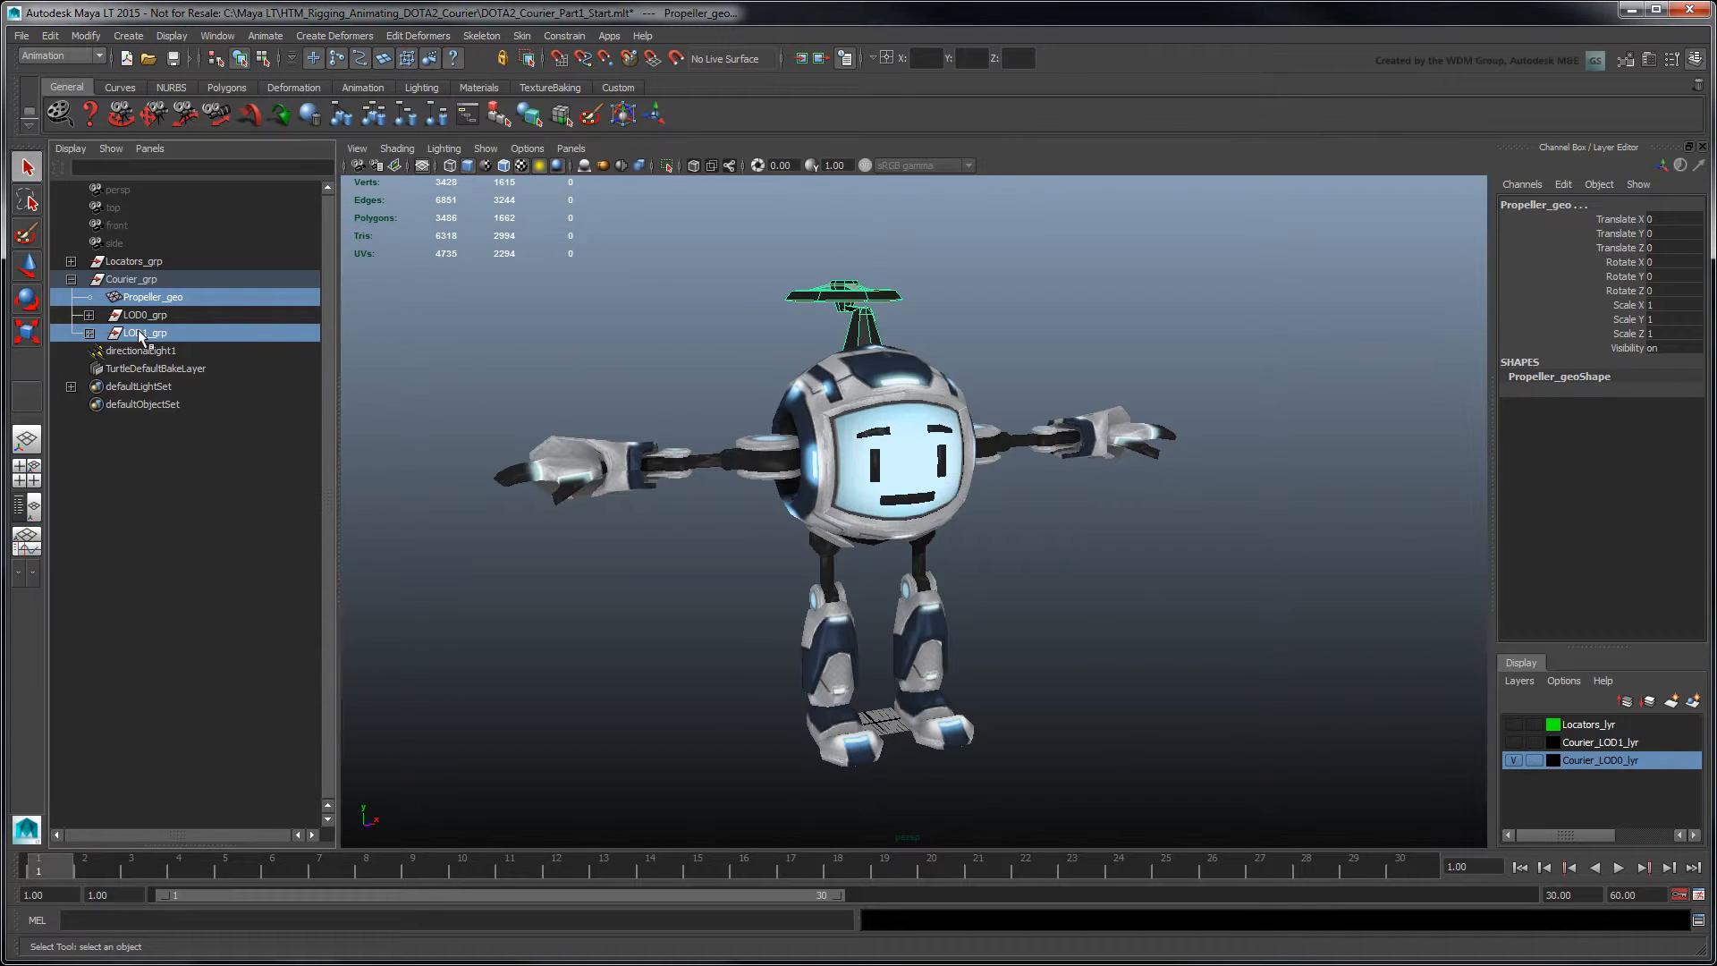
click(145, 315)
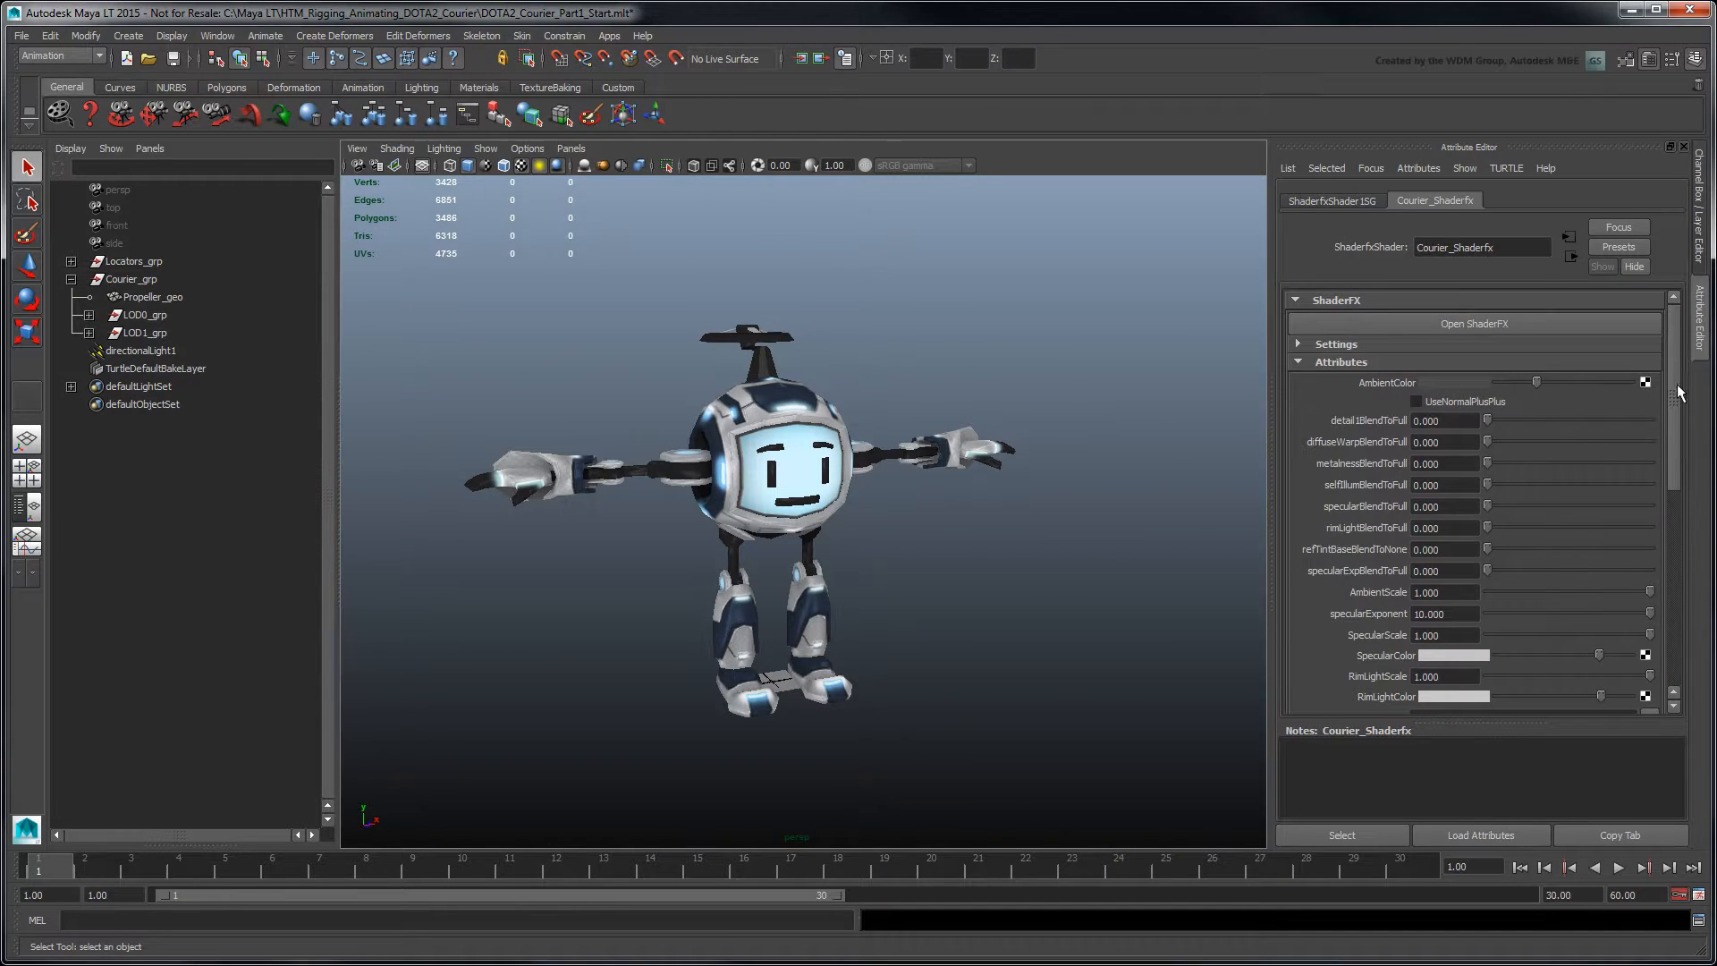
scroll(down, 3)
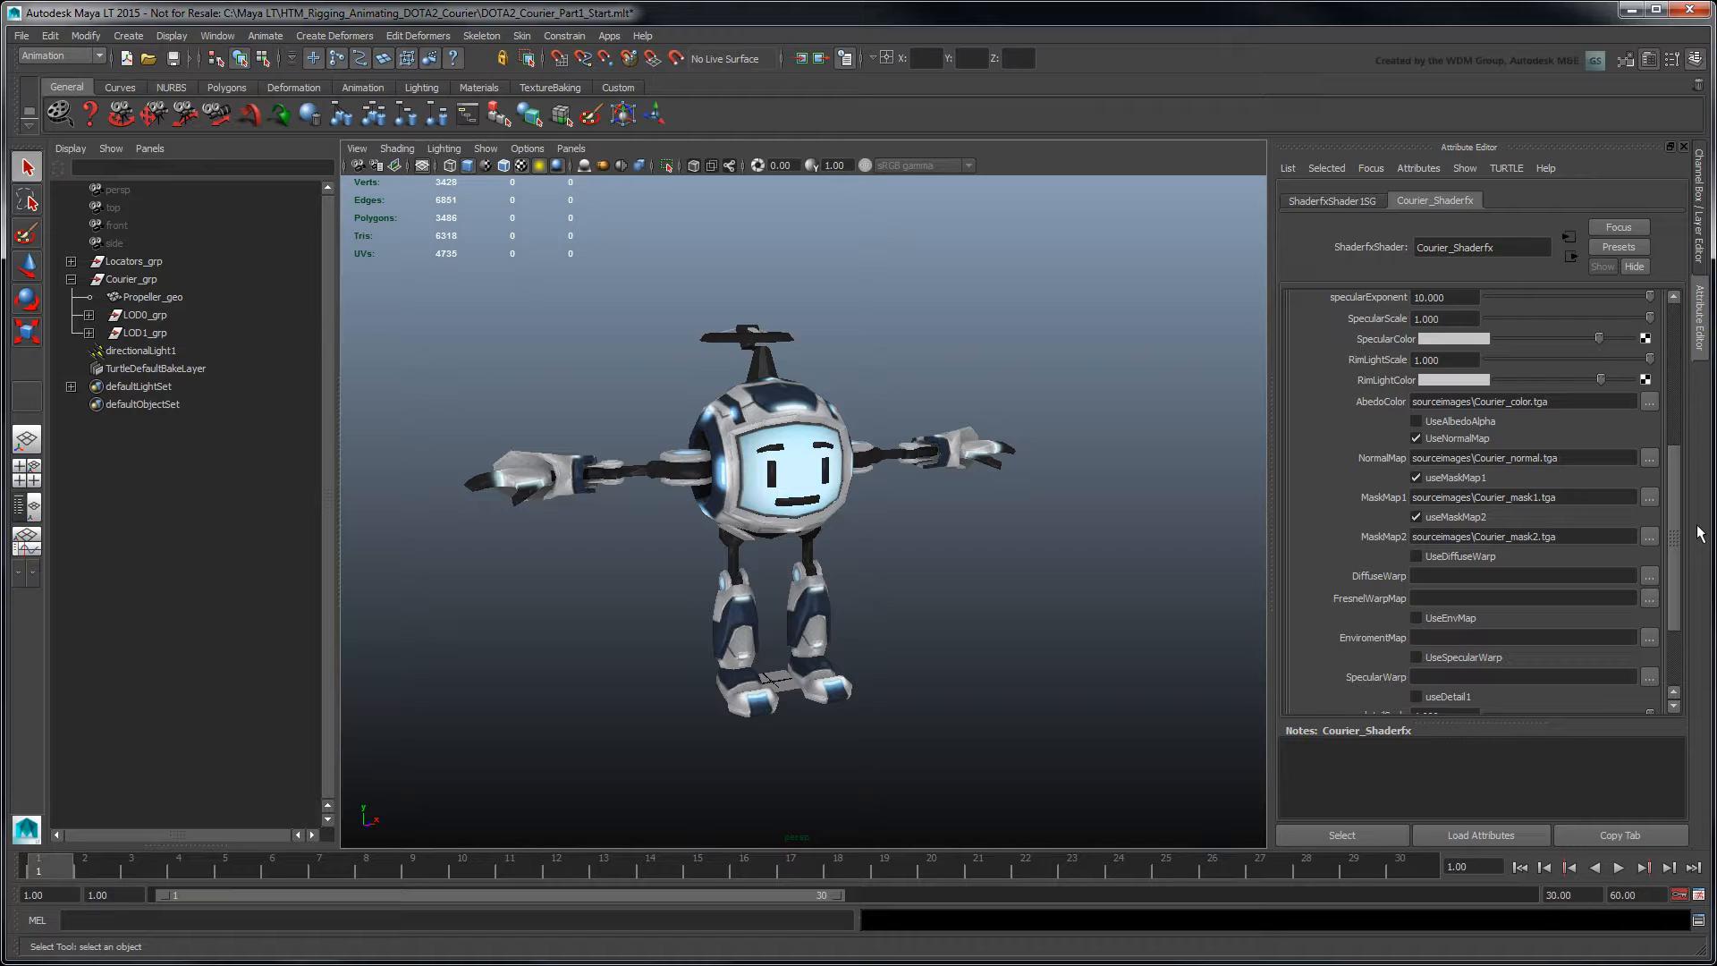
mouse_move(835, 247)
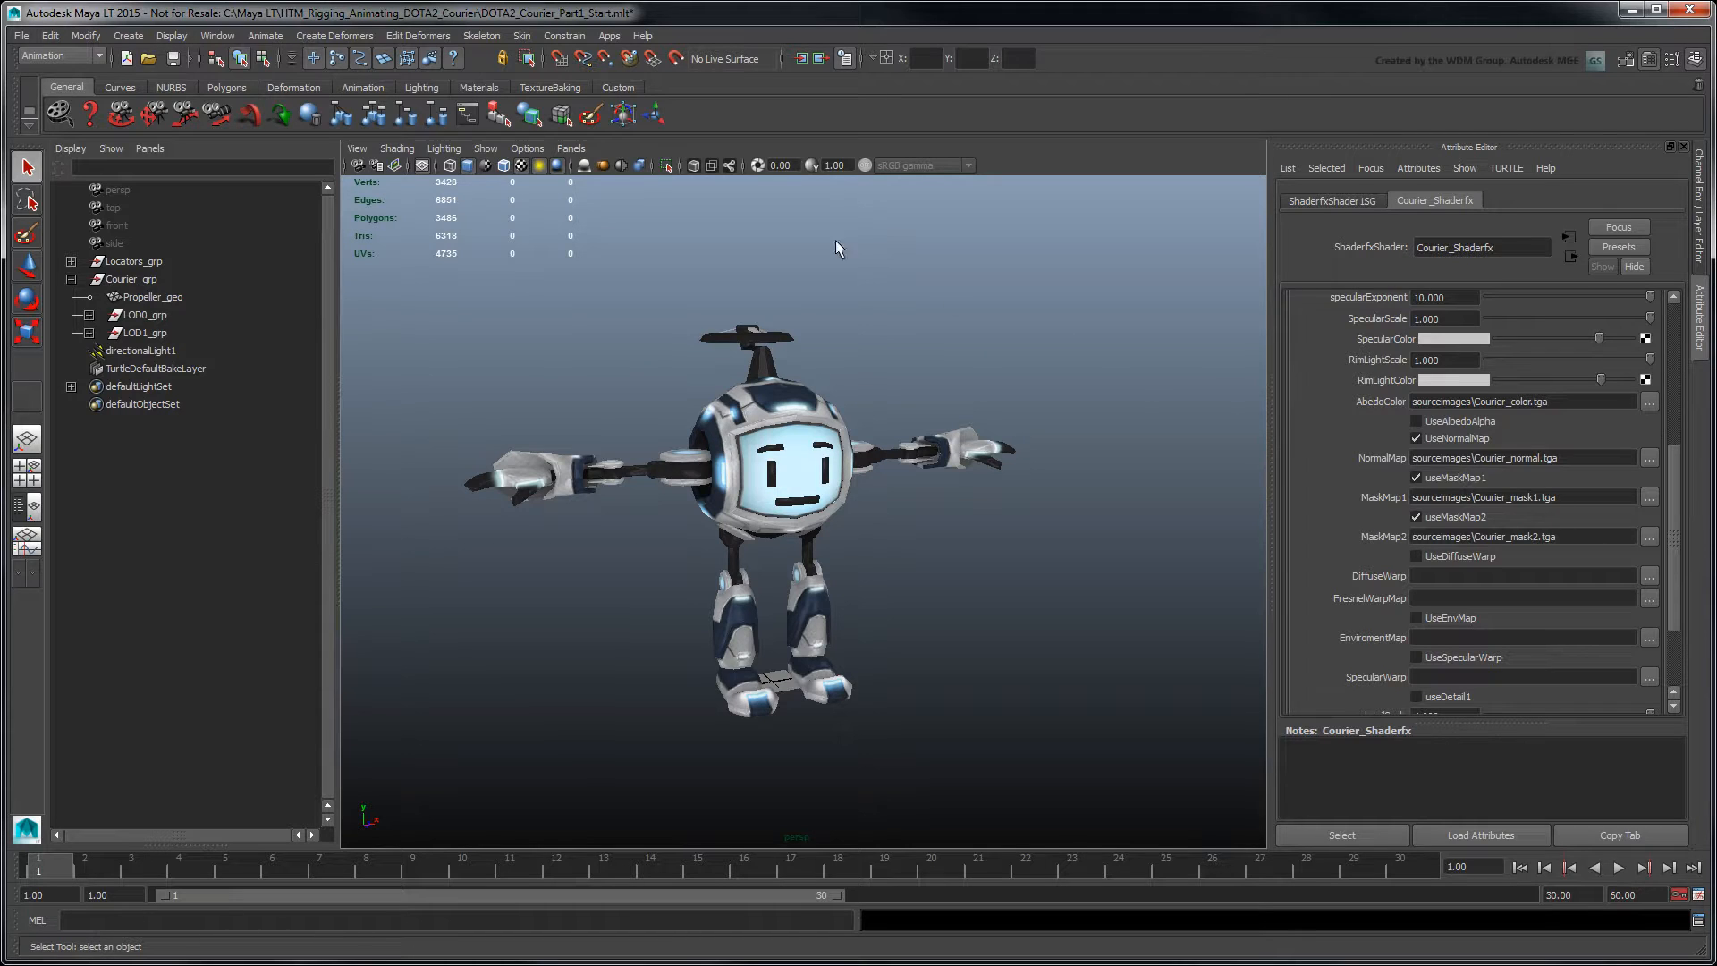
Create a default HumanIK skeleton, name the character Courier, and show joints in X-Ray
click(481, 36)
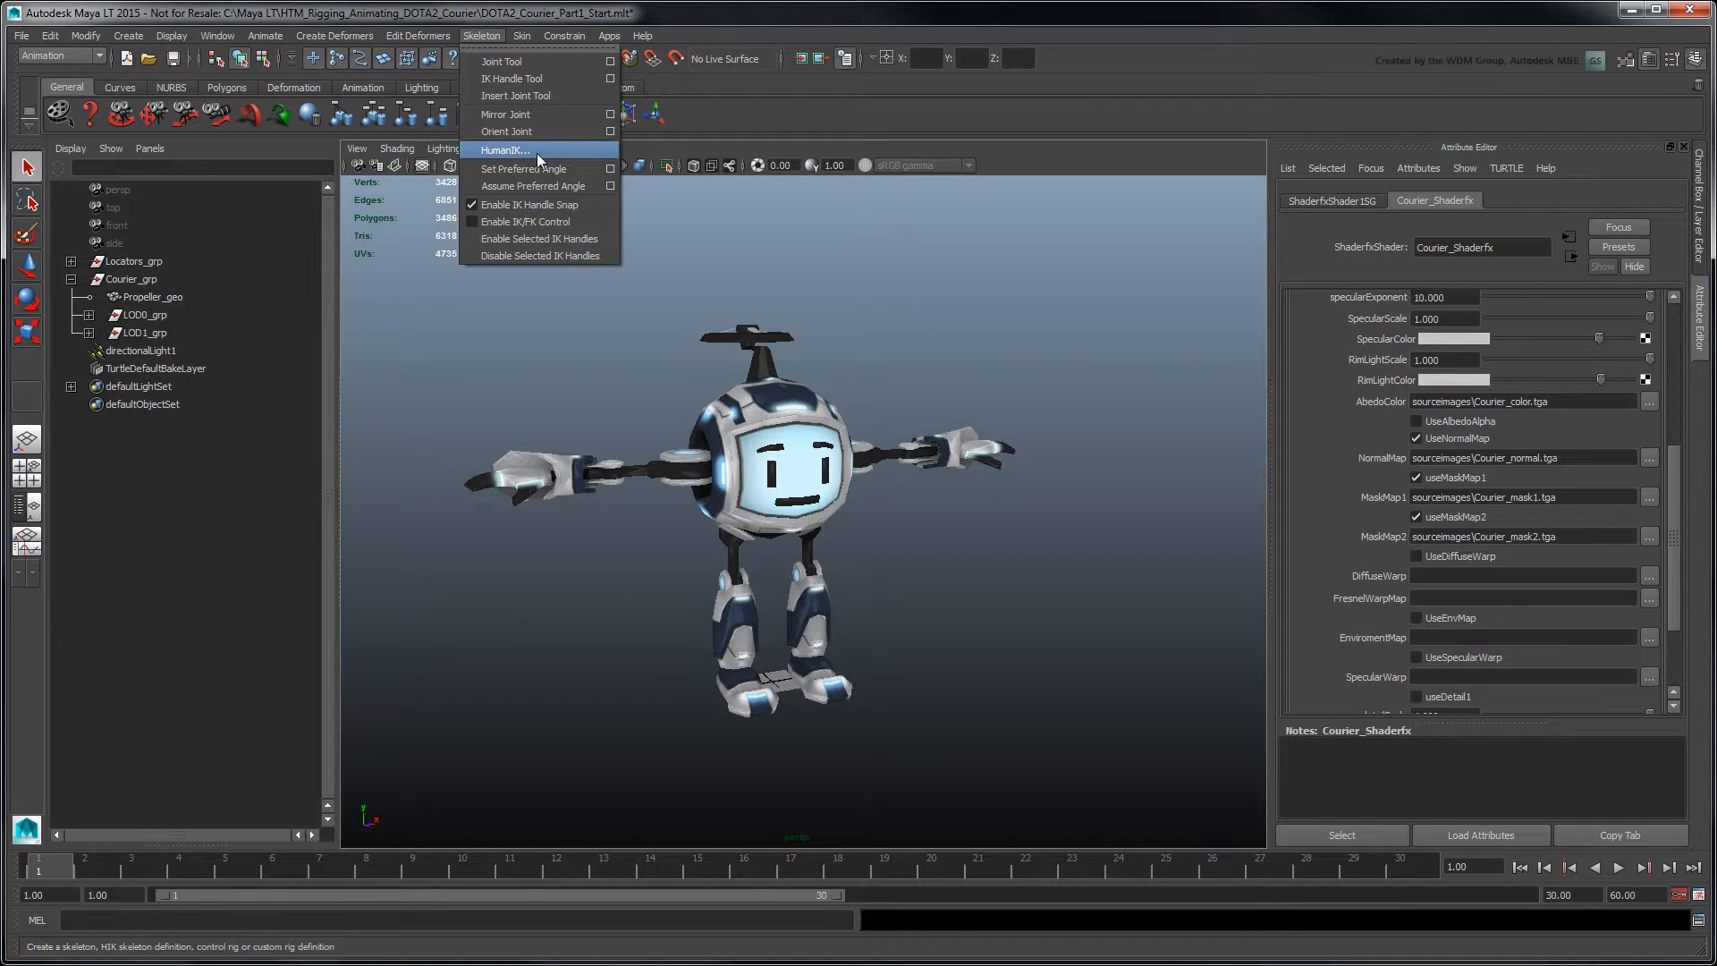
click(504, 150)
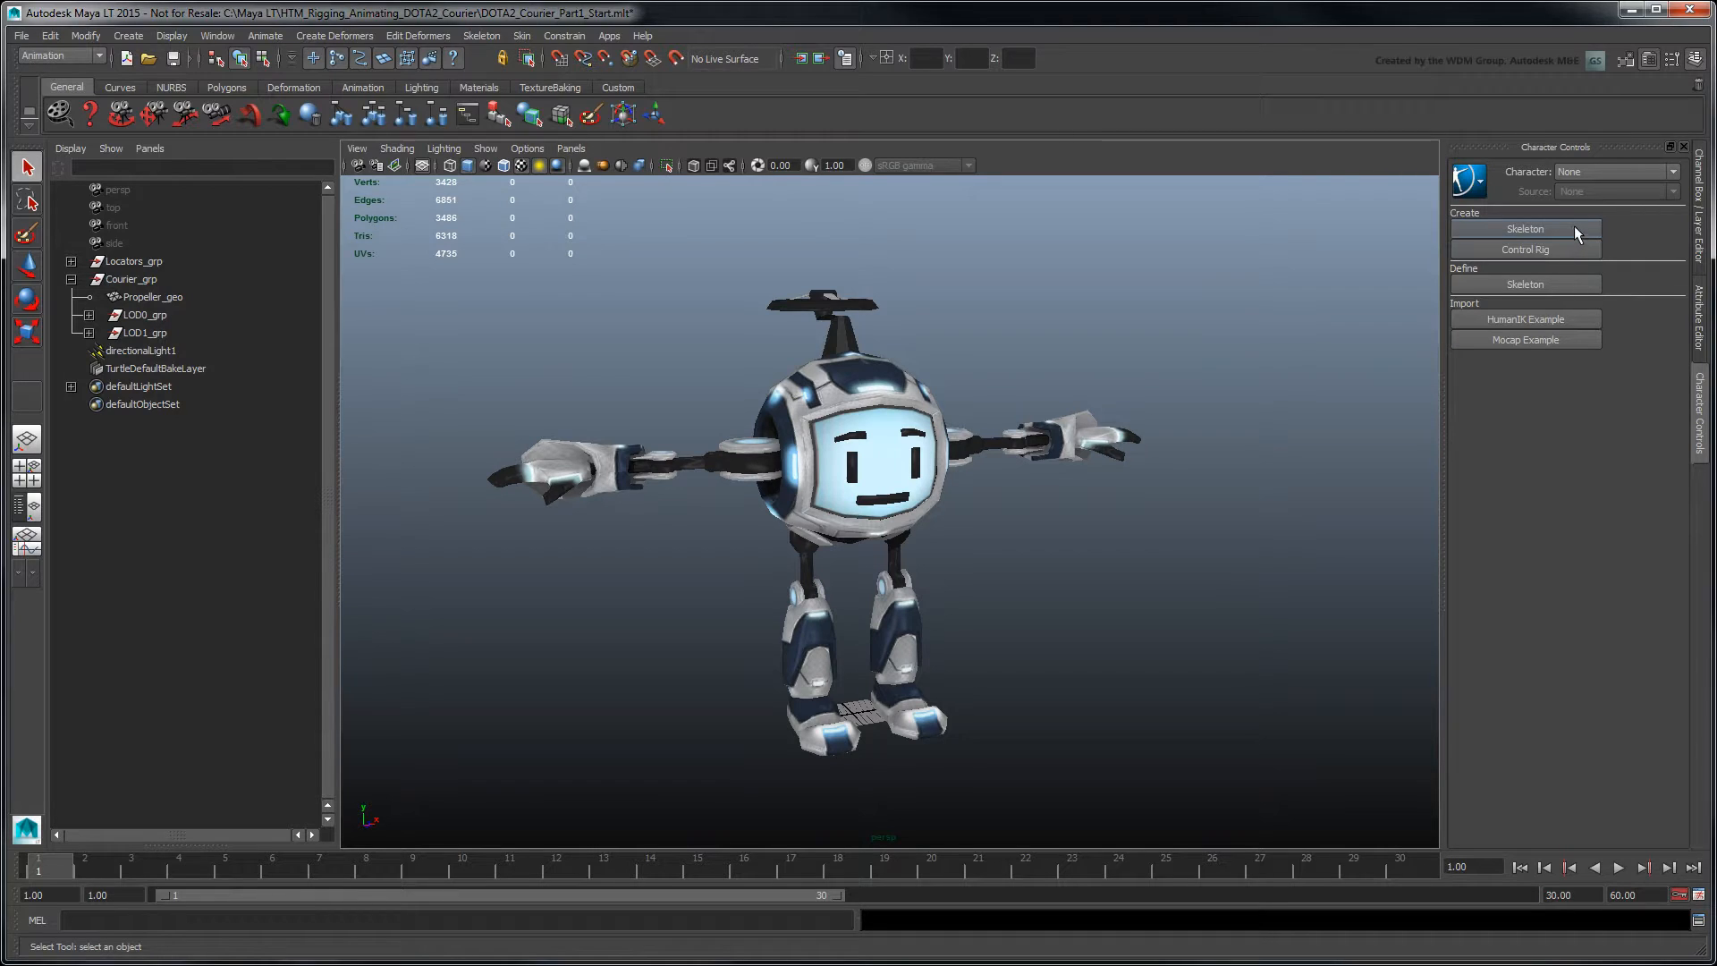
click(1524, 229)
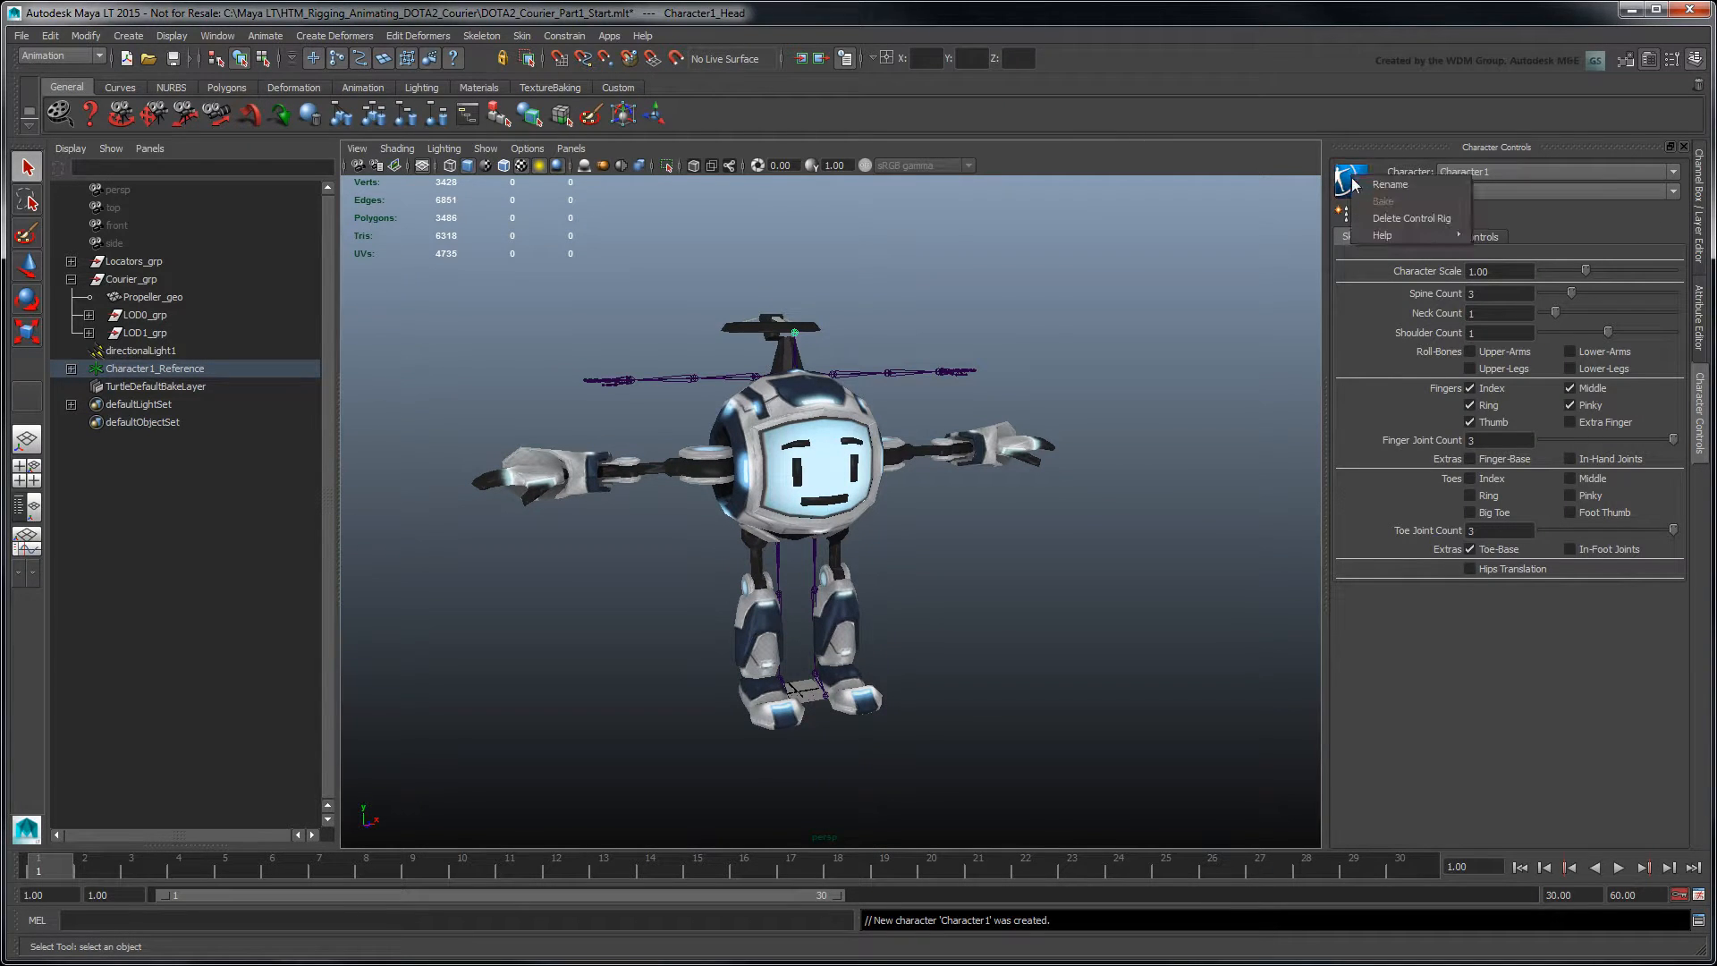
click(1390, 185)
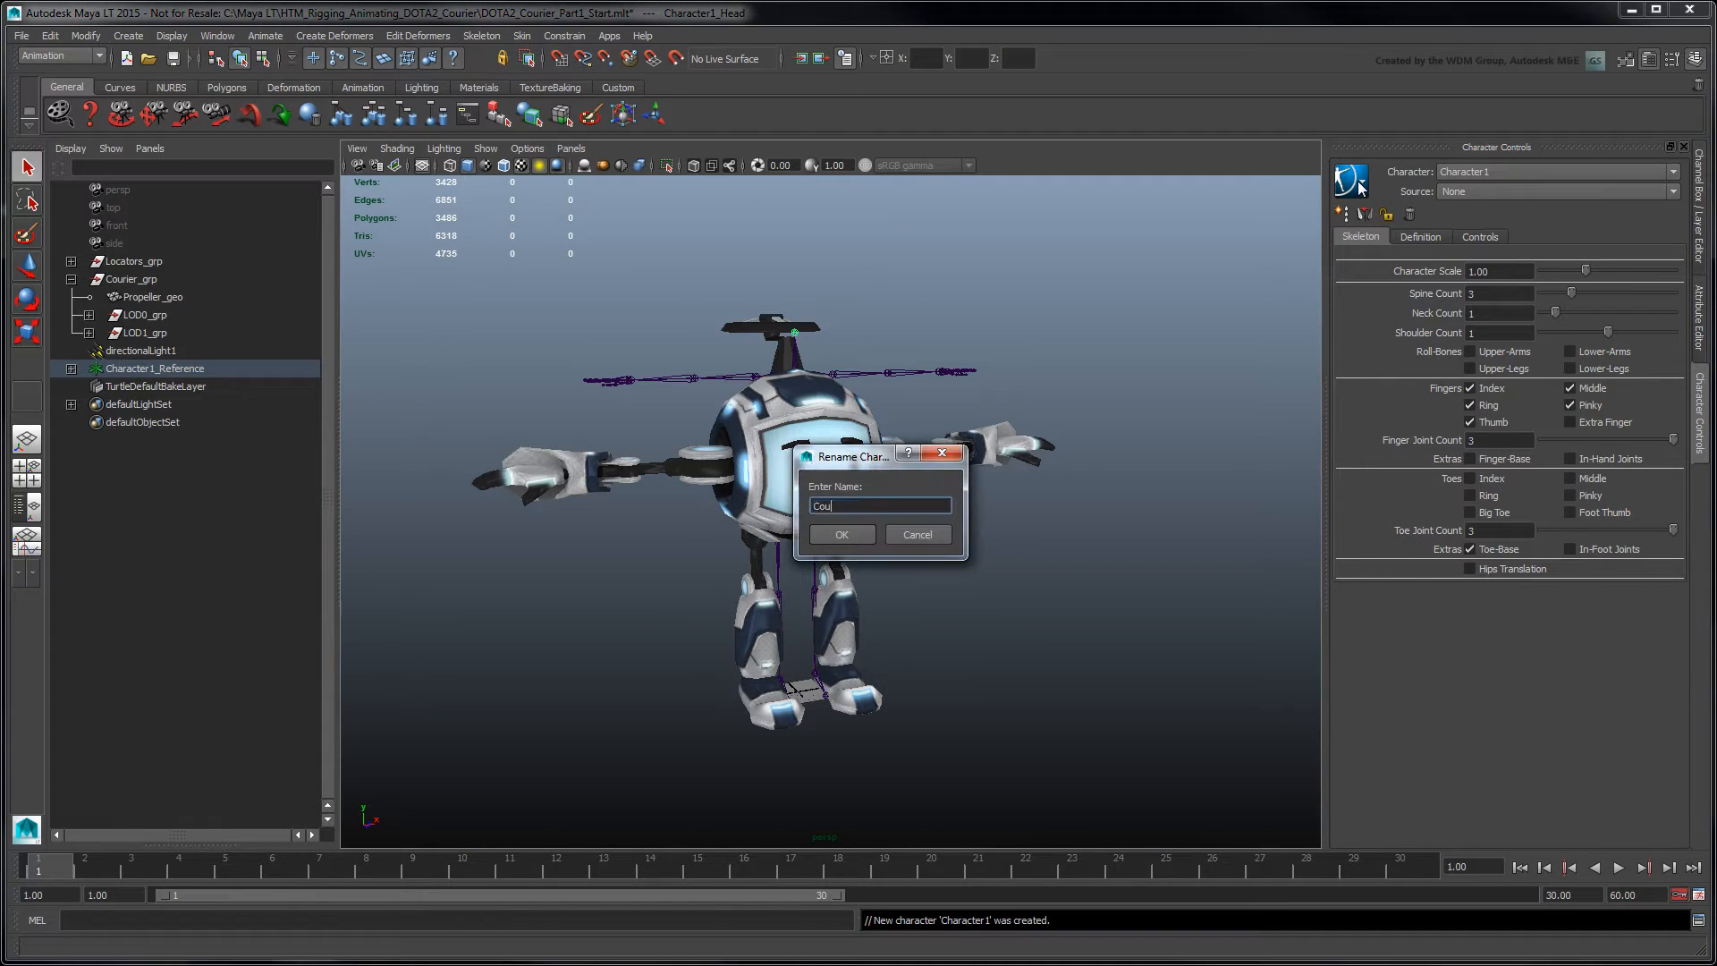
click(840, 535)
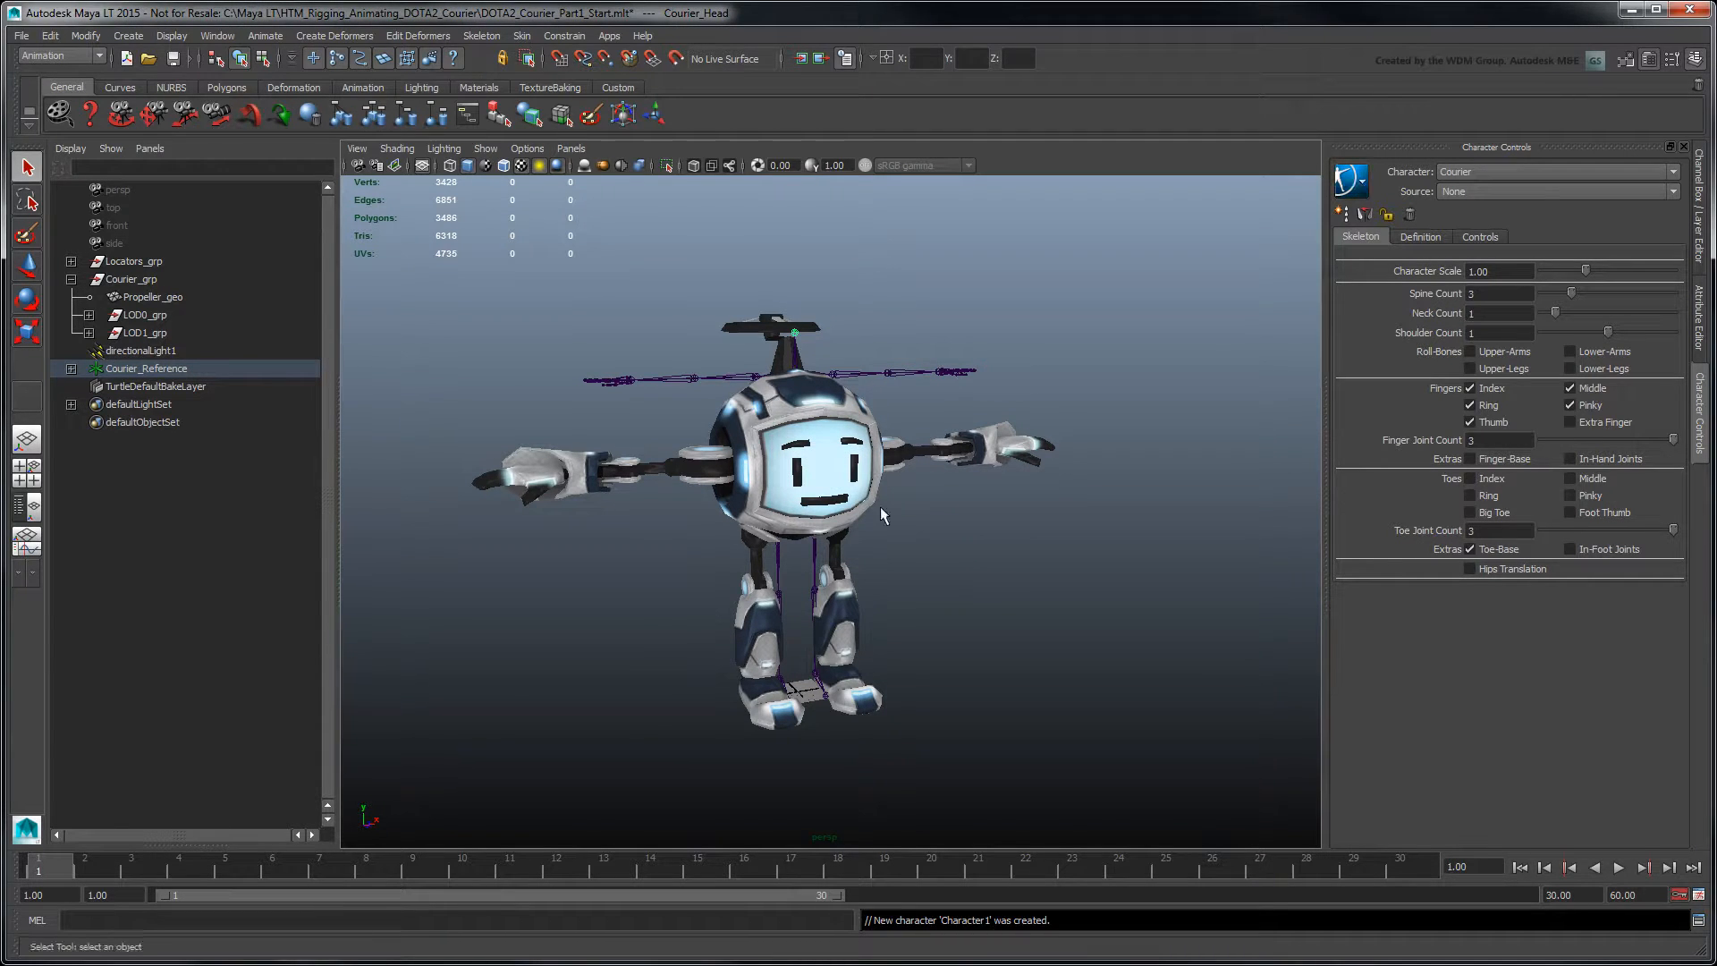
click(733, 164)
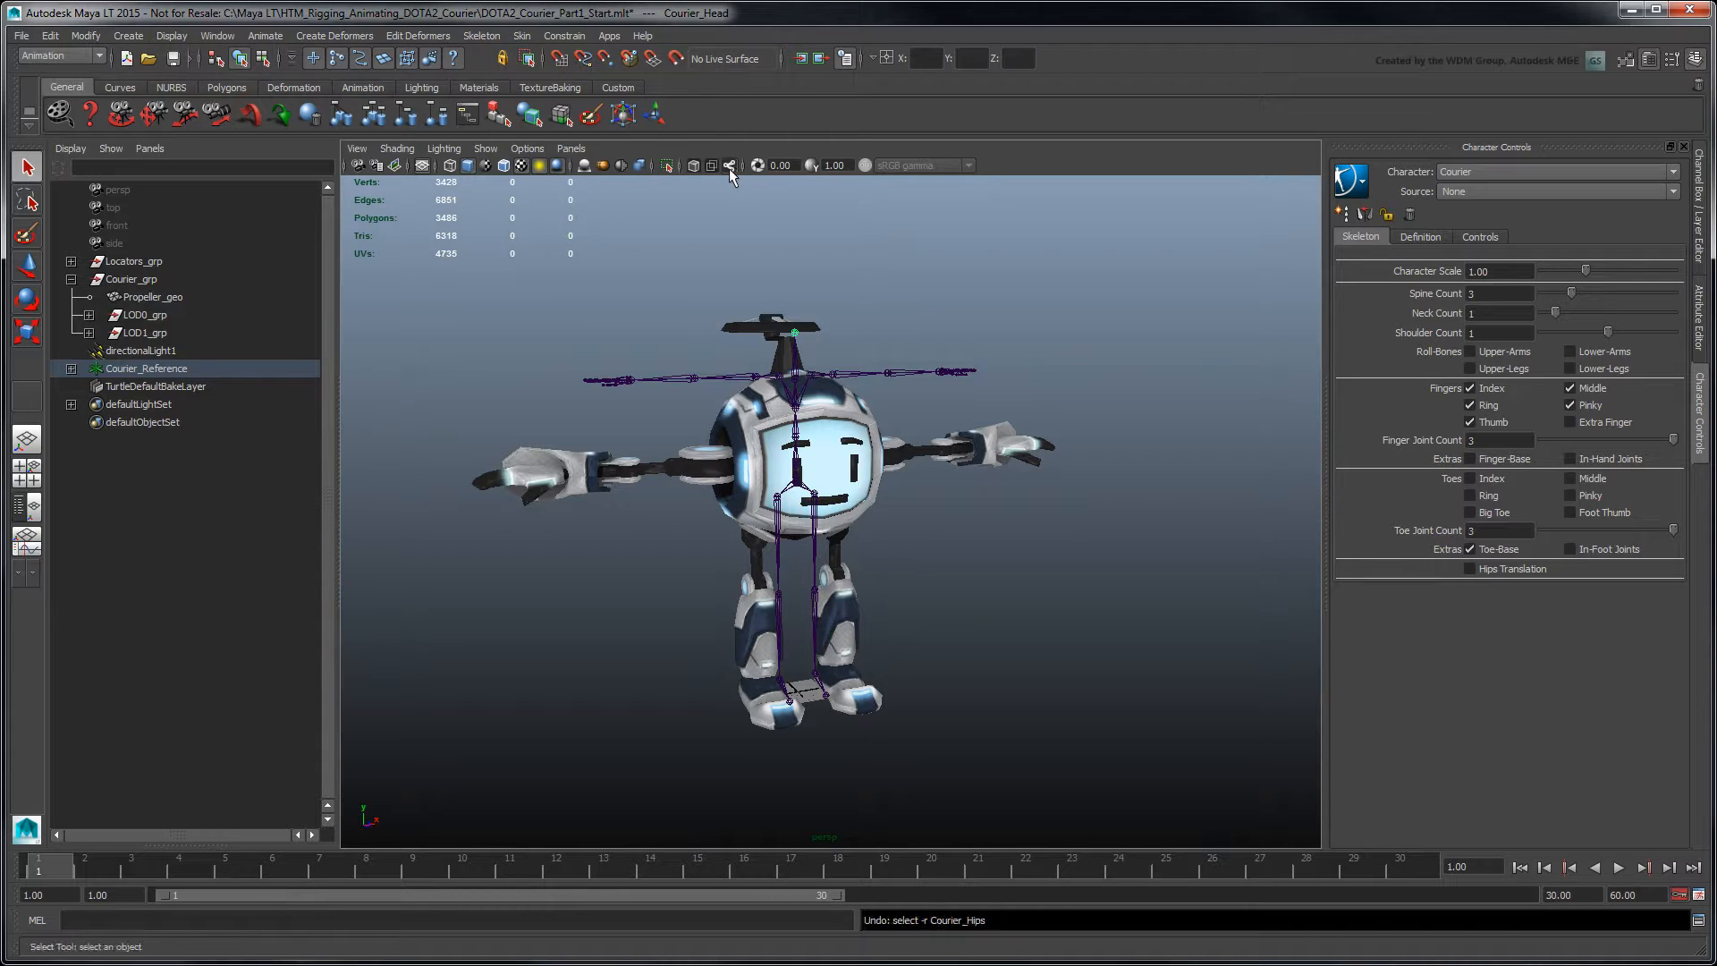
Select the Courier_Hips root joint and enable its Drawing Overrides
click(70, 368)
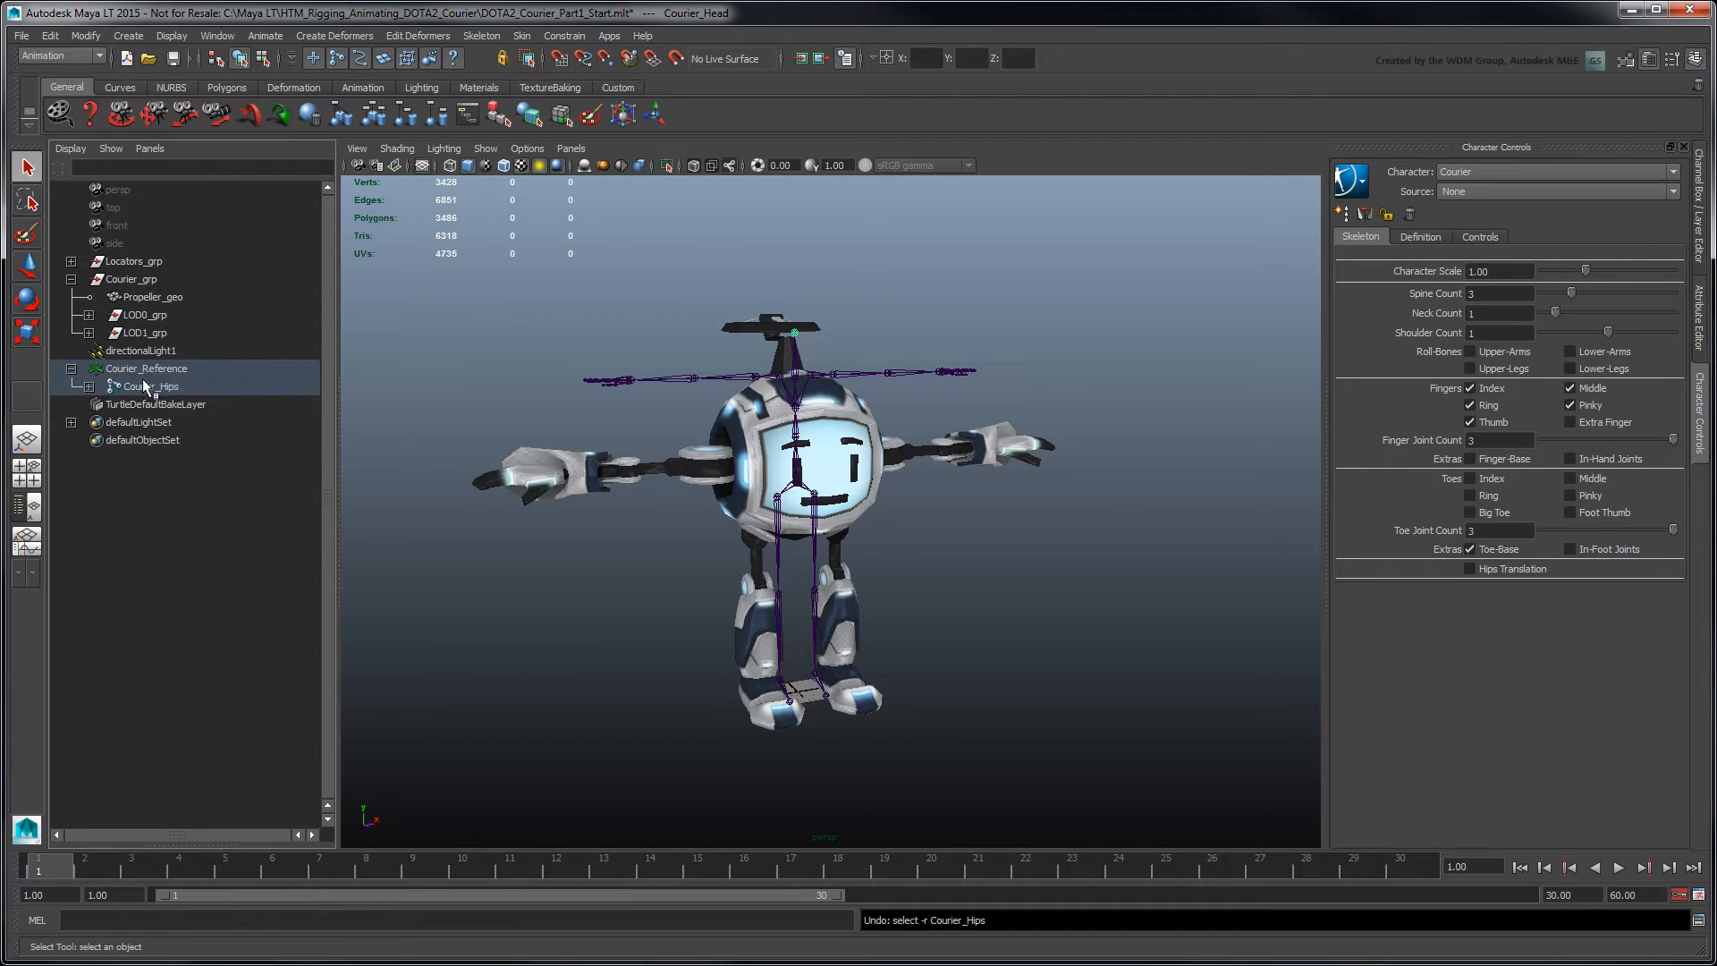
click(151, 386)
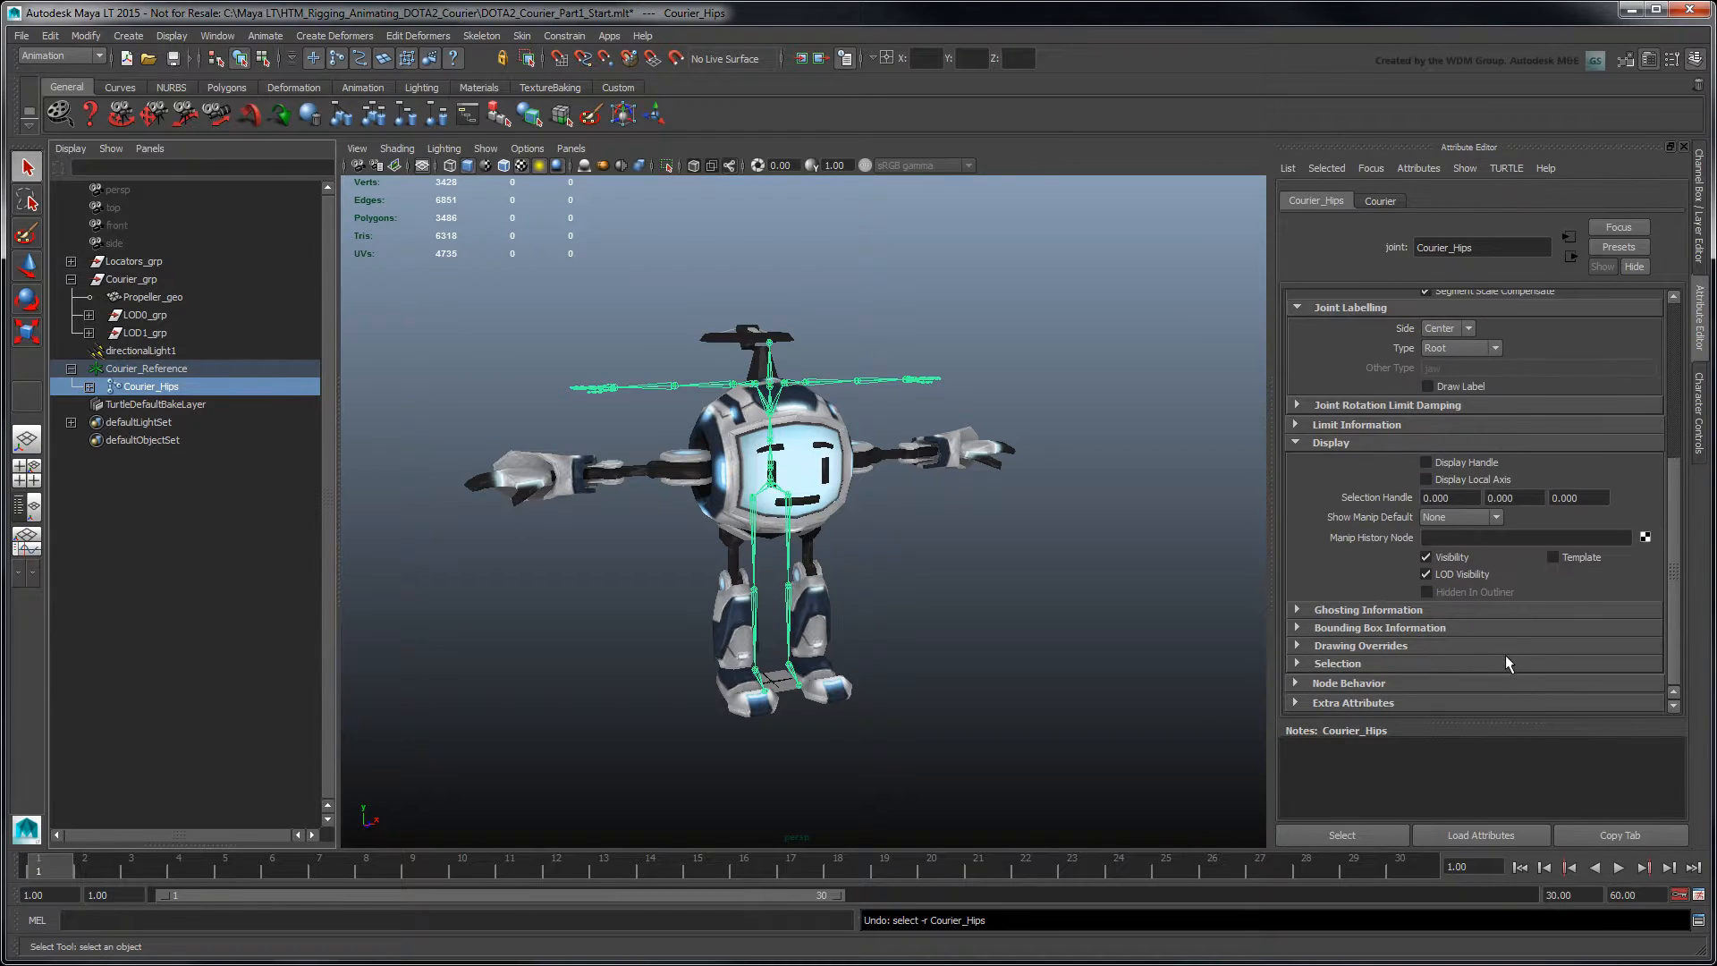
click(1363, 476)
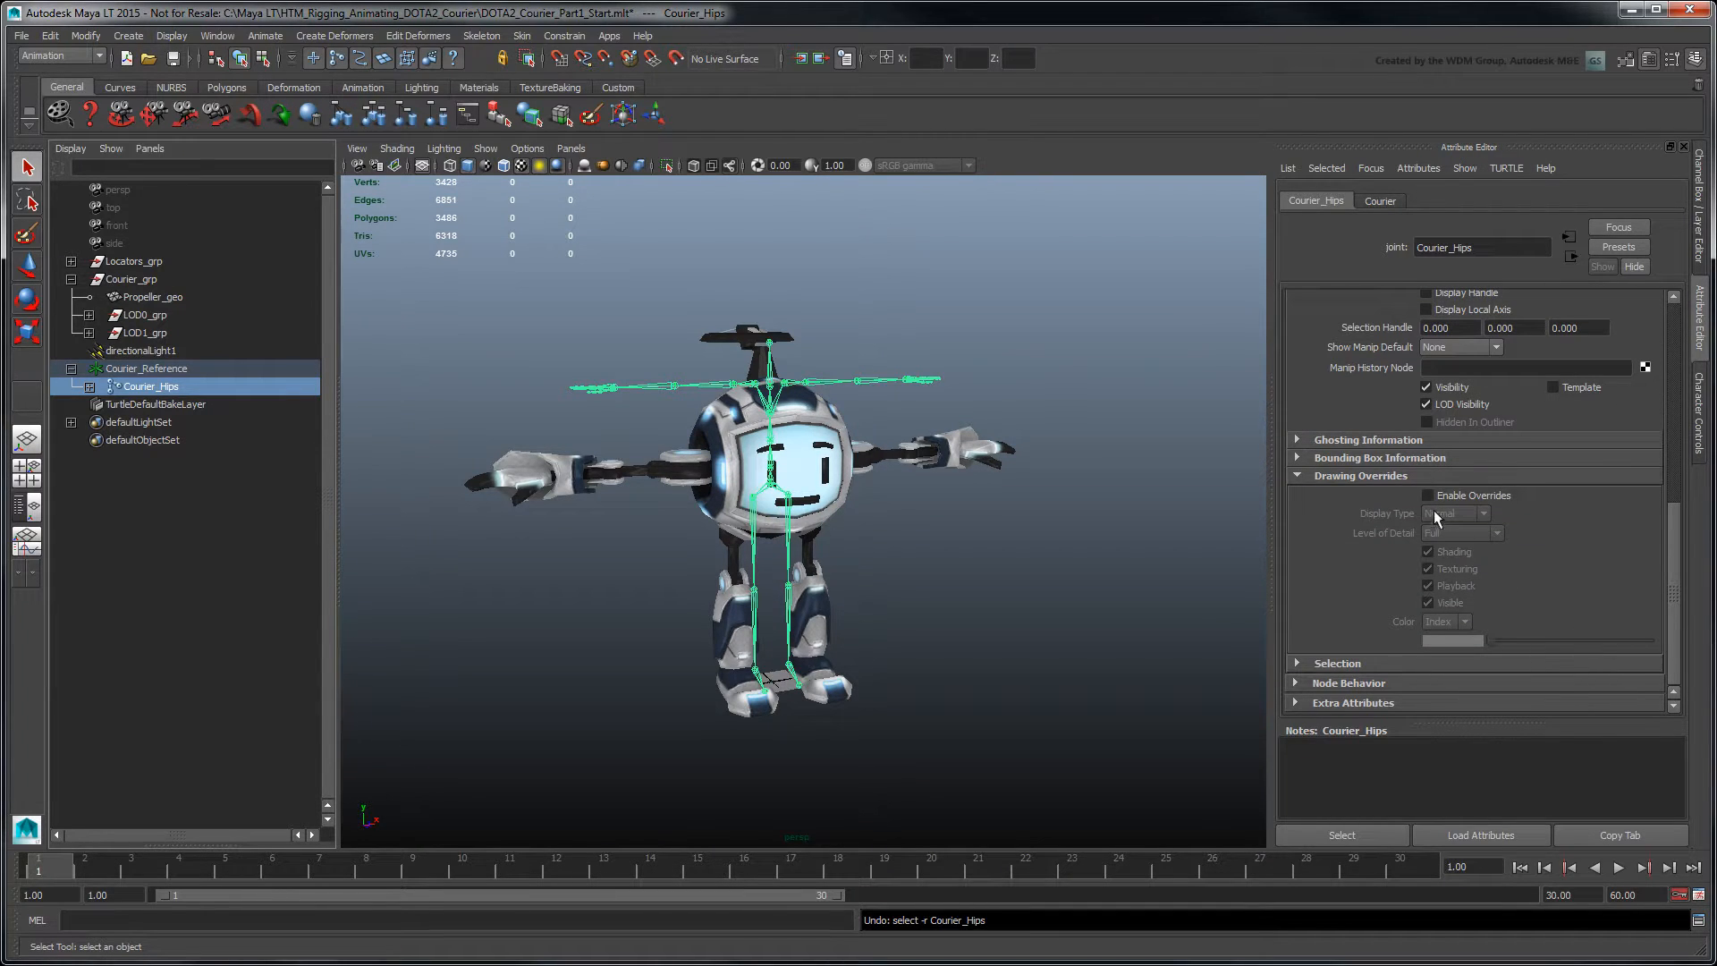
click(1427, 495)
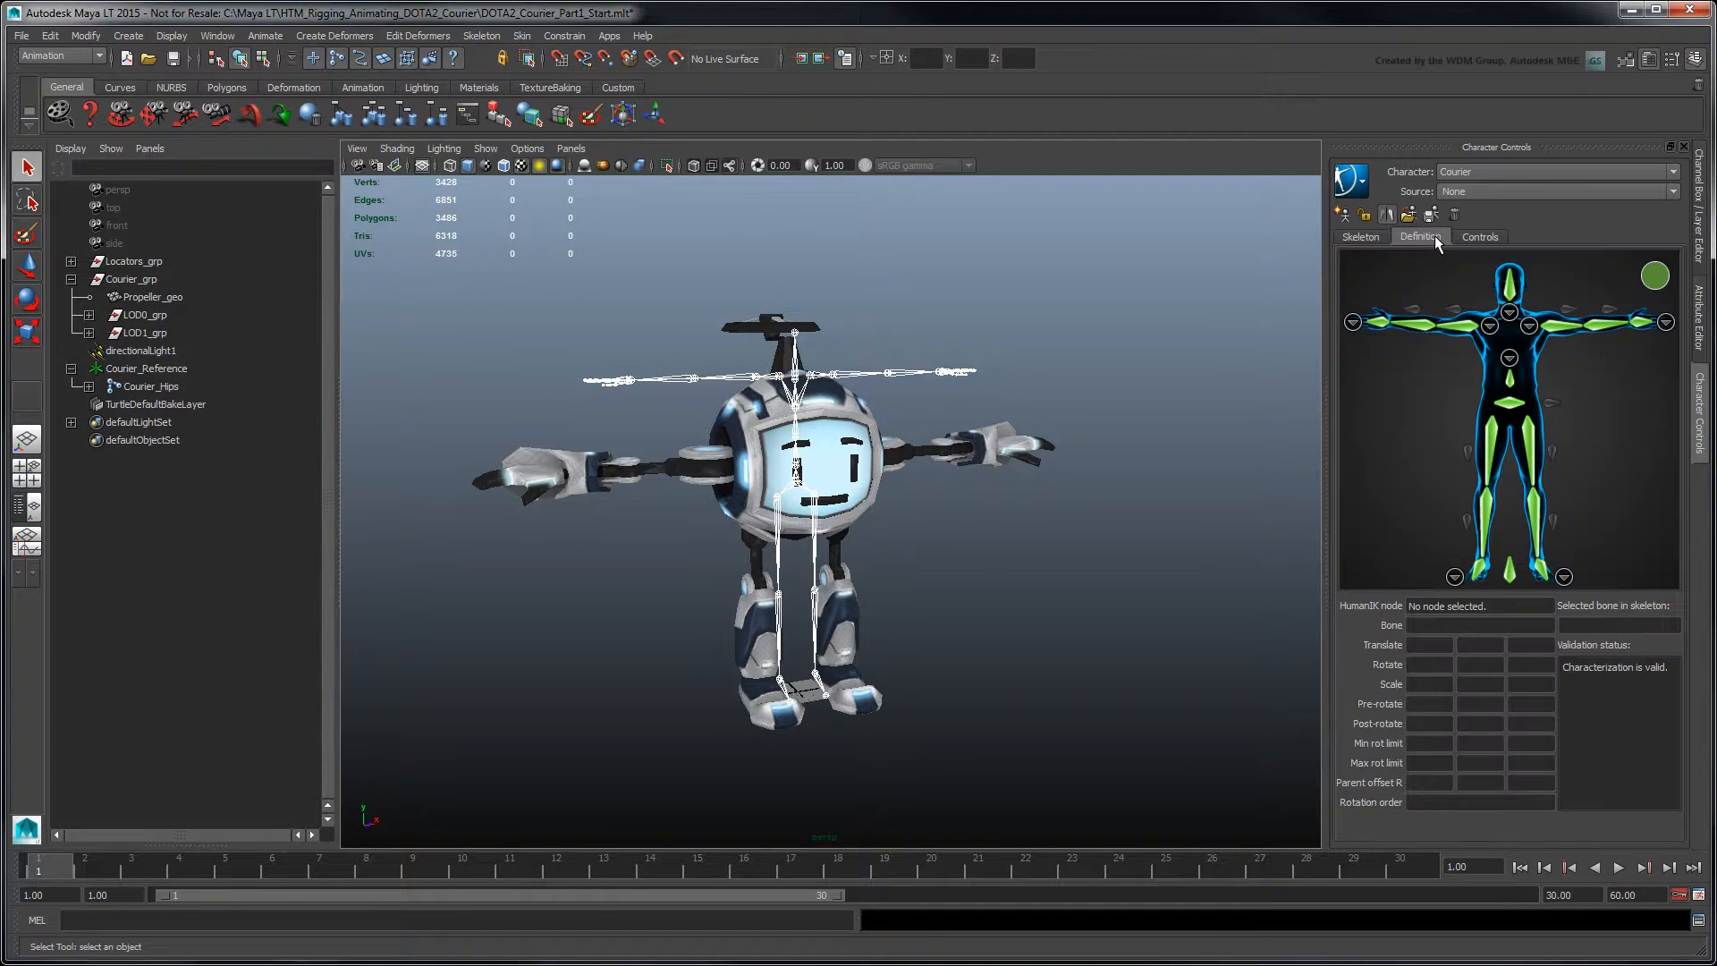
mouse_move(1510, 325)
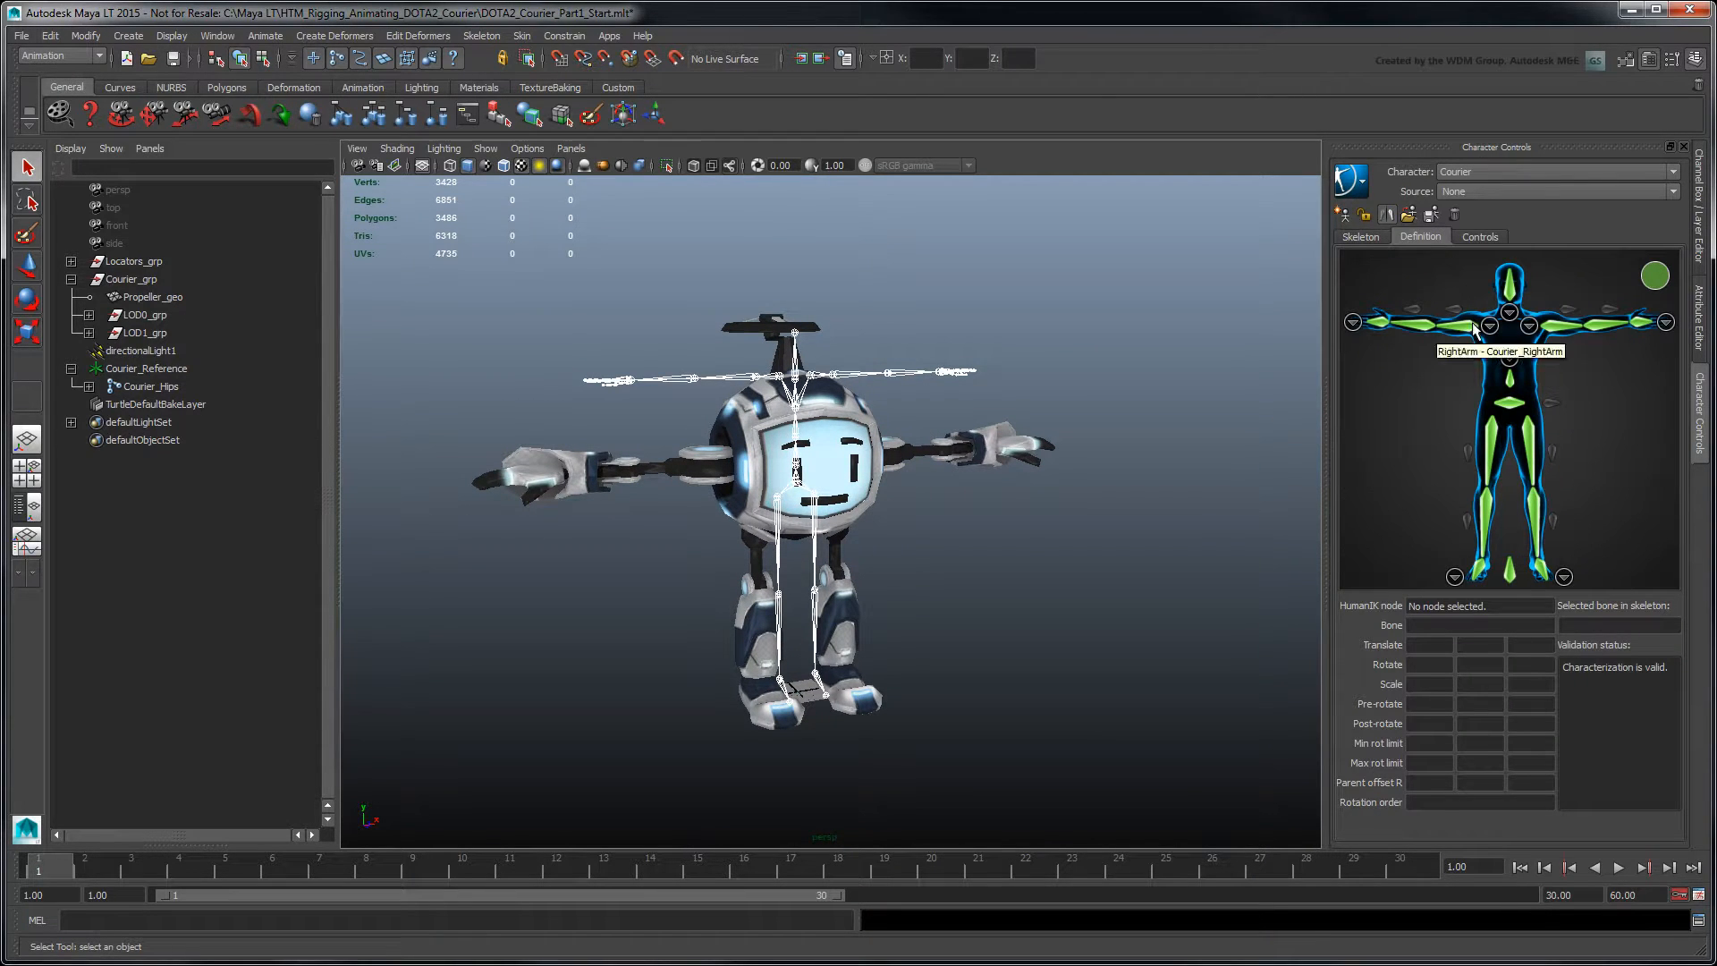
Inspect the Courier definition: pick right forearm and left upper leg, then list the Spine mappings
click(1472, 329)
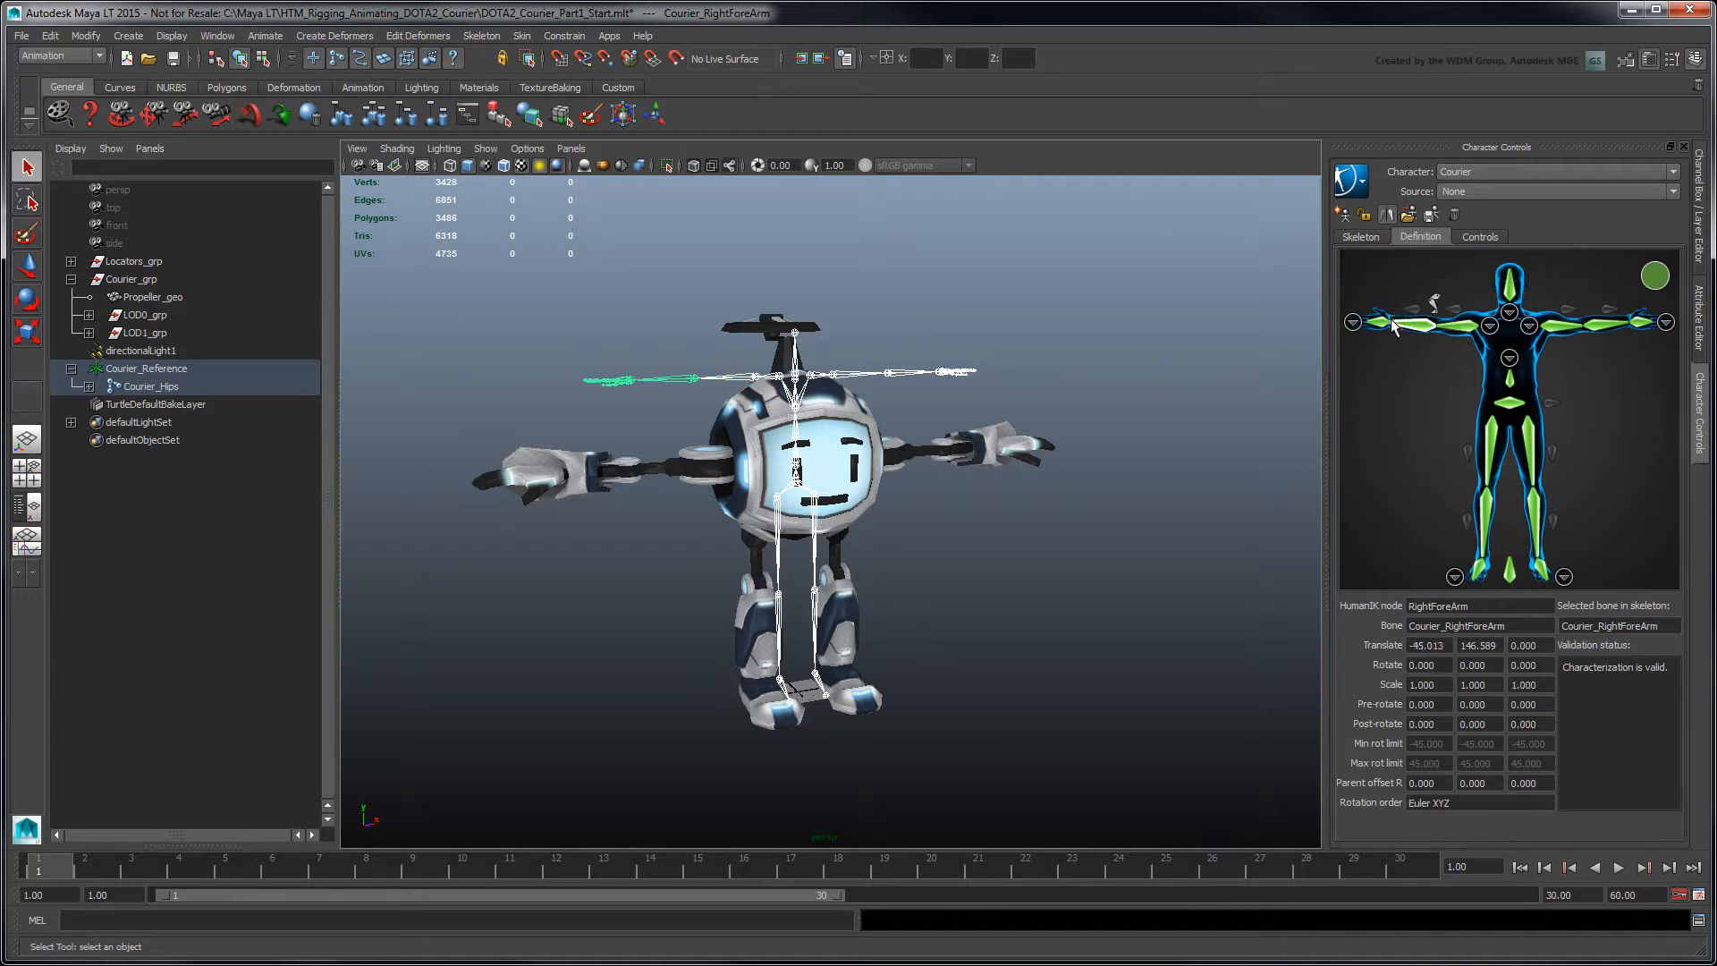
click(1509, 393)
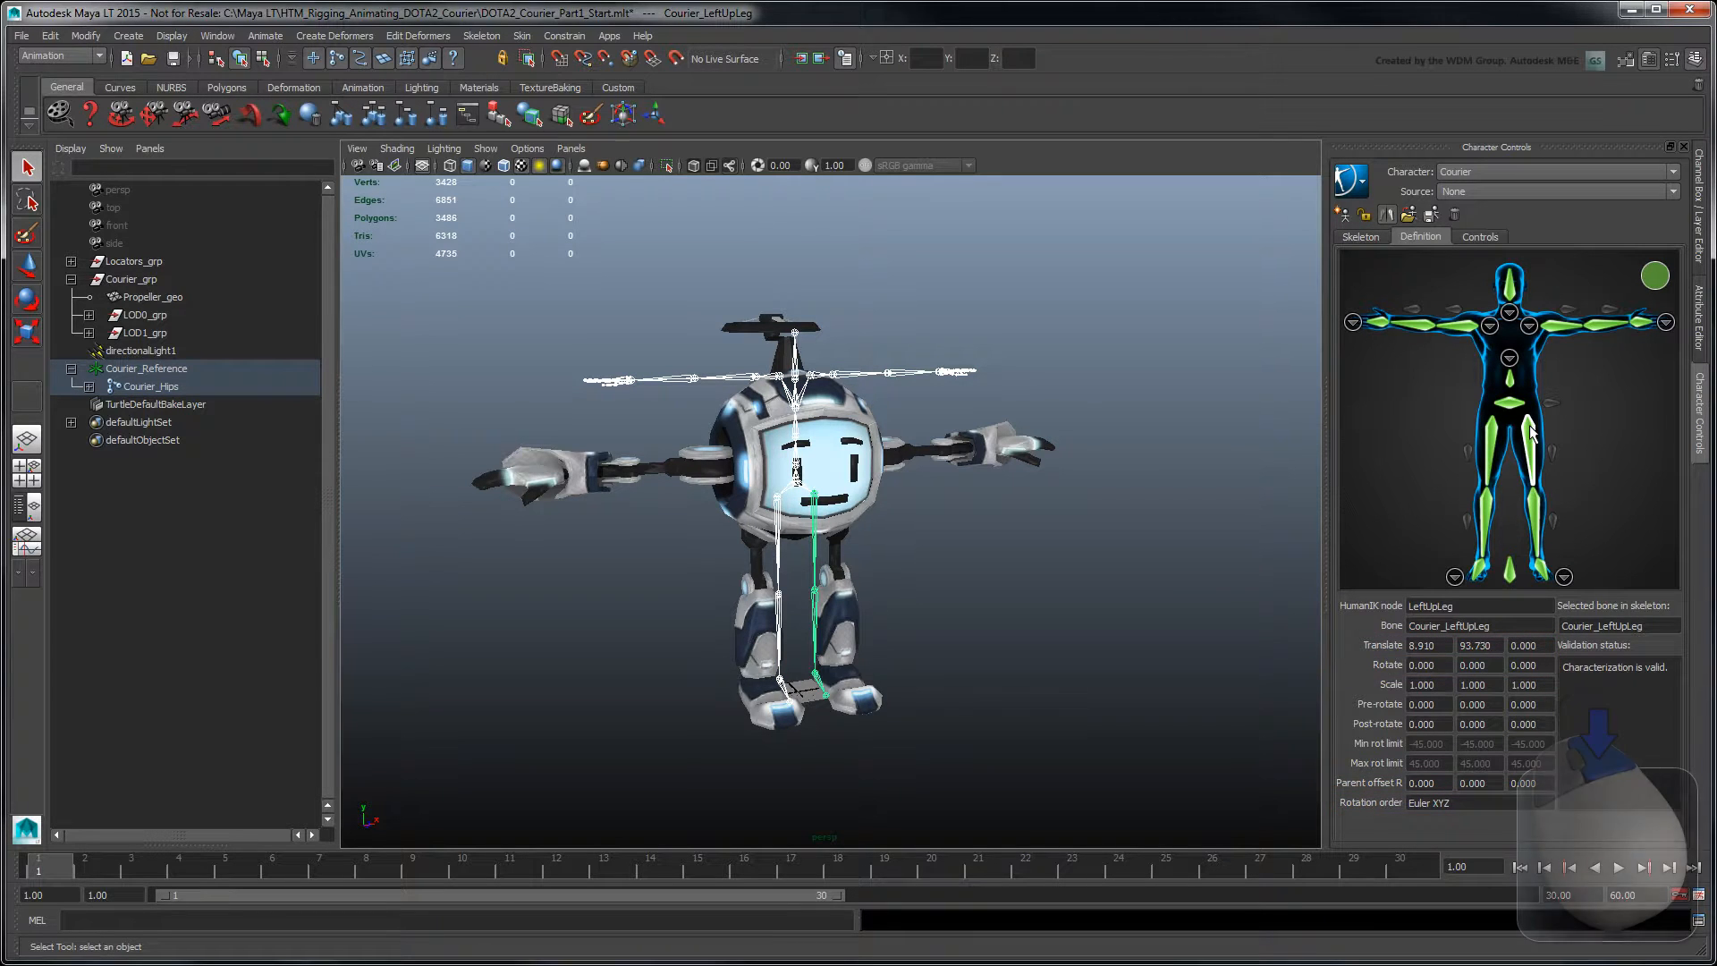
right_click(1533, 433)
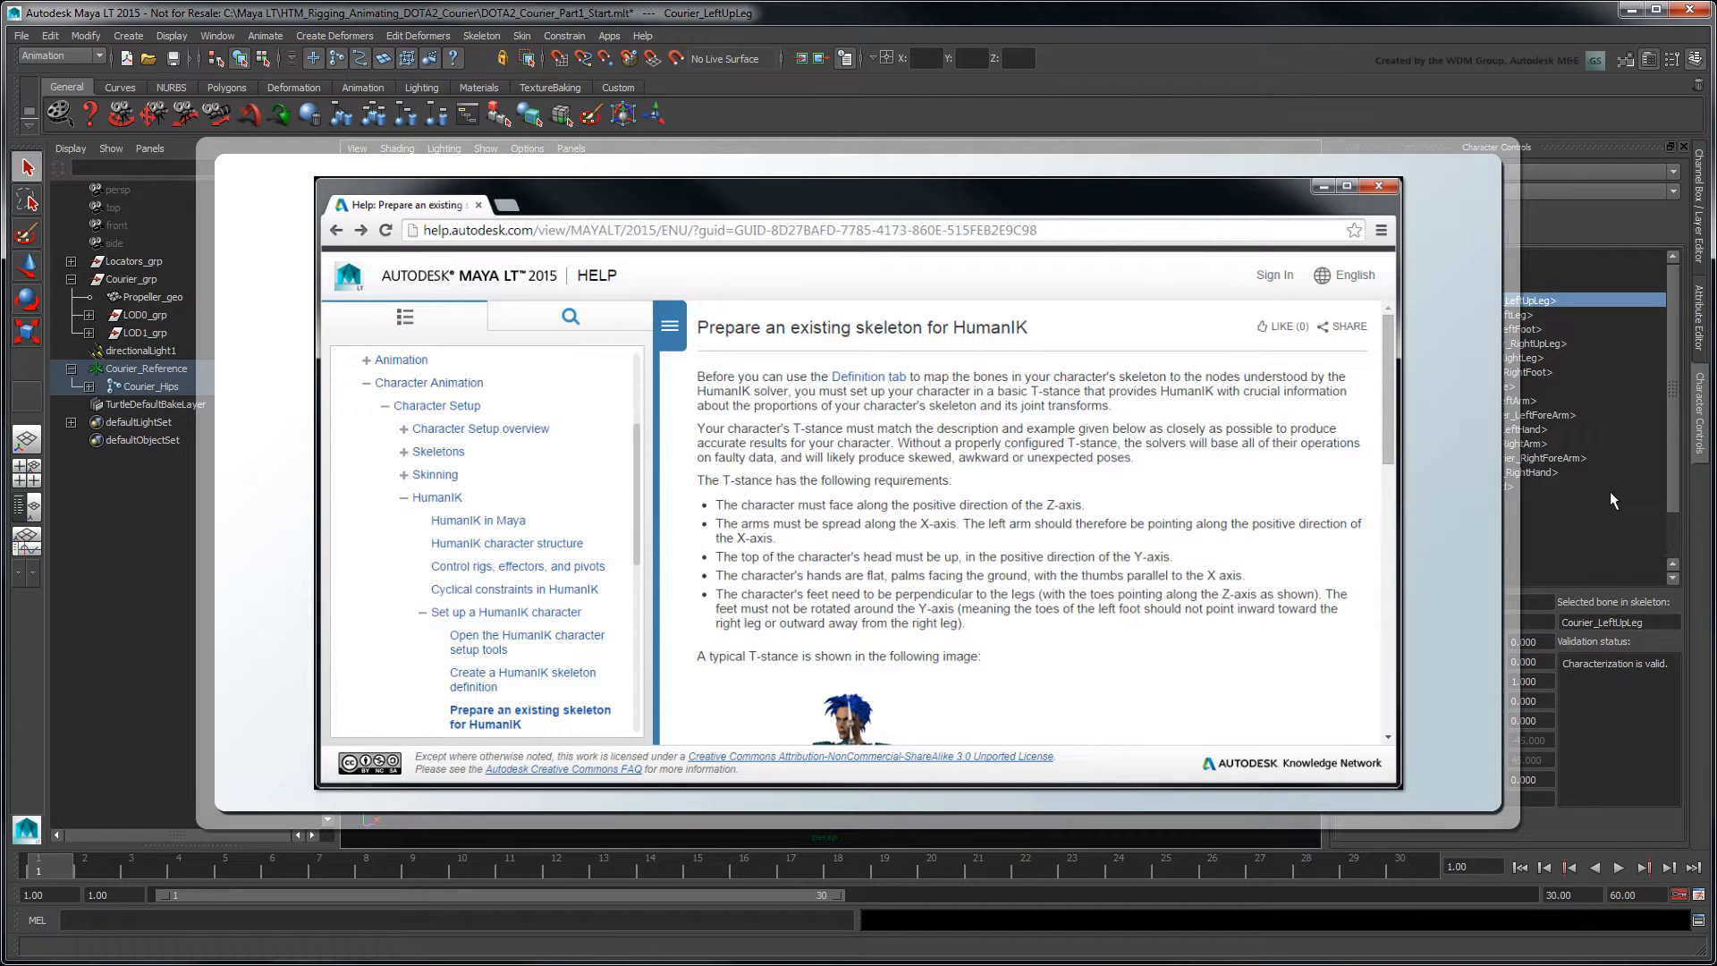
click(1376, 186)
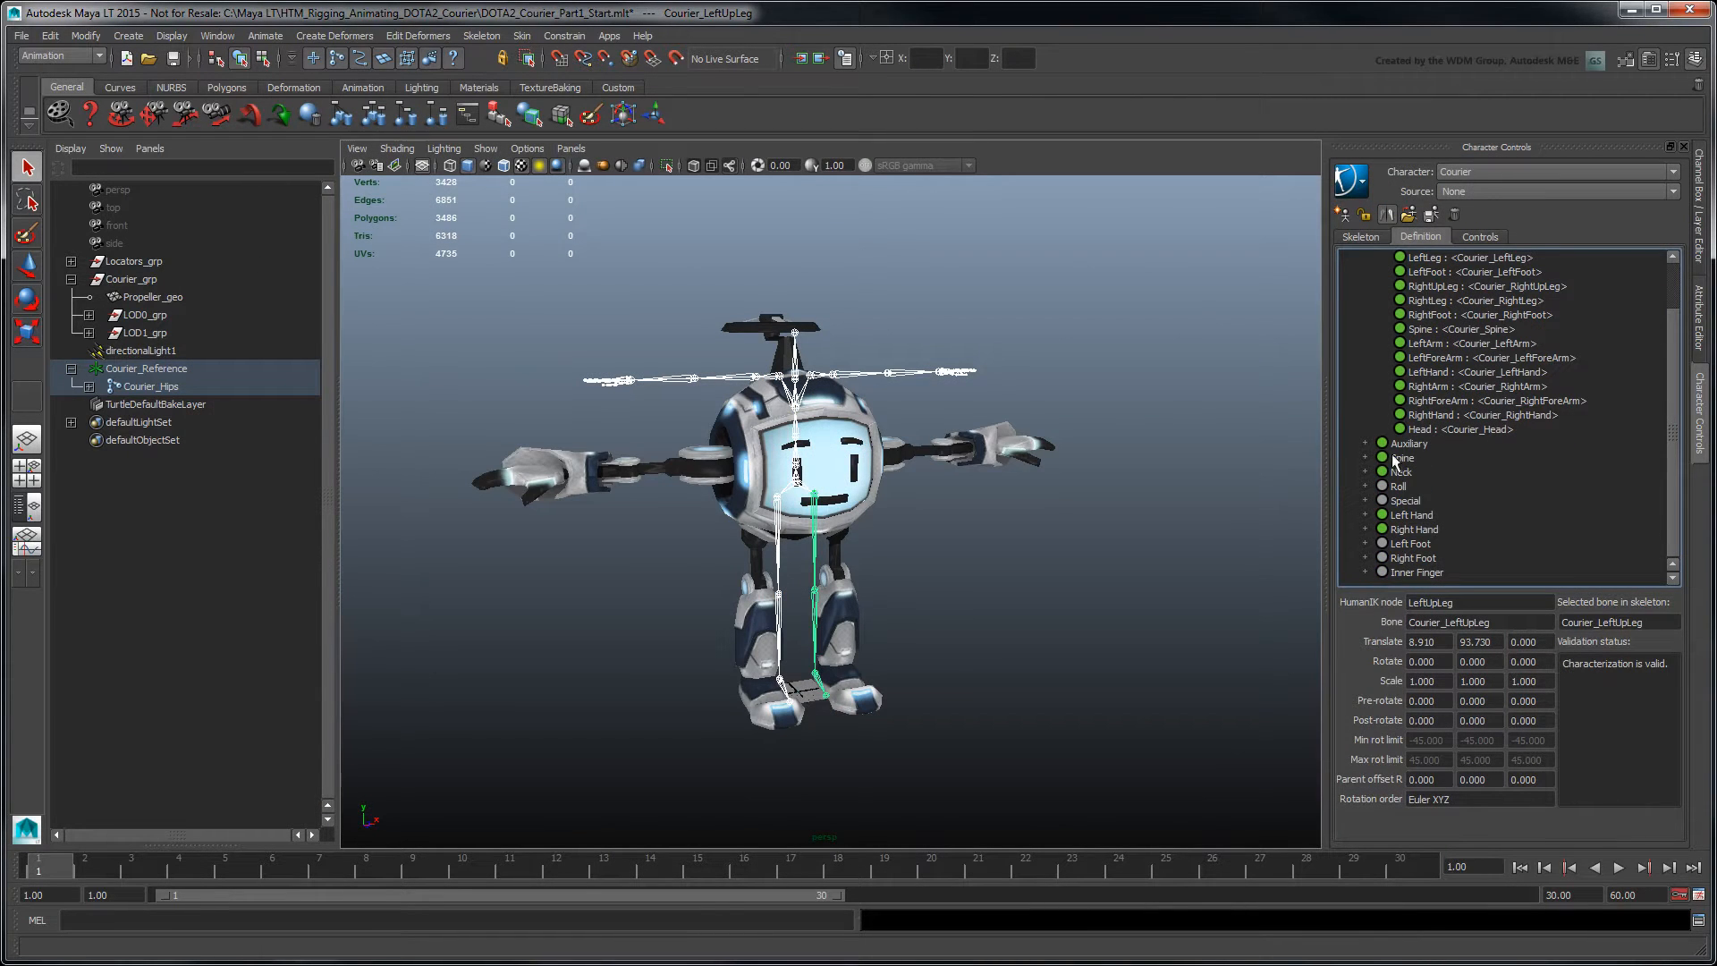
click(1364, 458)
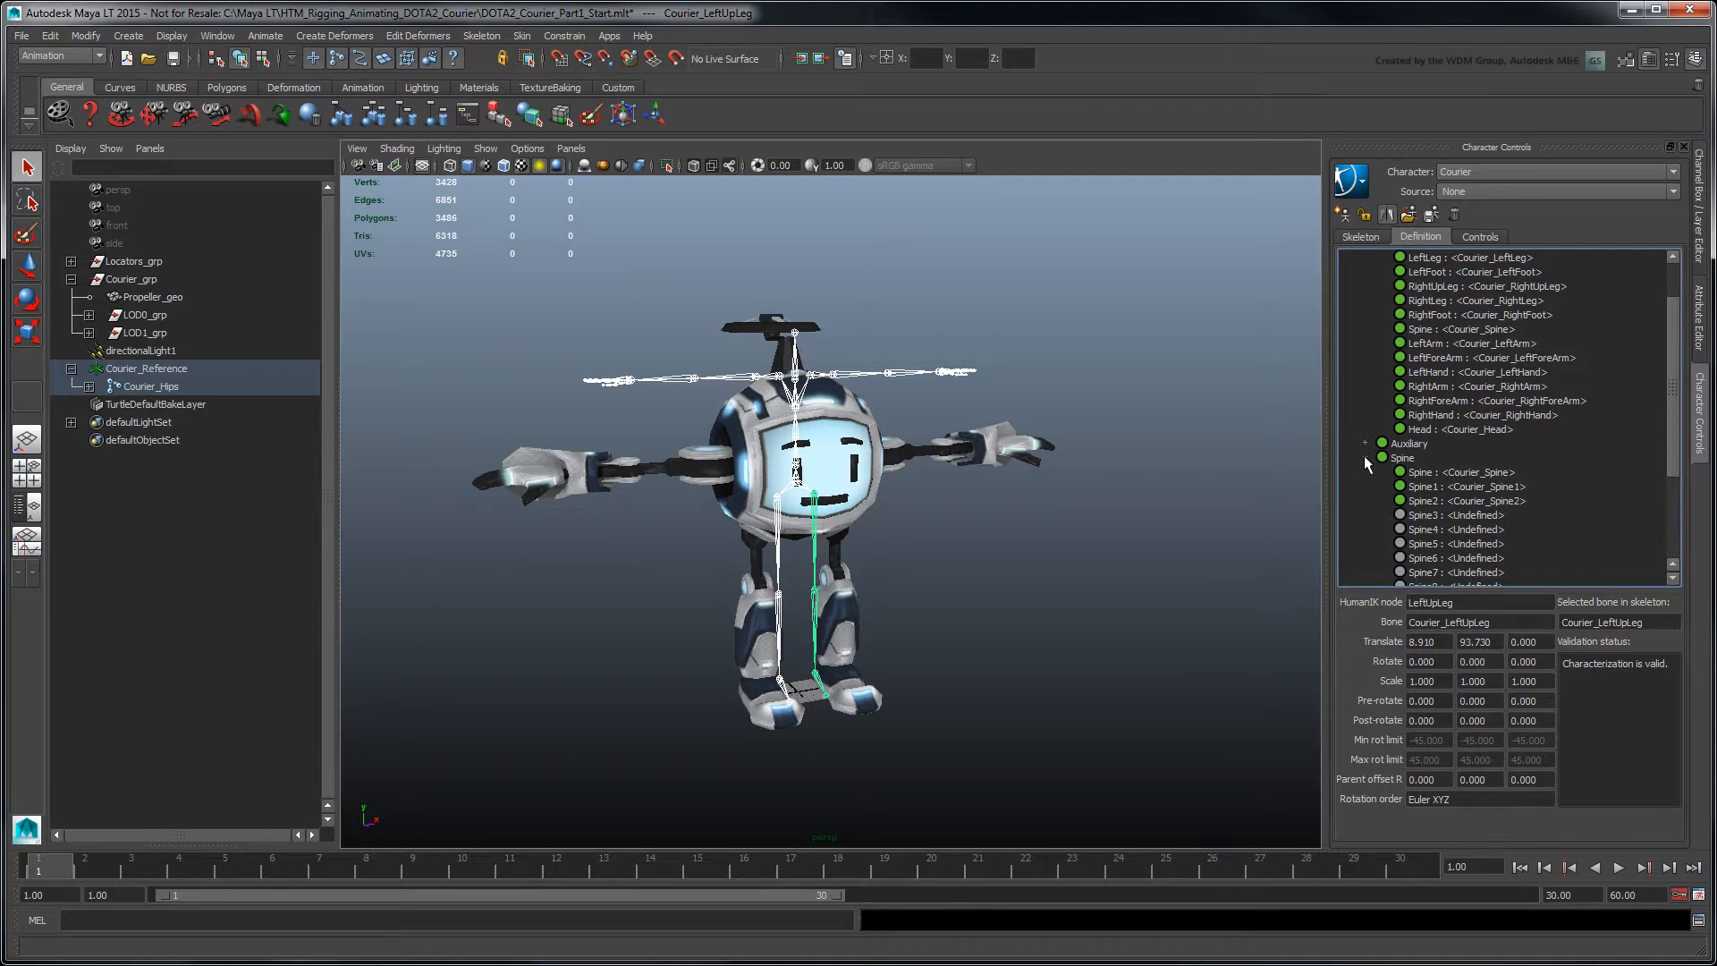
click(1383, 472)
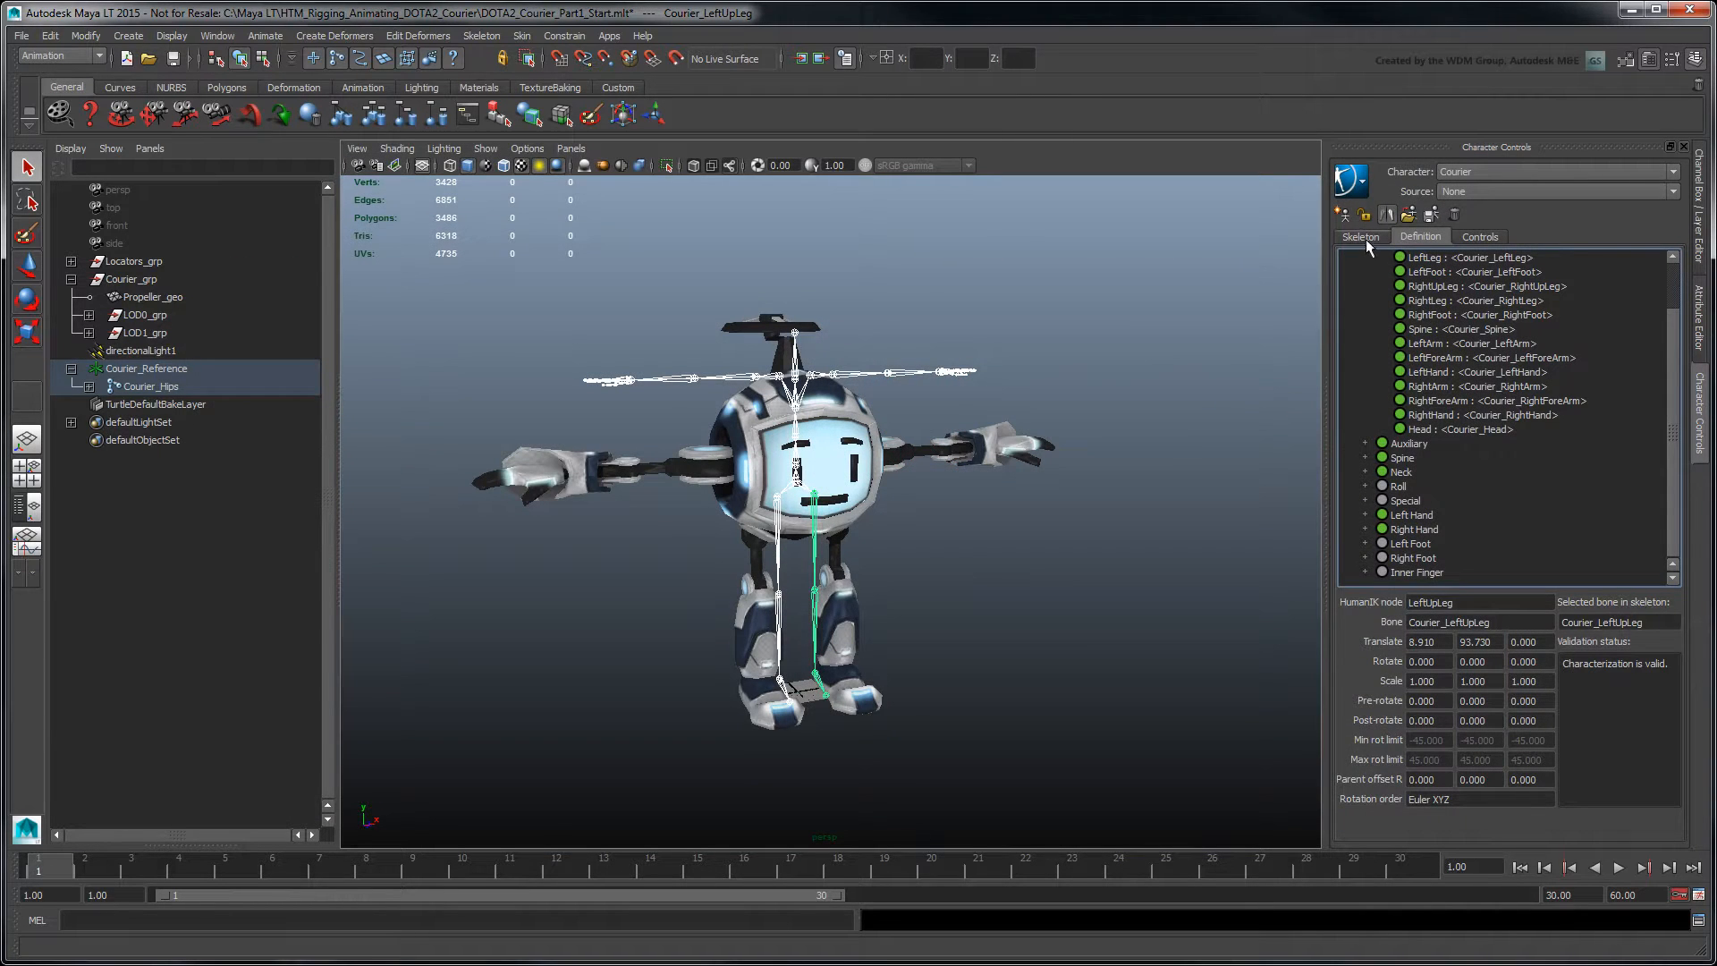
Set no index finger, finger joint count 2, toe joint count 1, and keep a toe base
click(1359, 236)
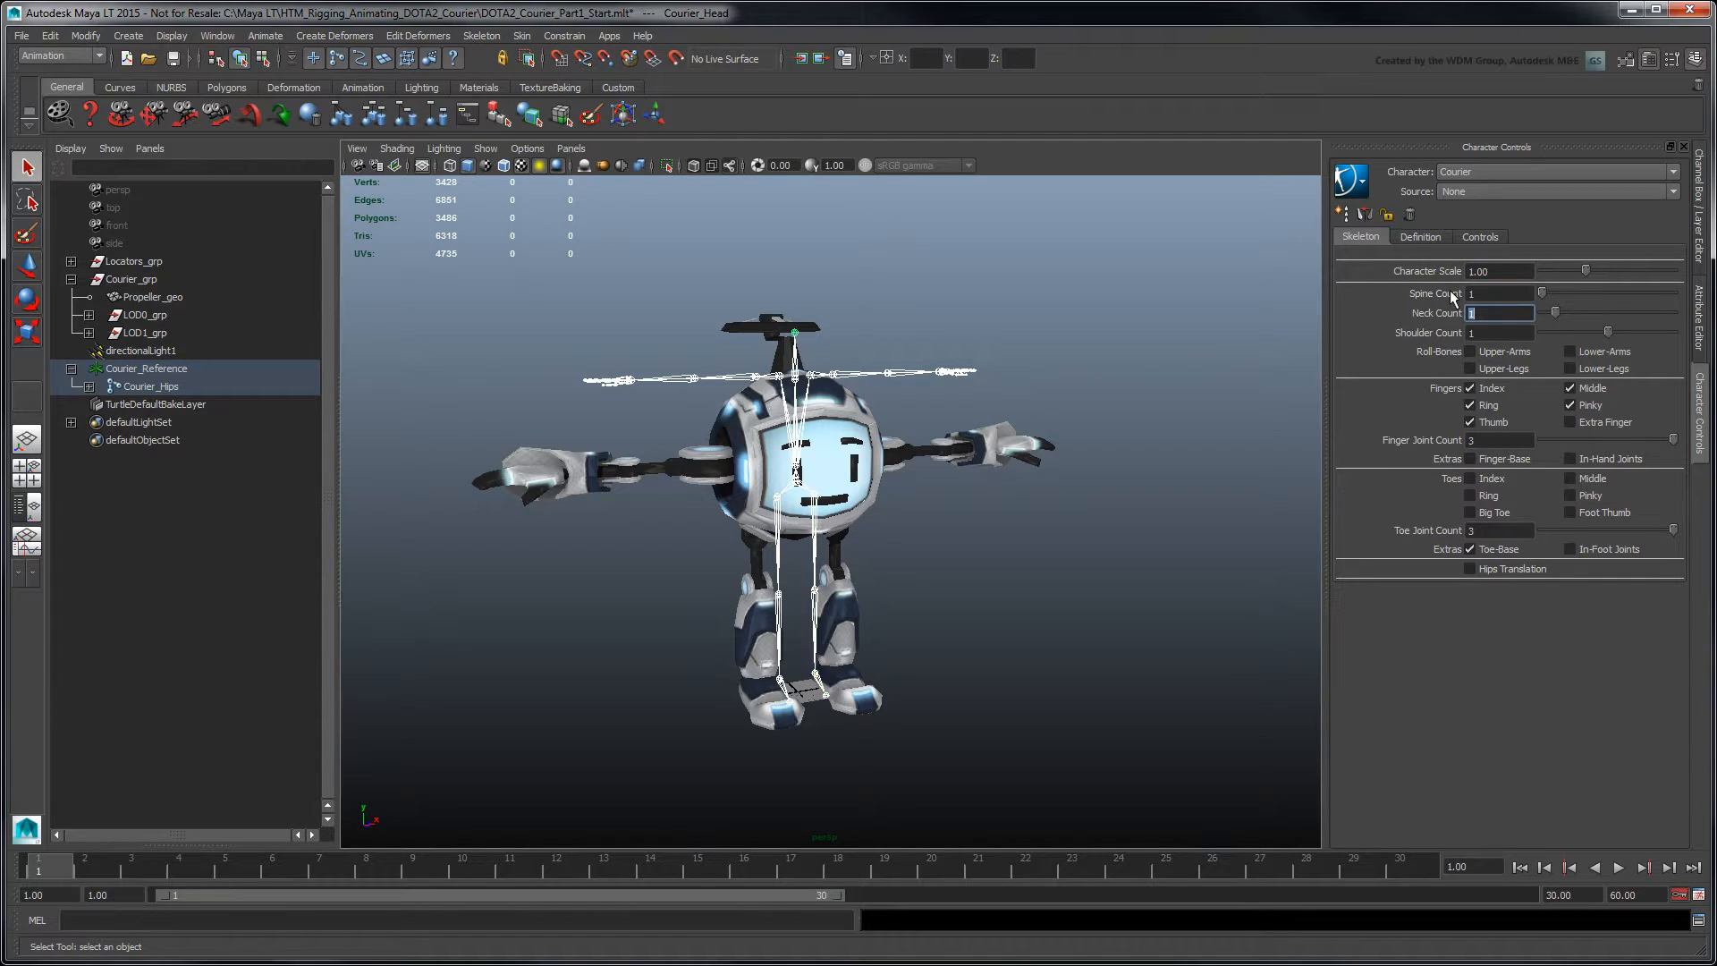
text(0)
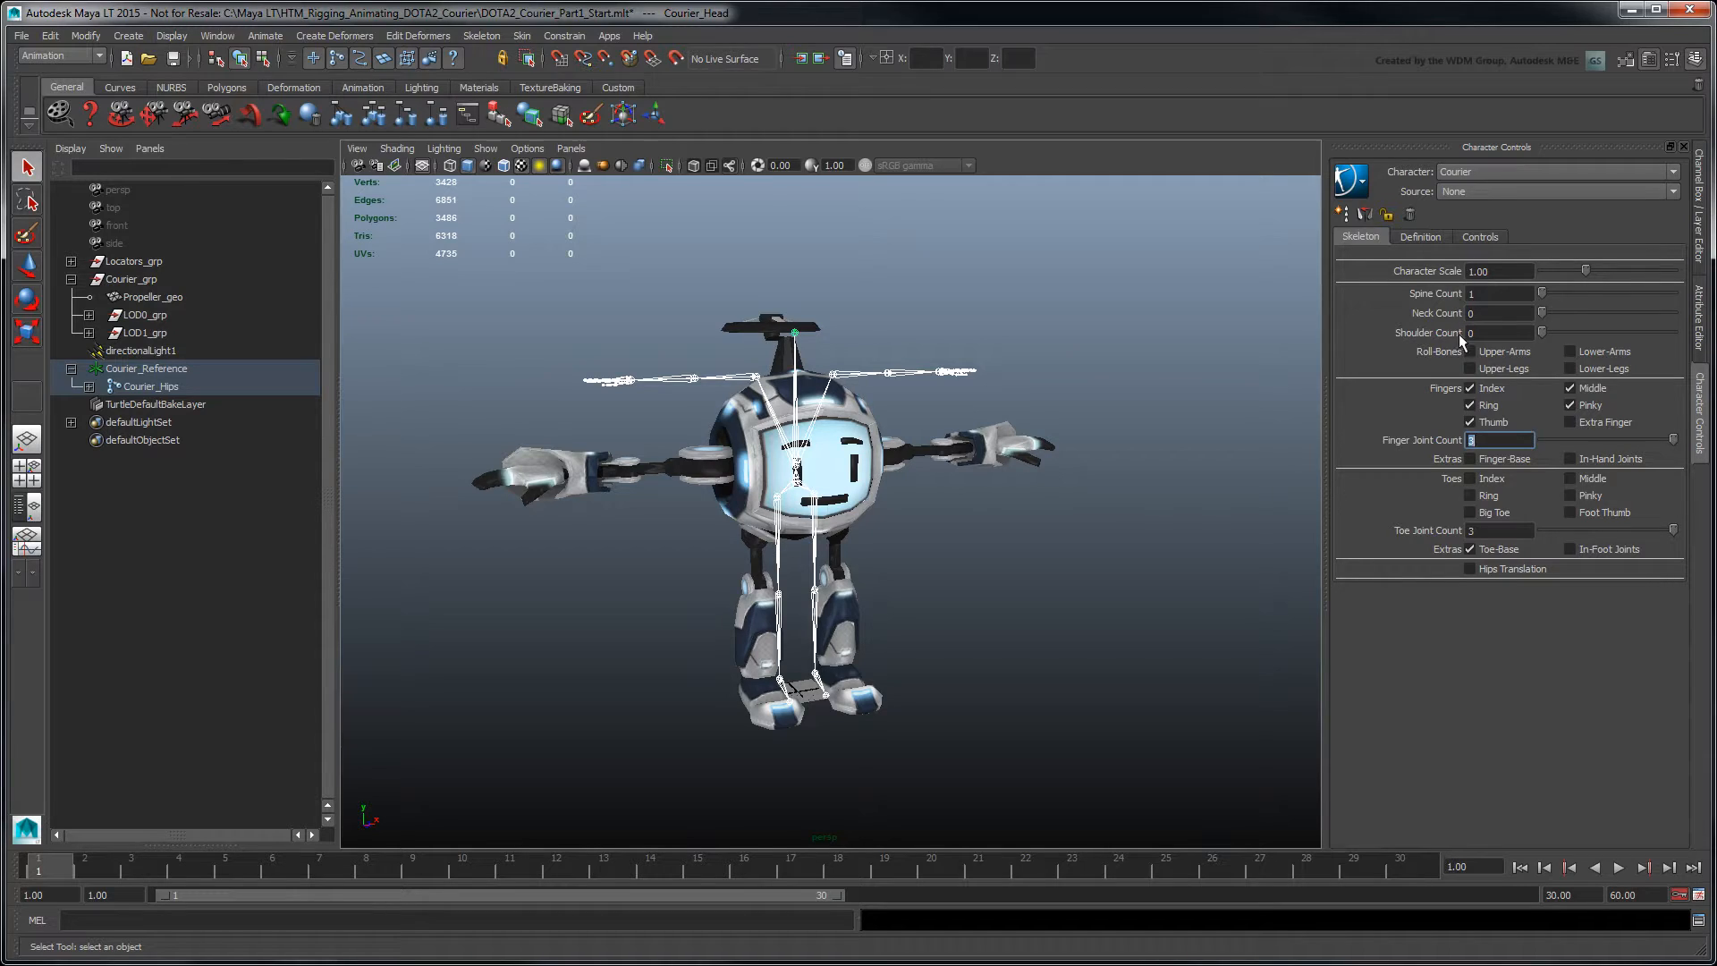
click(1471, 405)
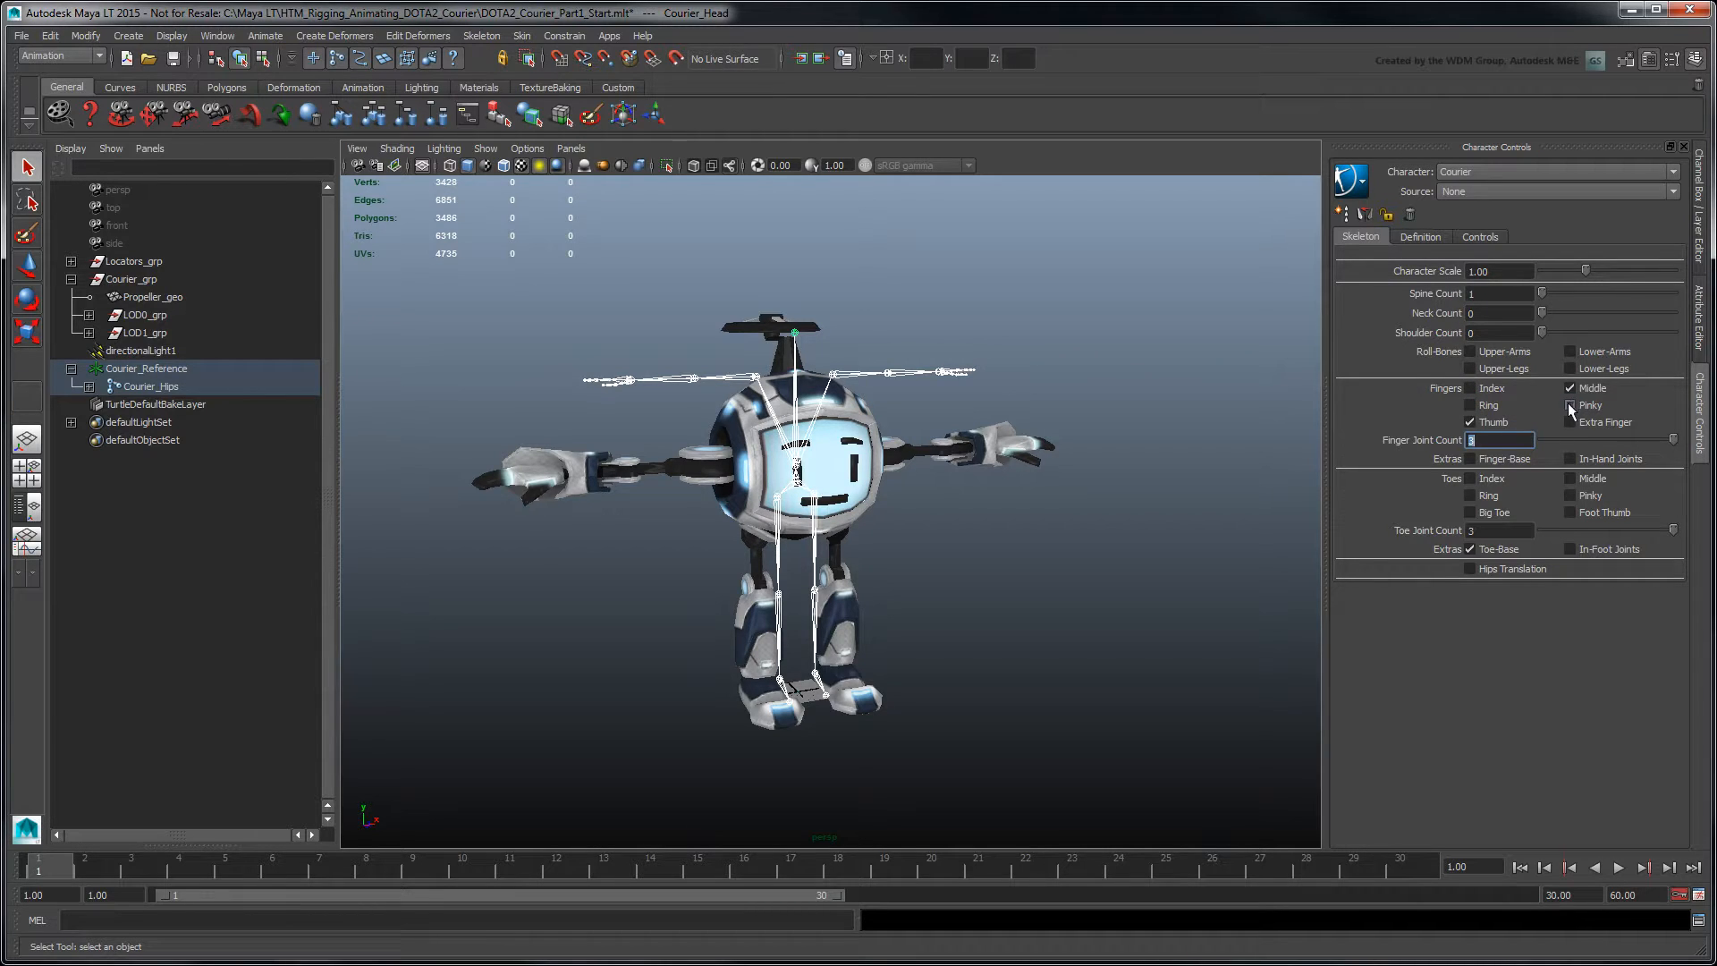
text(2)
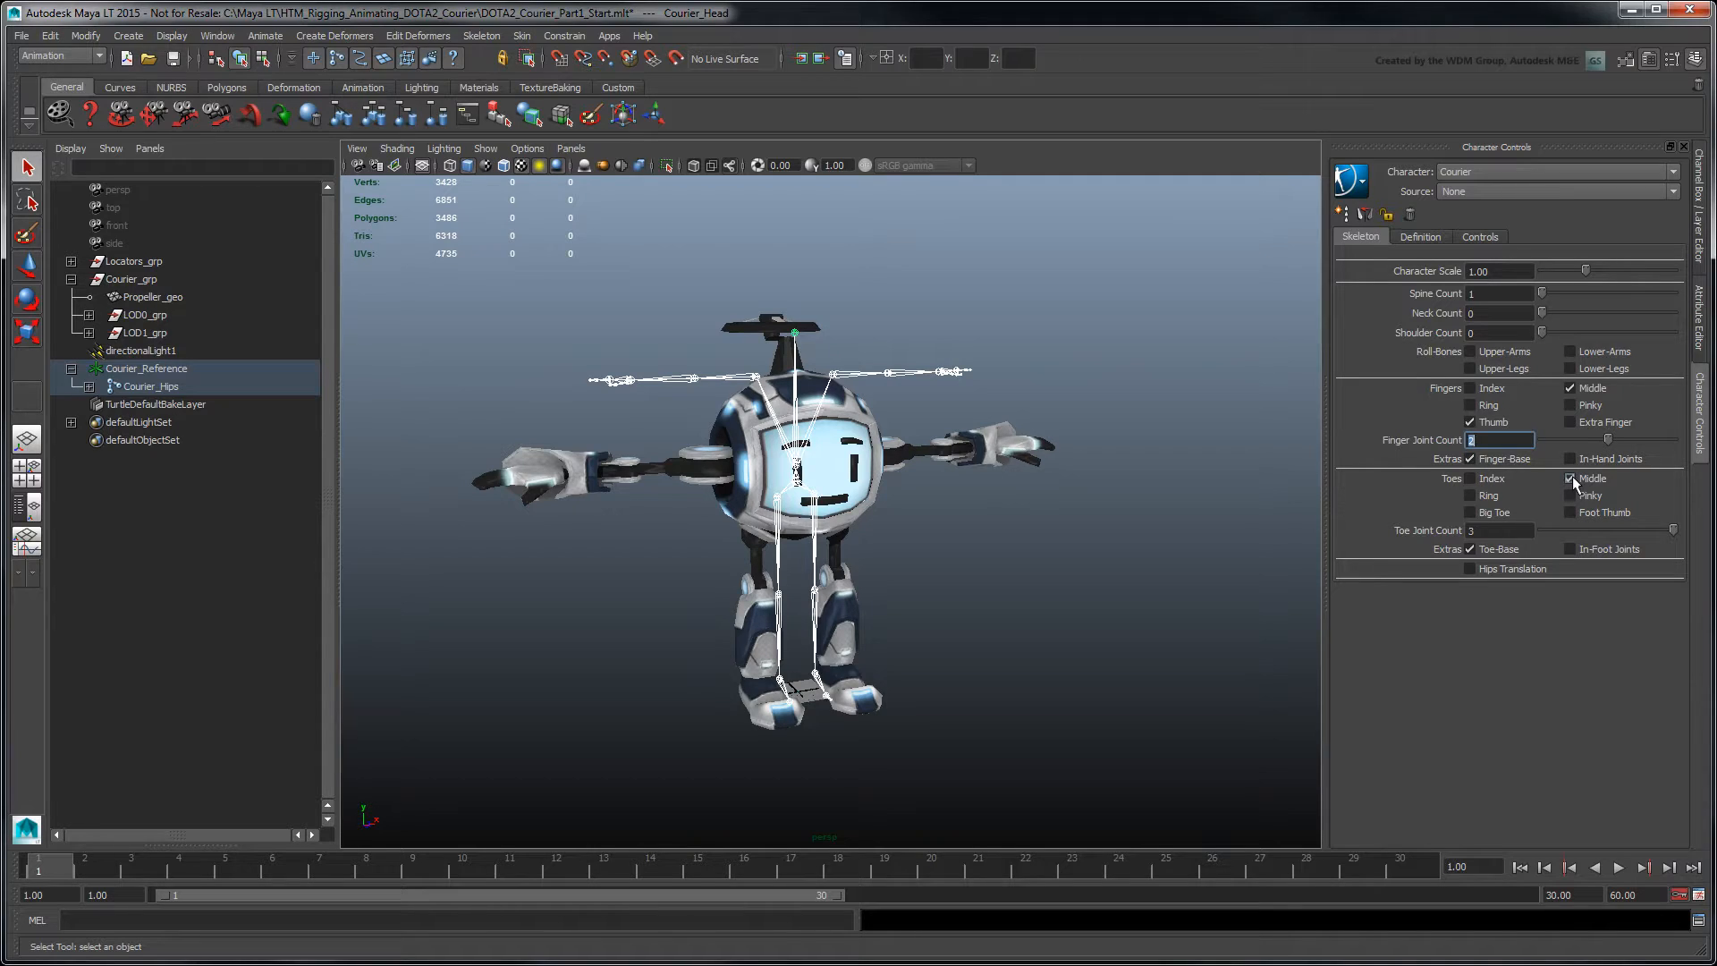
click(1501, 530)
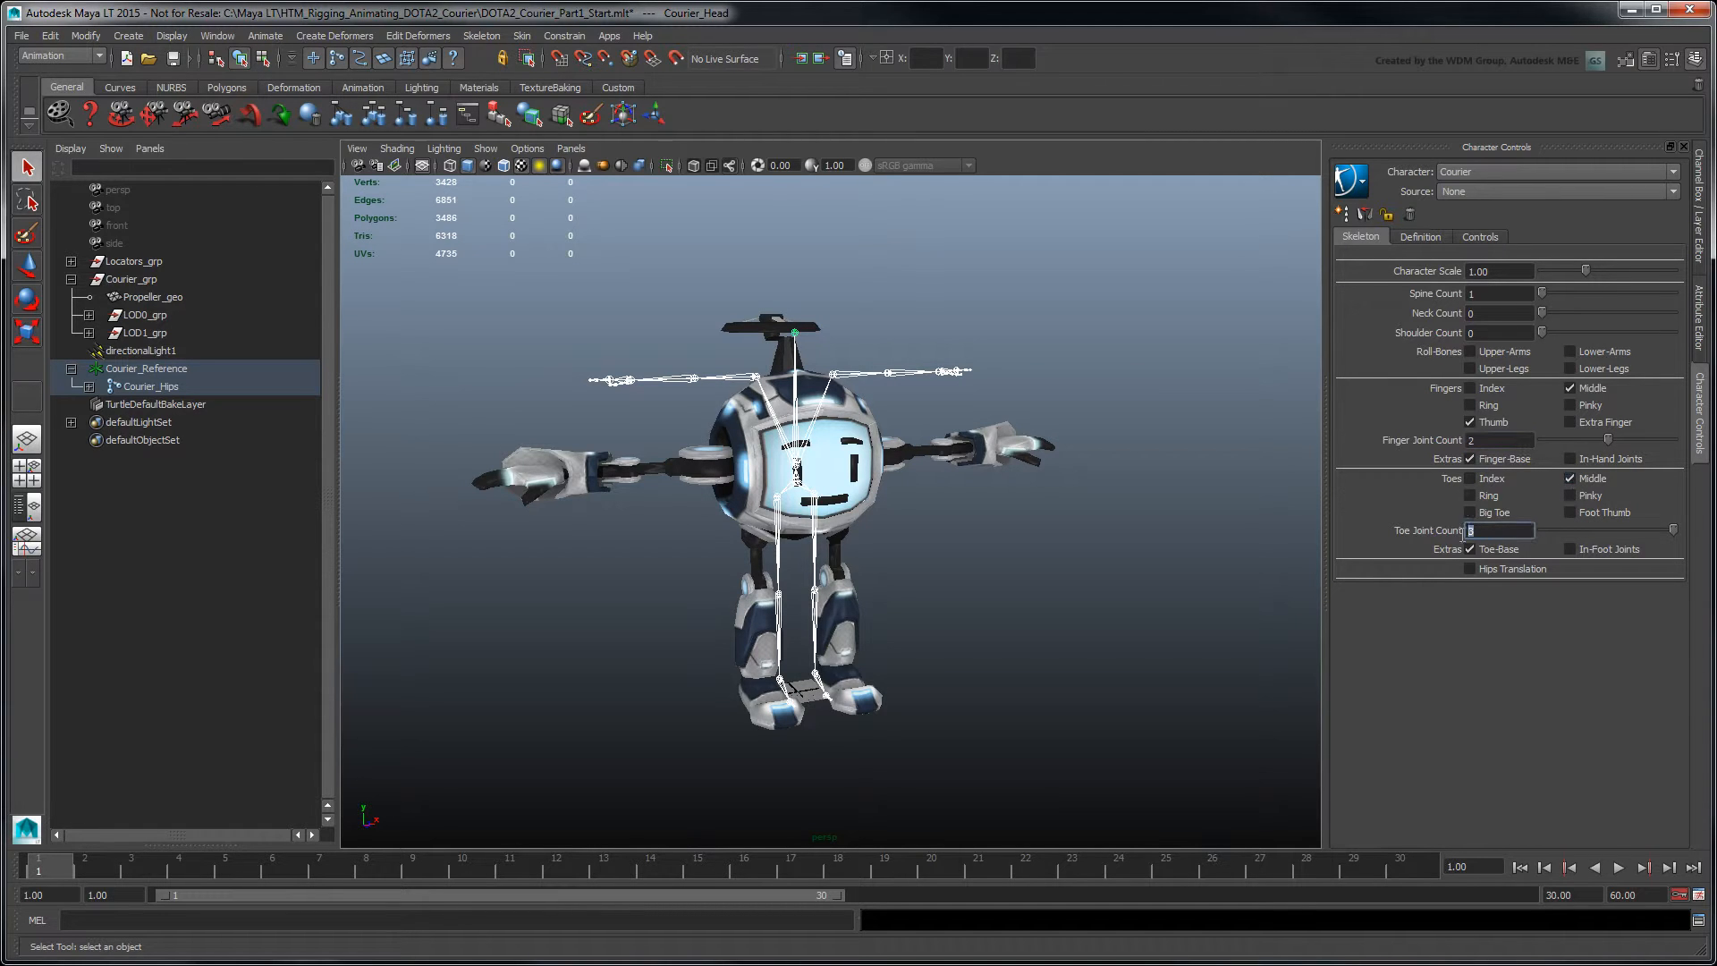
click(1501, 530)
text(1)
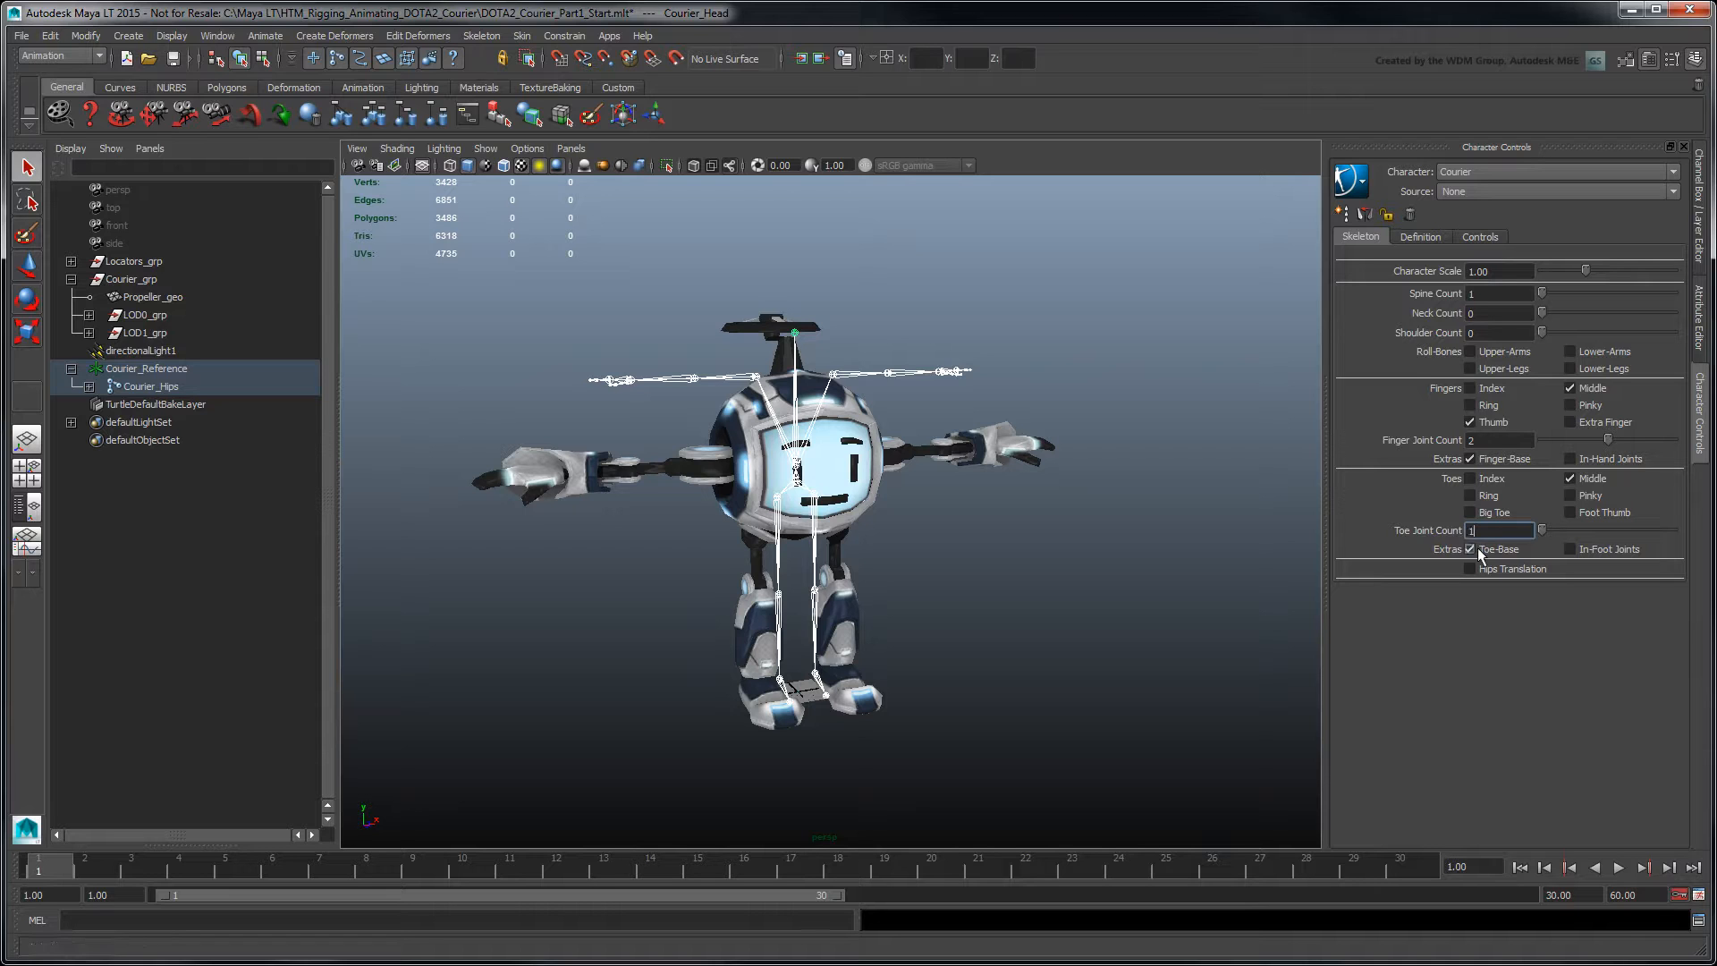
click(898, 372)
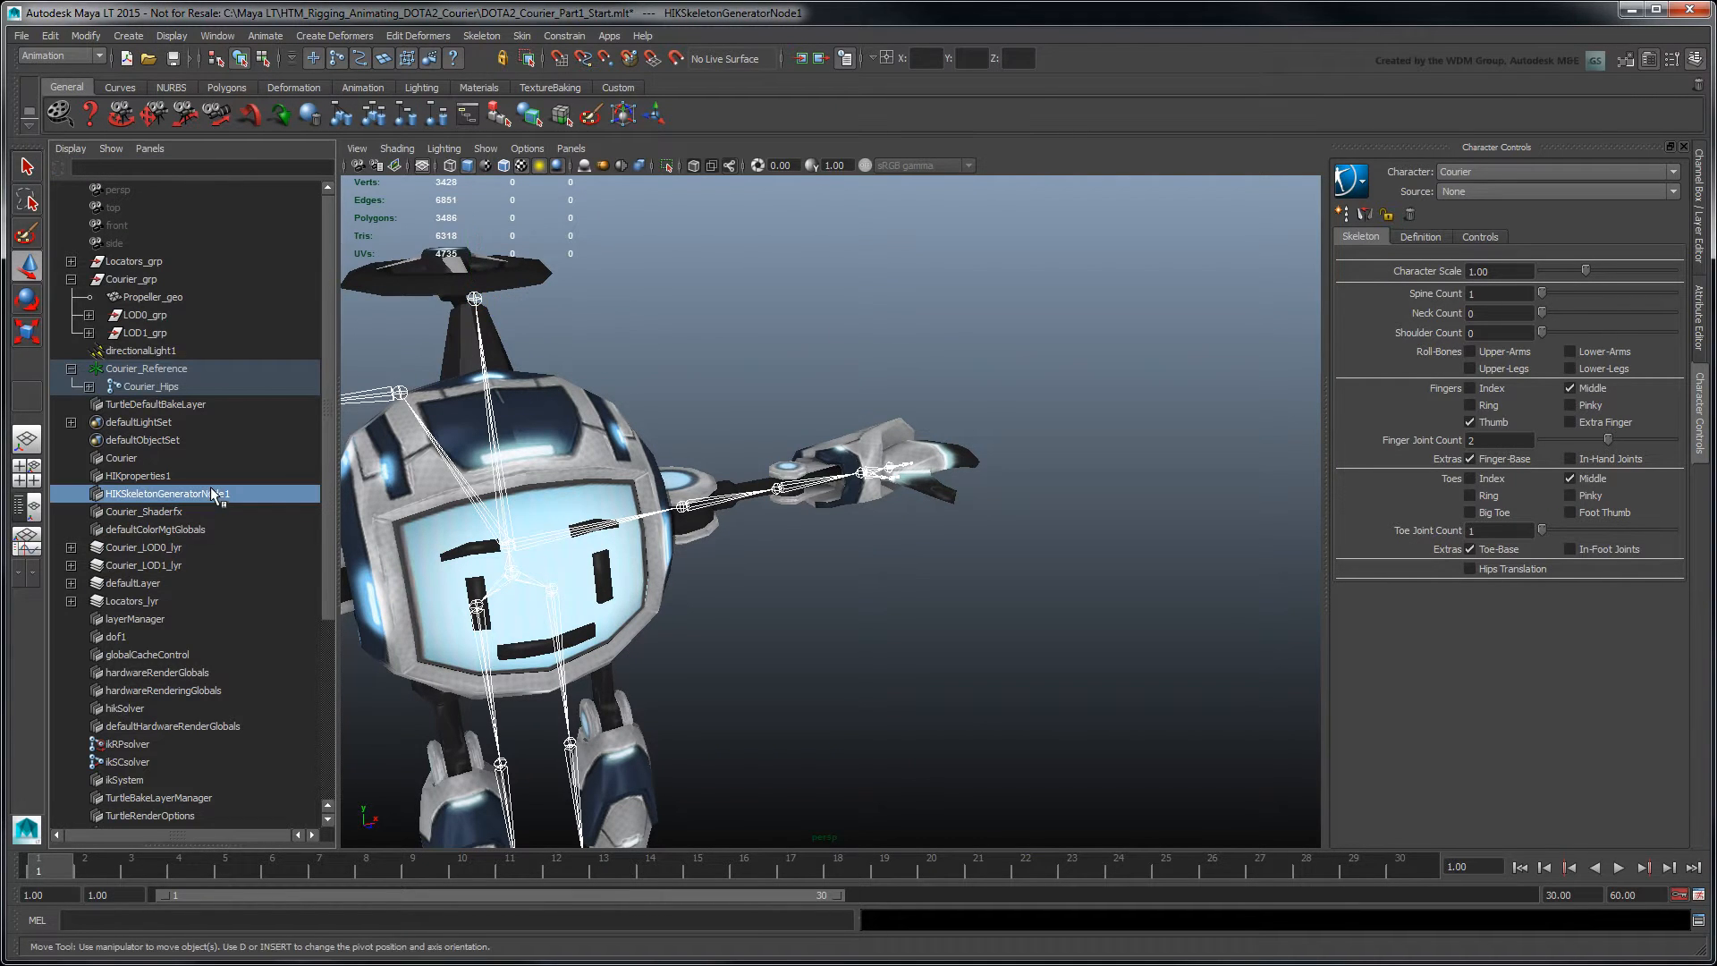
Graph HIKSkeletonGeneratorNode1 in the Node Editor and delete it, keeping the Courier character
click(216, 35)
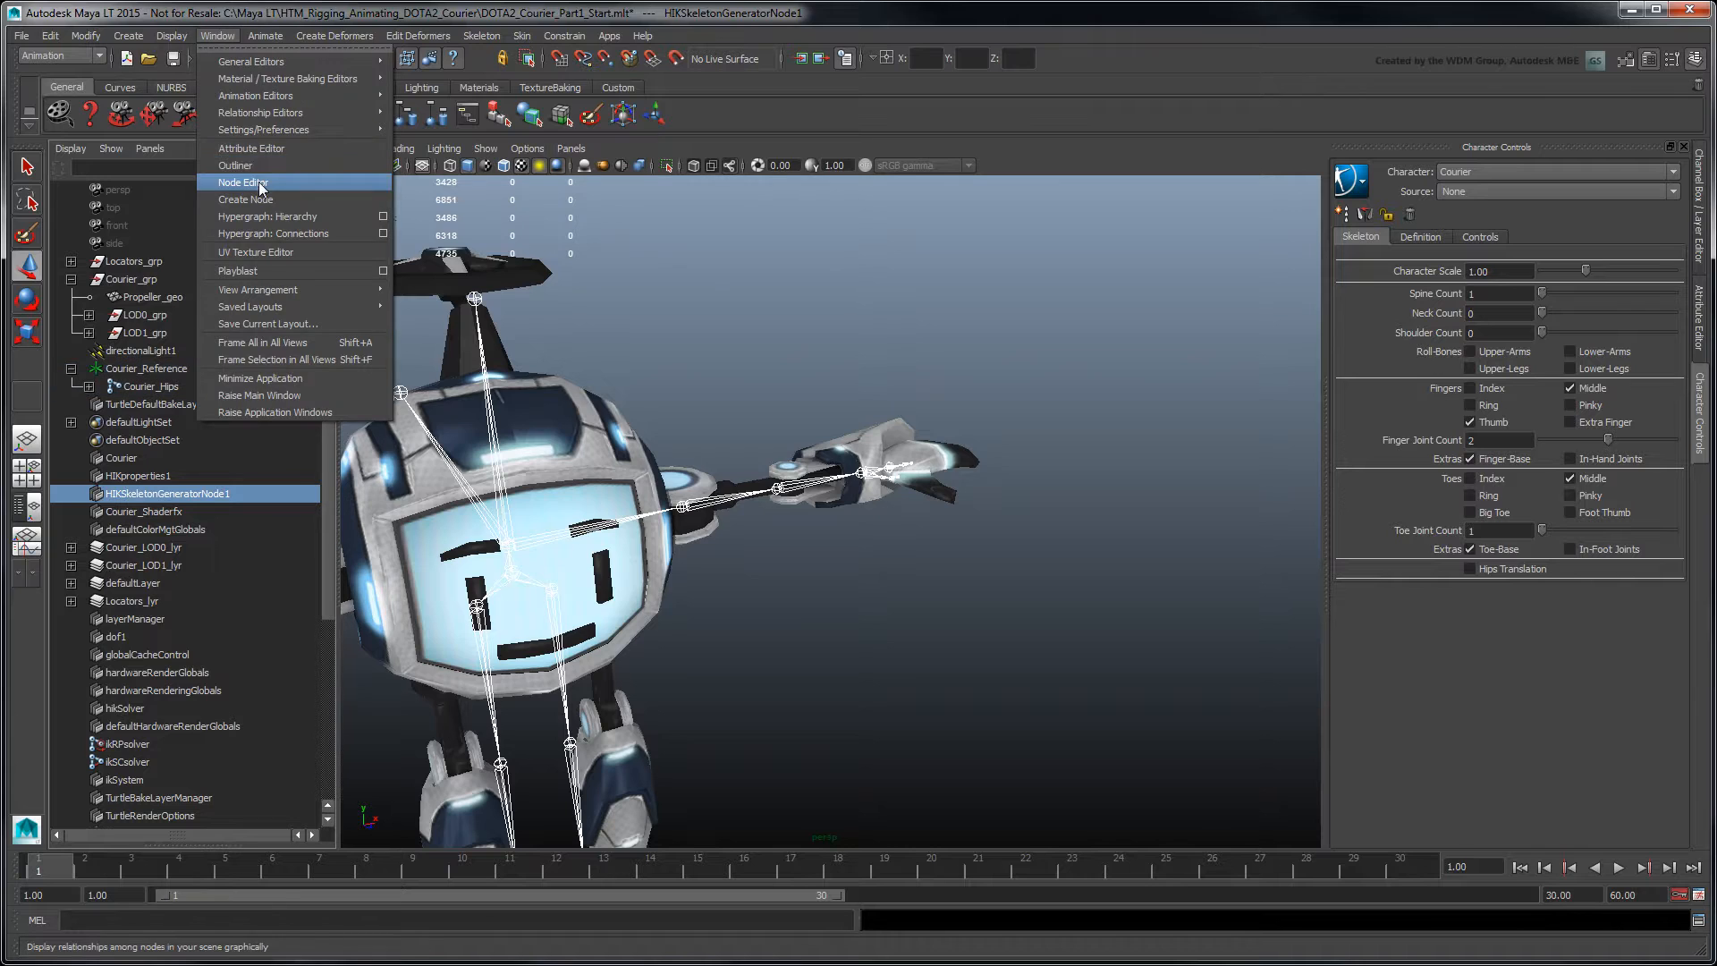
click(243, 183)
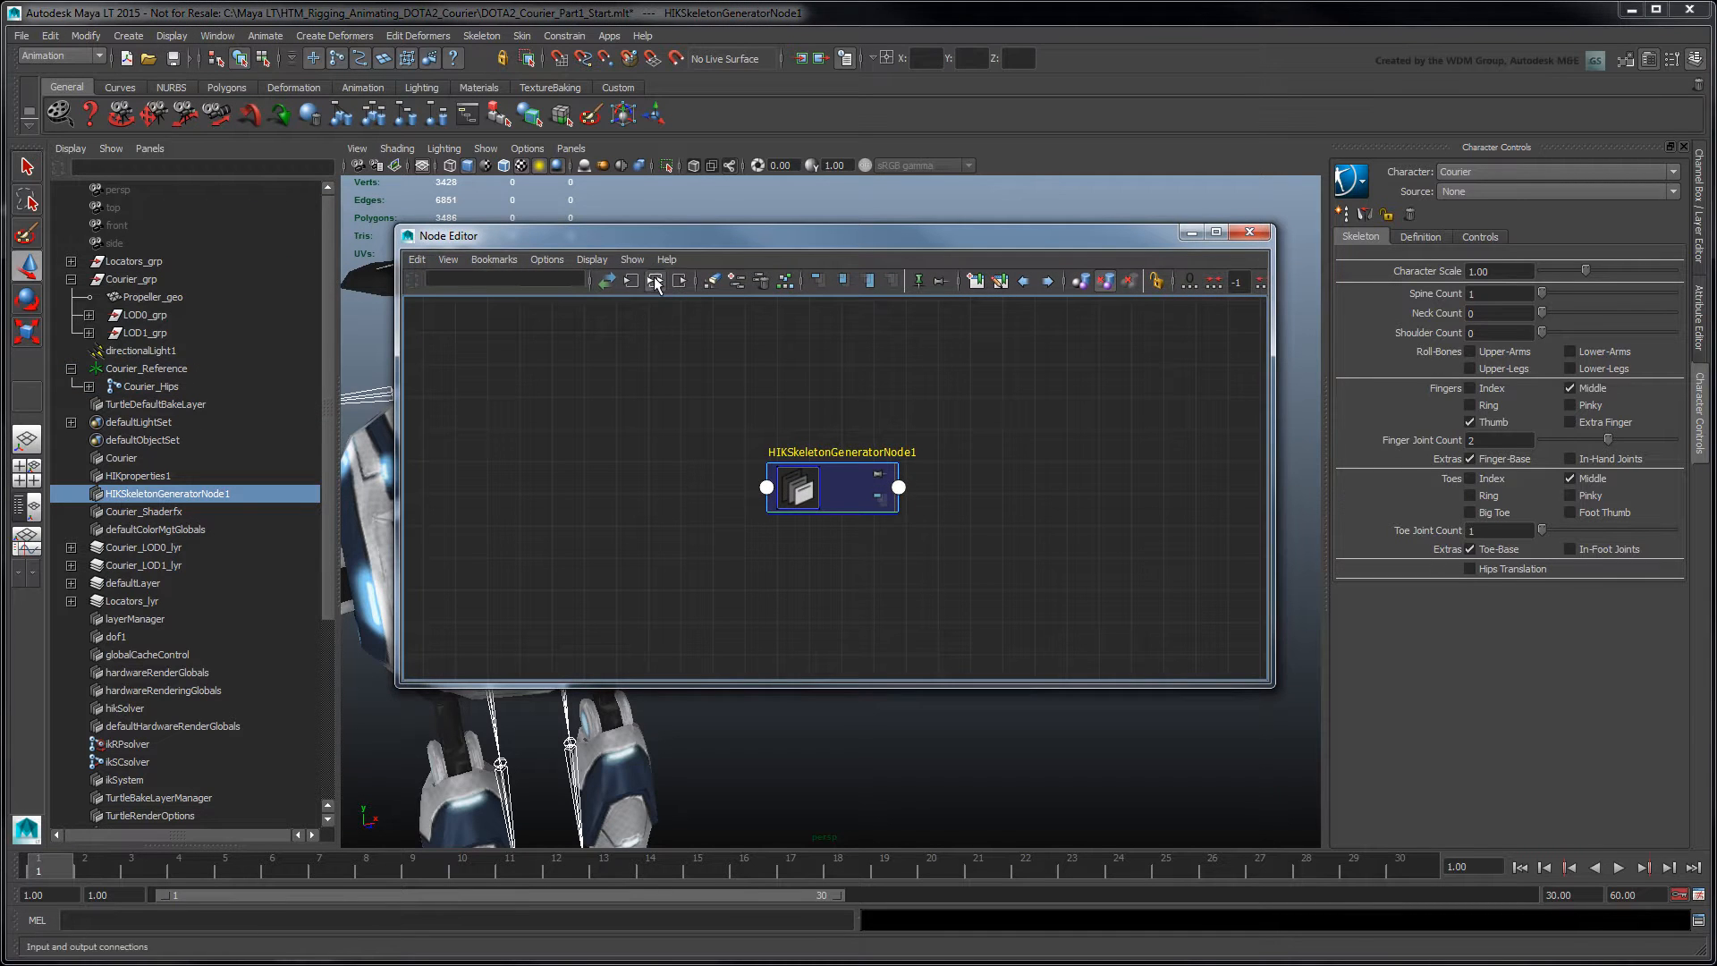
click(655, 281)
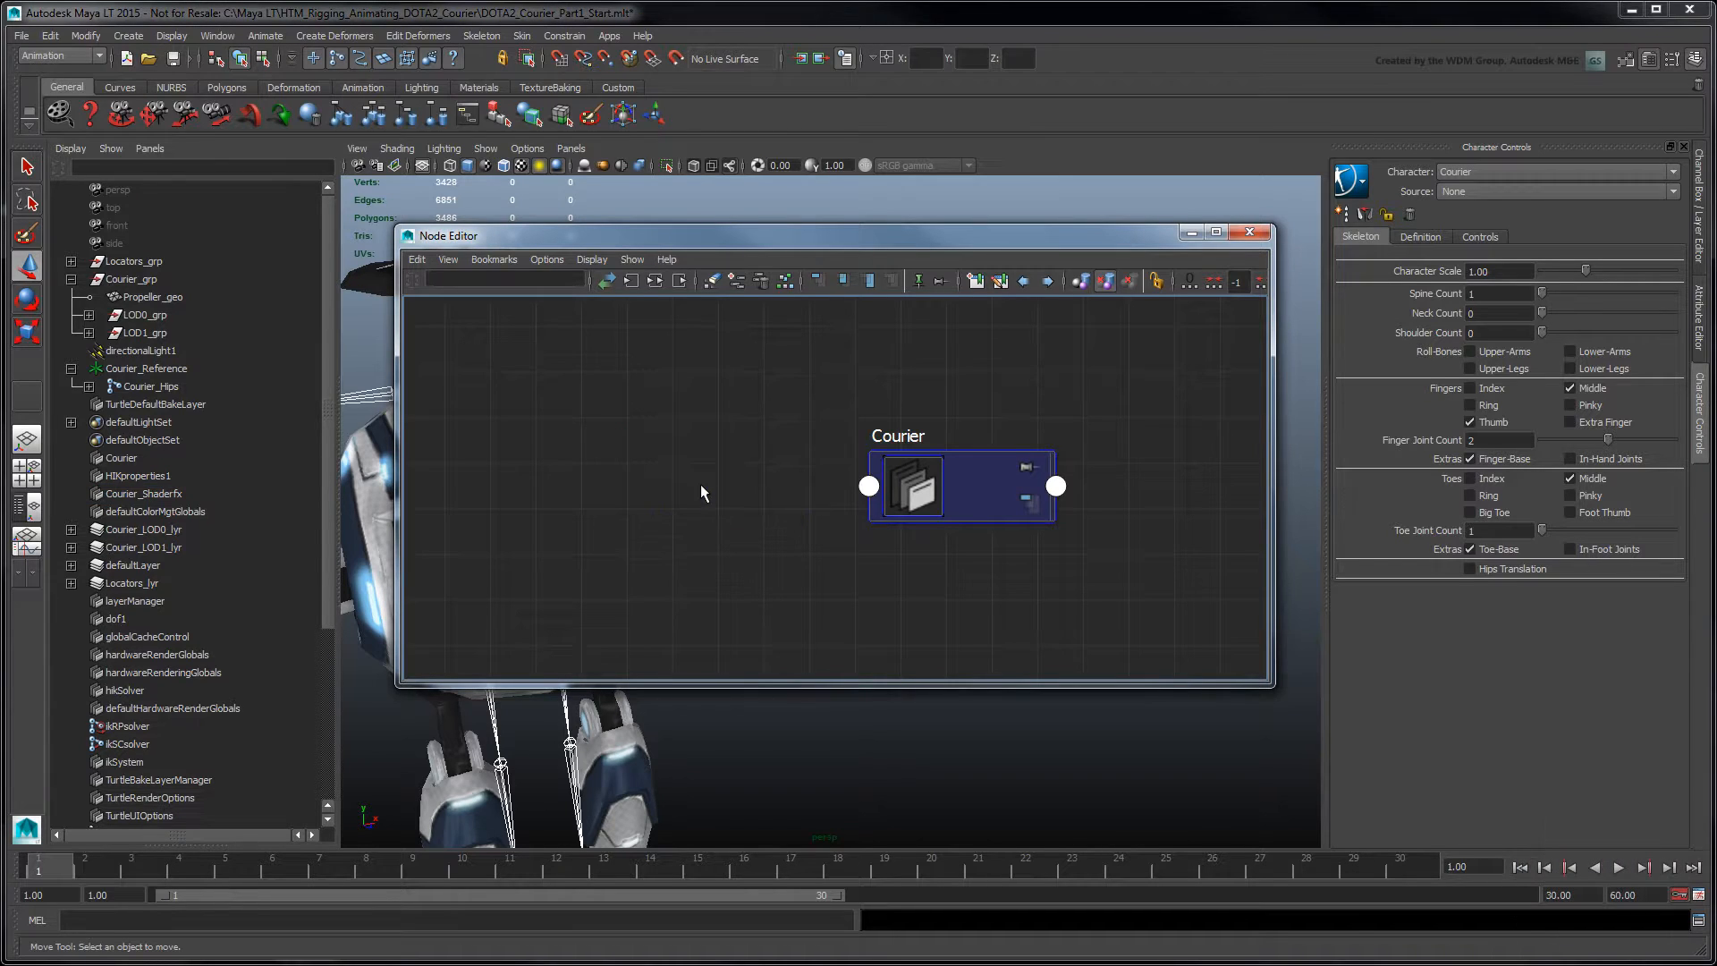
click(1250, 232)
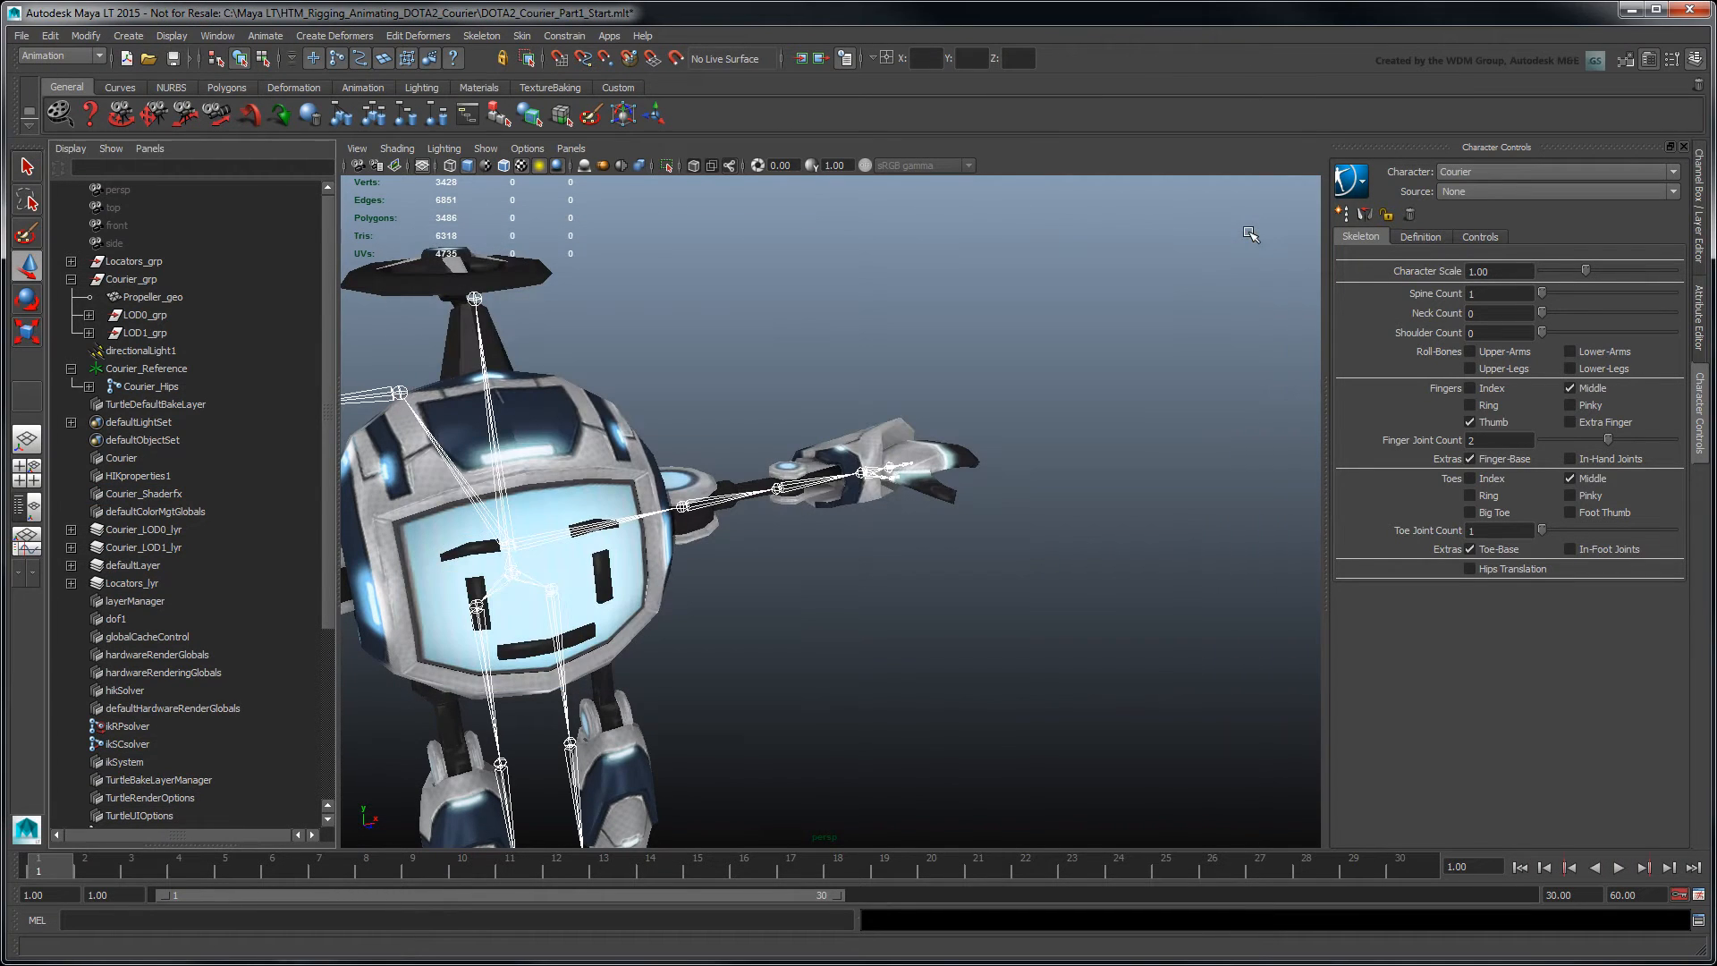
click(1418, 236)
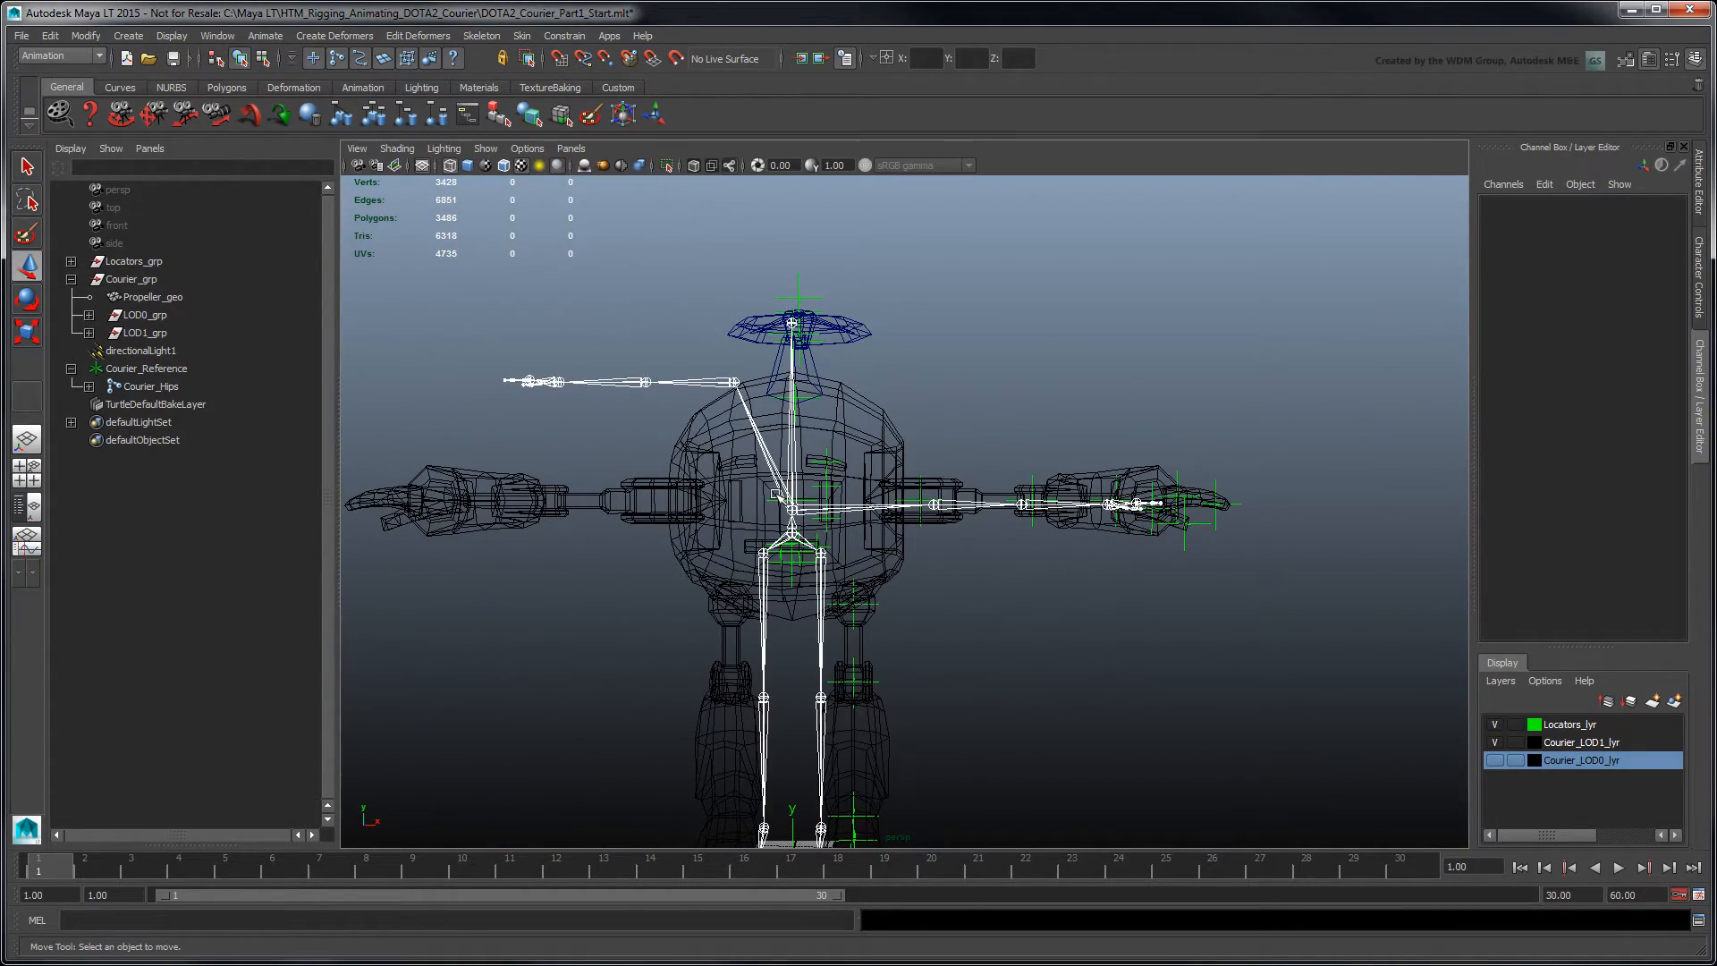
Adjust the head joint, then move the left thumb tip joint into the thumb mesh
key(v)
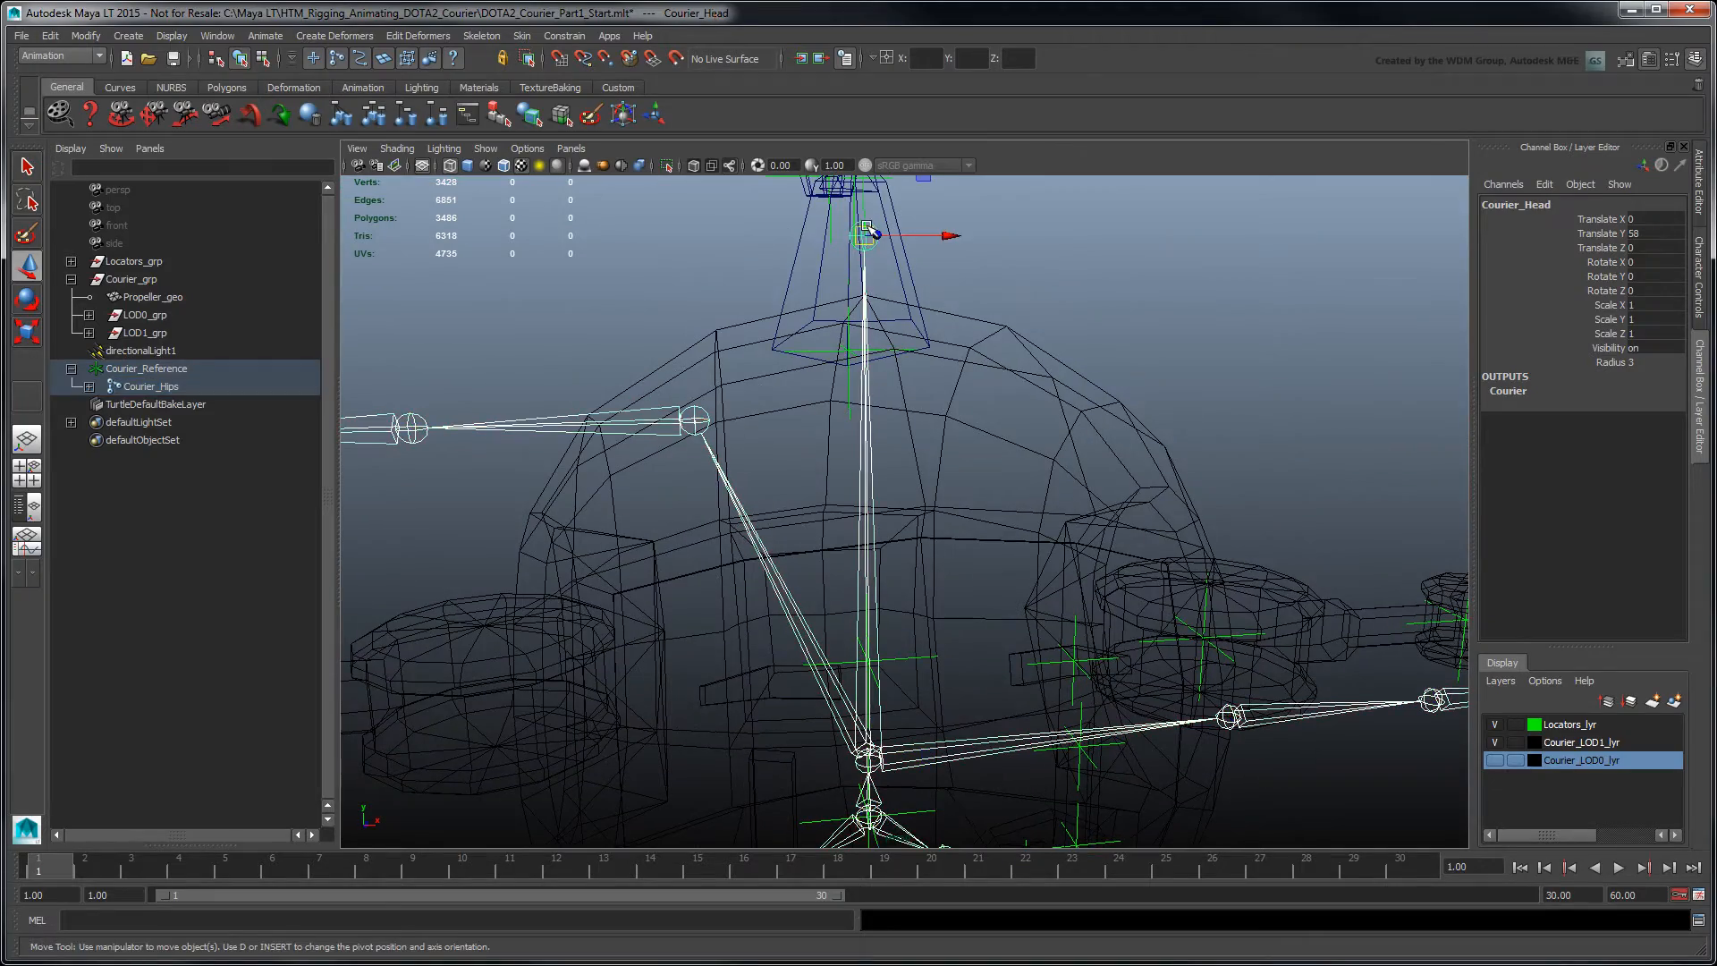
drag(866, 233, 866, 660)
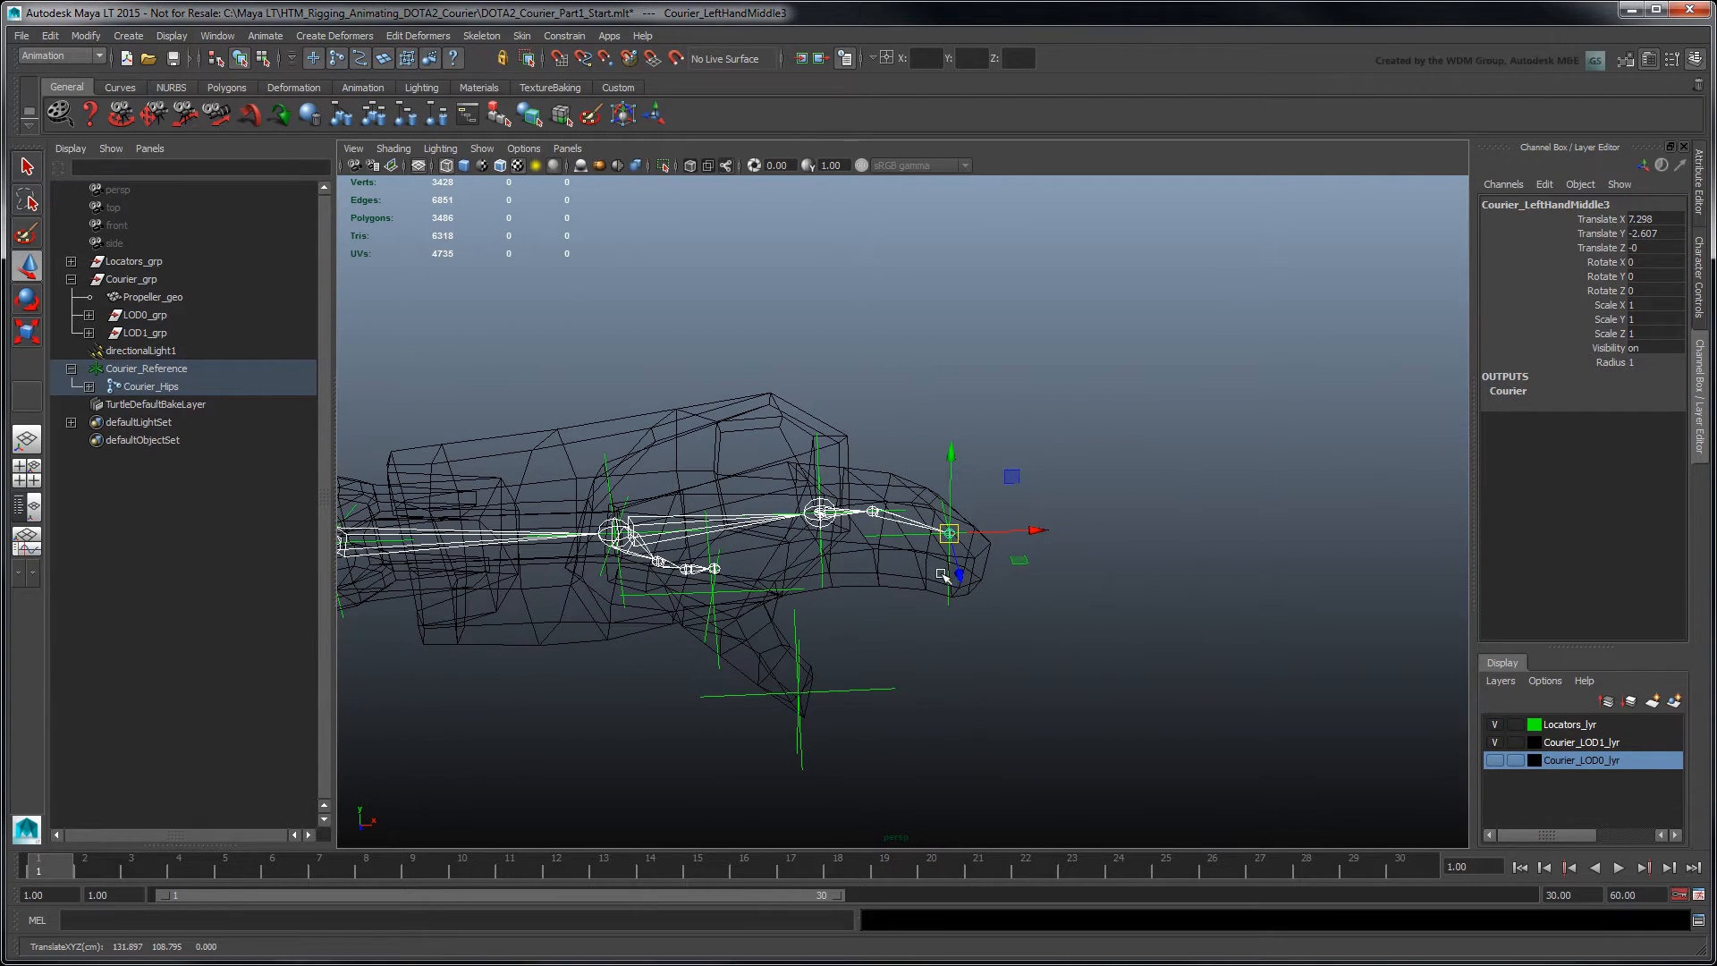
click(657, 567)
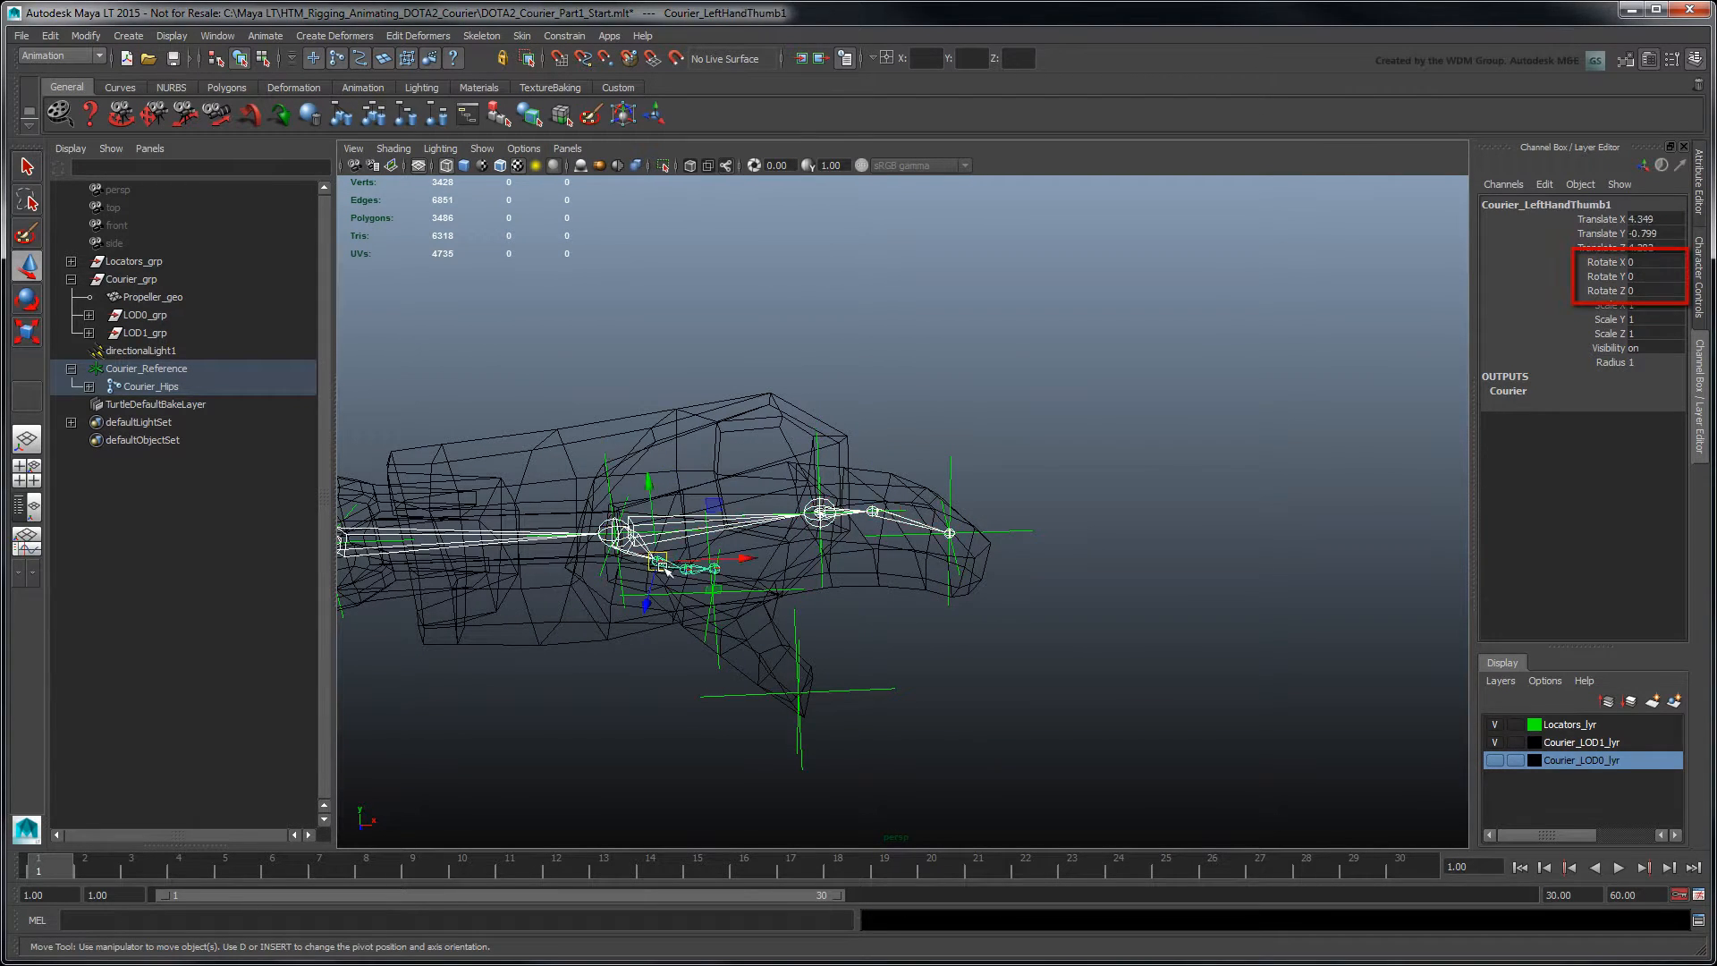
click(762, 600)
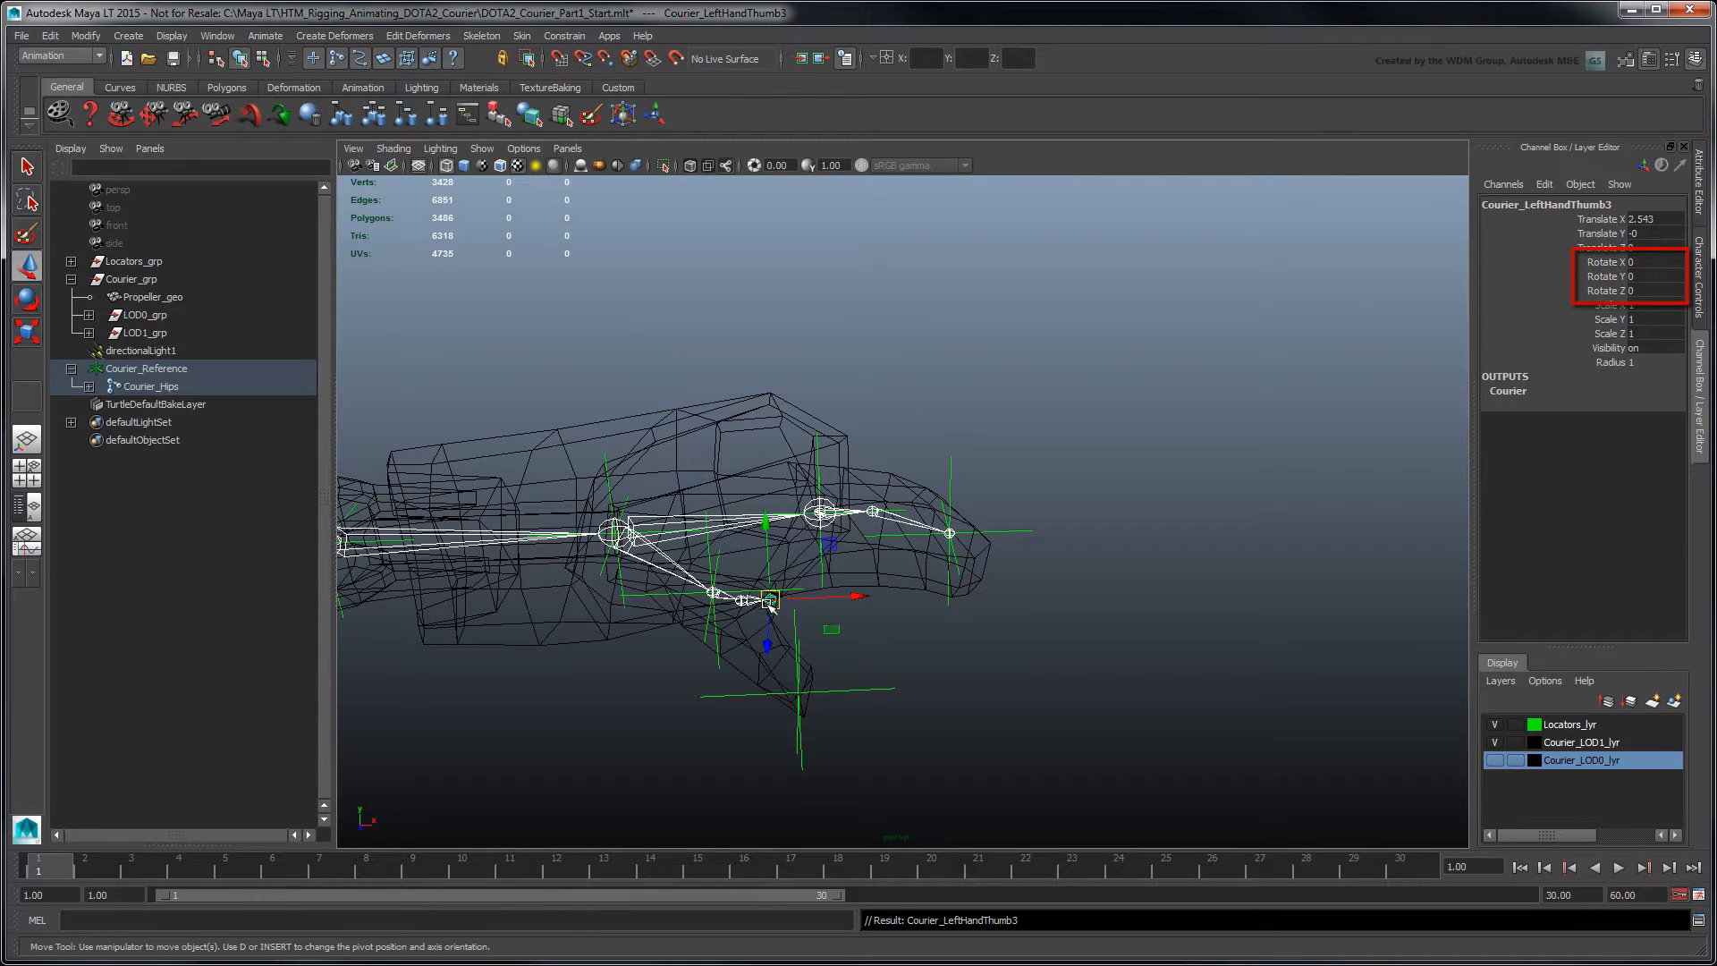
drag(767, 597, 799, 691)
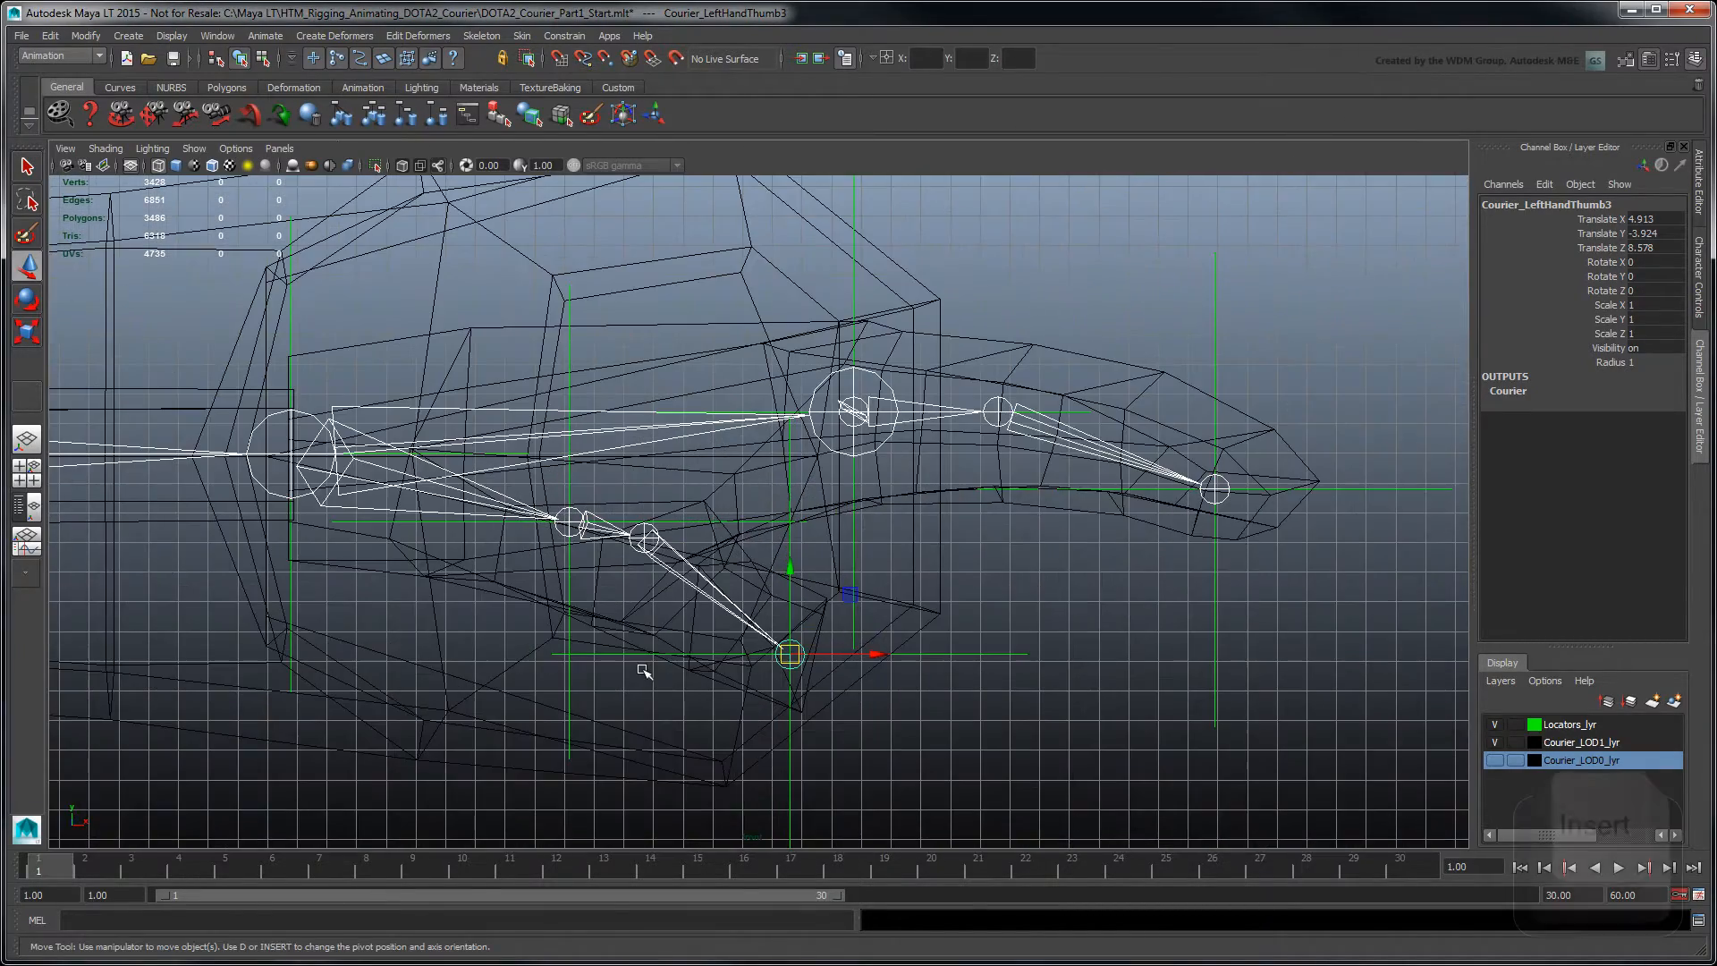
In pivot mode, move the left middle finger's joints into the finger geometry
key(insert)
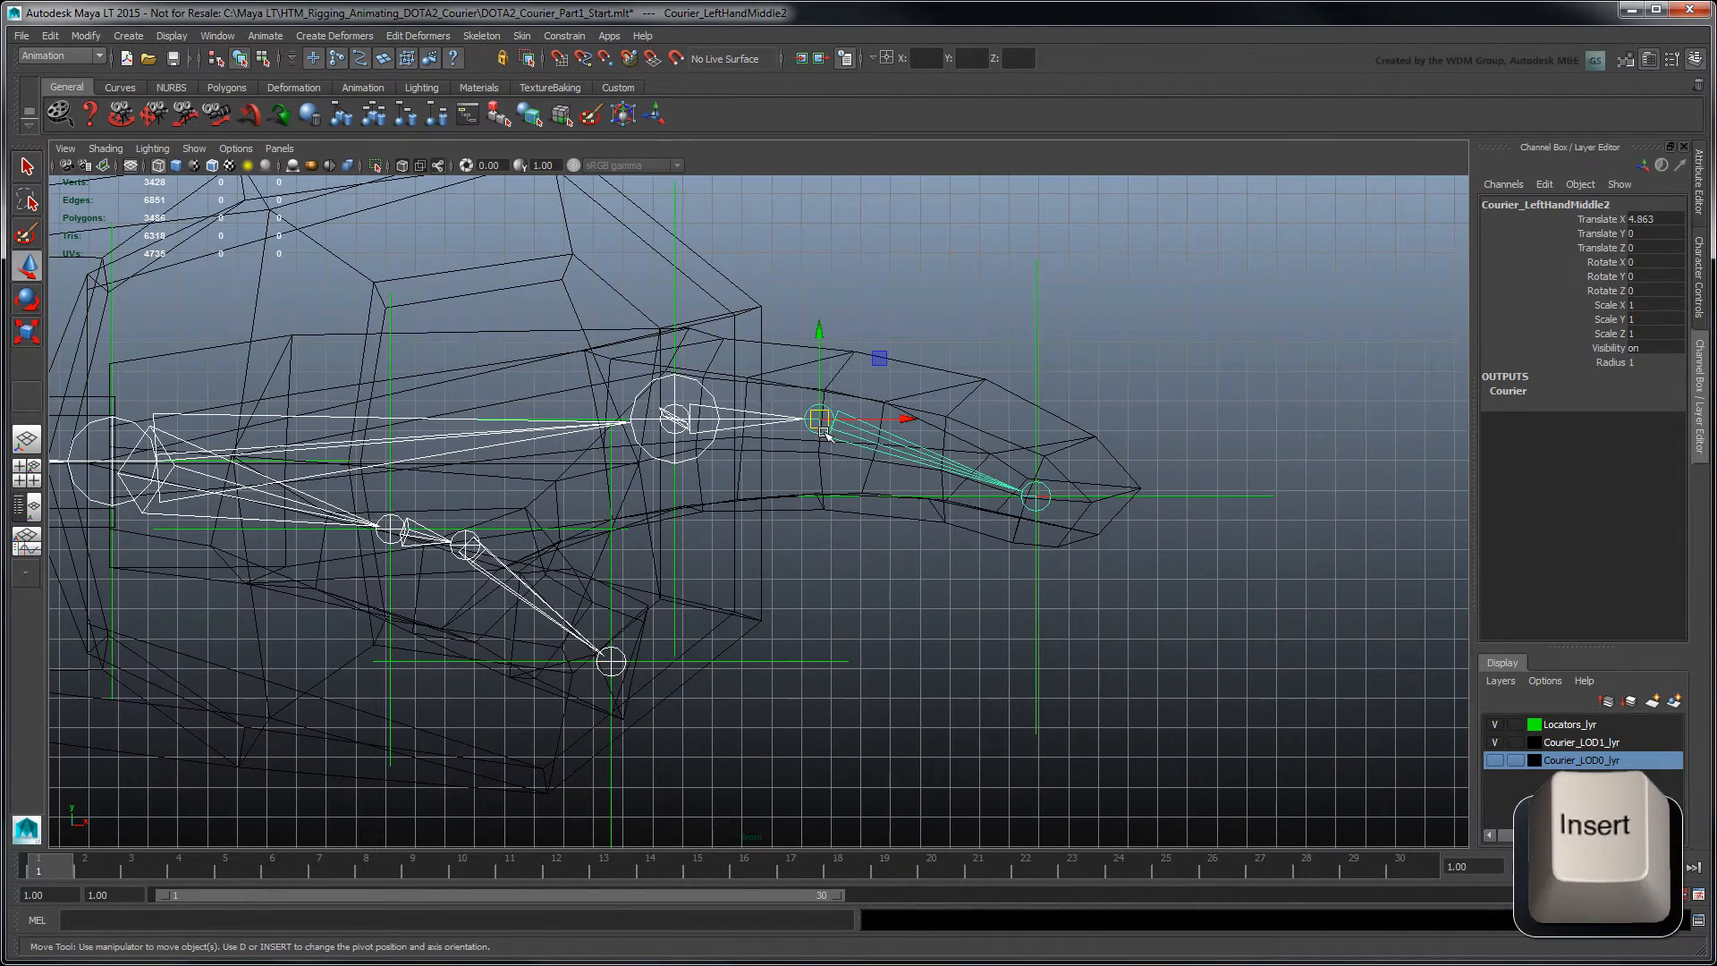
drag(819, 418, 939, 431)
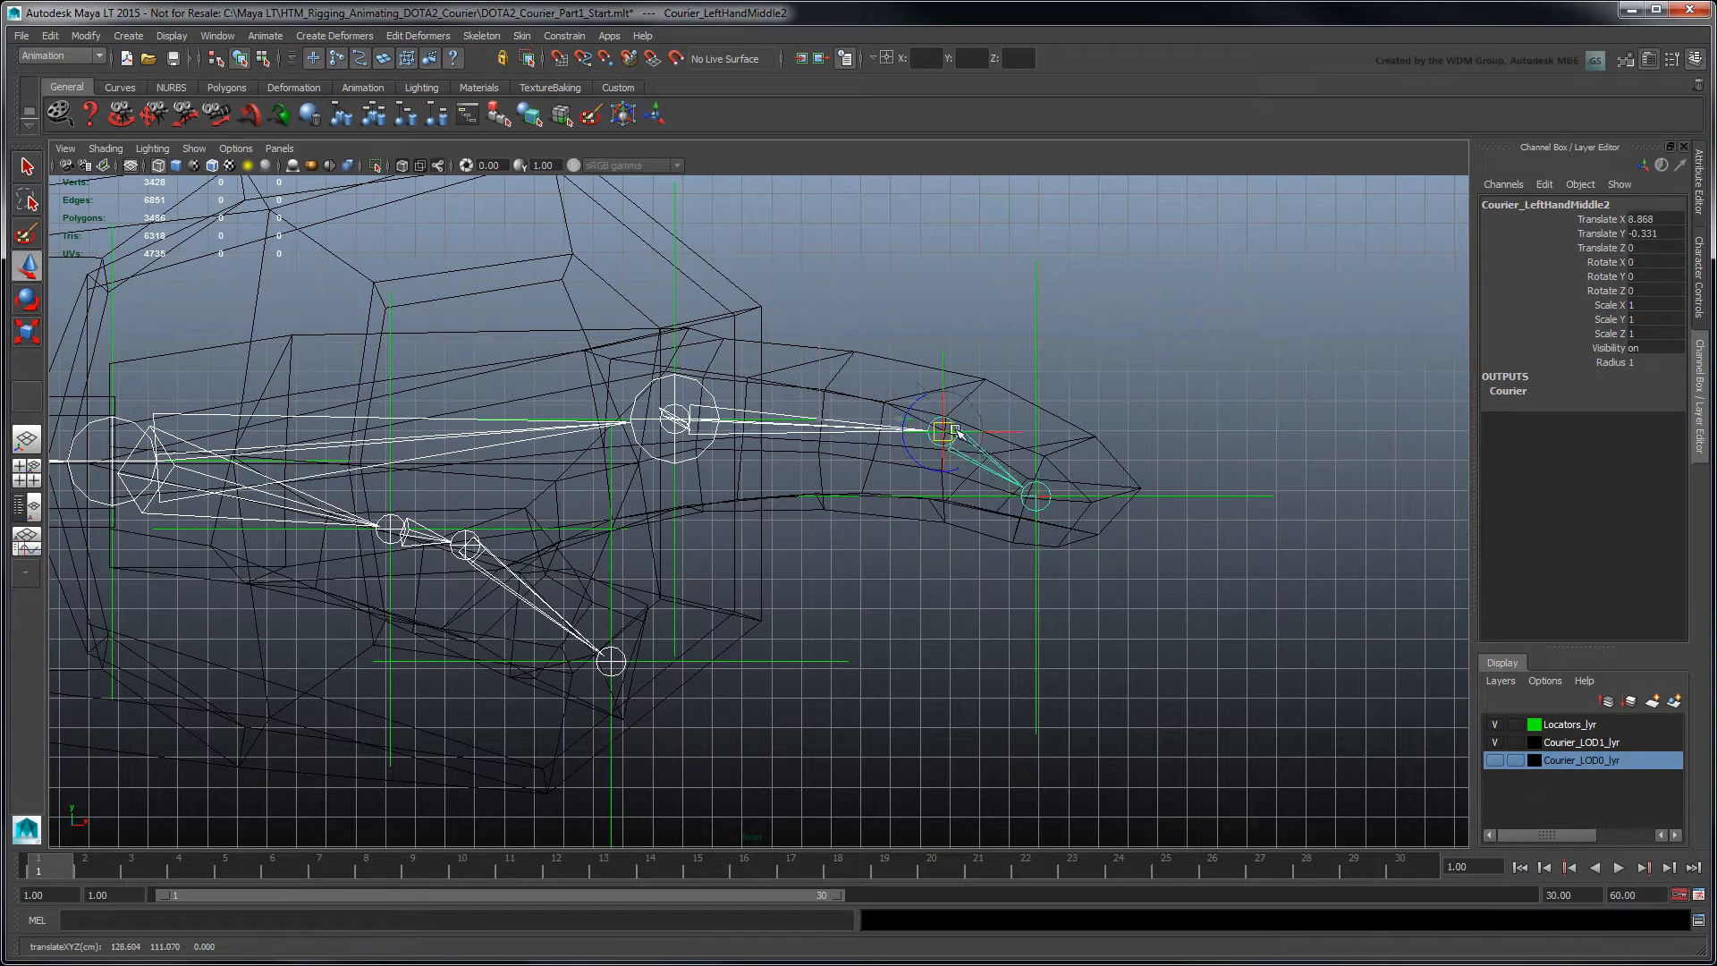
click(1031, 499)
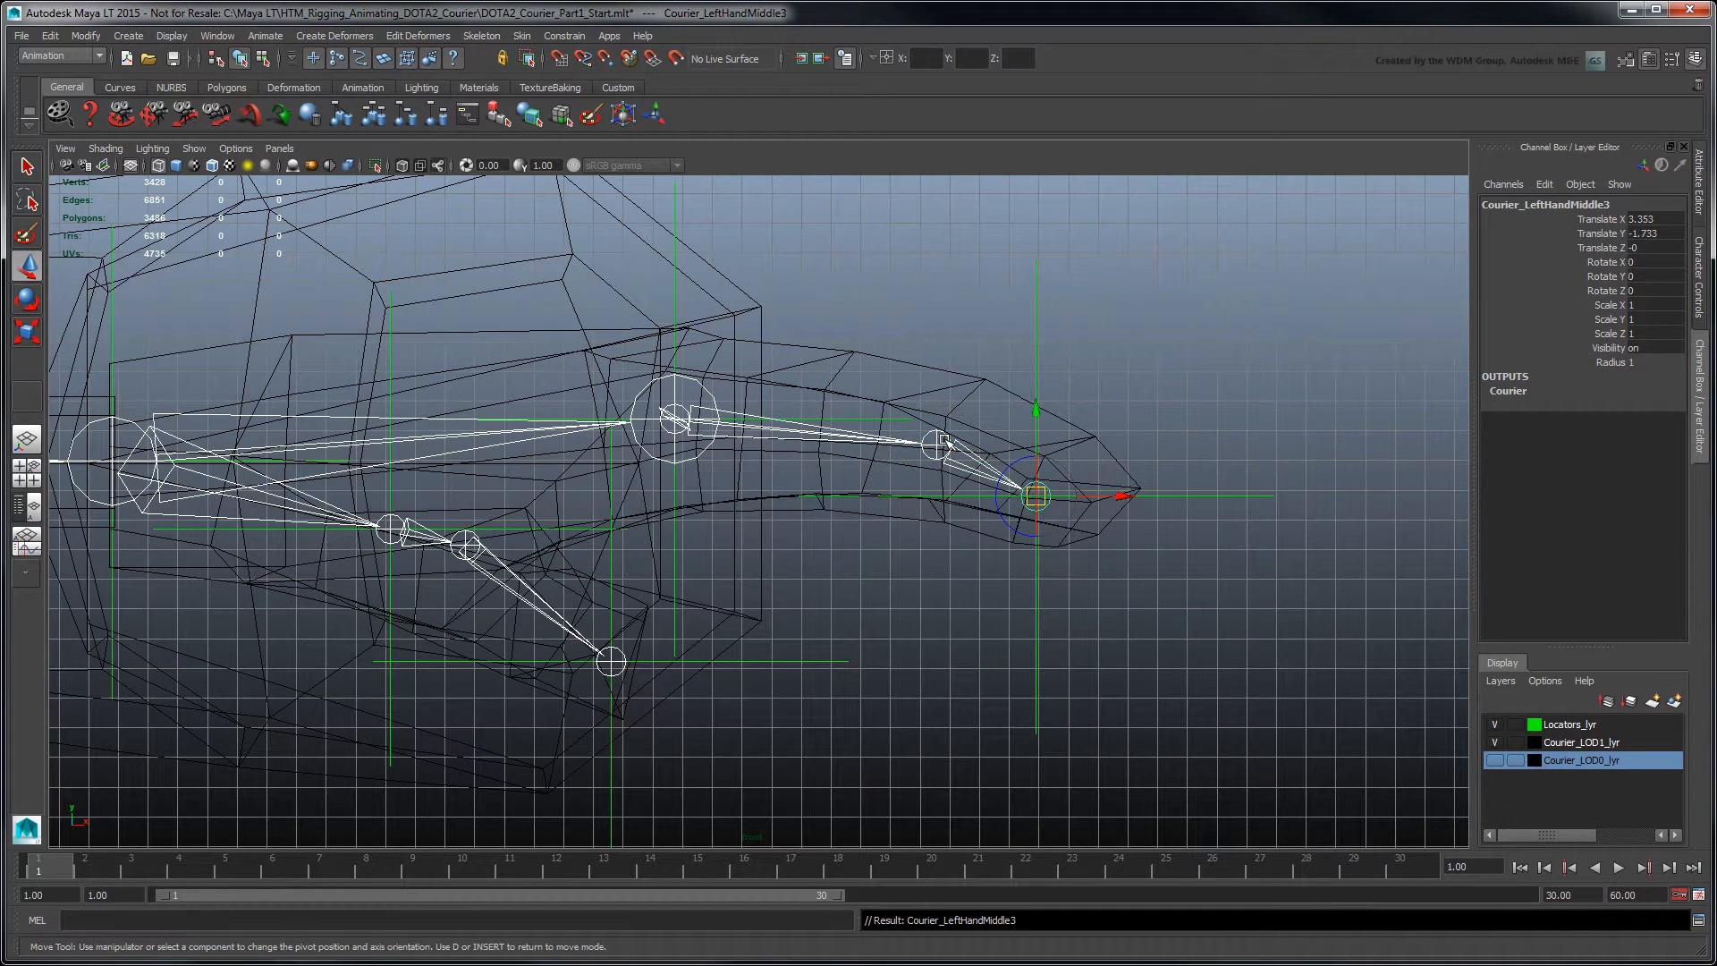
click(680, 417)
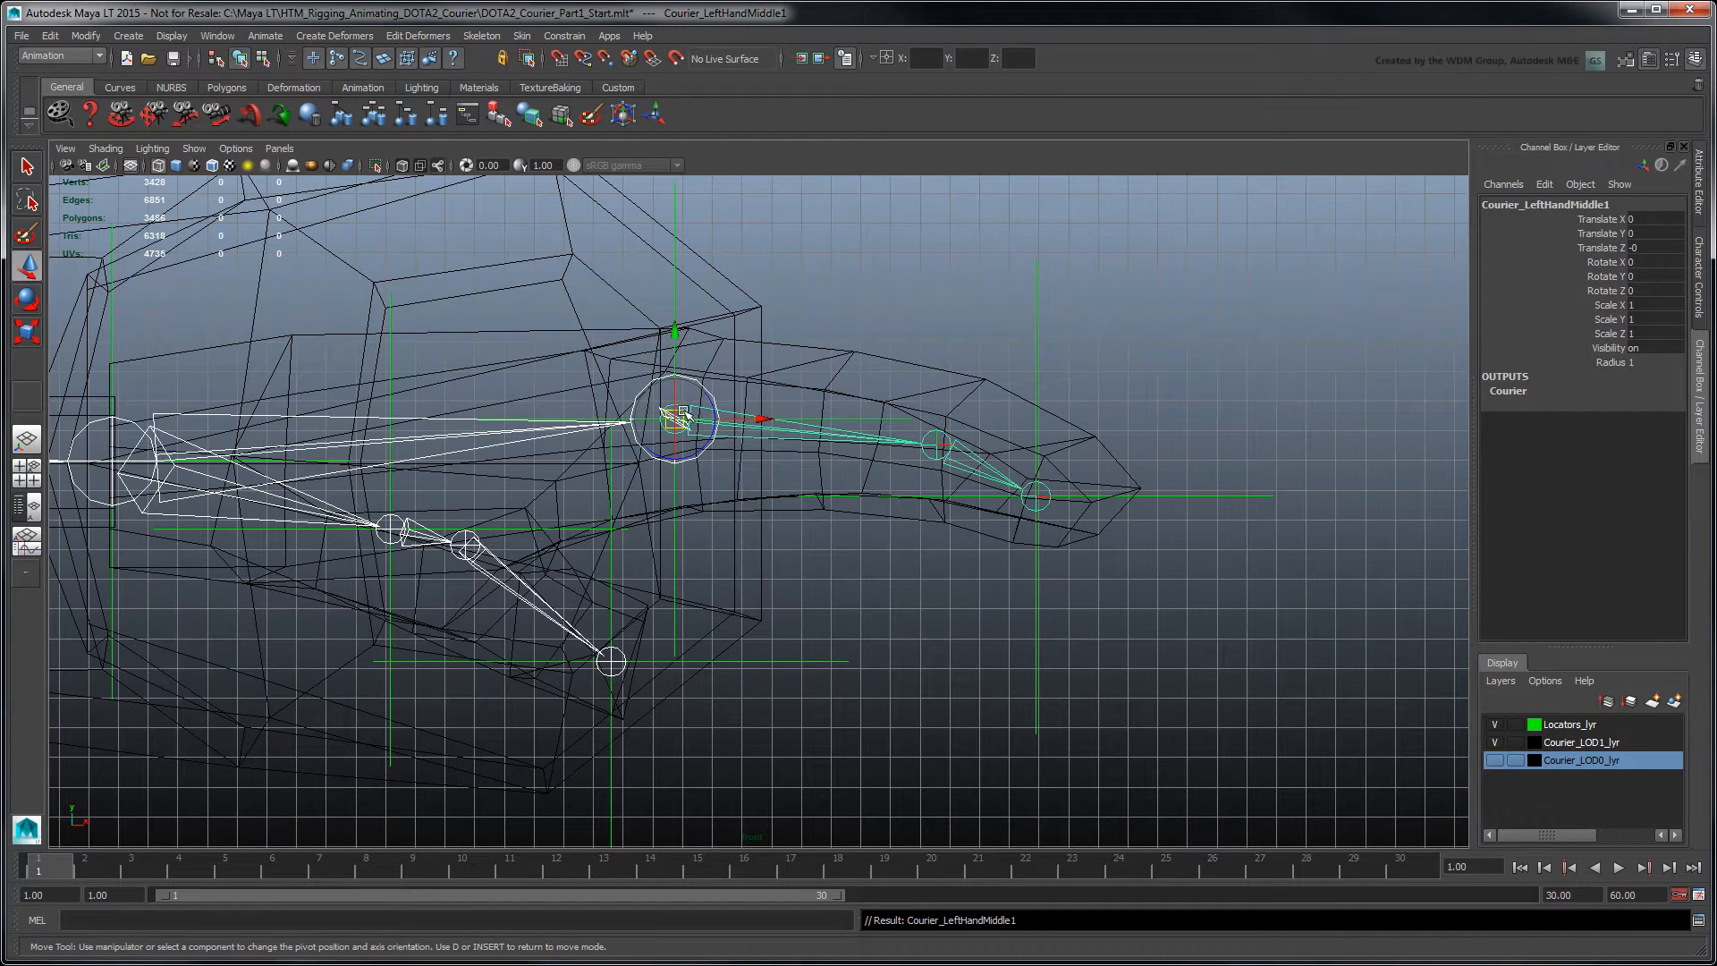
drag(679, 416, 827, 419)
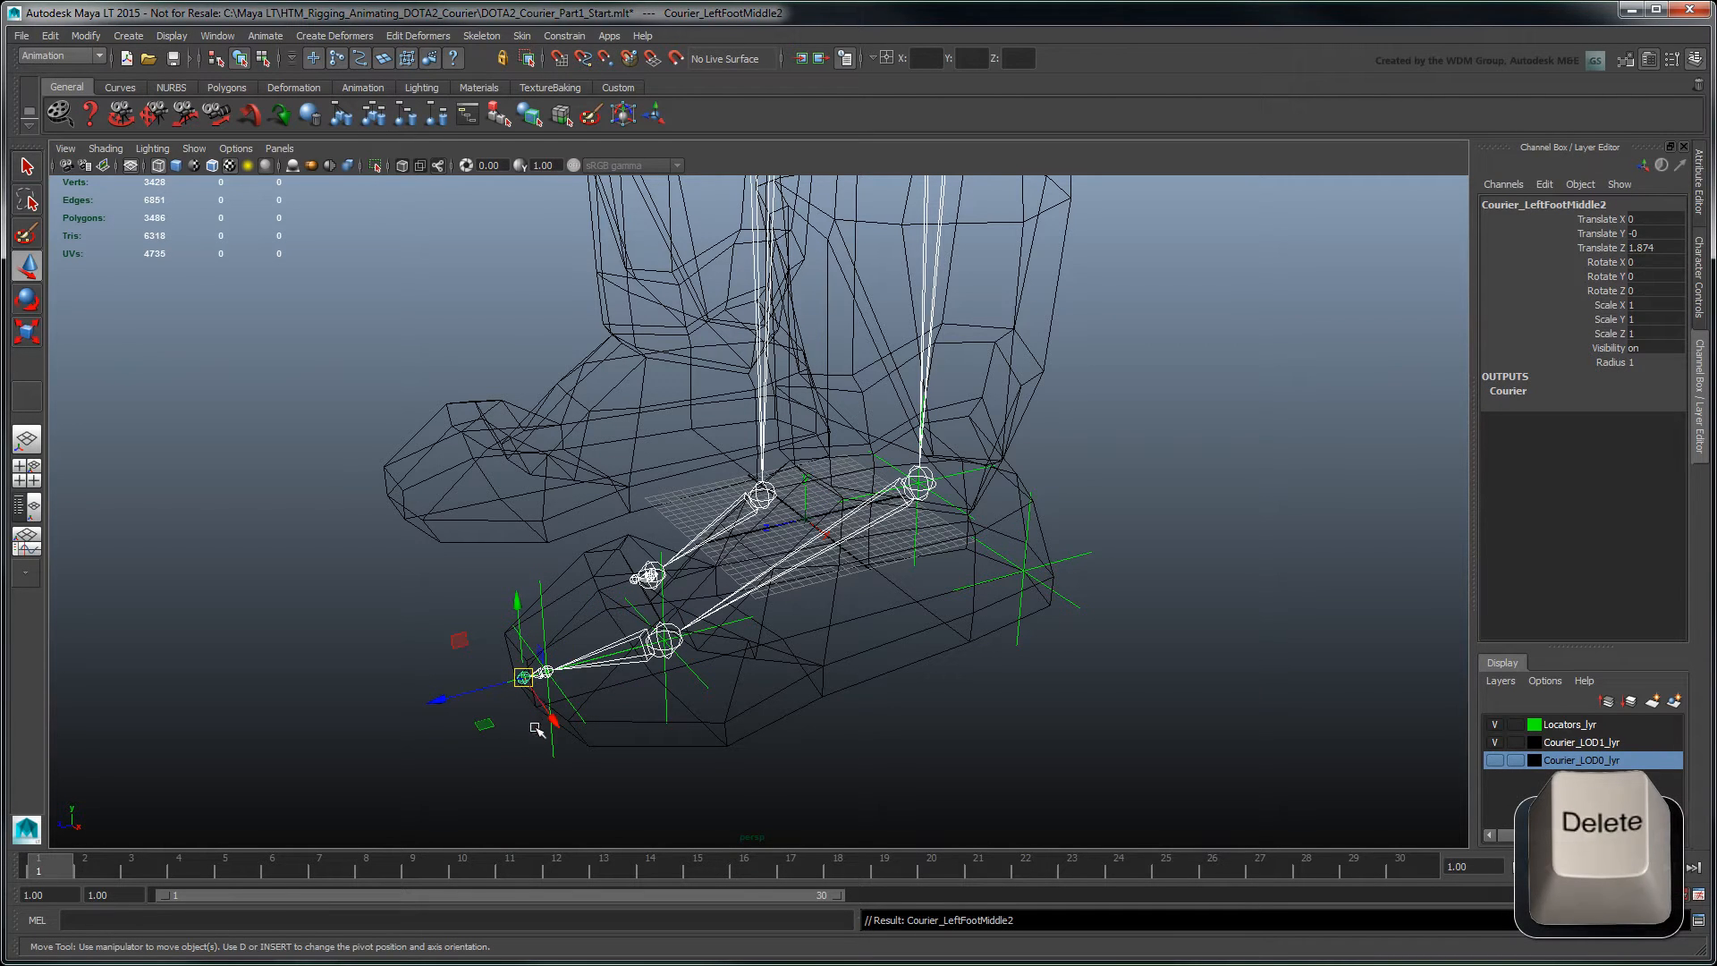
Delete the extra Courier_LeftFootMiddle2 toe-tip joint and deselect
key(Delete)
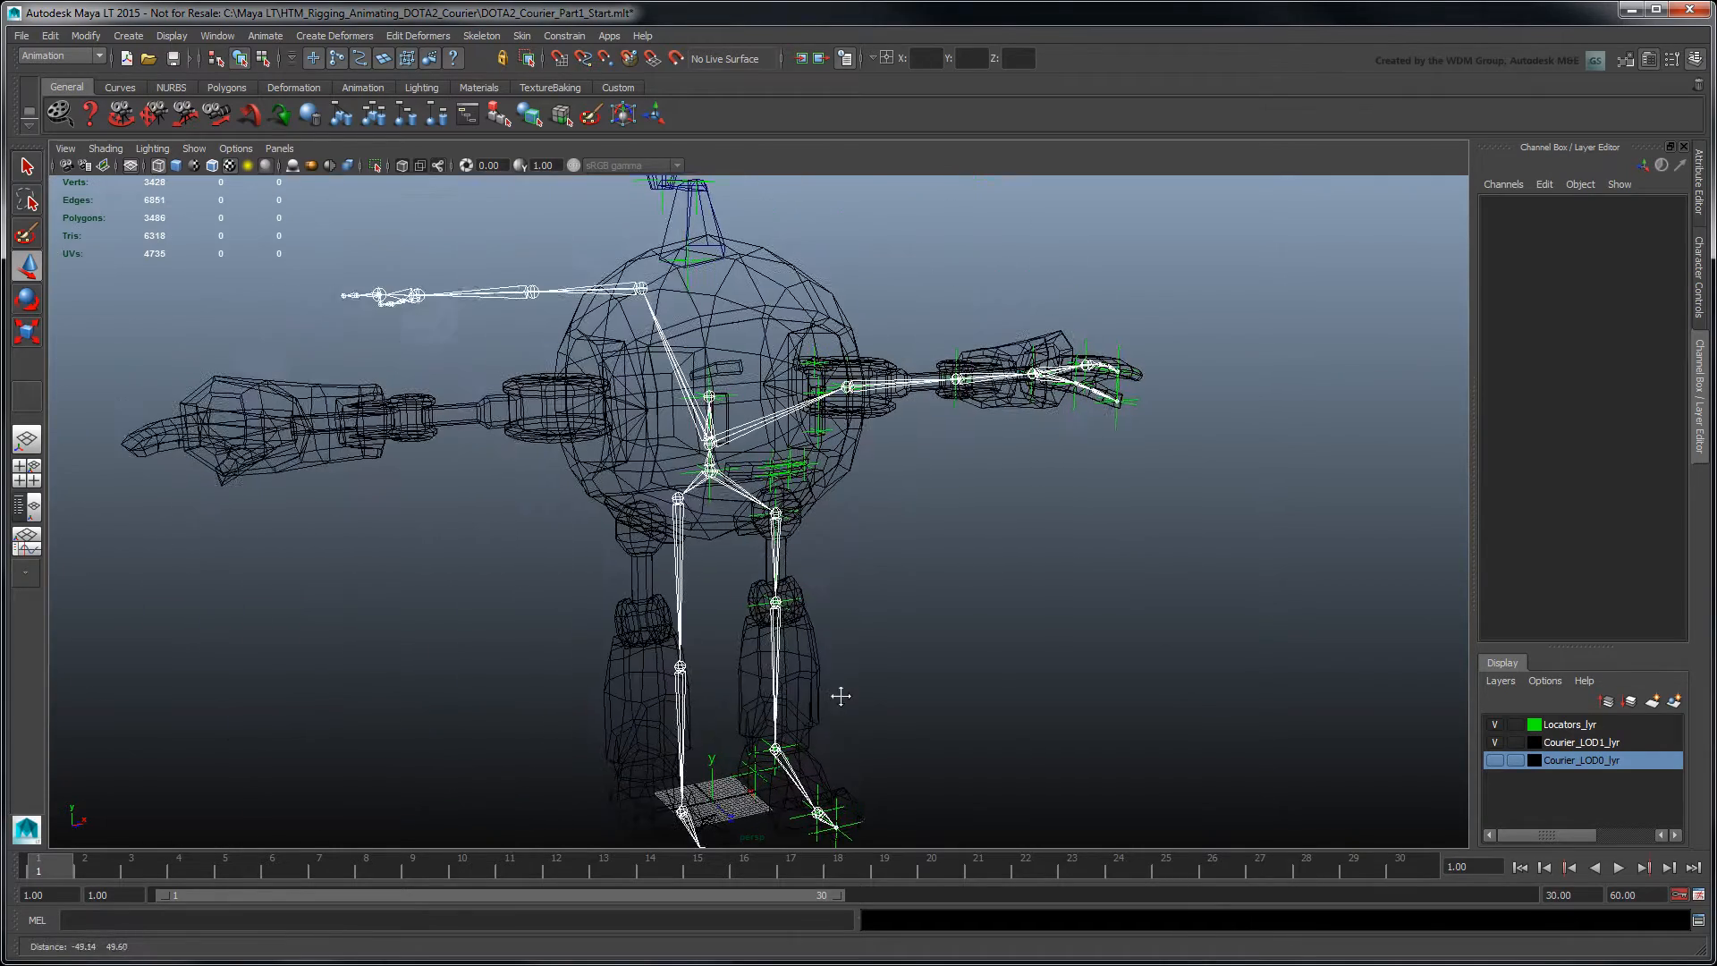
click(640, 291)
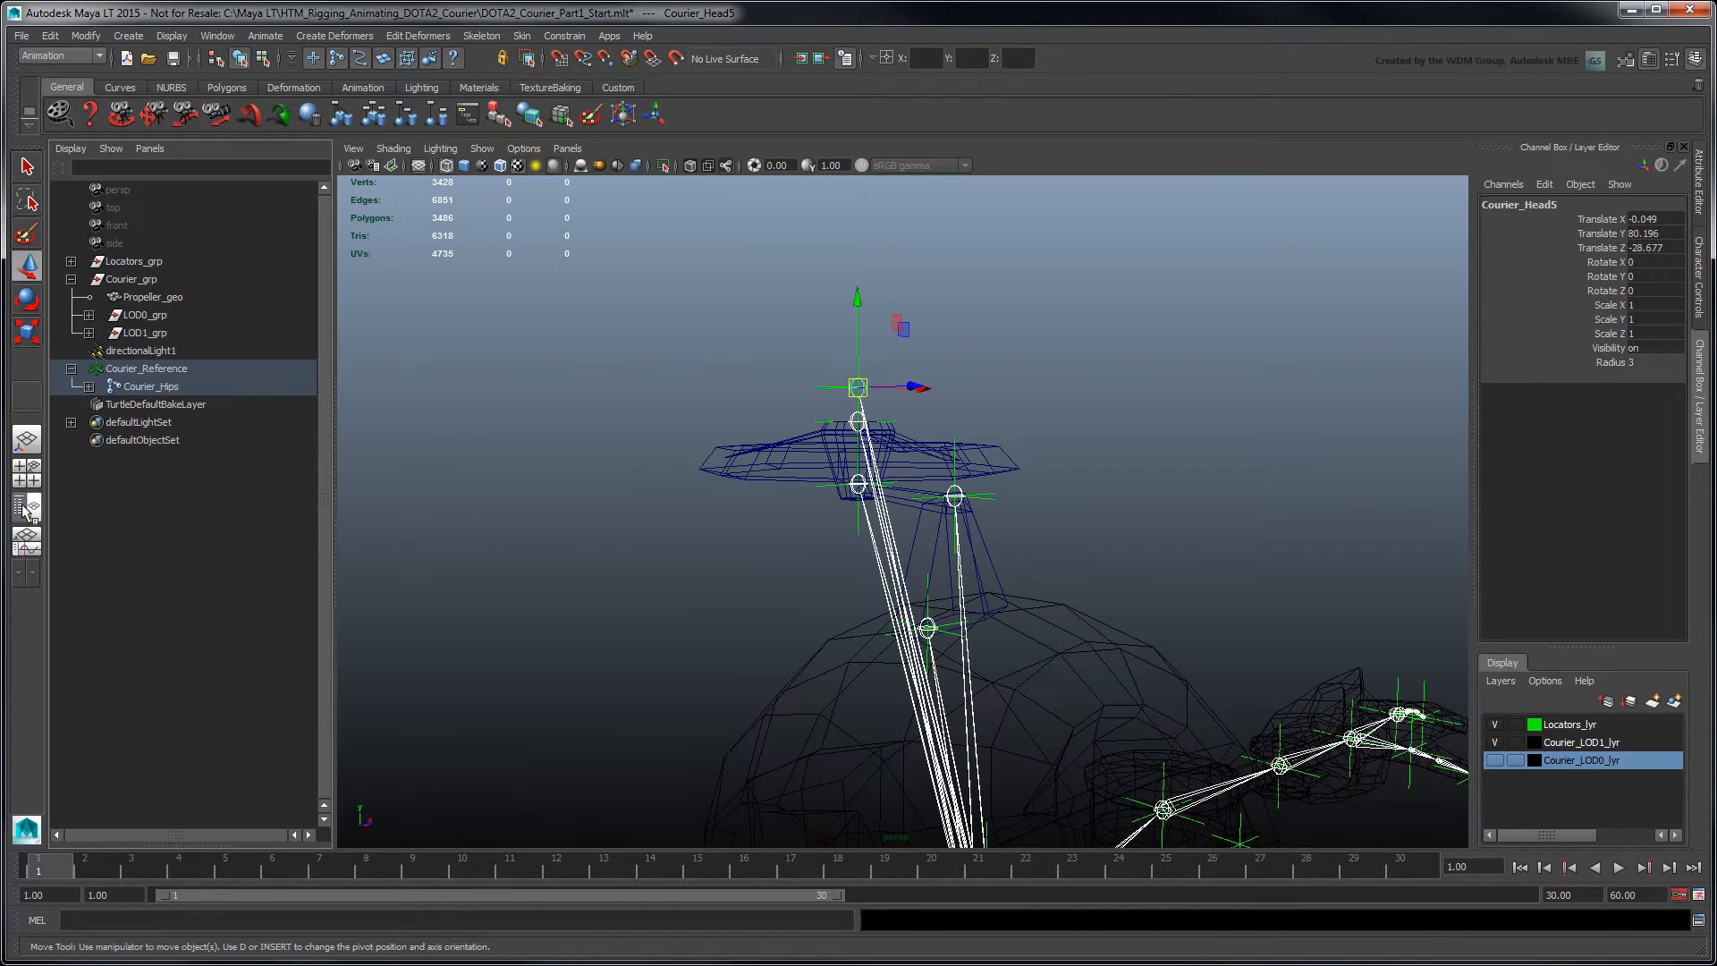
Rename the joints above the head to Courier_PropellerCover and the other Courier_Propeller names
click(84, 387)
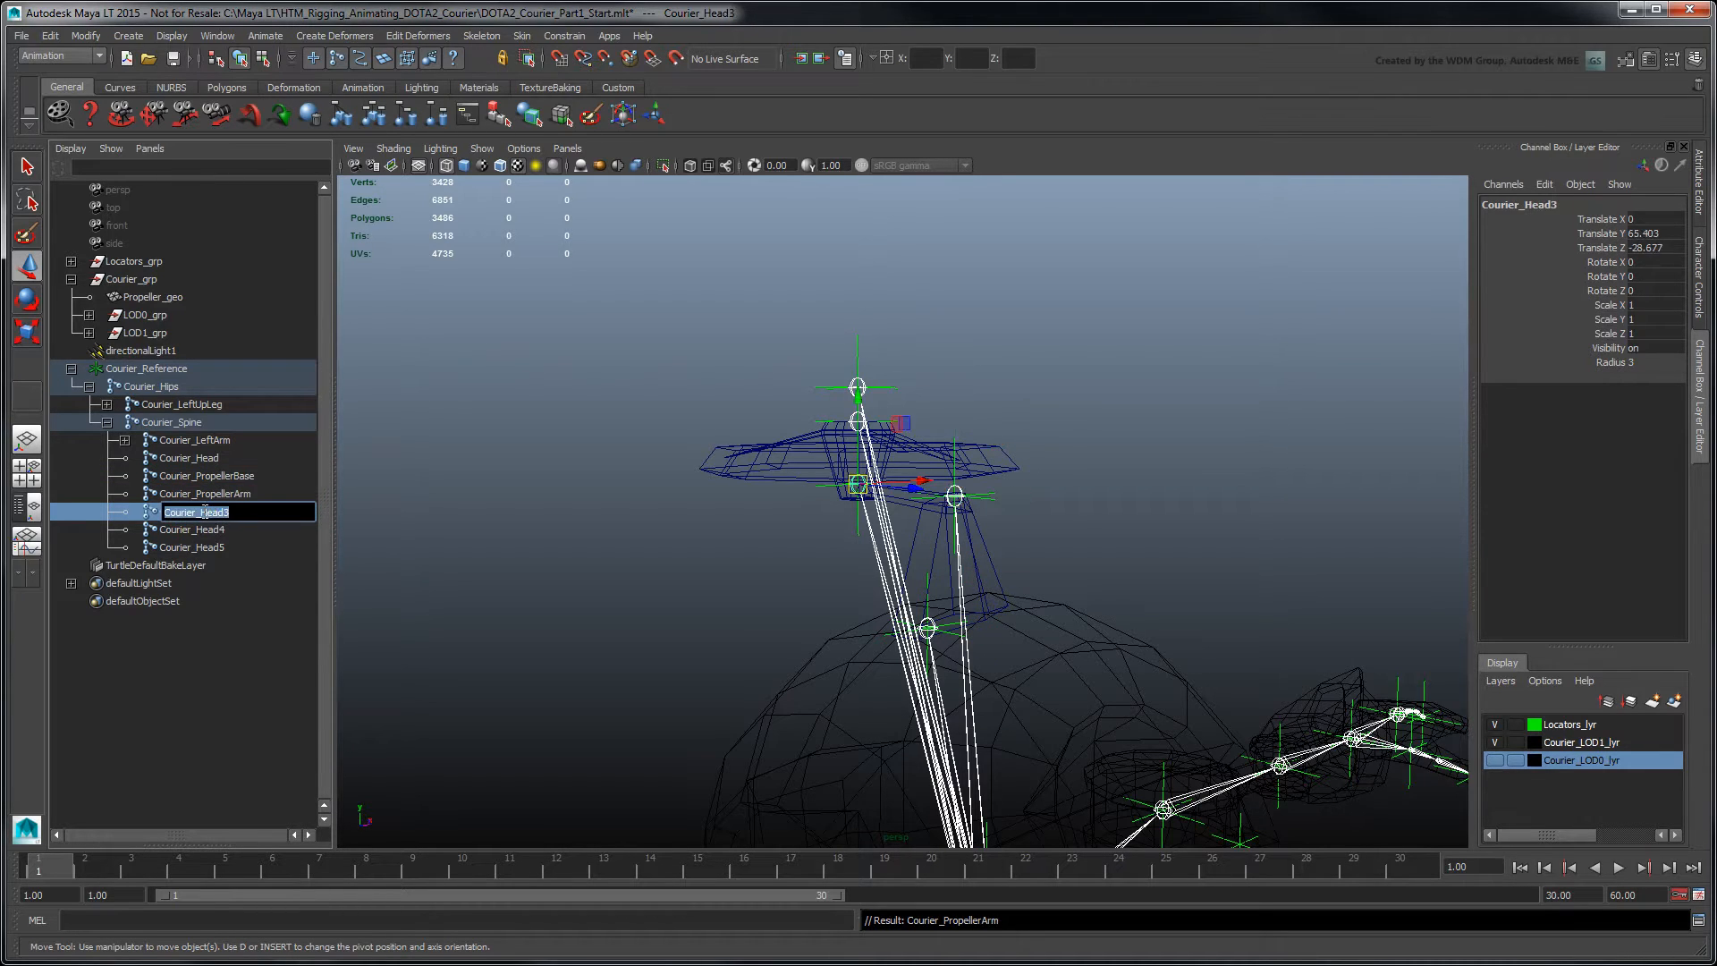
text(Courier_PropellerCover)
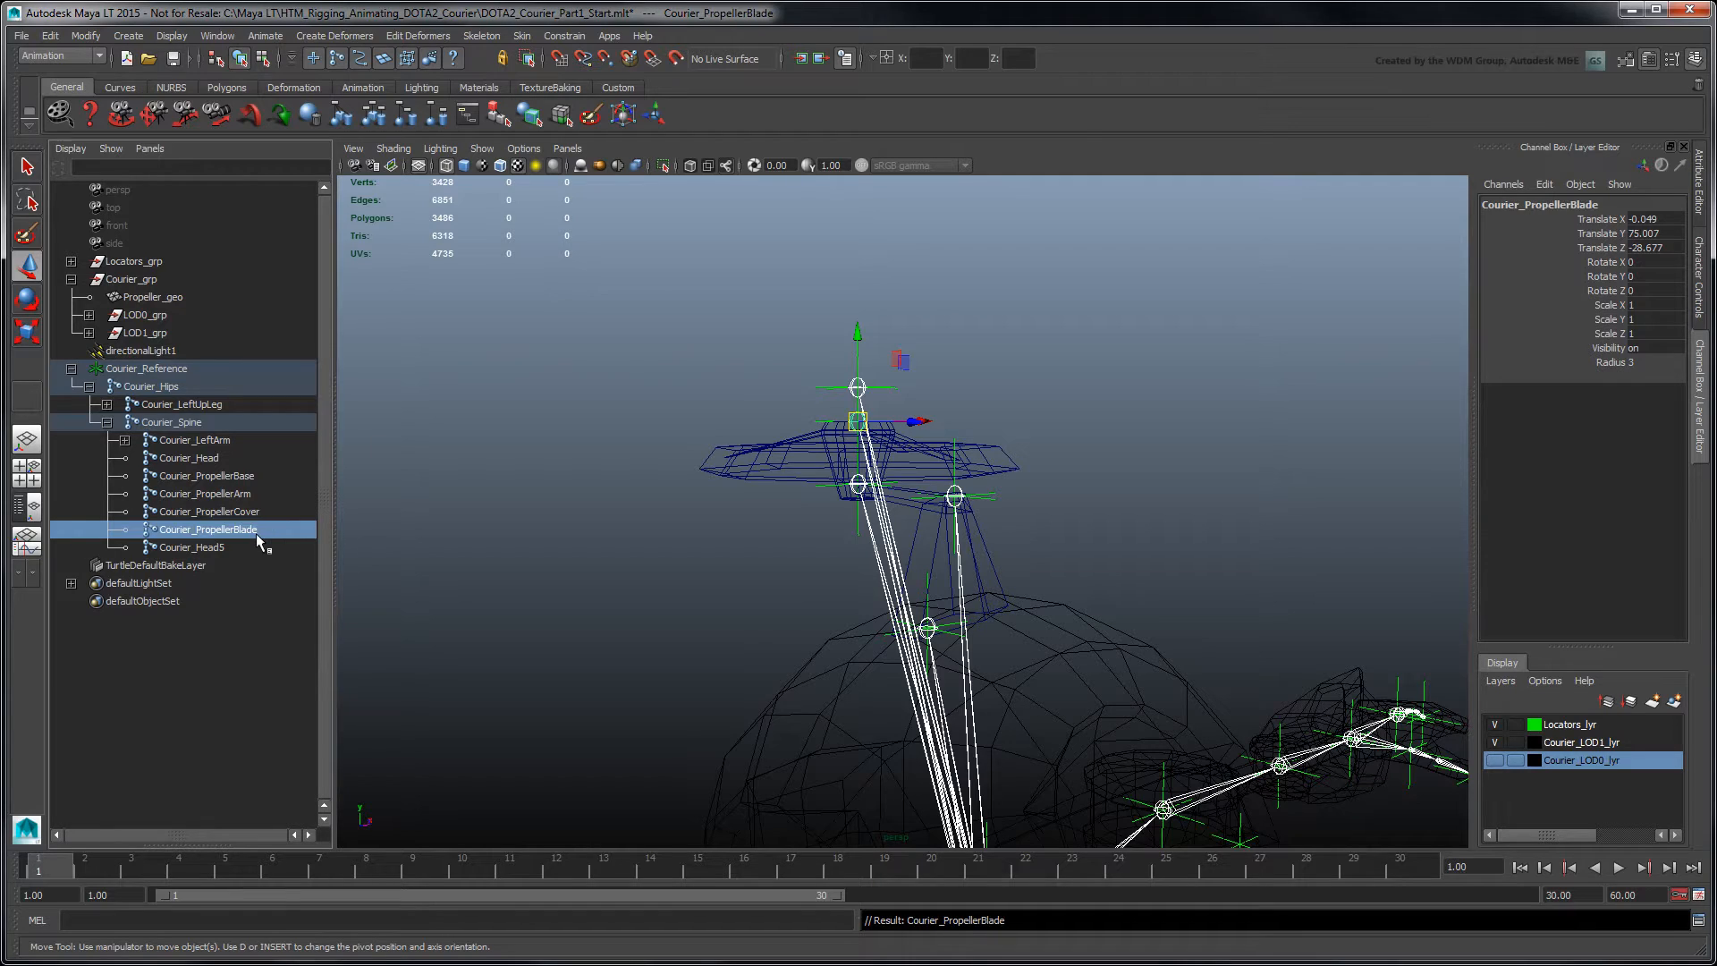
double_click(191, 548)
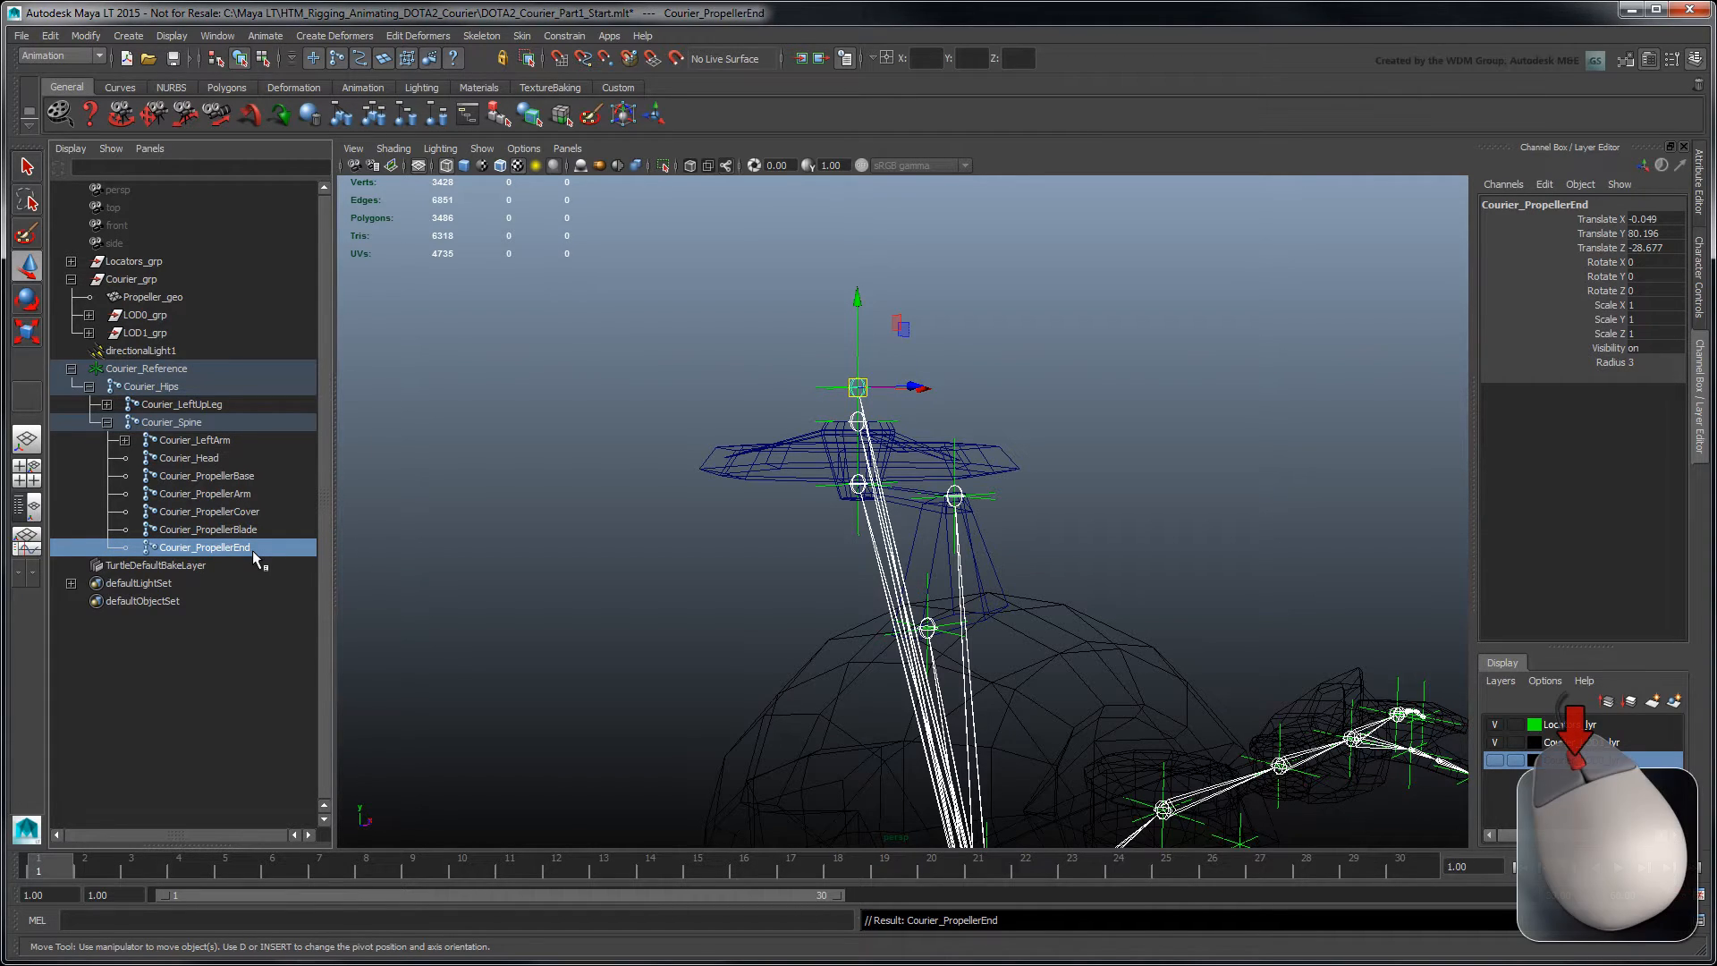
Collapse the propeller blade, cover and arm joint chains in the Outliner
click(207, 529)
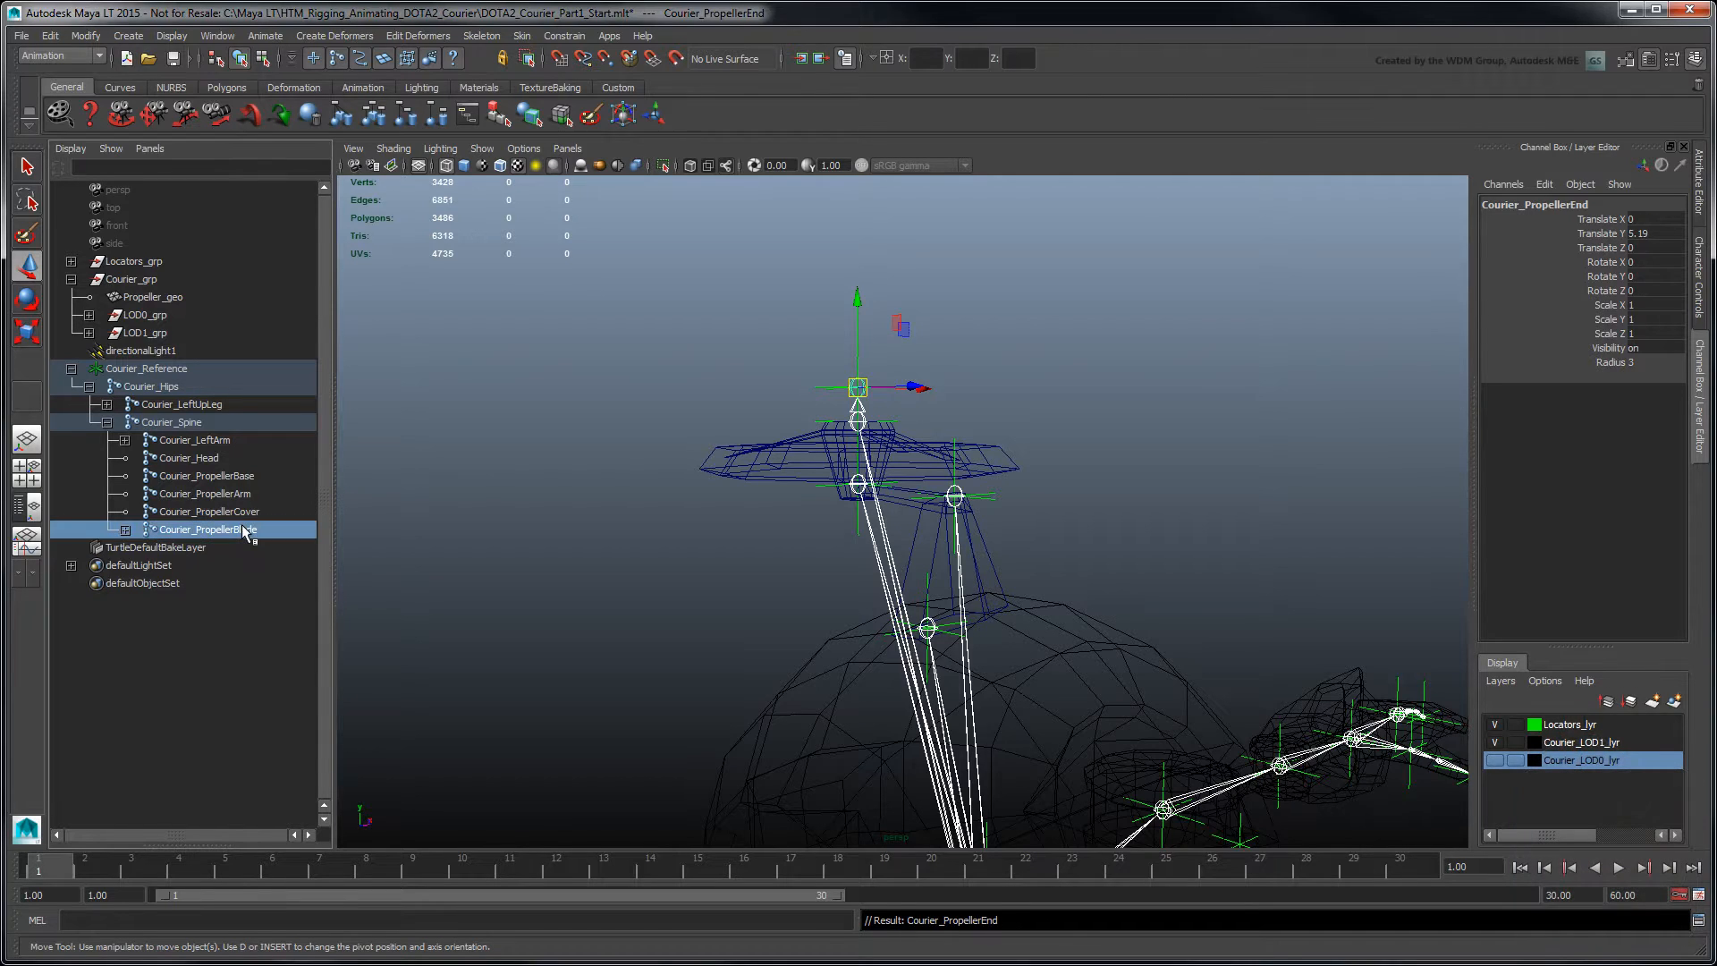
click(207, 511)
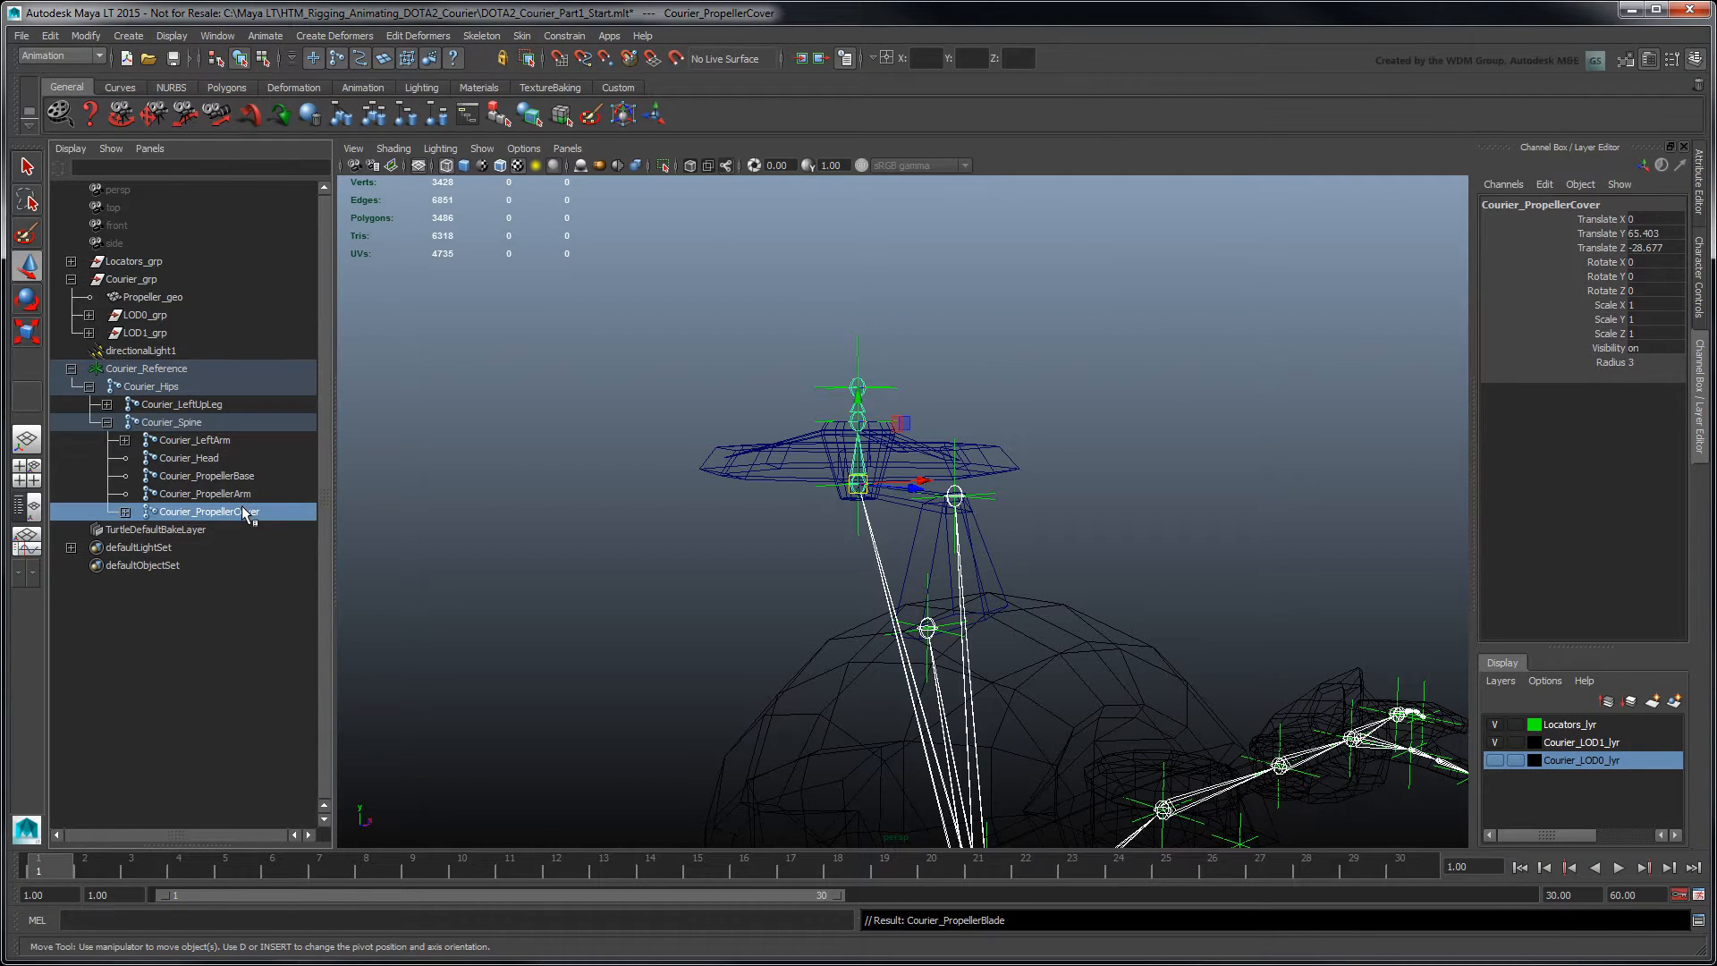
click(204, 494)
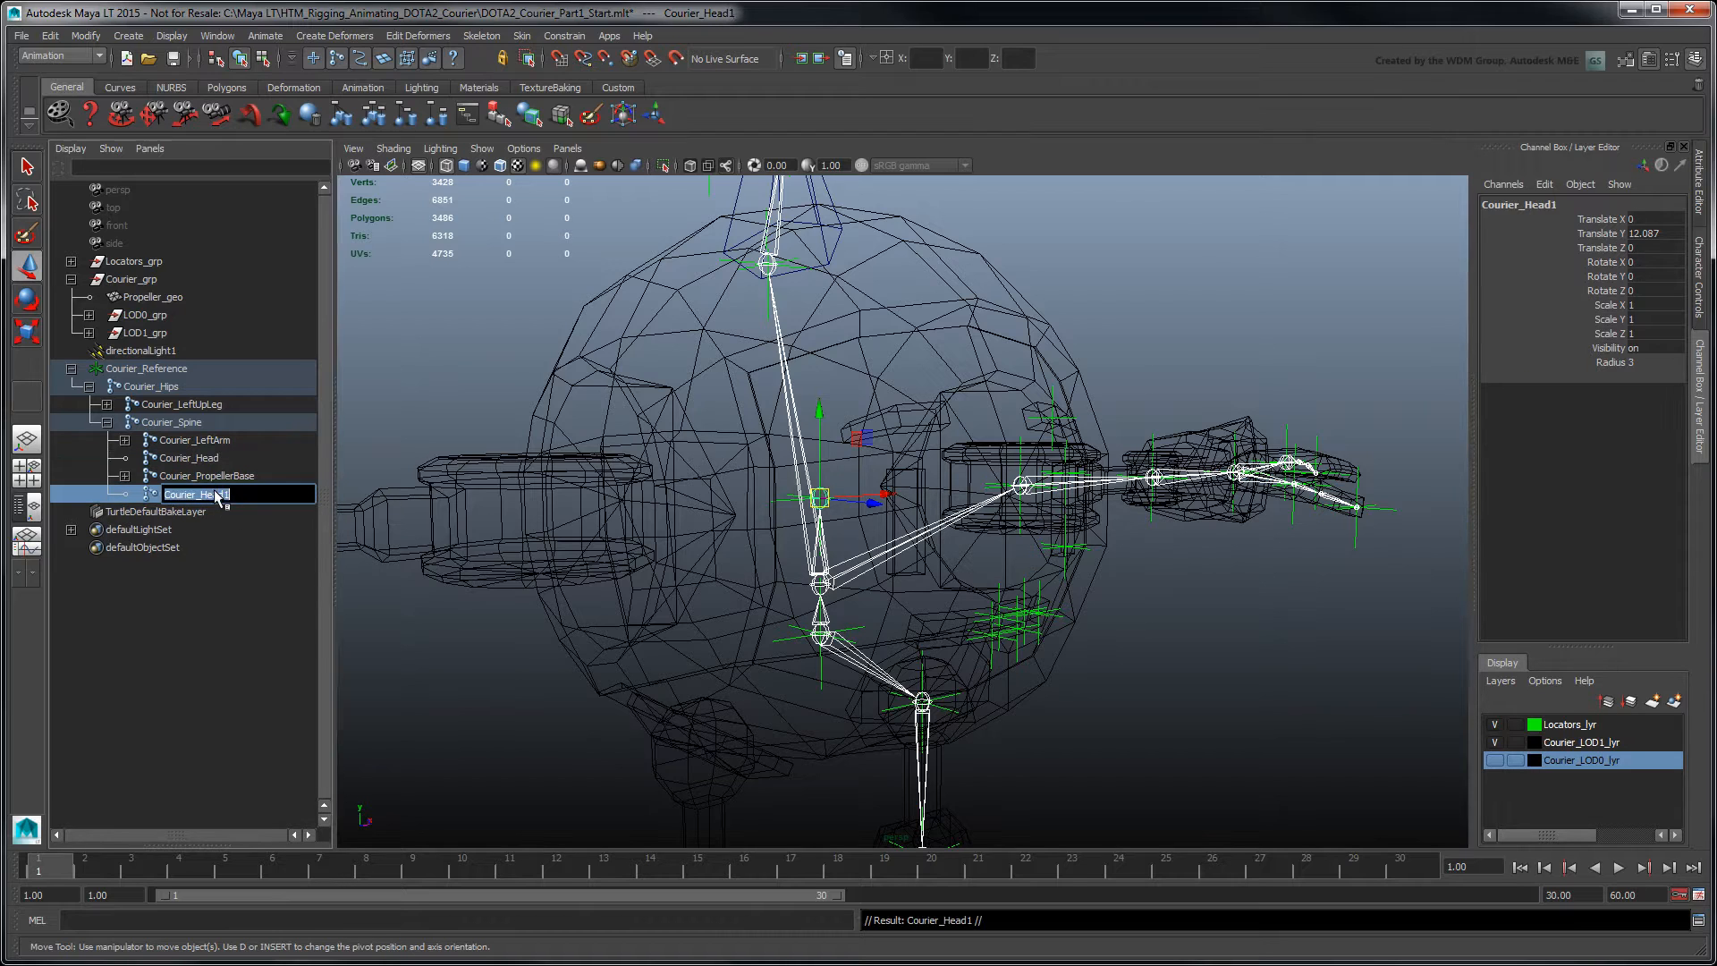
Name the Courier_FacePlate joints and rename the first face chain Courier_Left_Eyeb(row)
text(Courier_FacePlate)
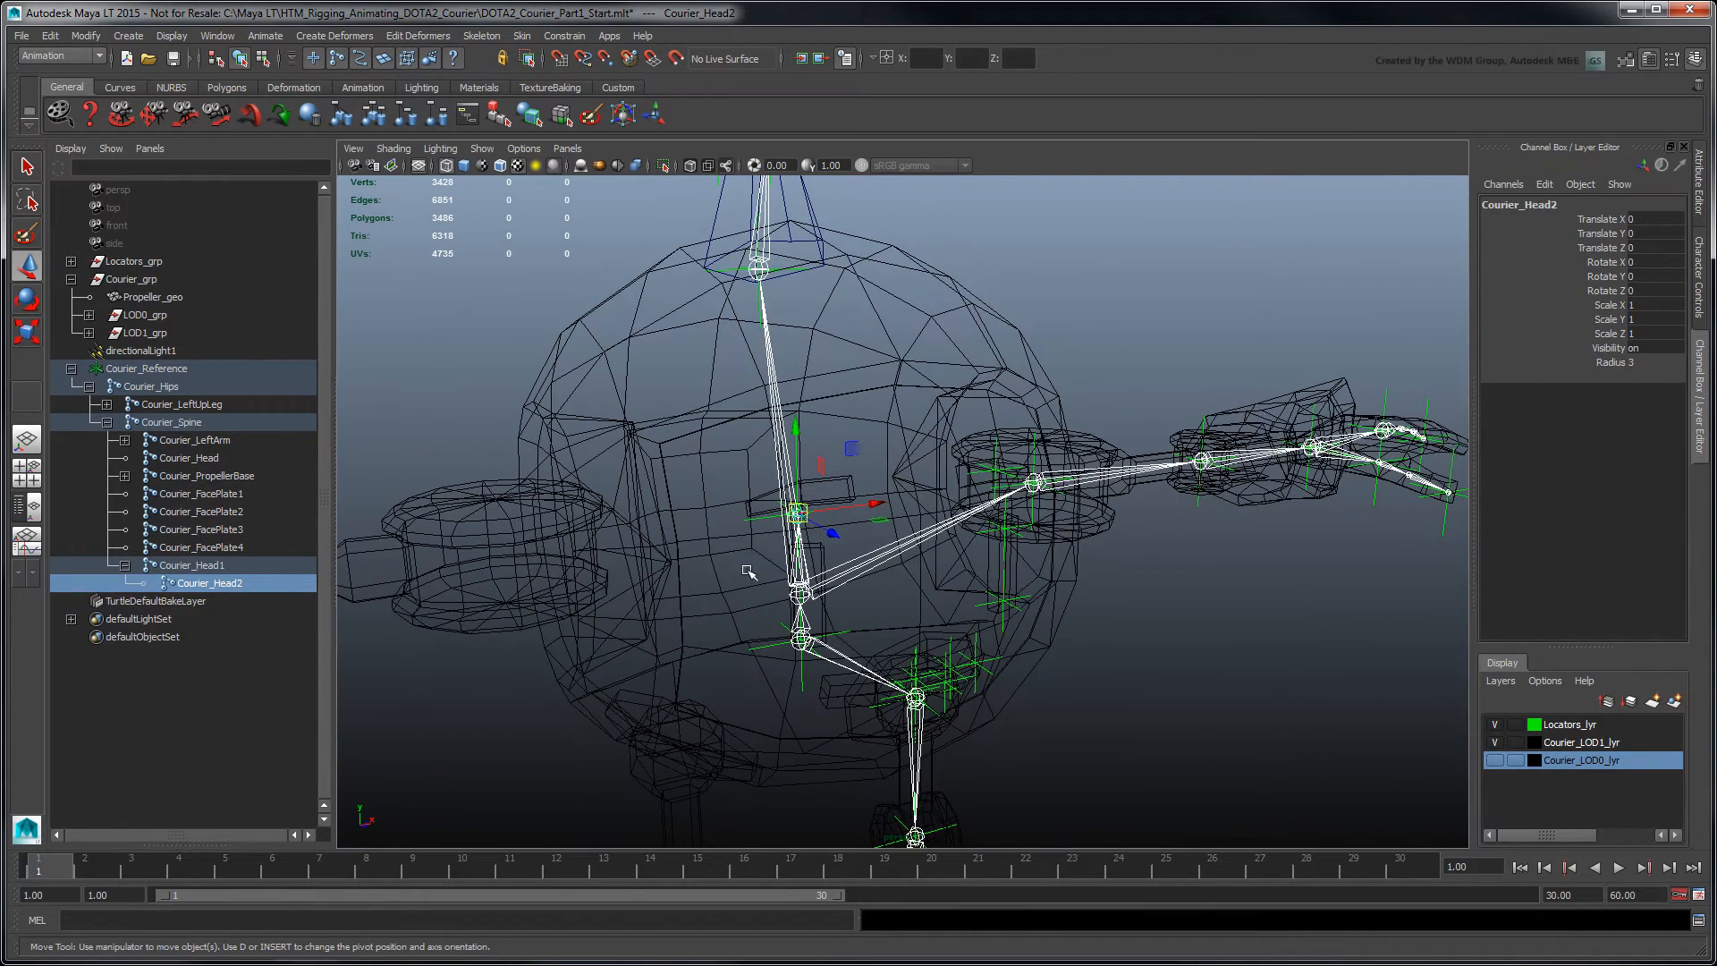
drag(800, 512, 1046, 494)
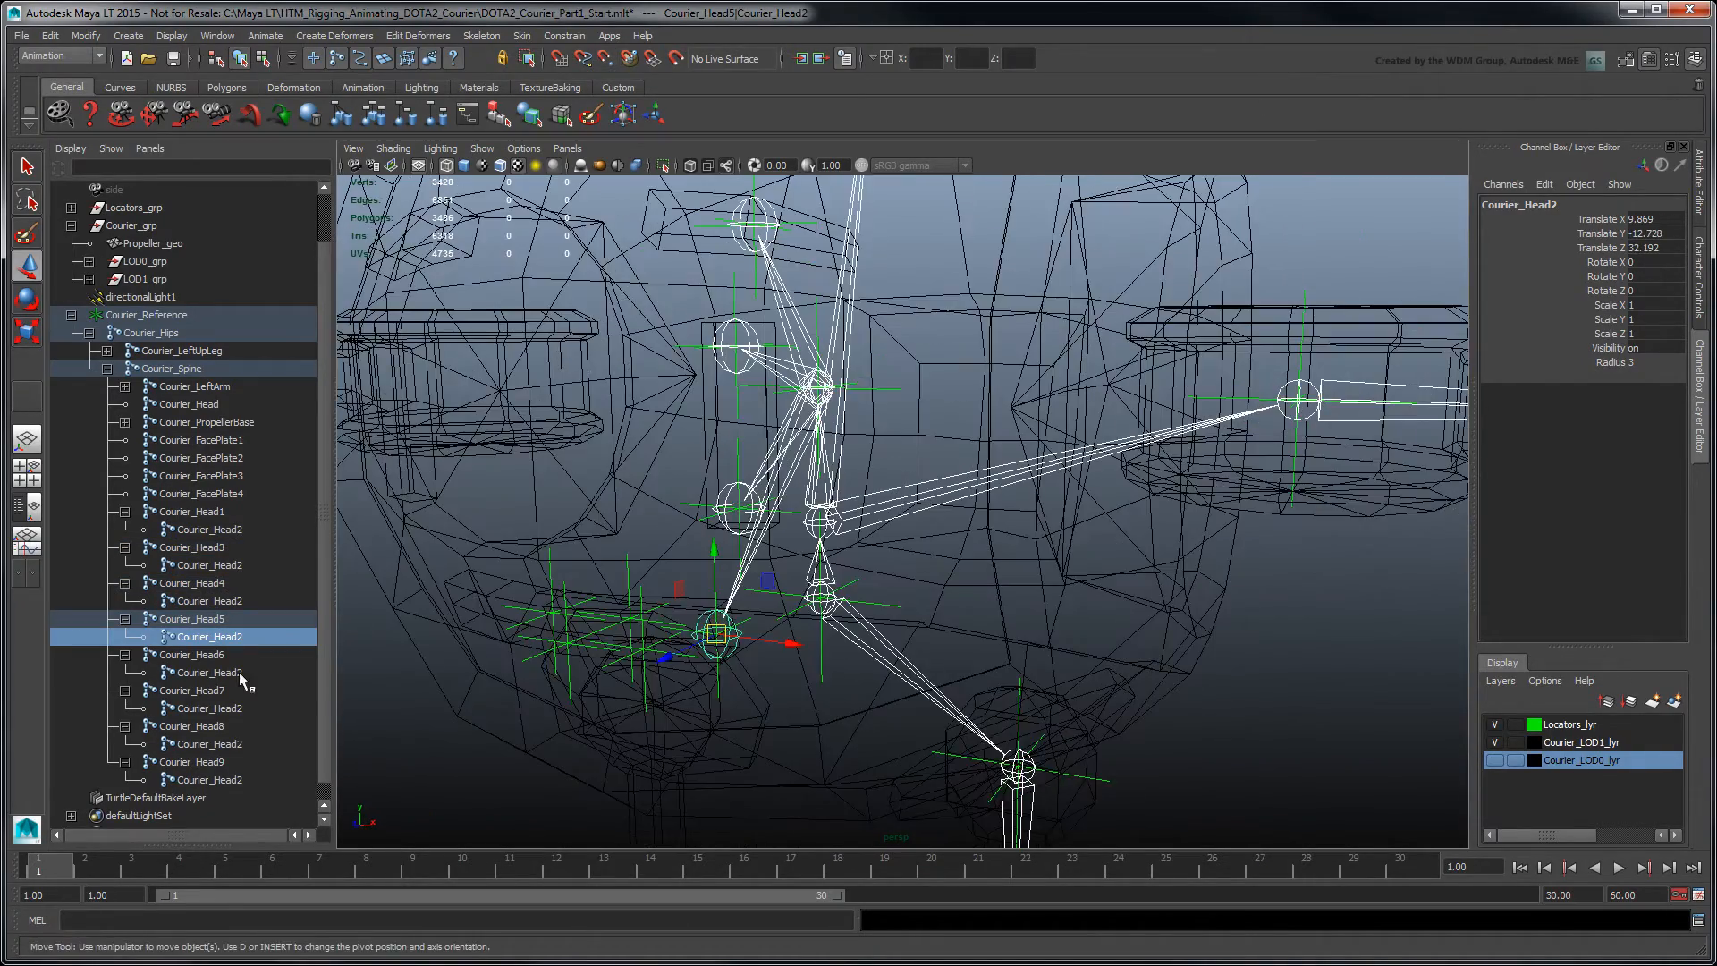
click(208, 778)
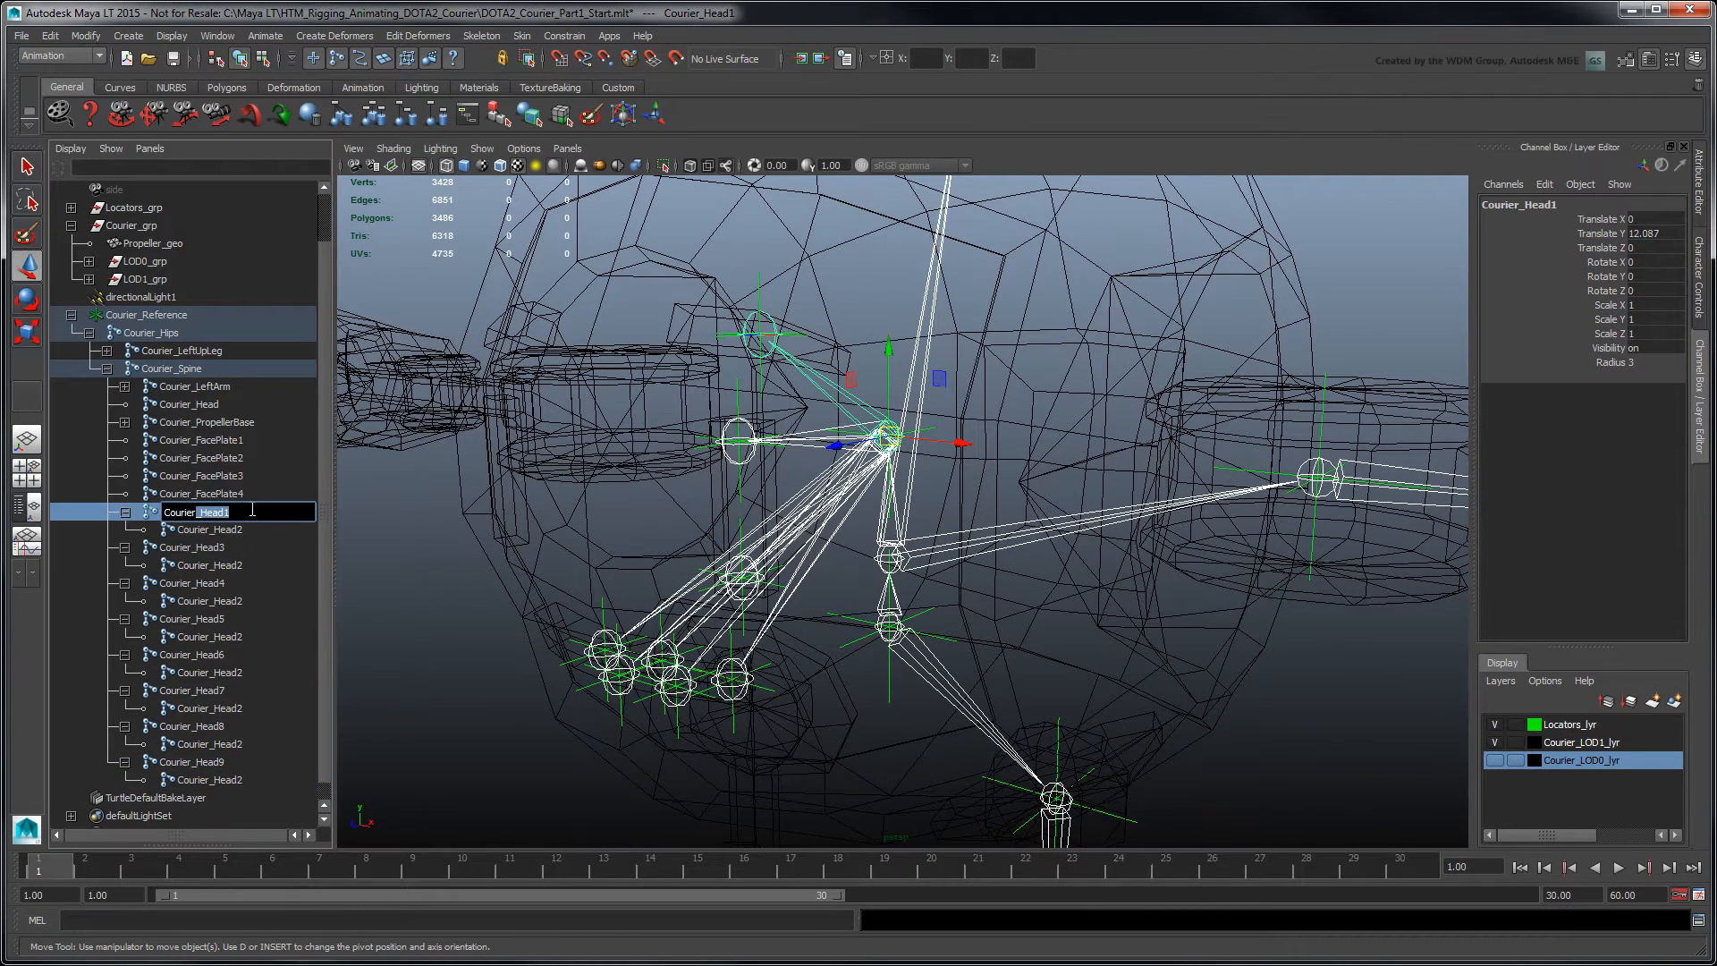
text(Courier_Left_Eyebrow)
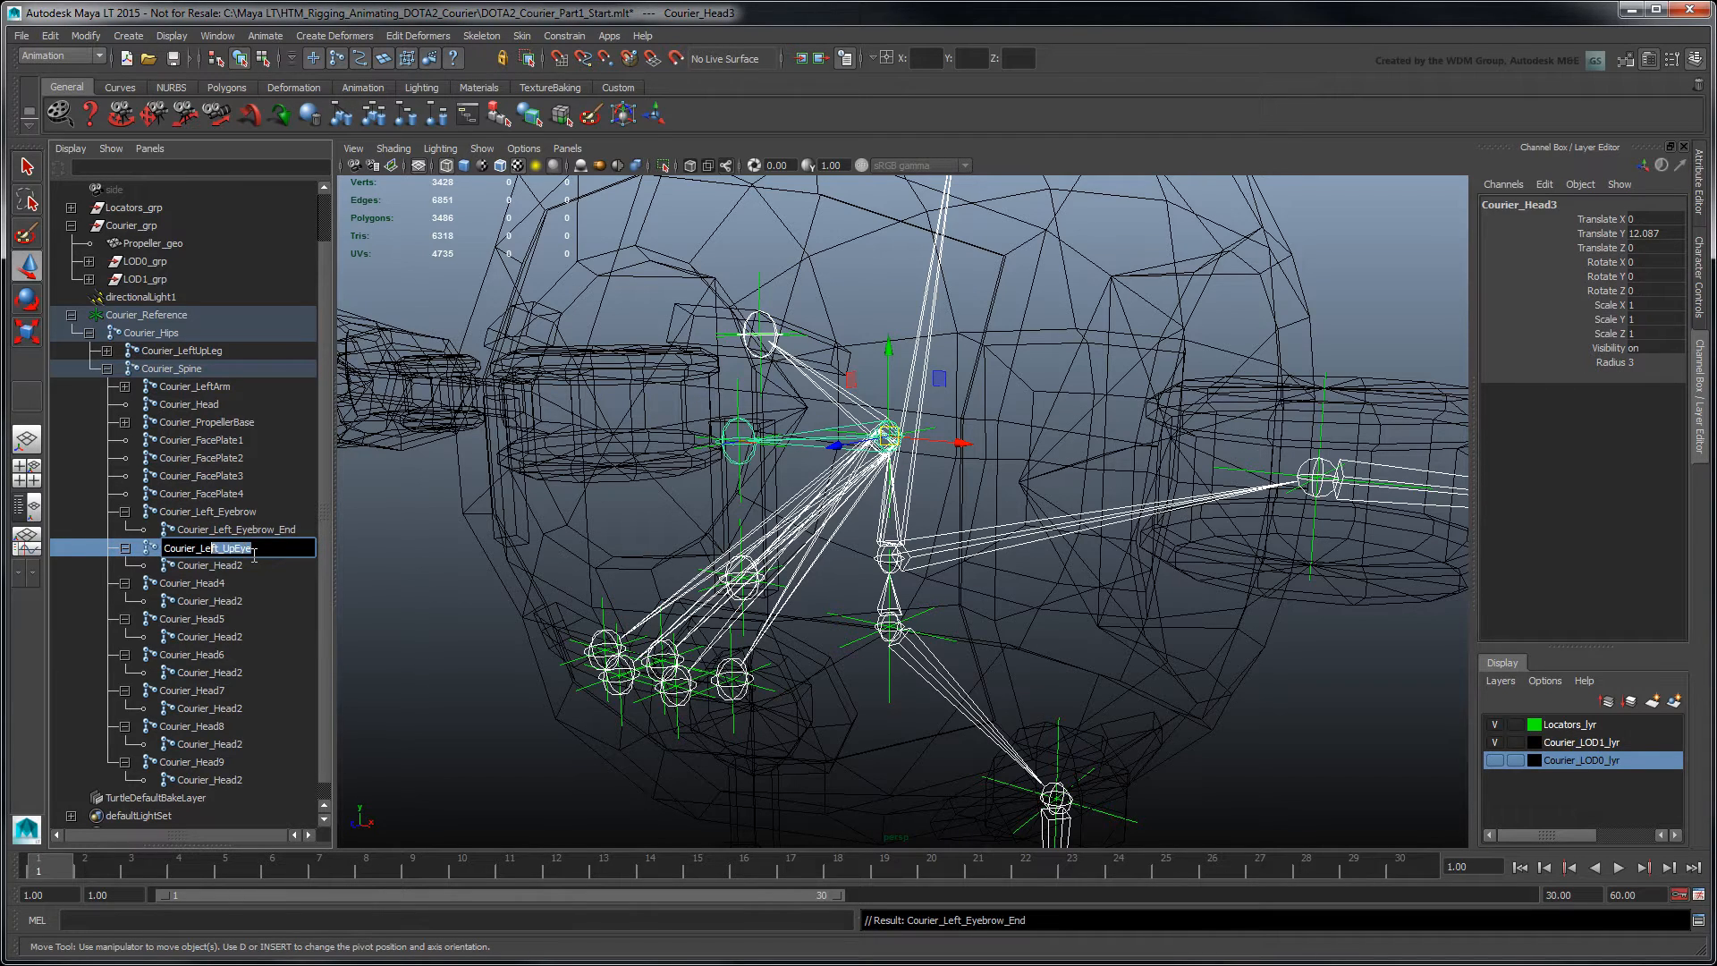
Rename the lower lip end joint Courier_Center_DownLip_End and select the remaining lip joints
click(202, 563)
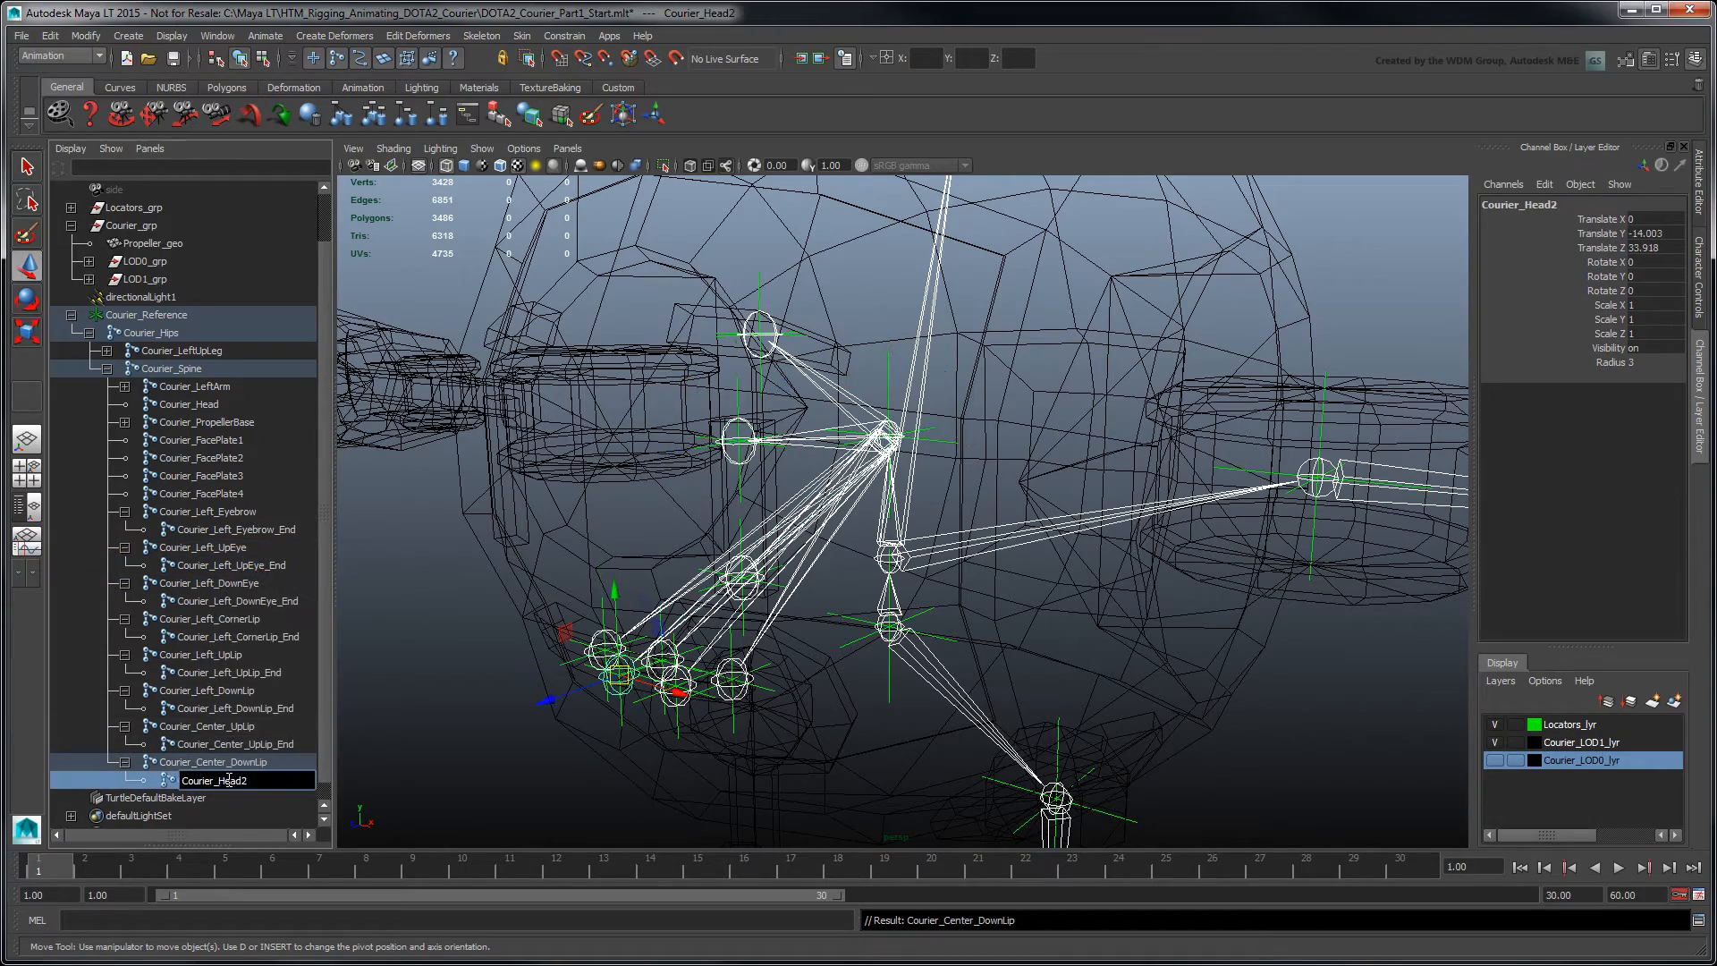
text(Courier_Center_DownLip_En)
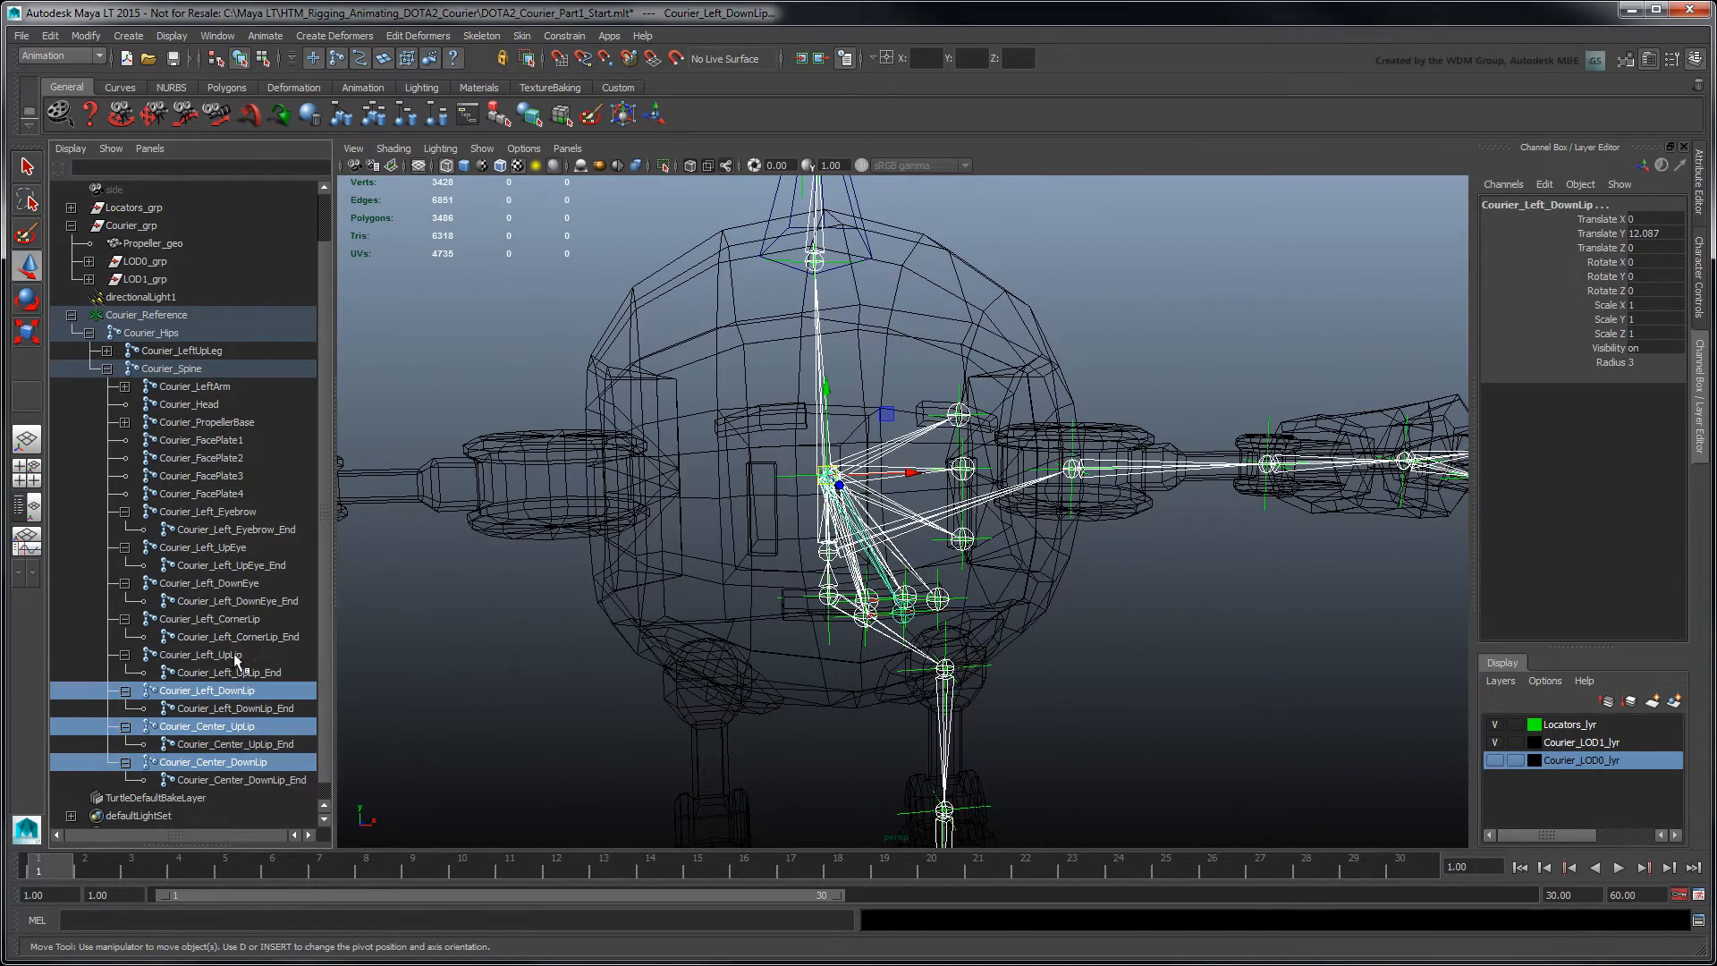
click(208, 511)
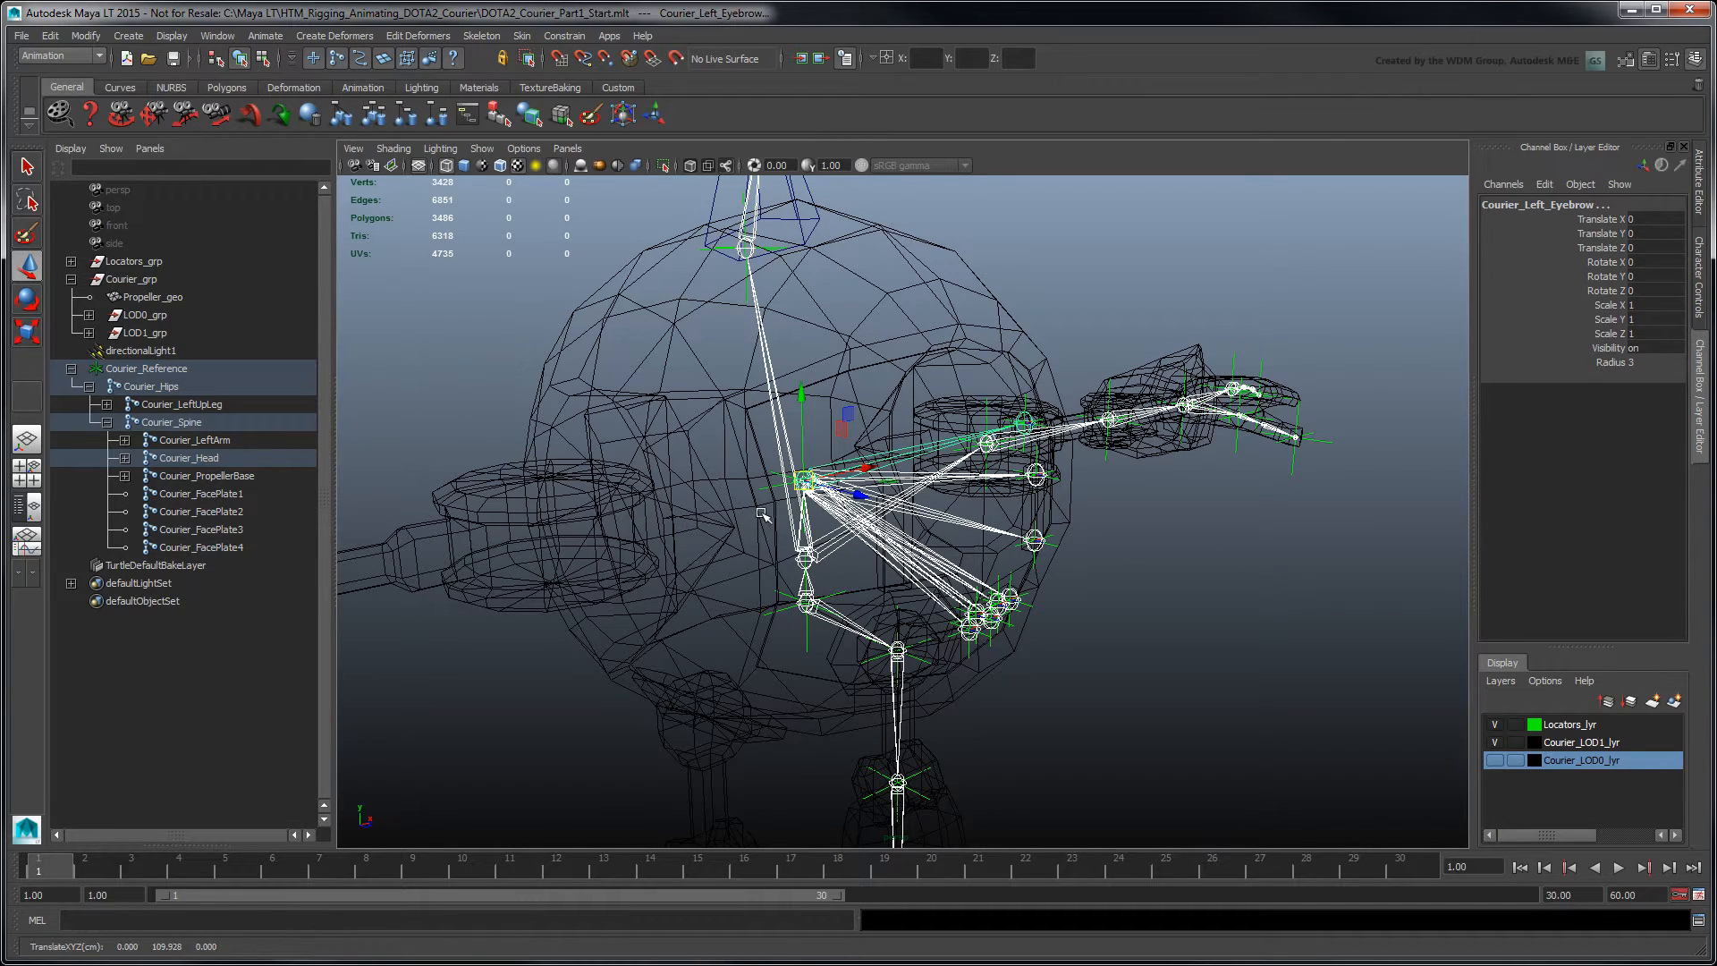
Create Courier_Eyes and Courier_Mouth joints under Courier_Head with the Joint Tool
click(481, 36)
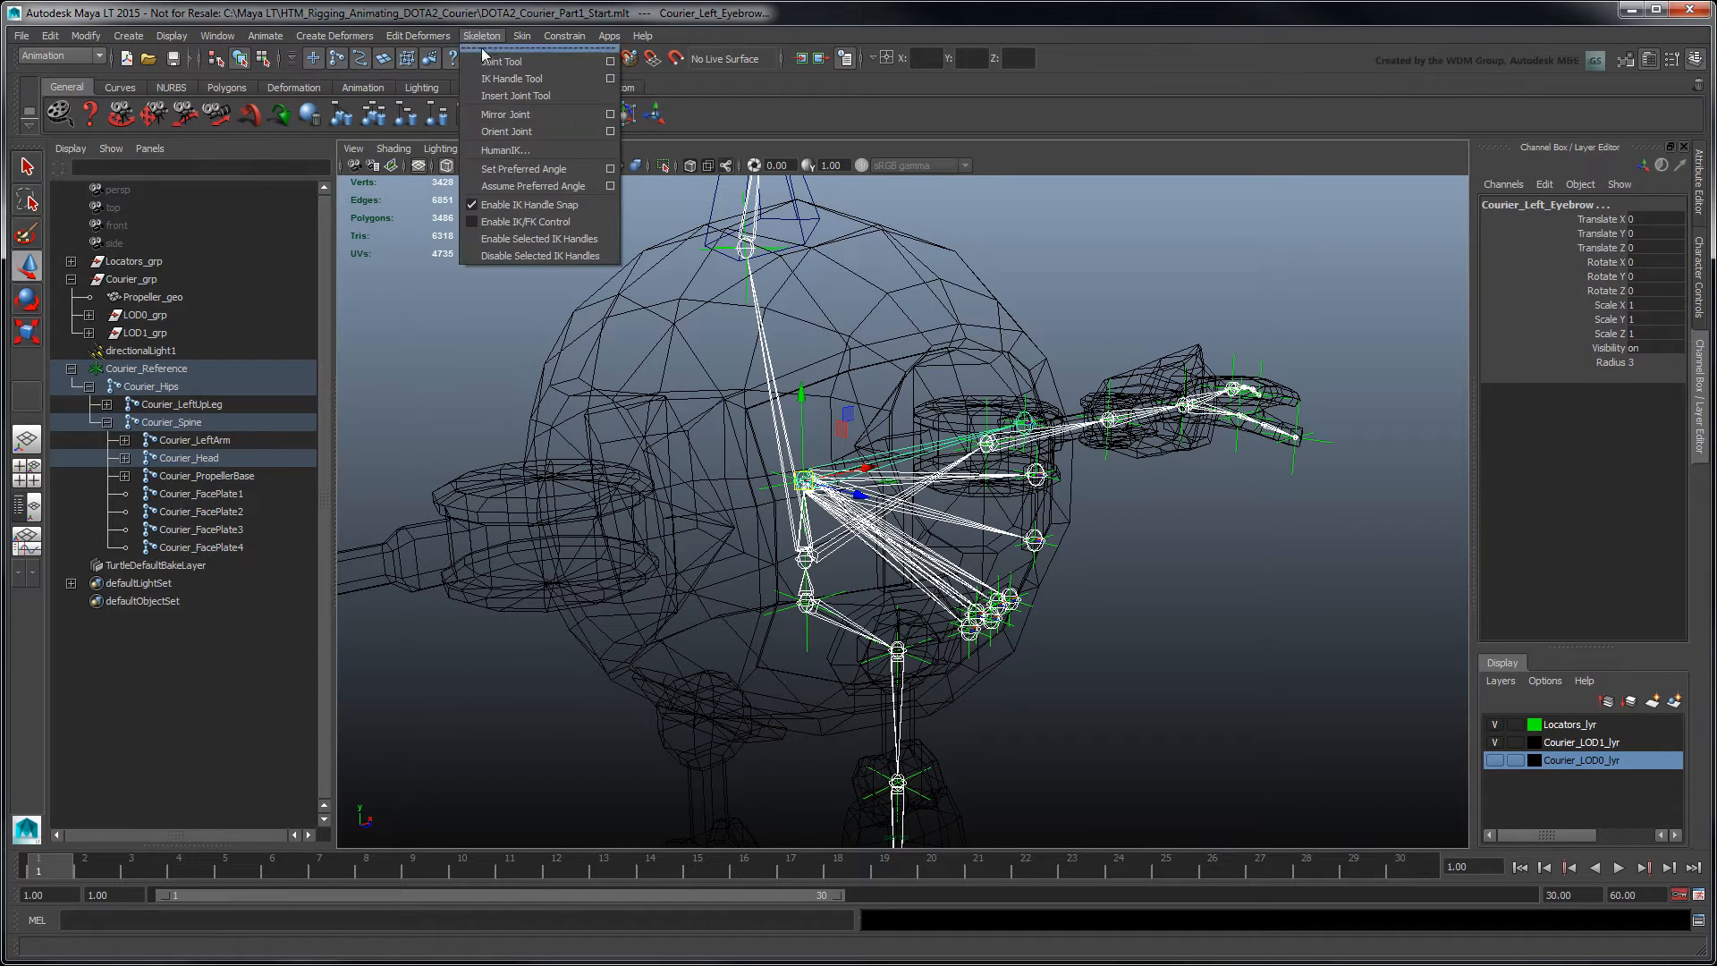
click(515, 94)
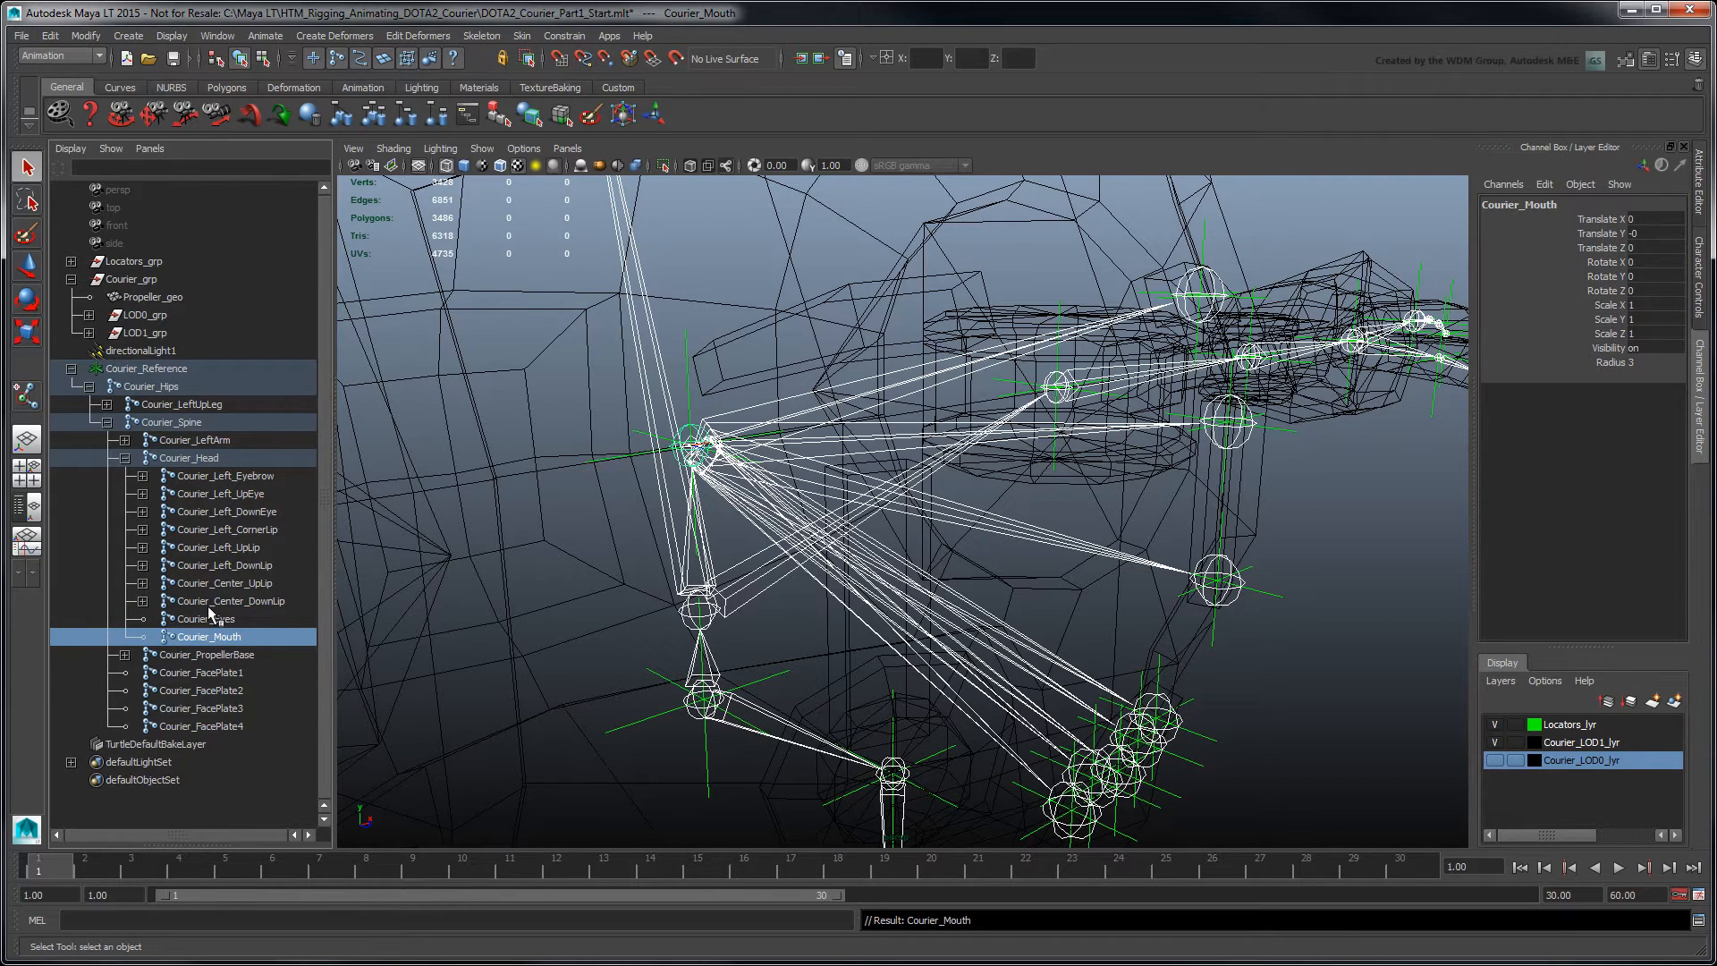
click(225, 512)
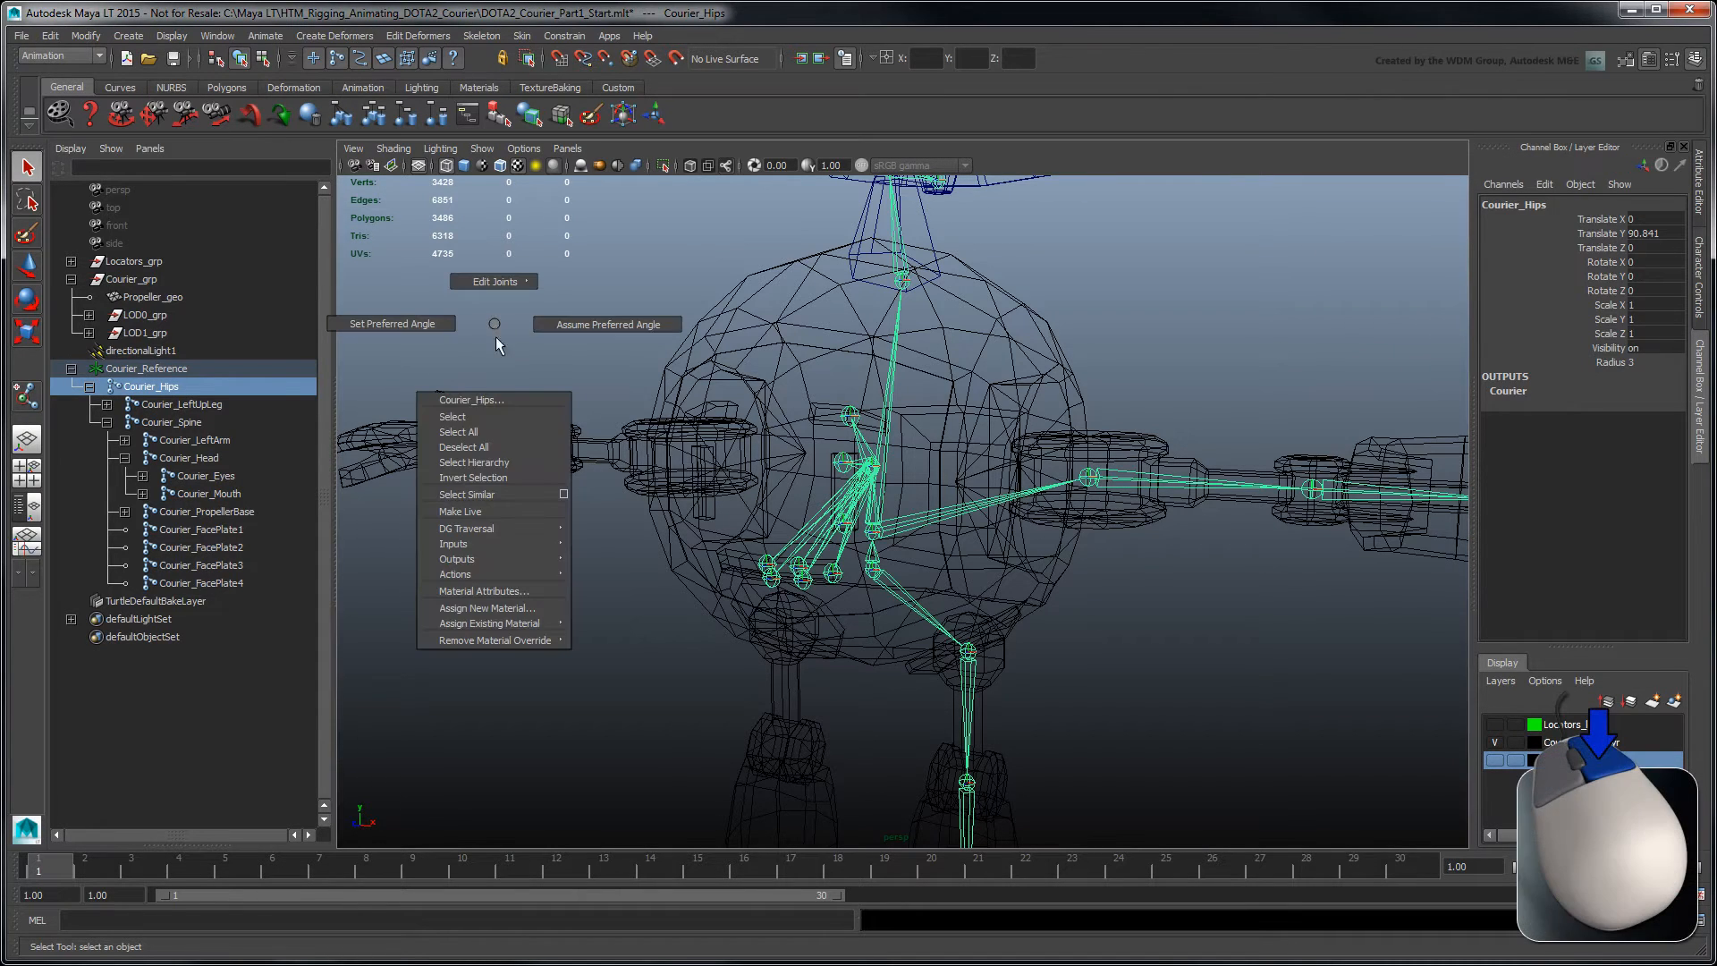
Select the Courier_Hips hierarchy and display local rotation axes on all its joints
click(474, 462)
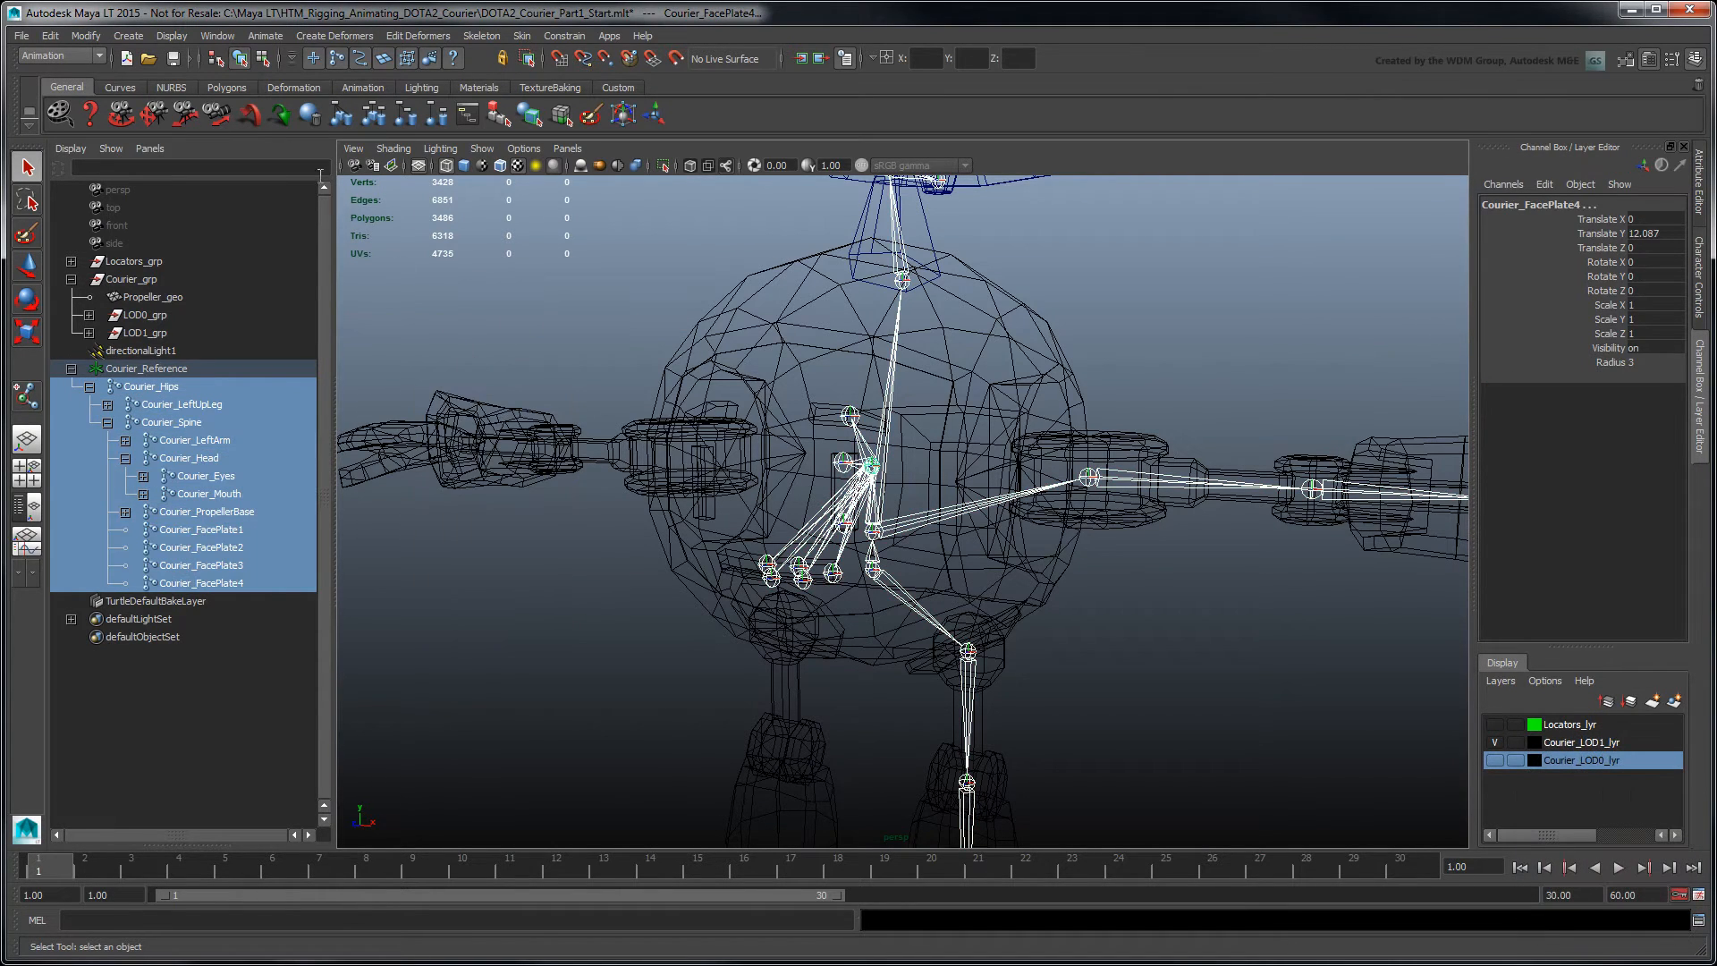
click(171, 36)
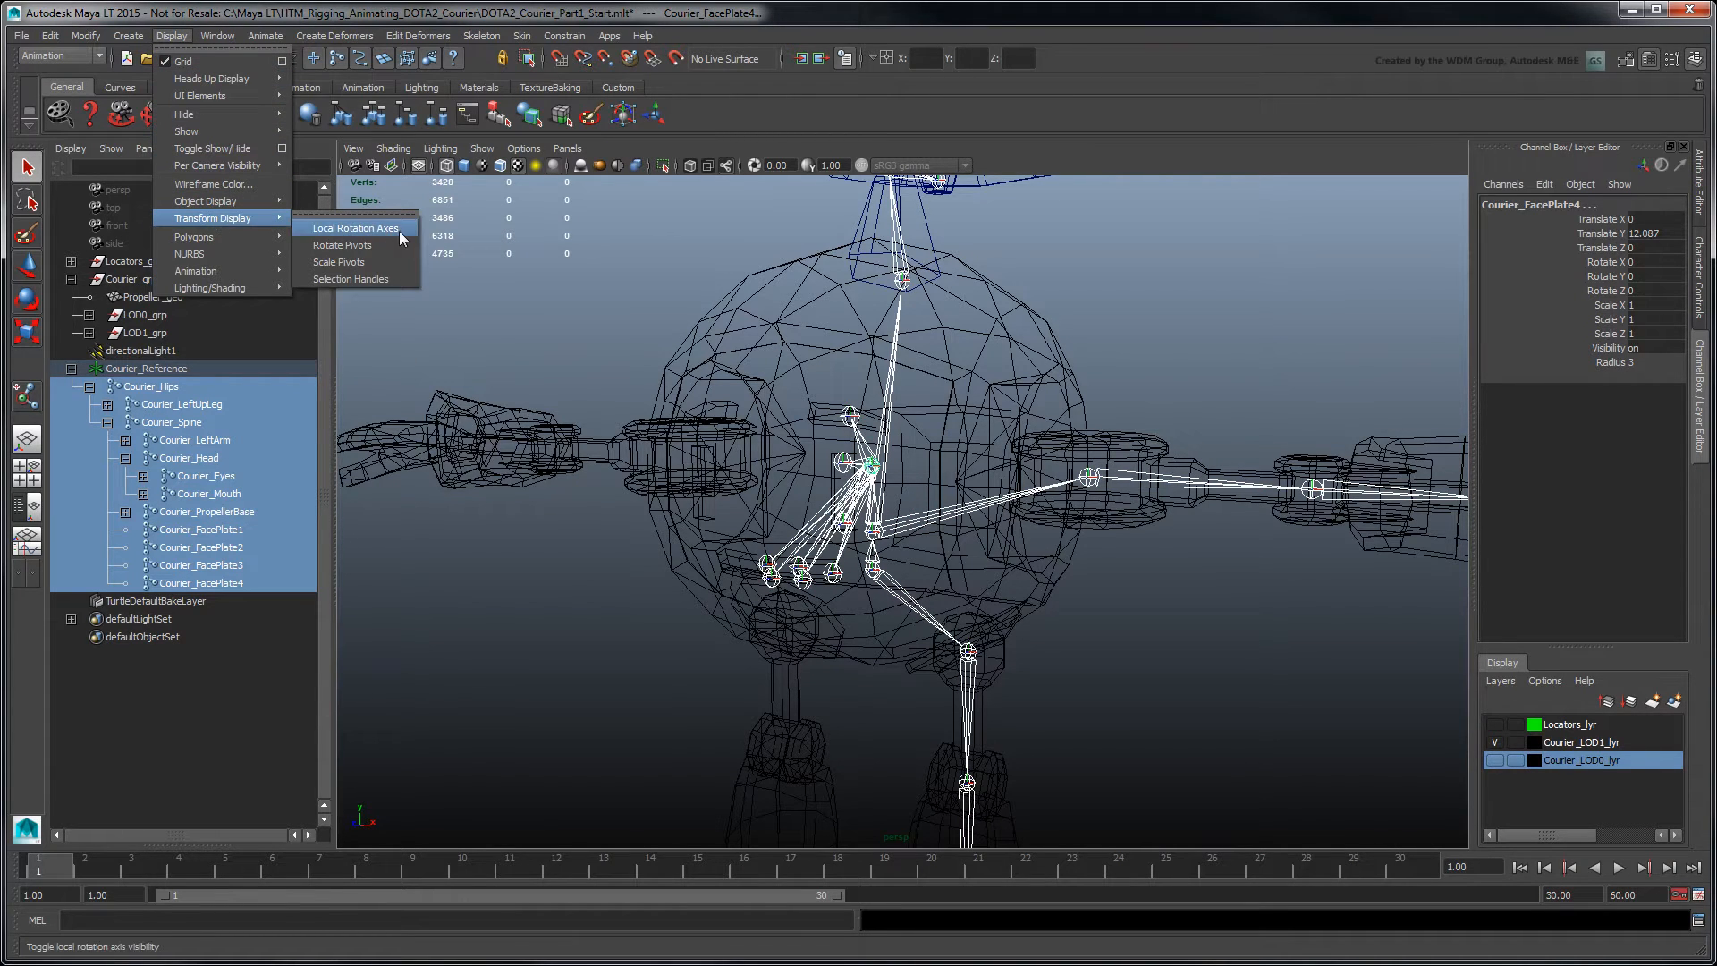
click(352, 227)
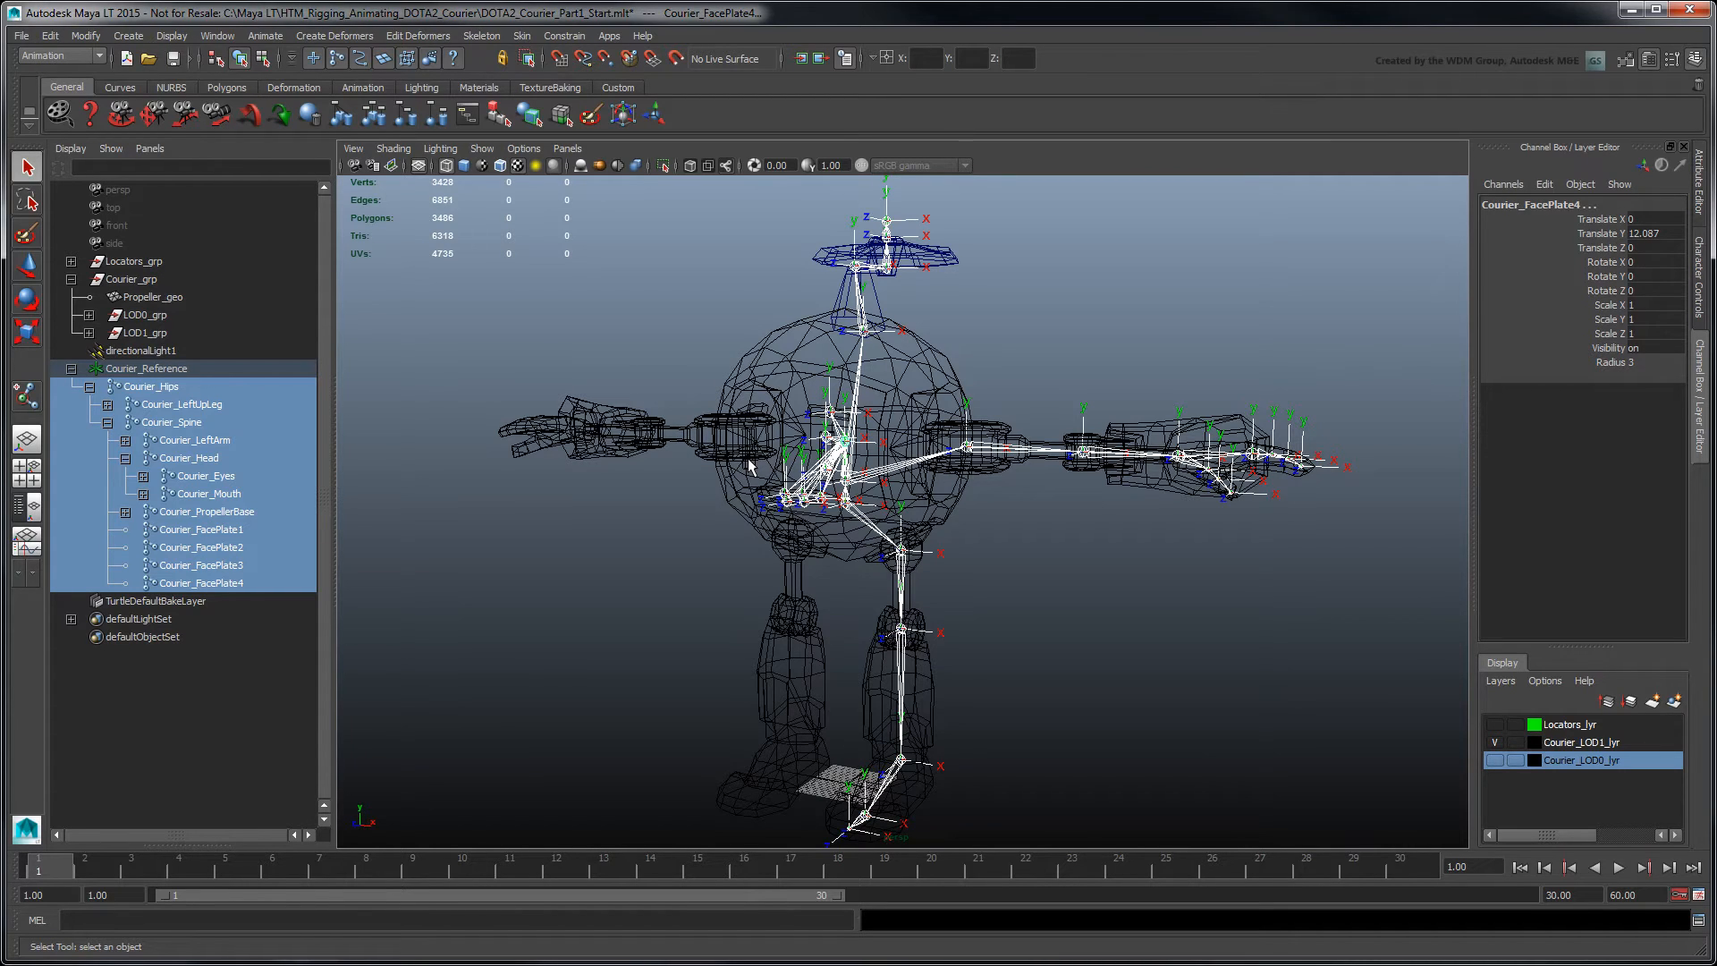
click(182, 405)
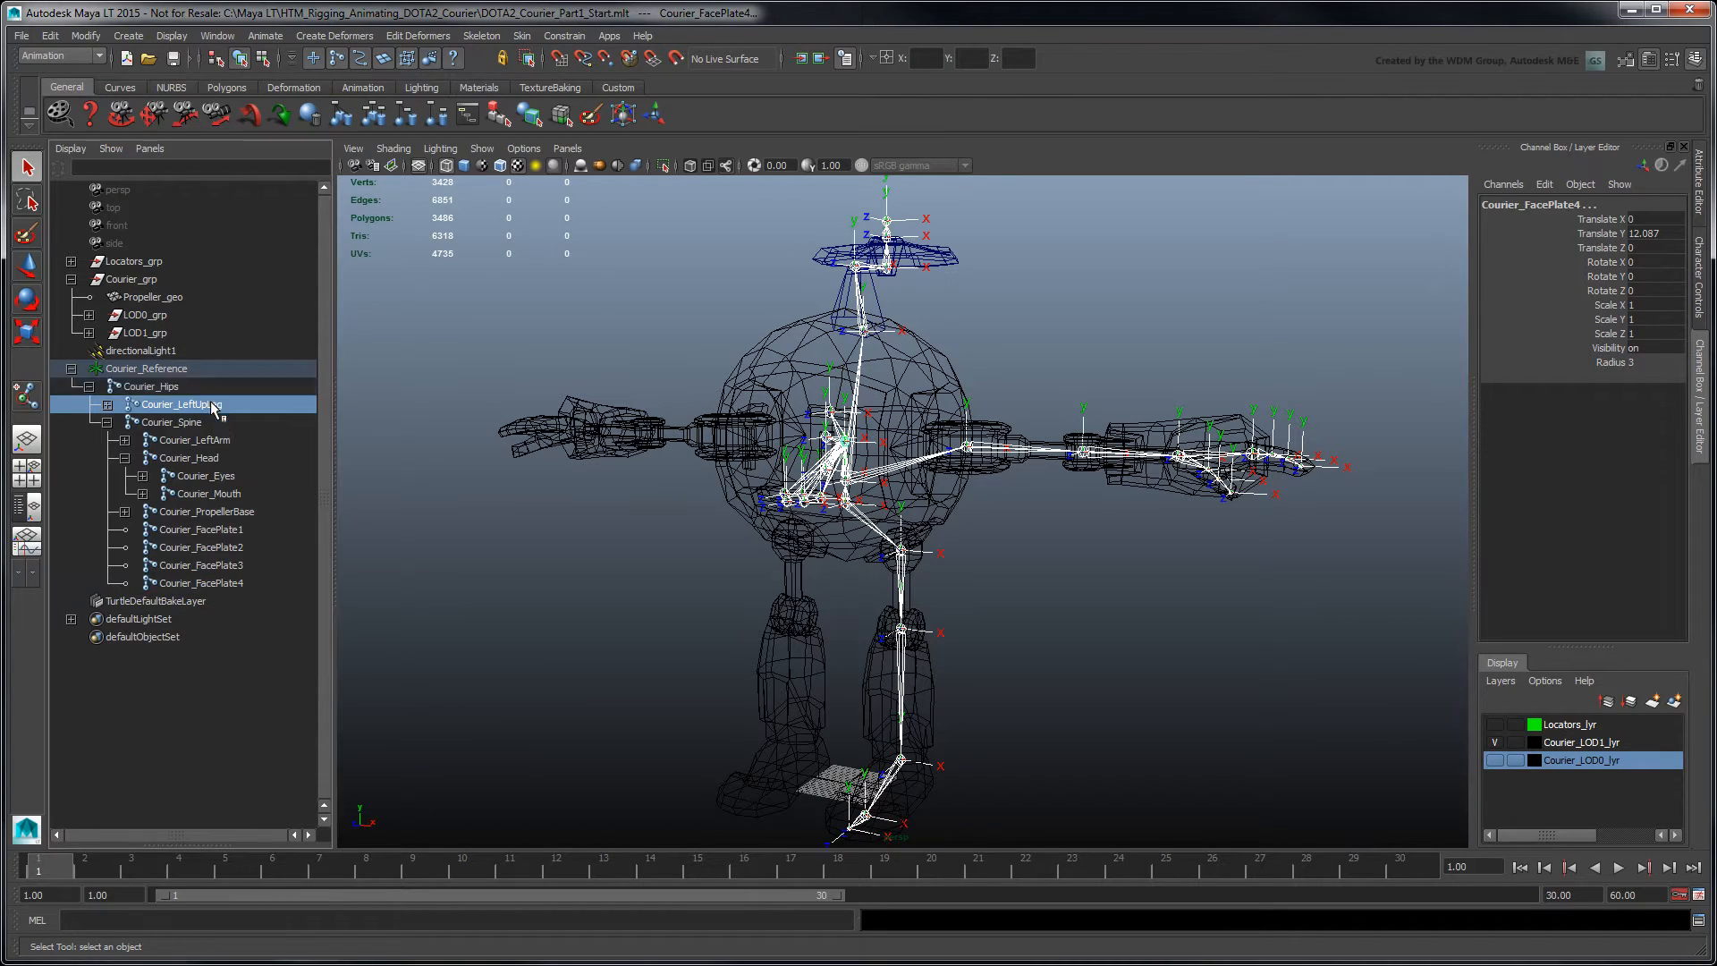
Unparent the arm, propeller base, eye and lip joints to the scene's top level
click(206, 511)
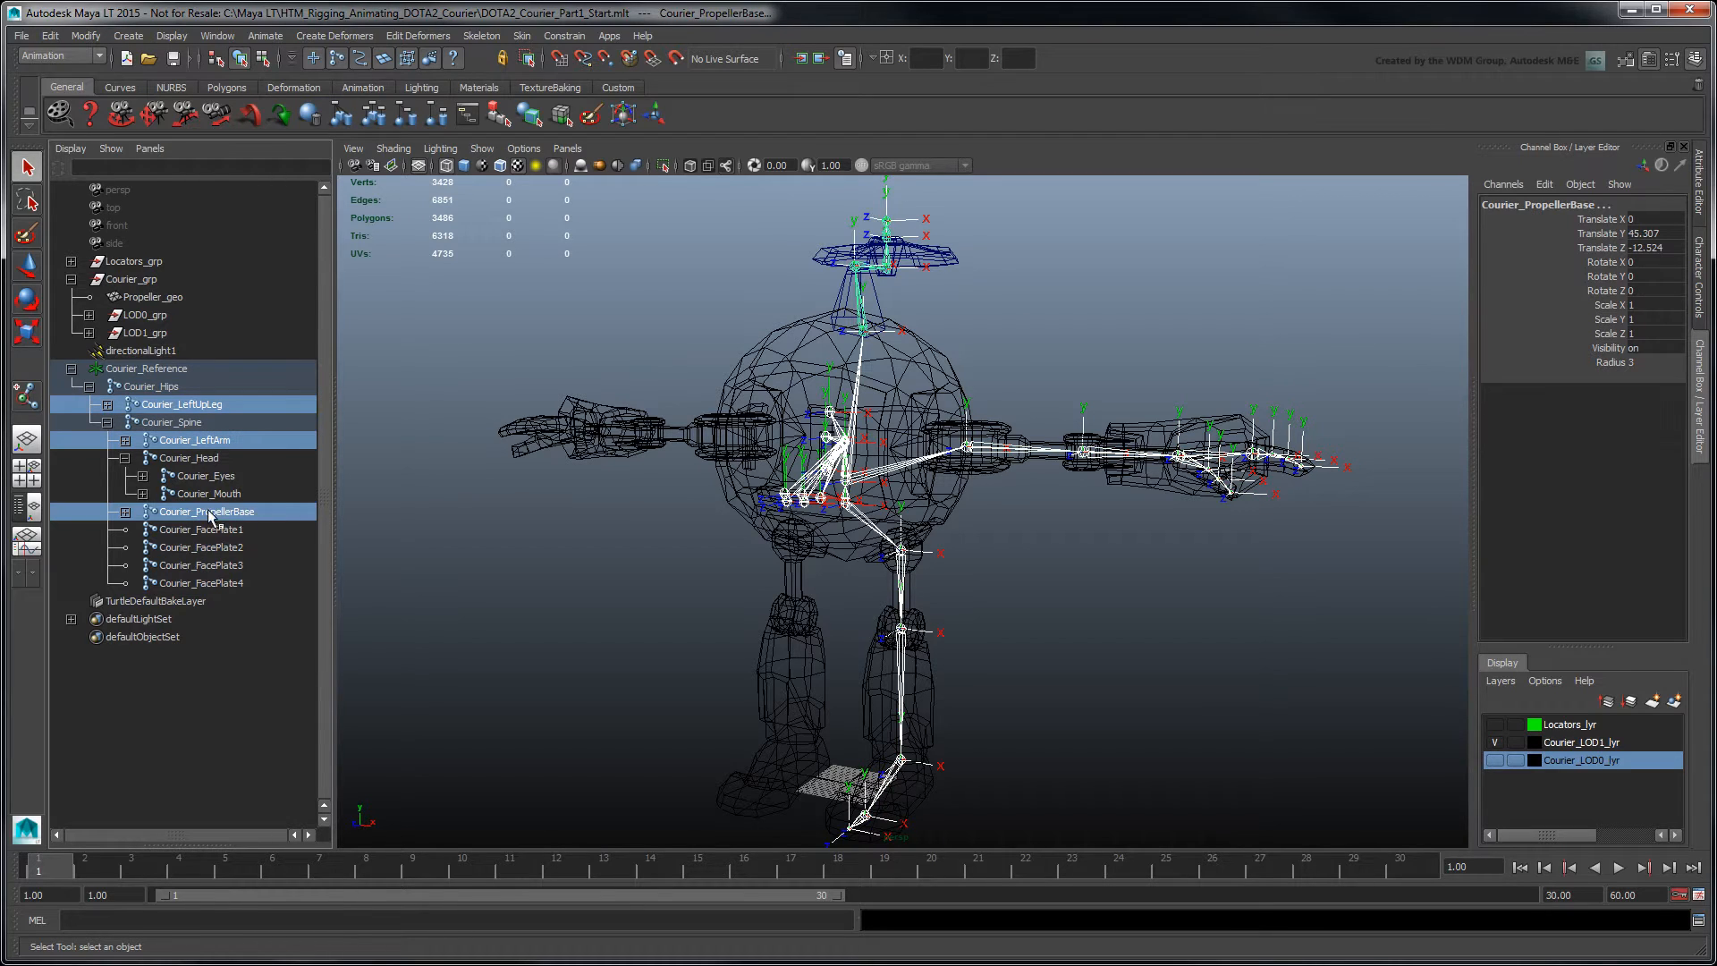
click(143, 458)
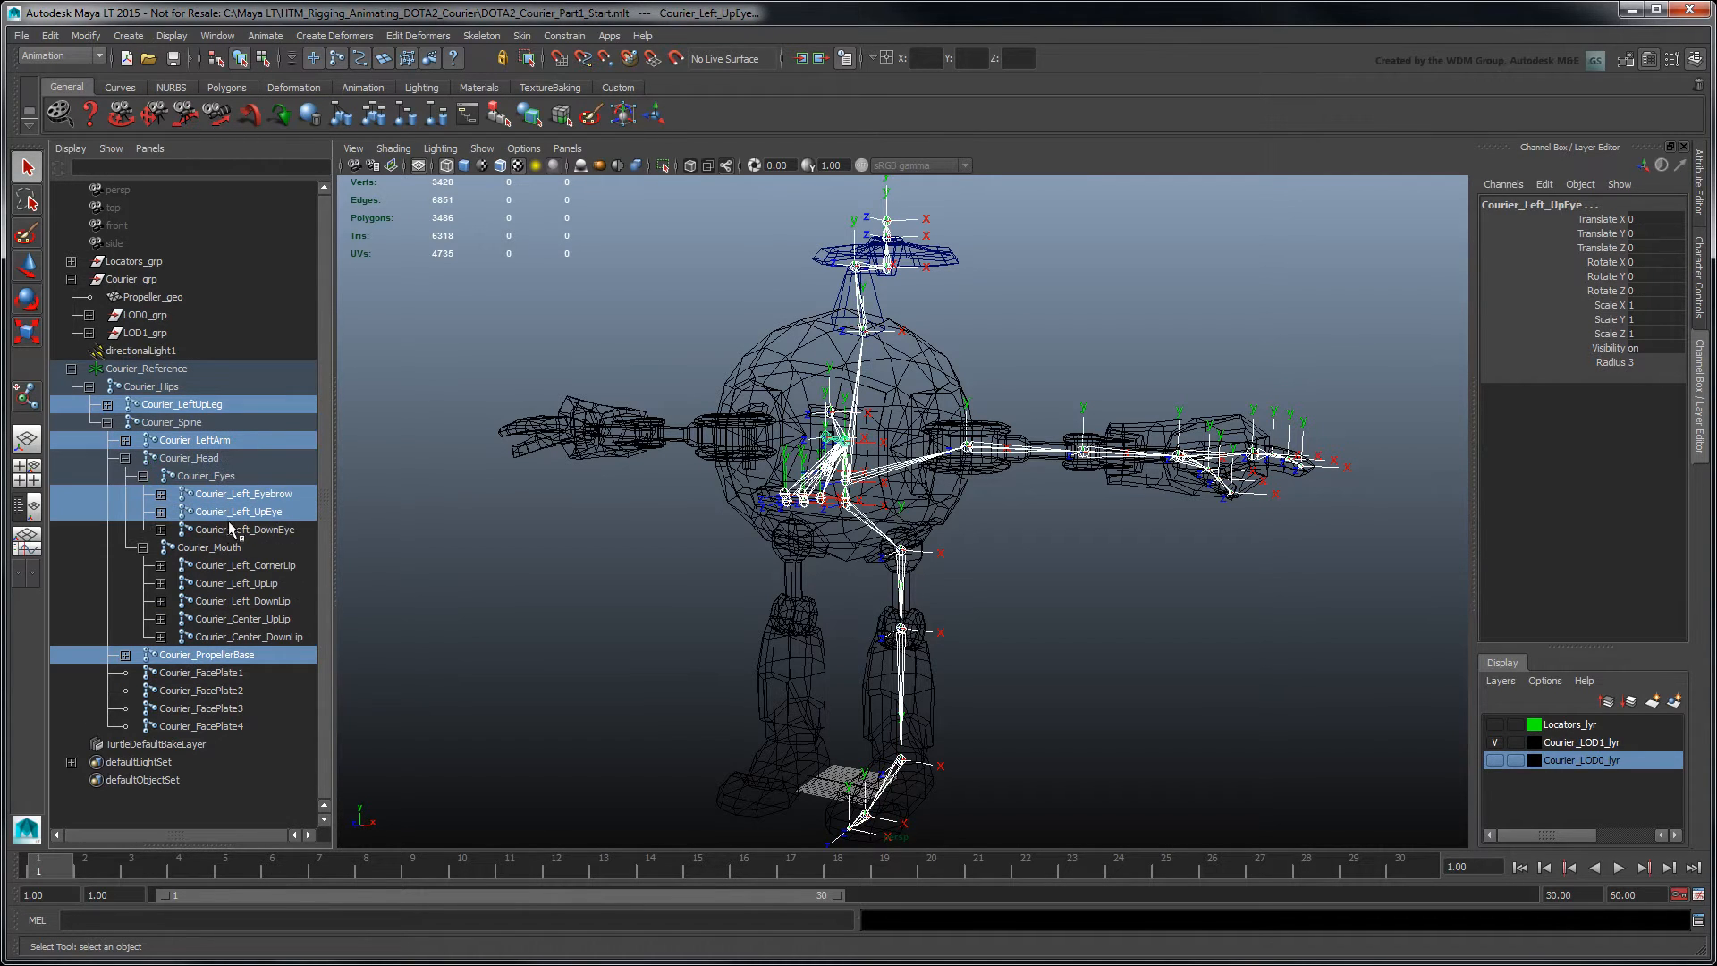
click(249, 637)
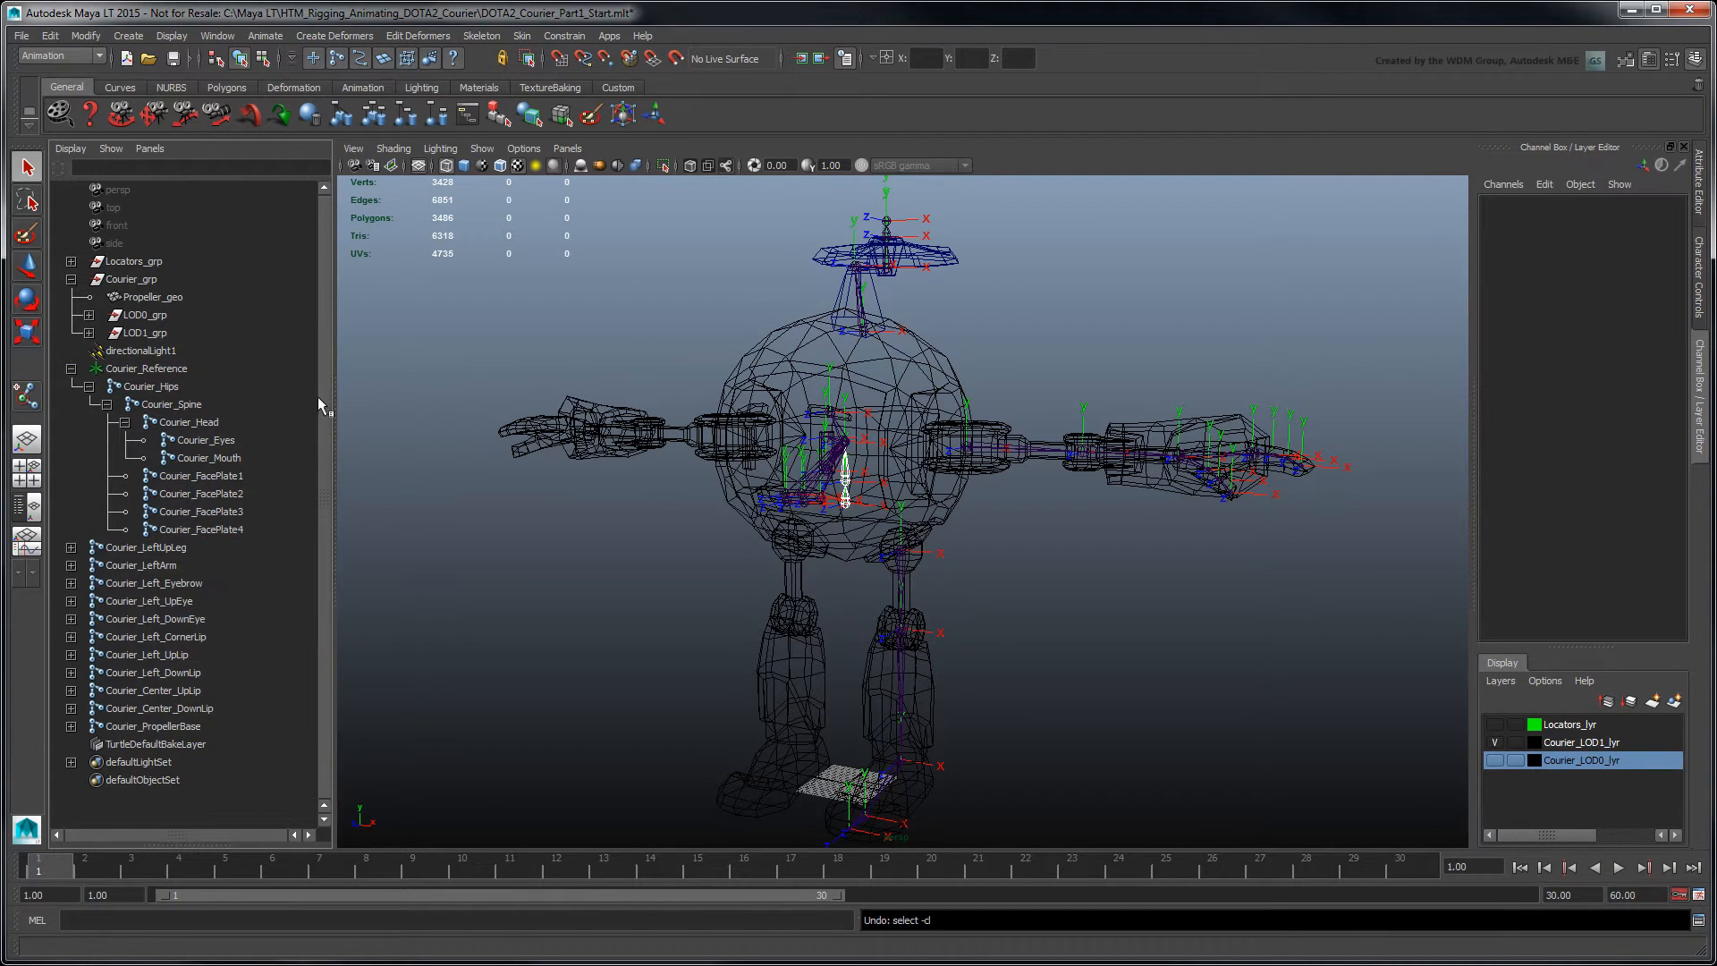
click(482, 36)
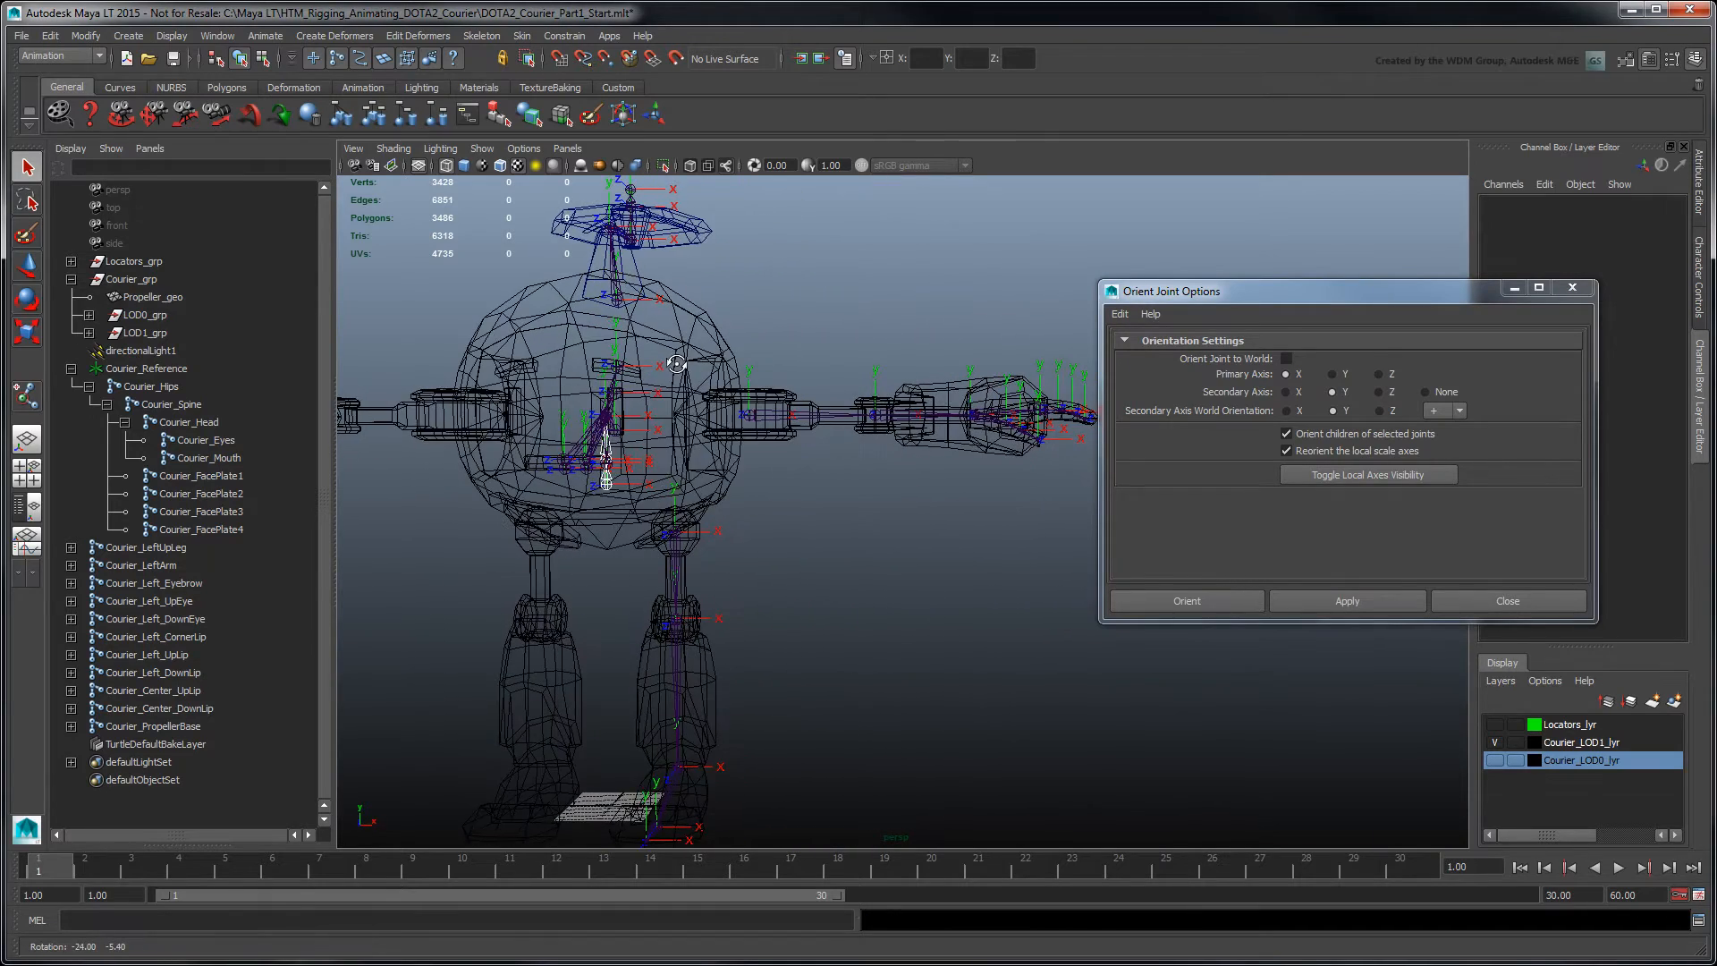
Orient the left leg chain with primary X and secondary Z axes
click(148, 548)
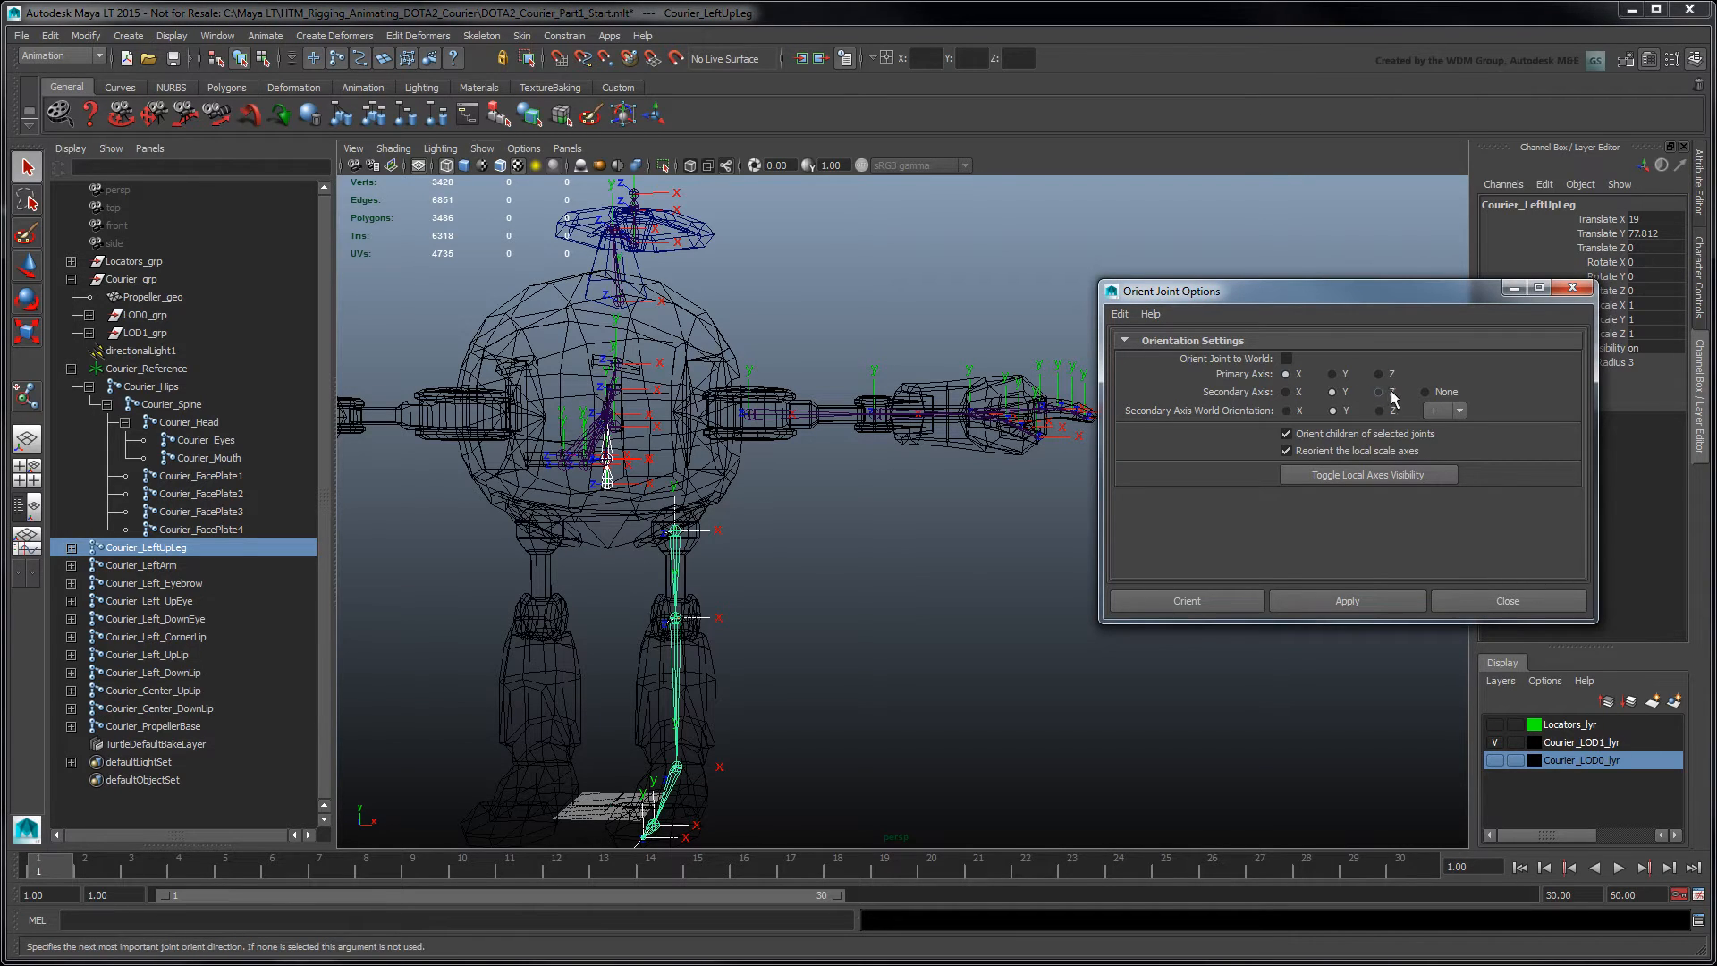
click(1377, 392)
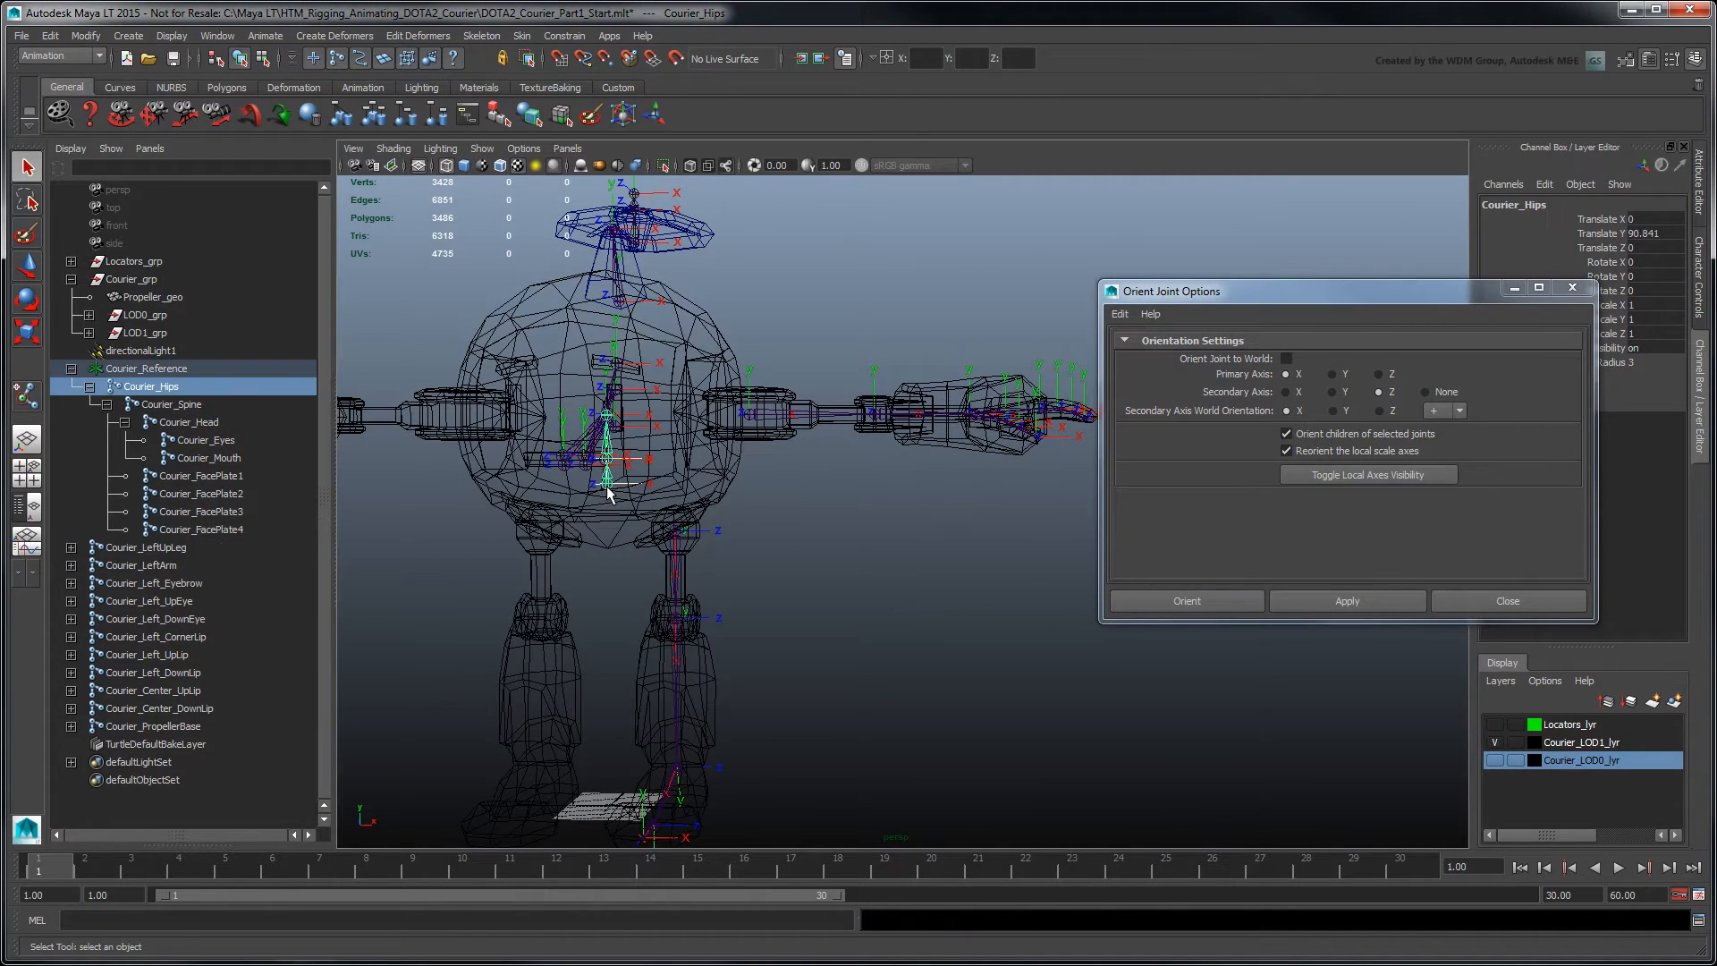
mouse_move(885, 513)
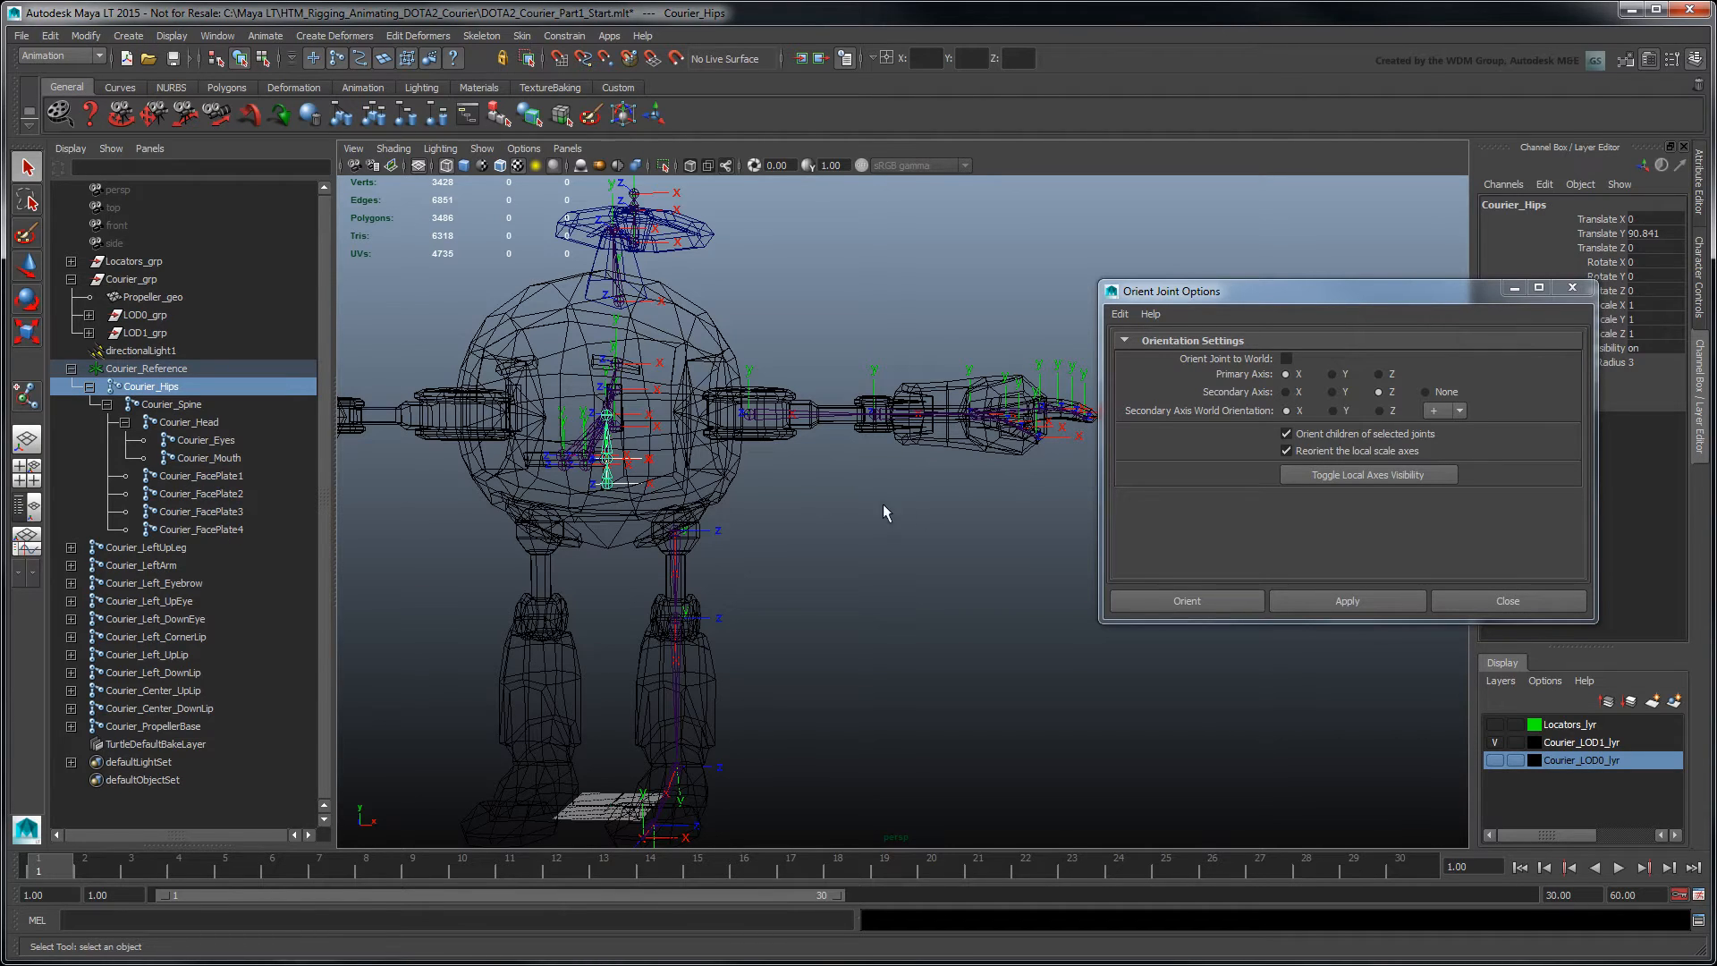
mouse_move(1106, 539)
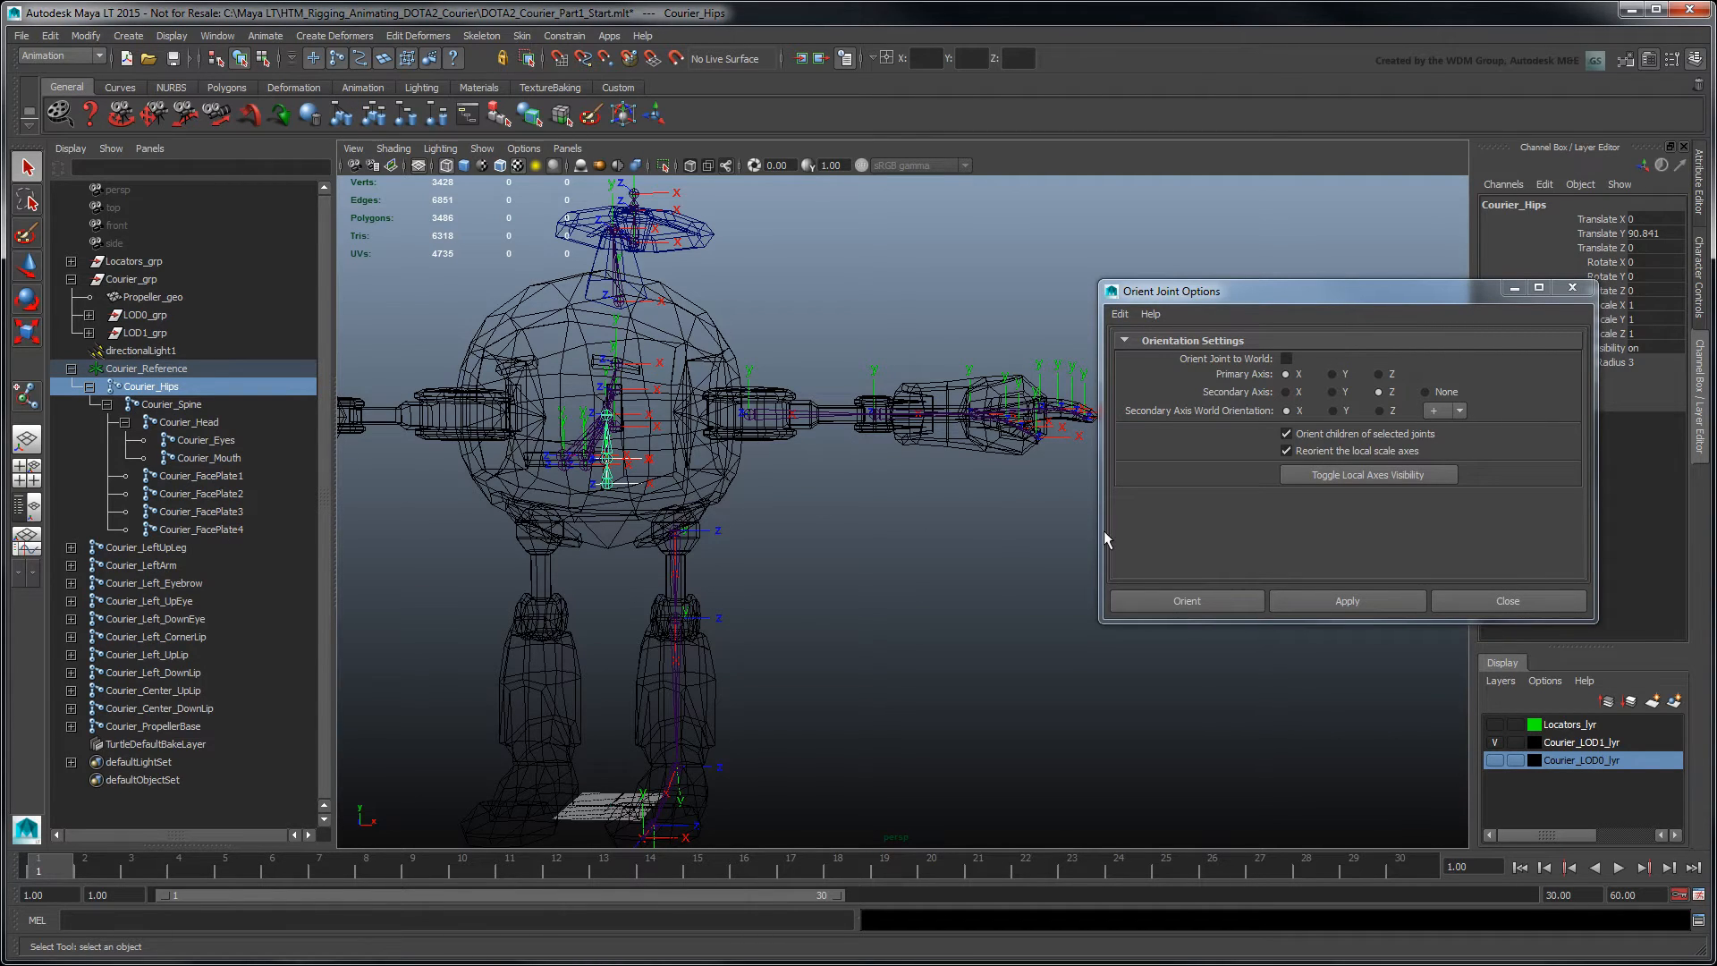
mouse_move(1319, 578)
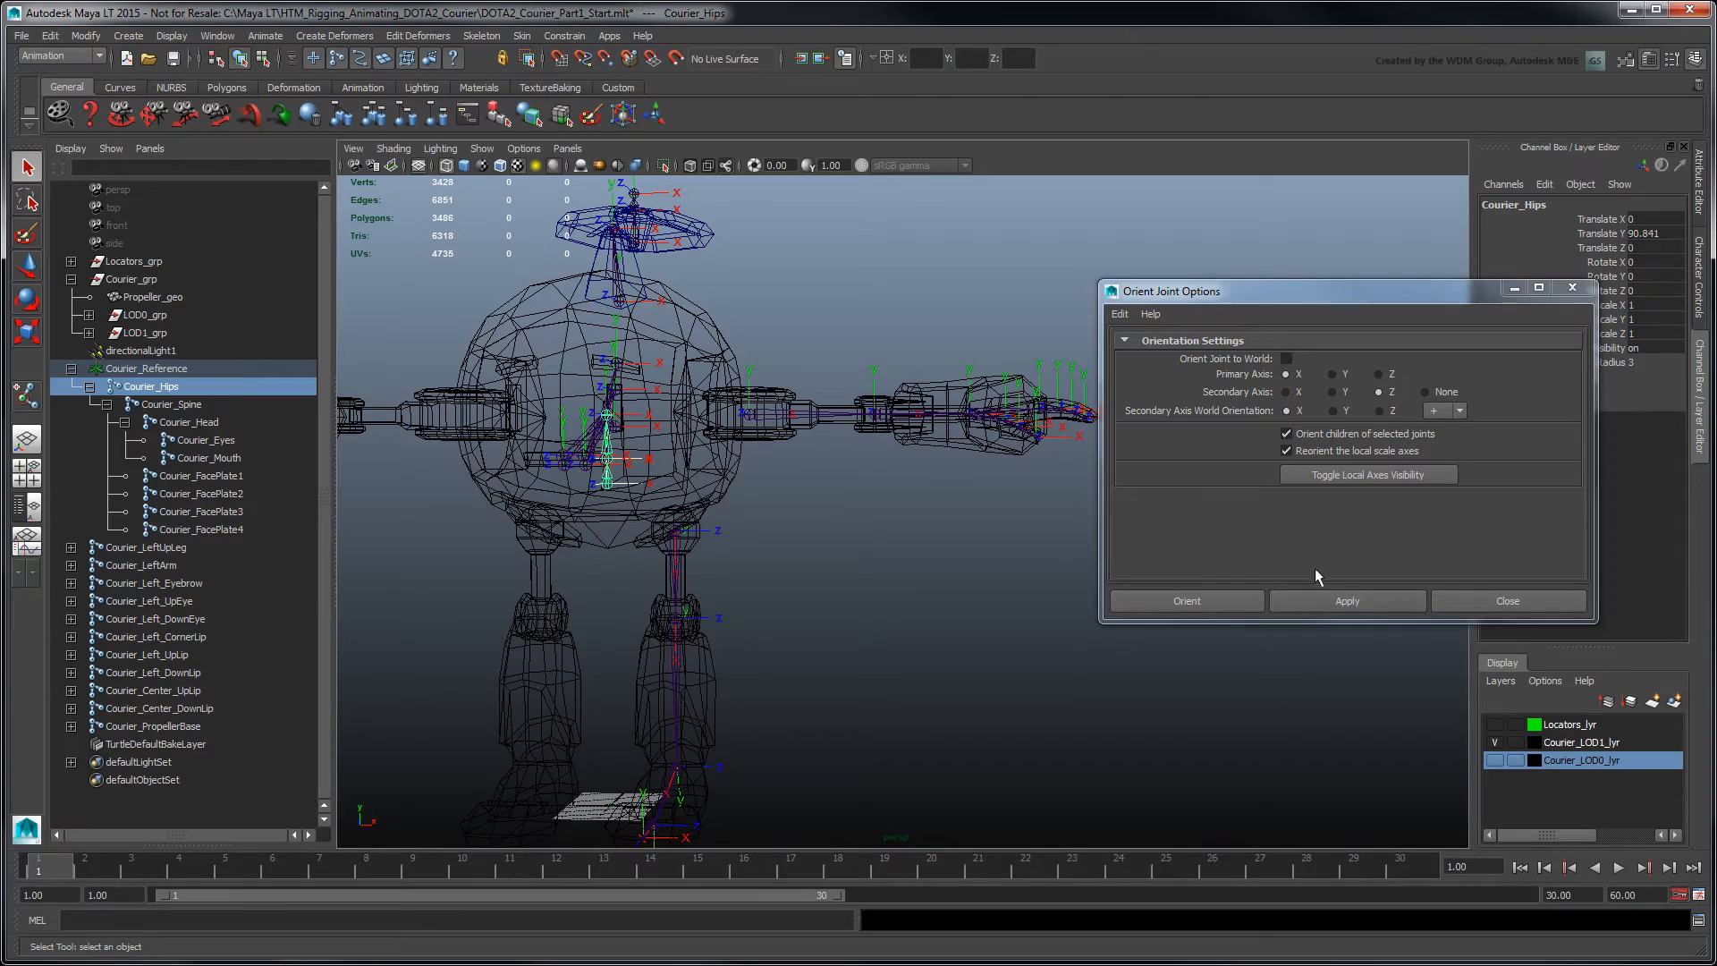
drag(996, 526, 964, 537)
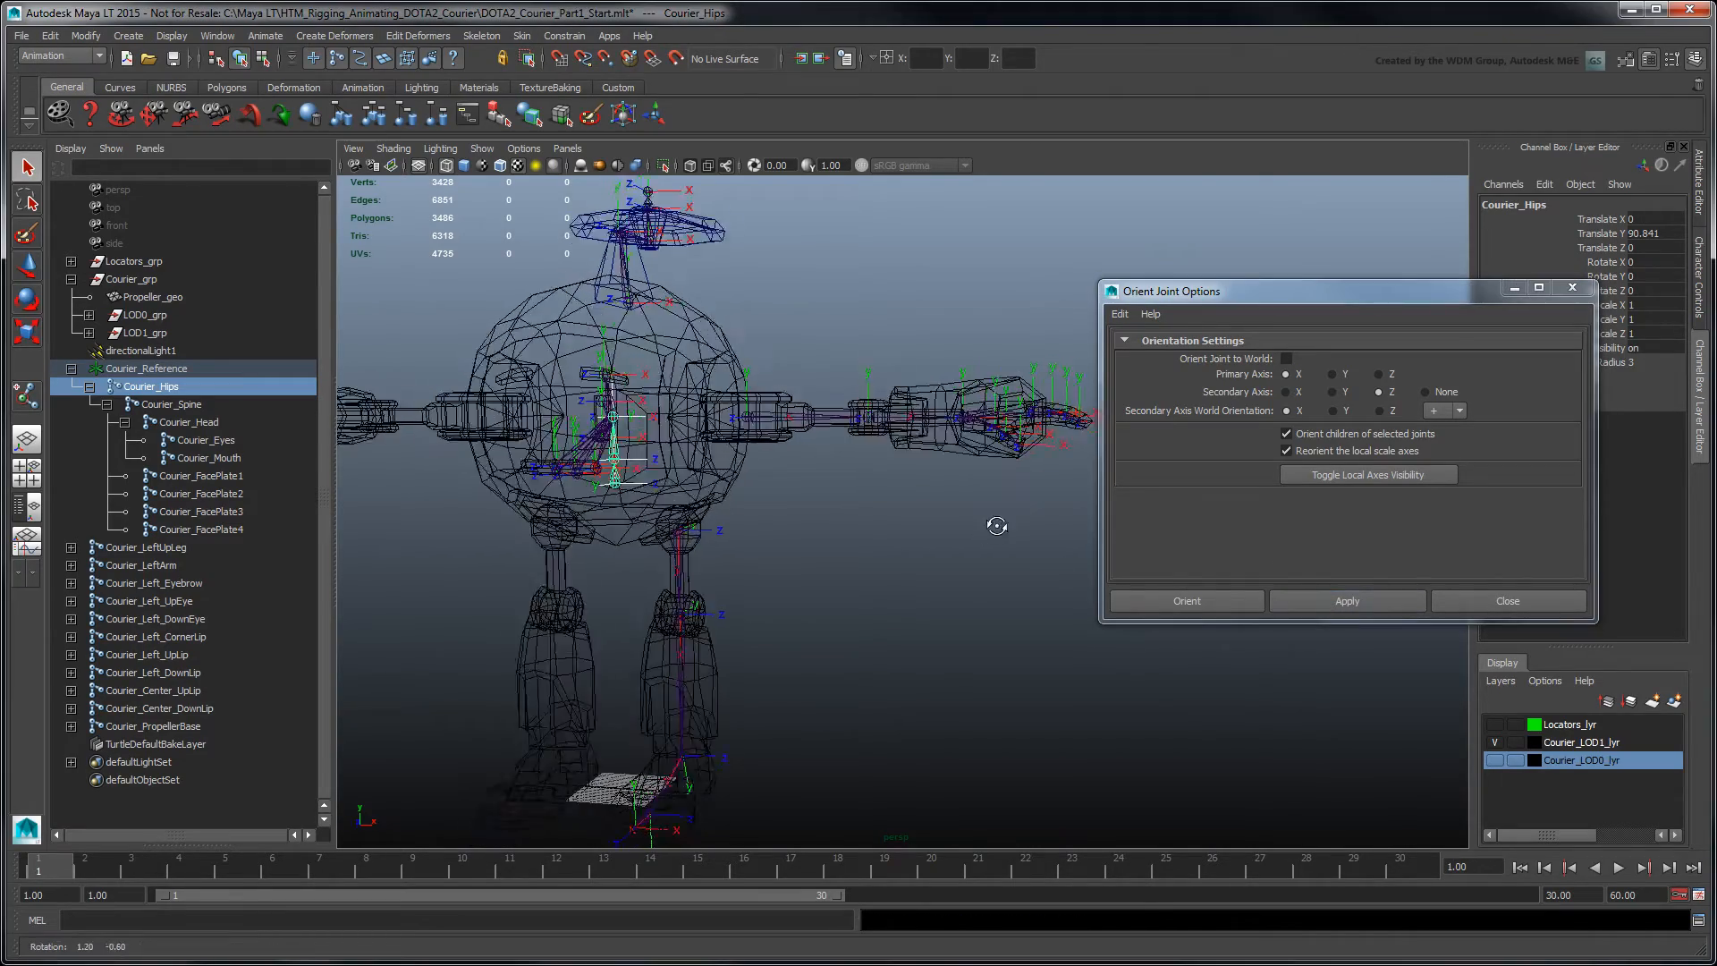
Orient the Courier_LeftArm chain with primary X and secondary Y axes
drag(996, 526, 696, 476)
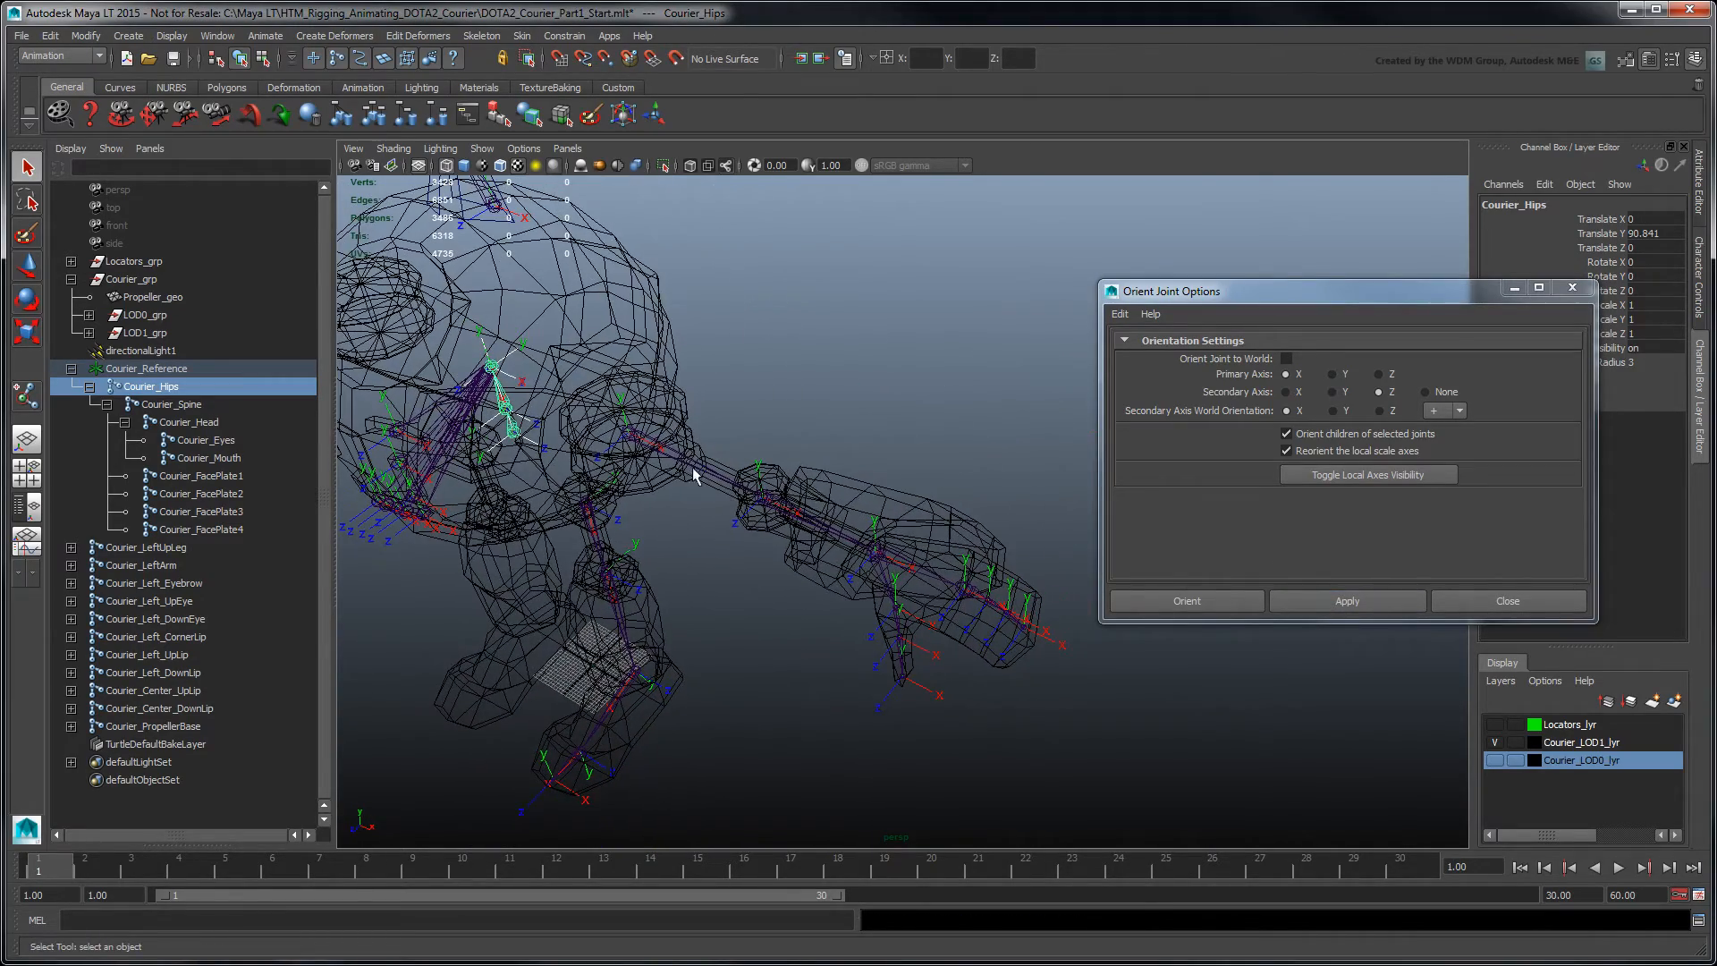
click(142, 548)
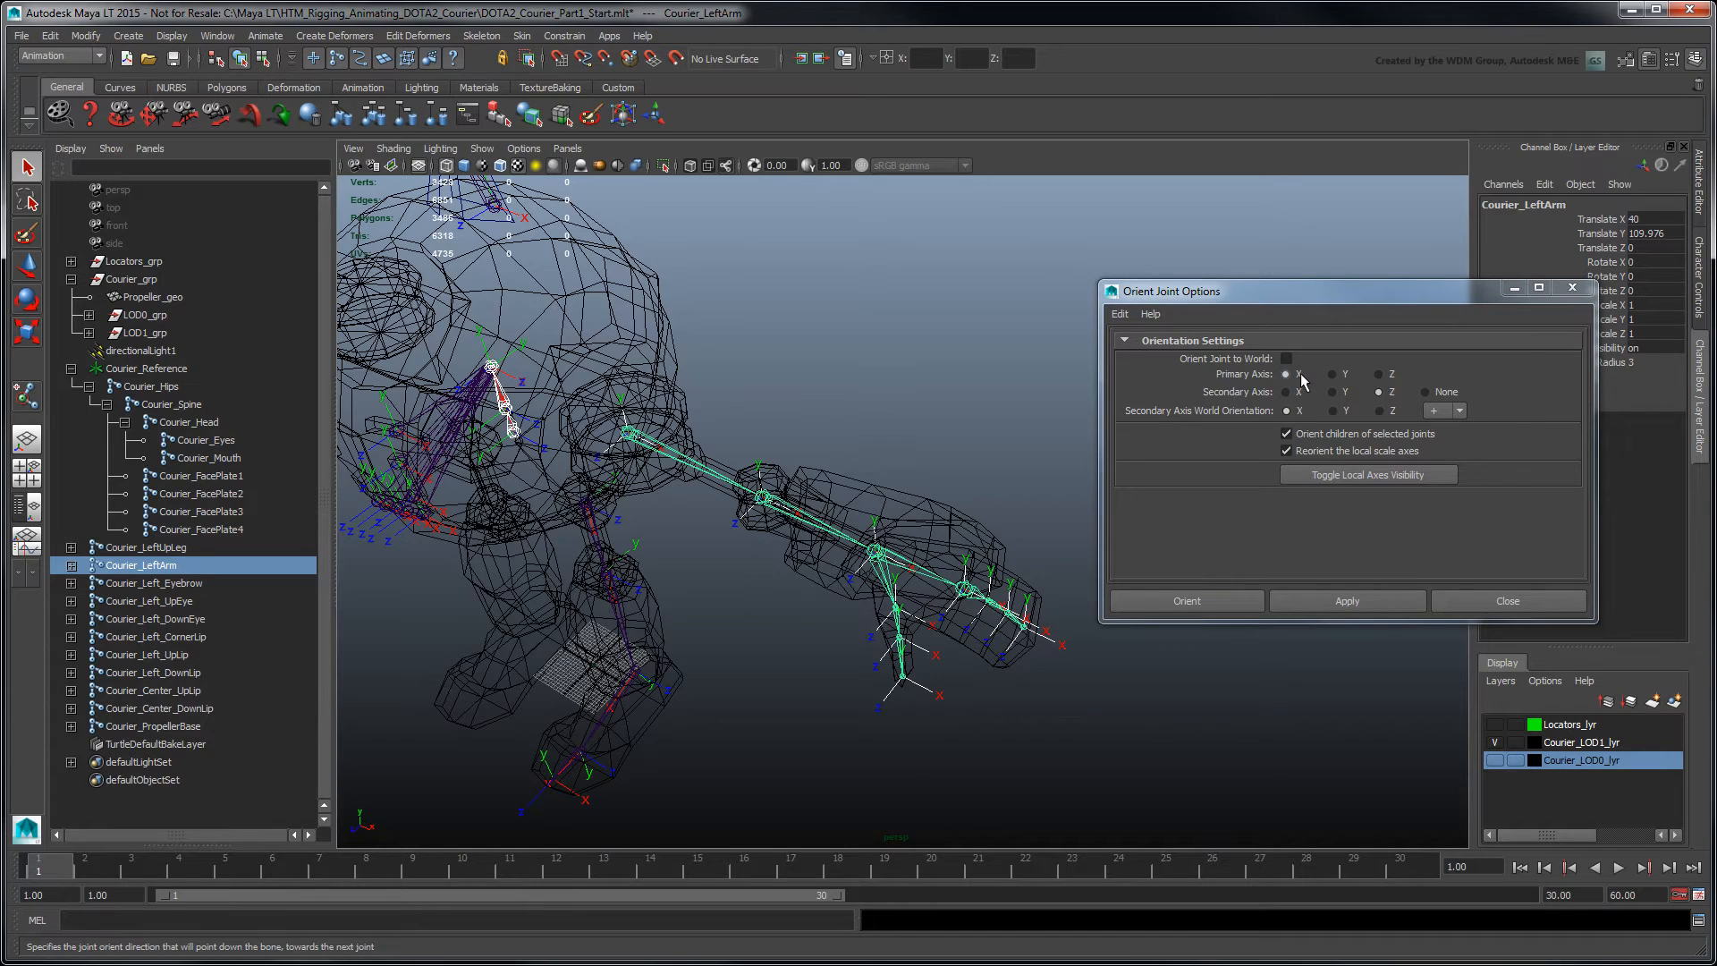
click(1333, 392)
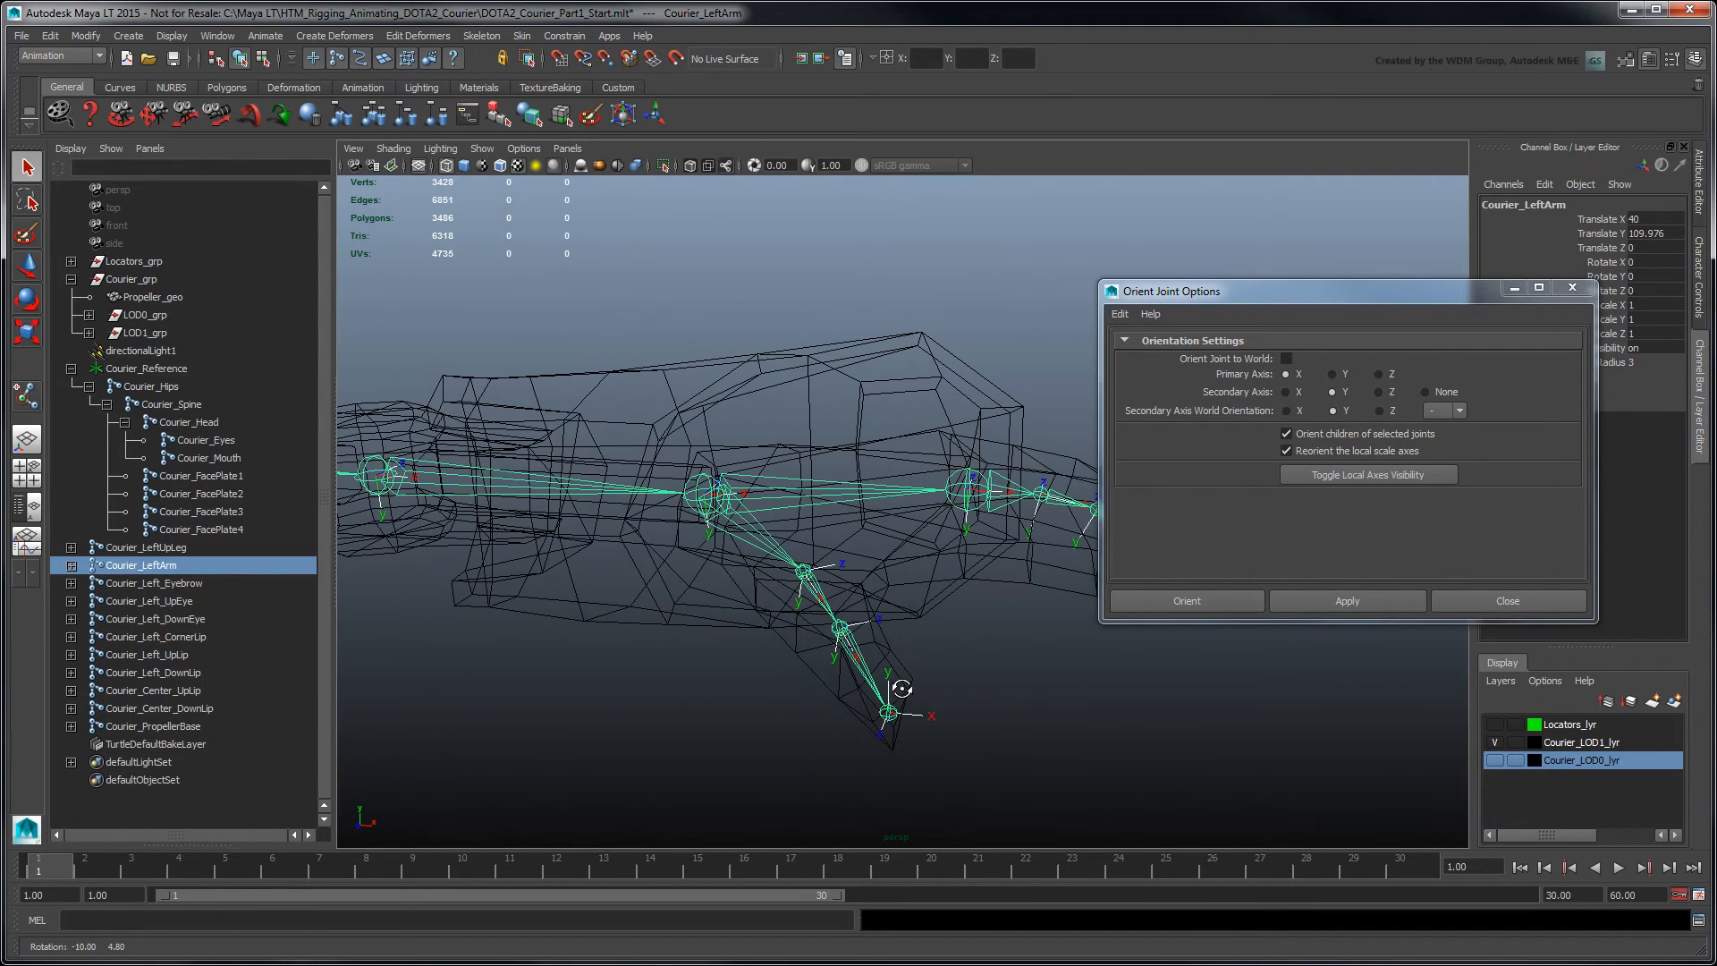
mouse_move(905, 696)
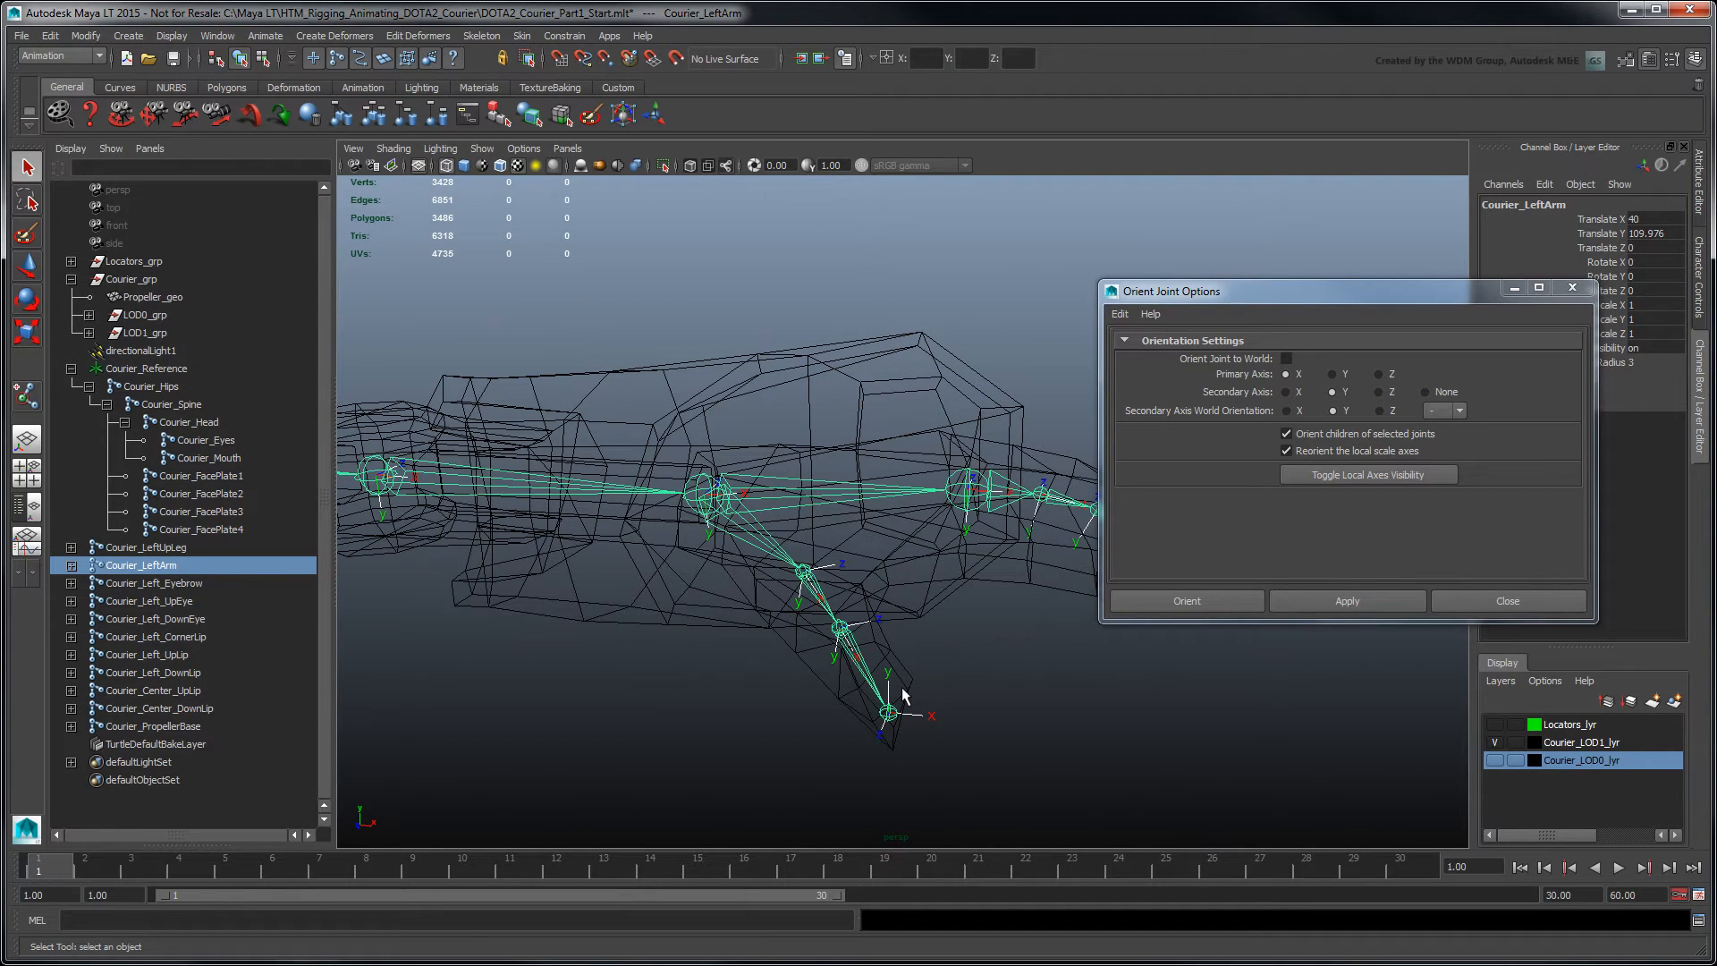
mouse_move(426, 211)
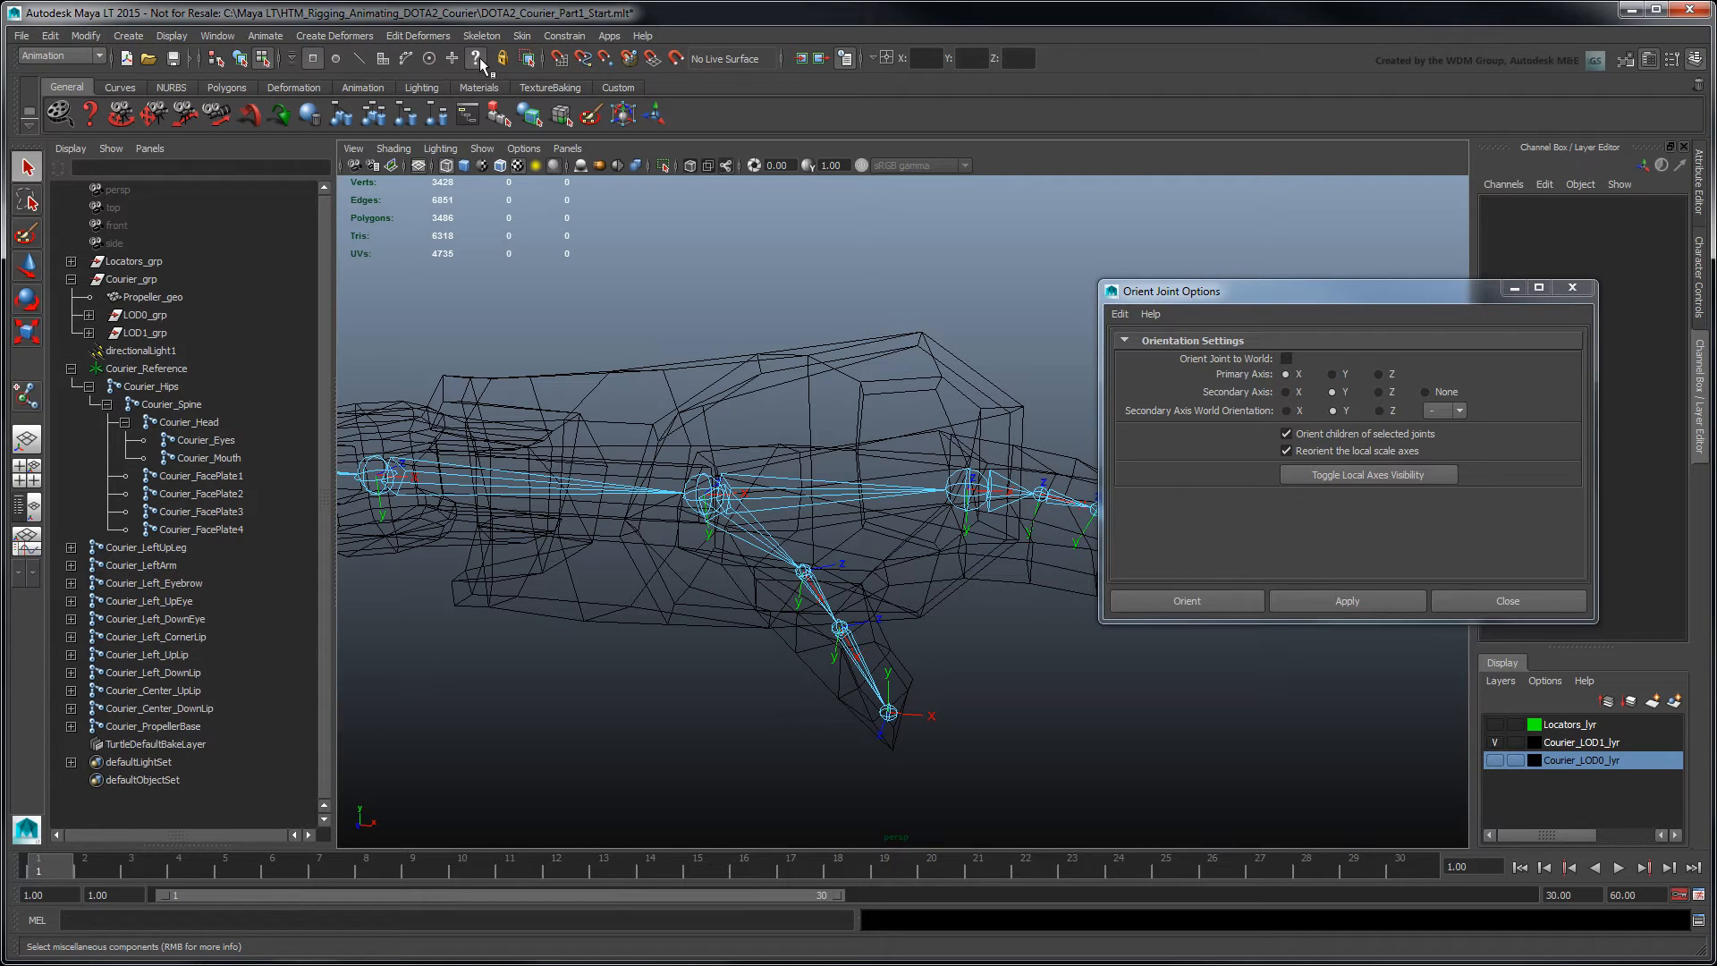
mouse_move(815, 603)
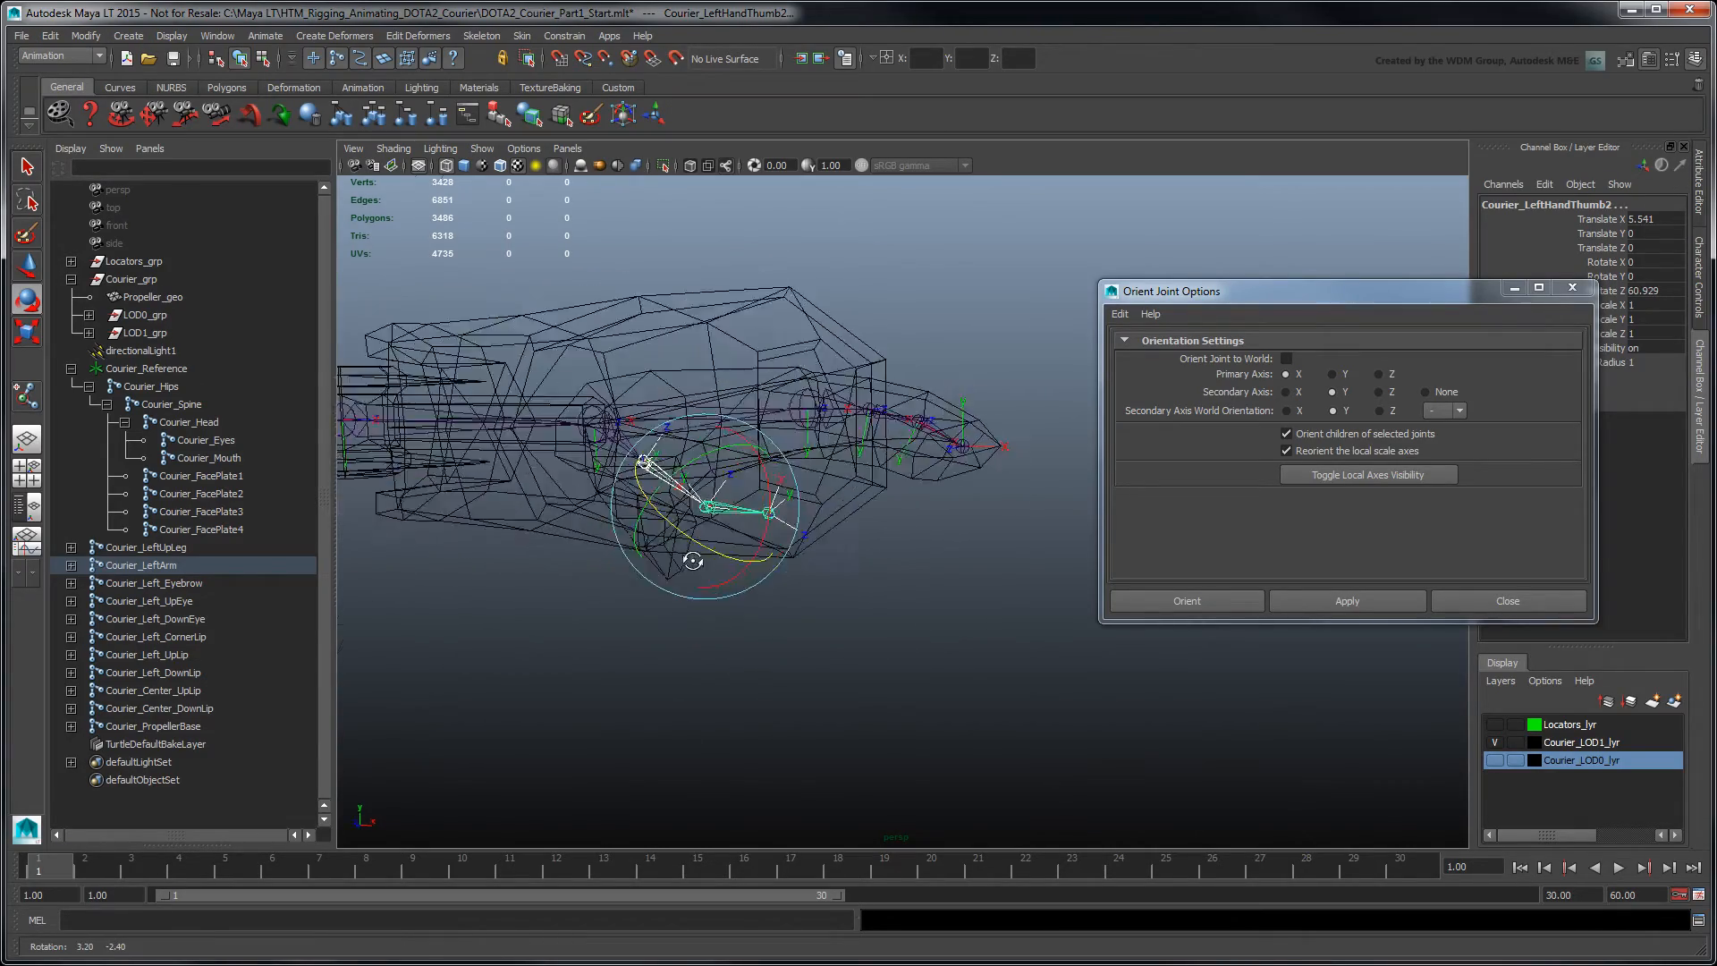
Rotate the left thumb joint's local rotation axis into place
drag(701, 531, 693, 598)
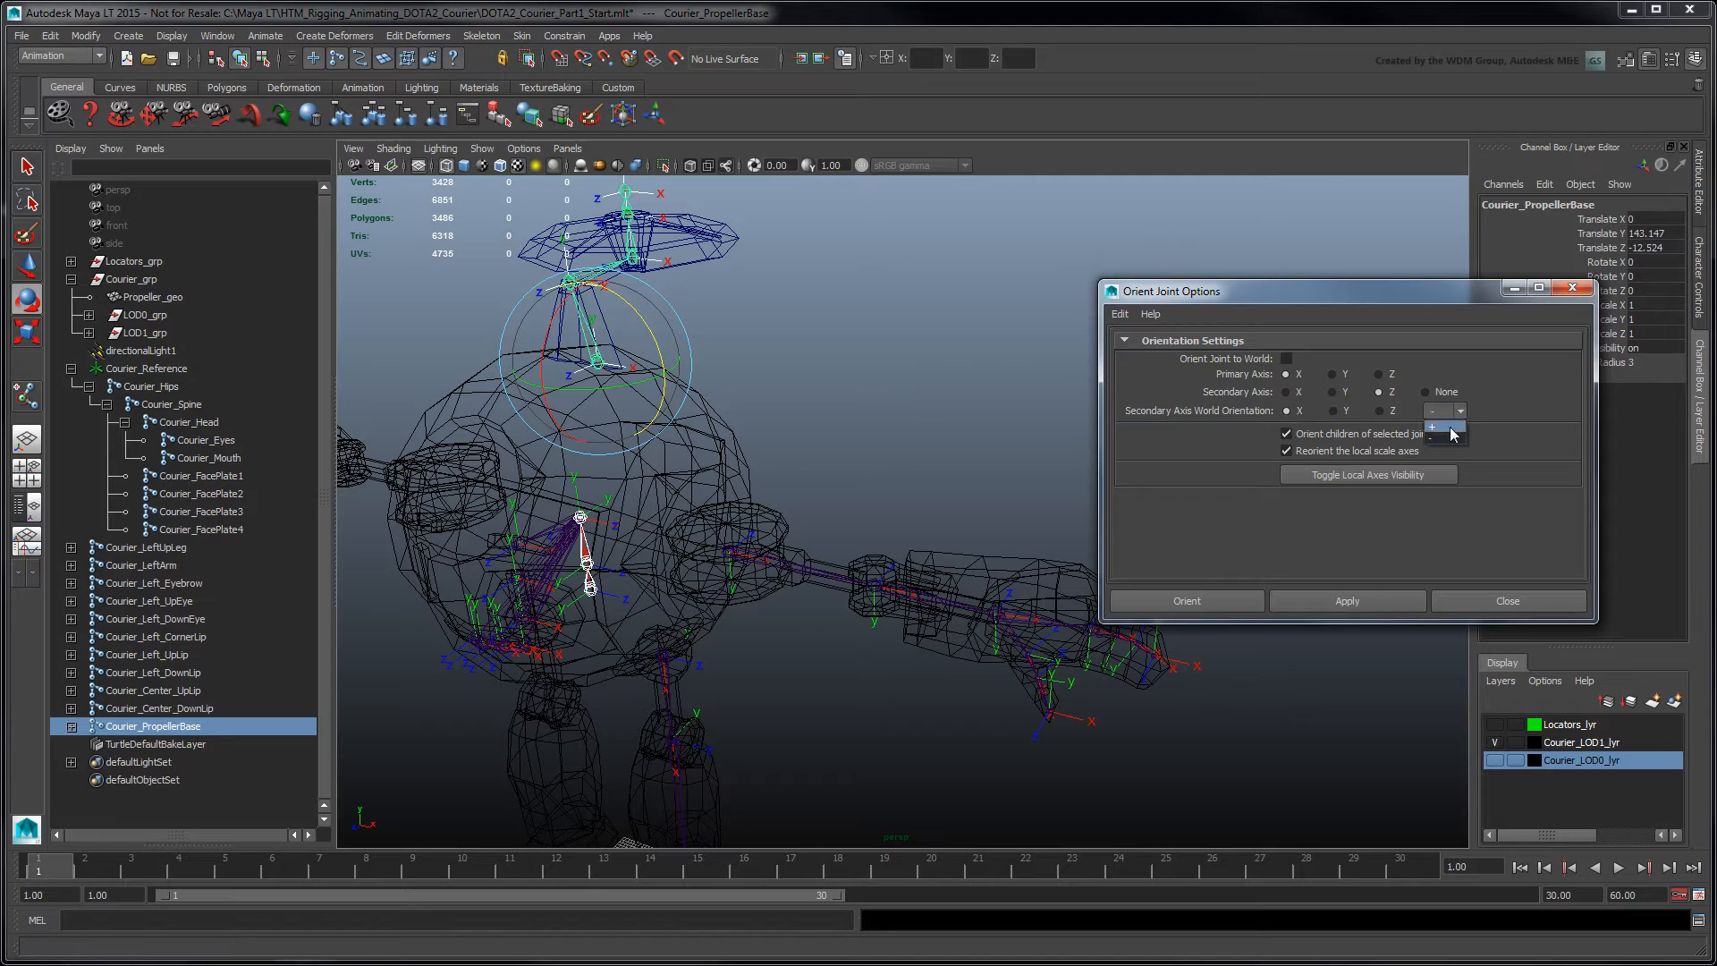
Orient Courier_PropellerBase and the eye and lip joints with positive world orientation
click(1345, 601)
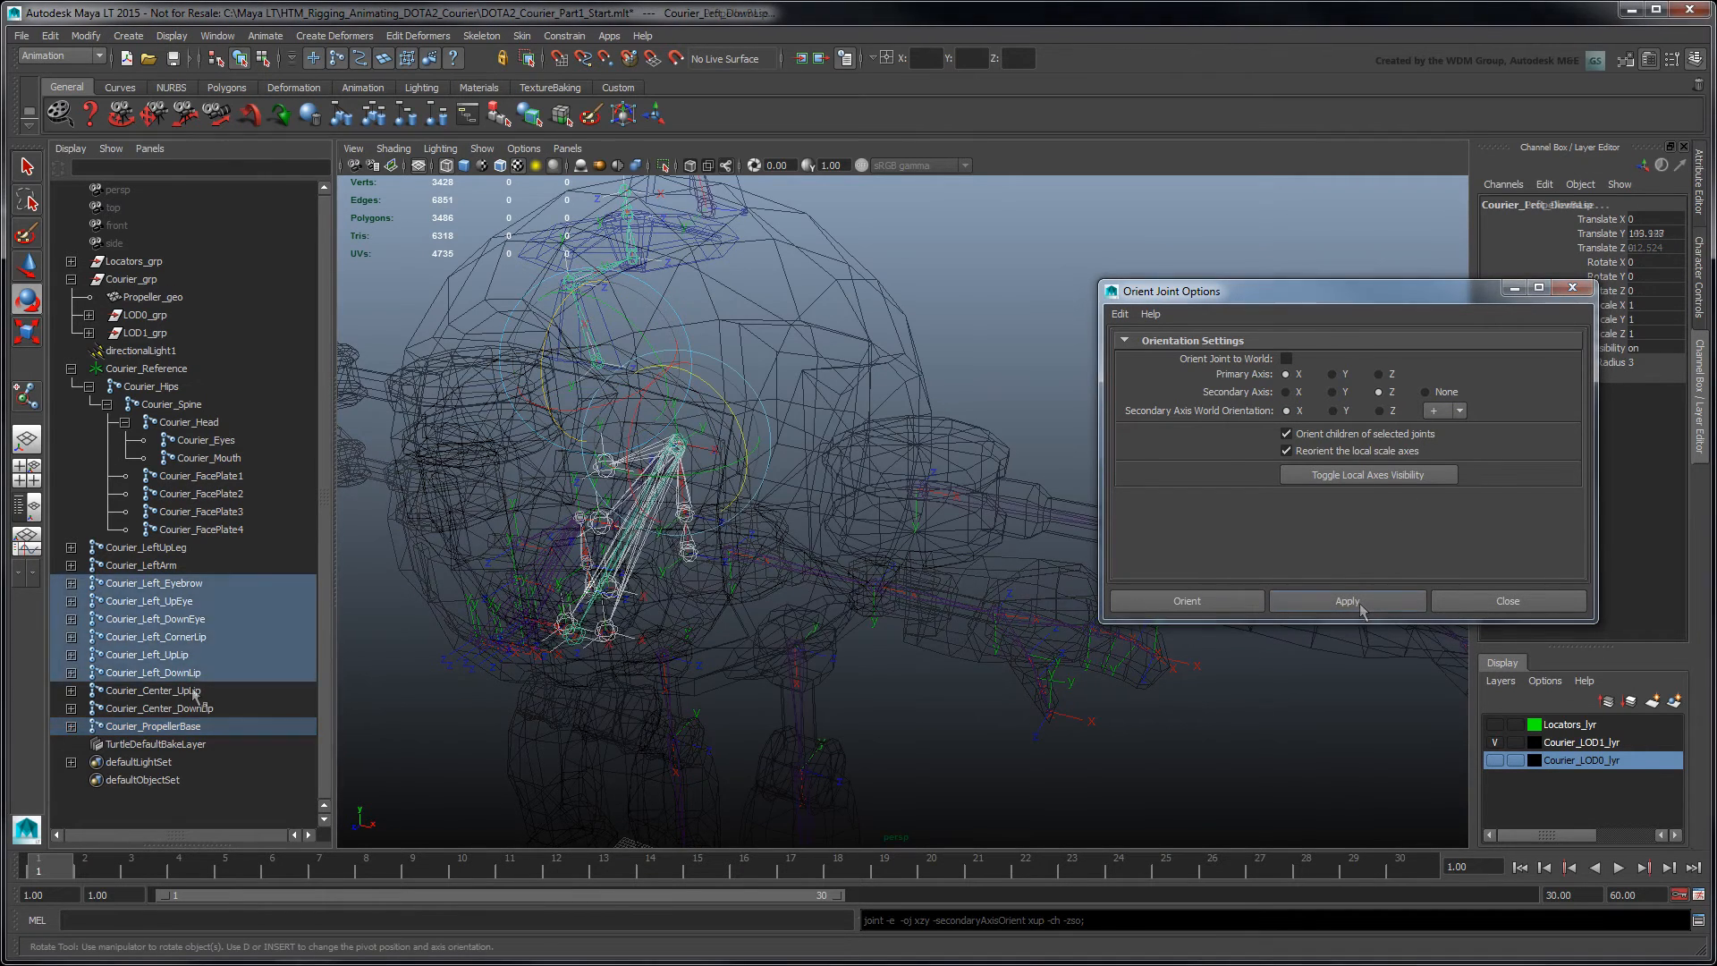
click(1345, 601)
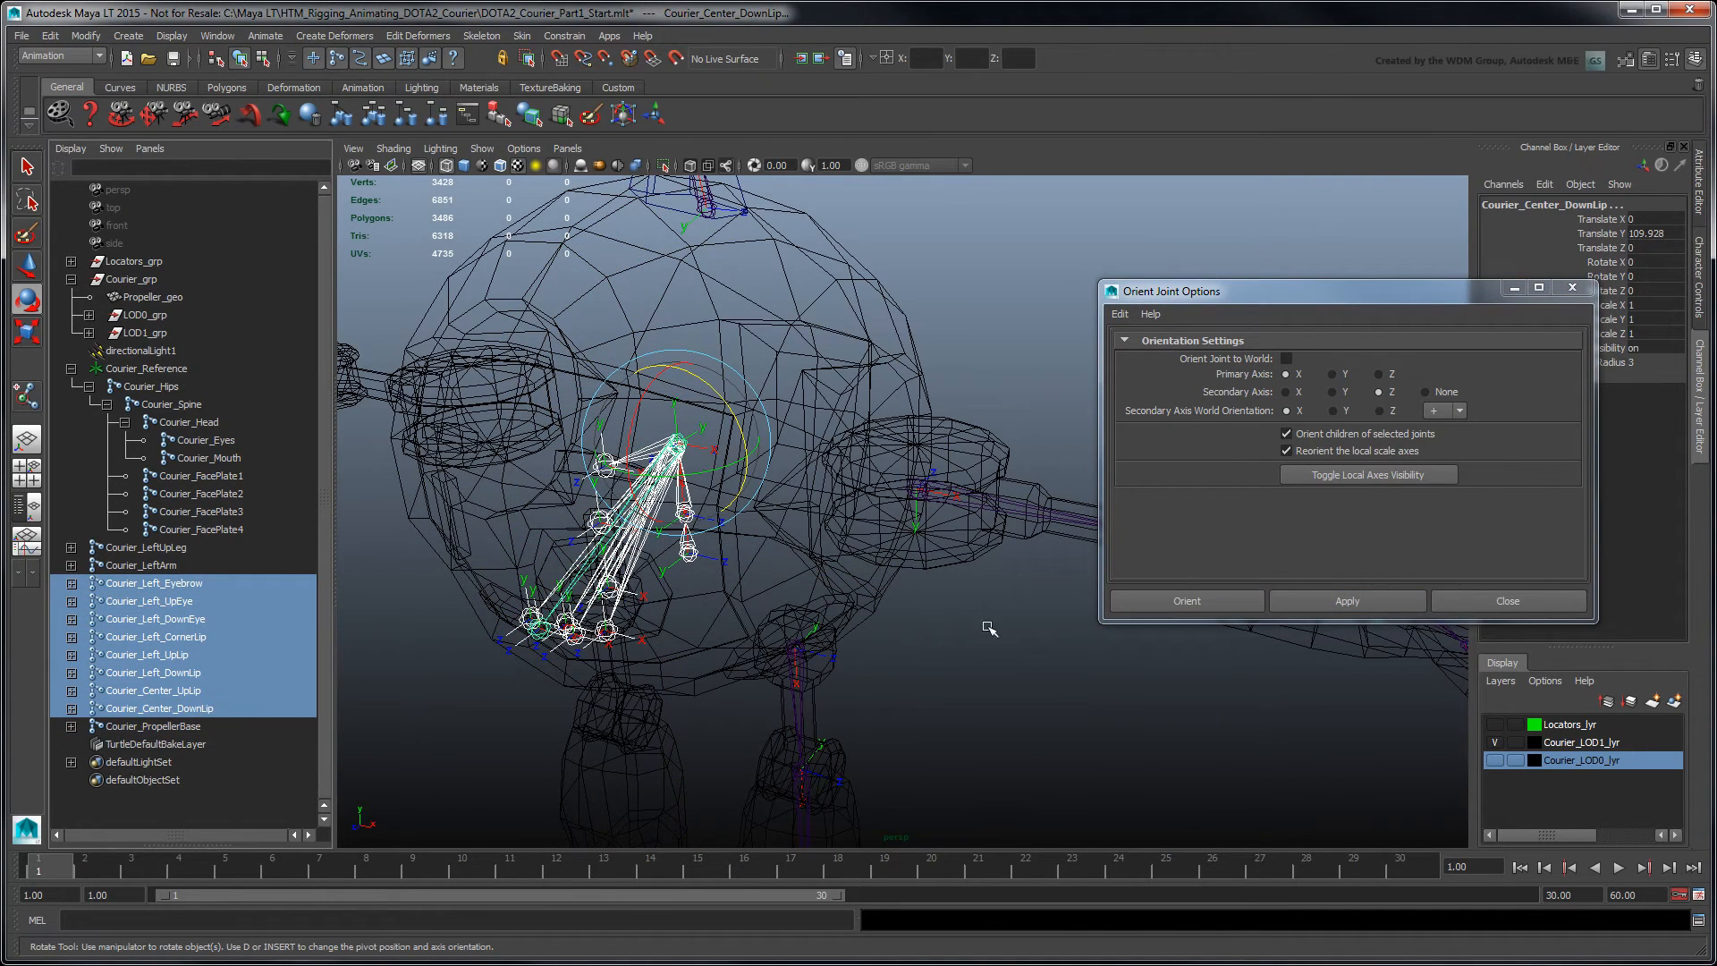
click(1346, 601)
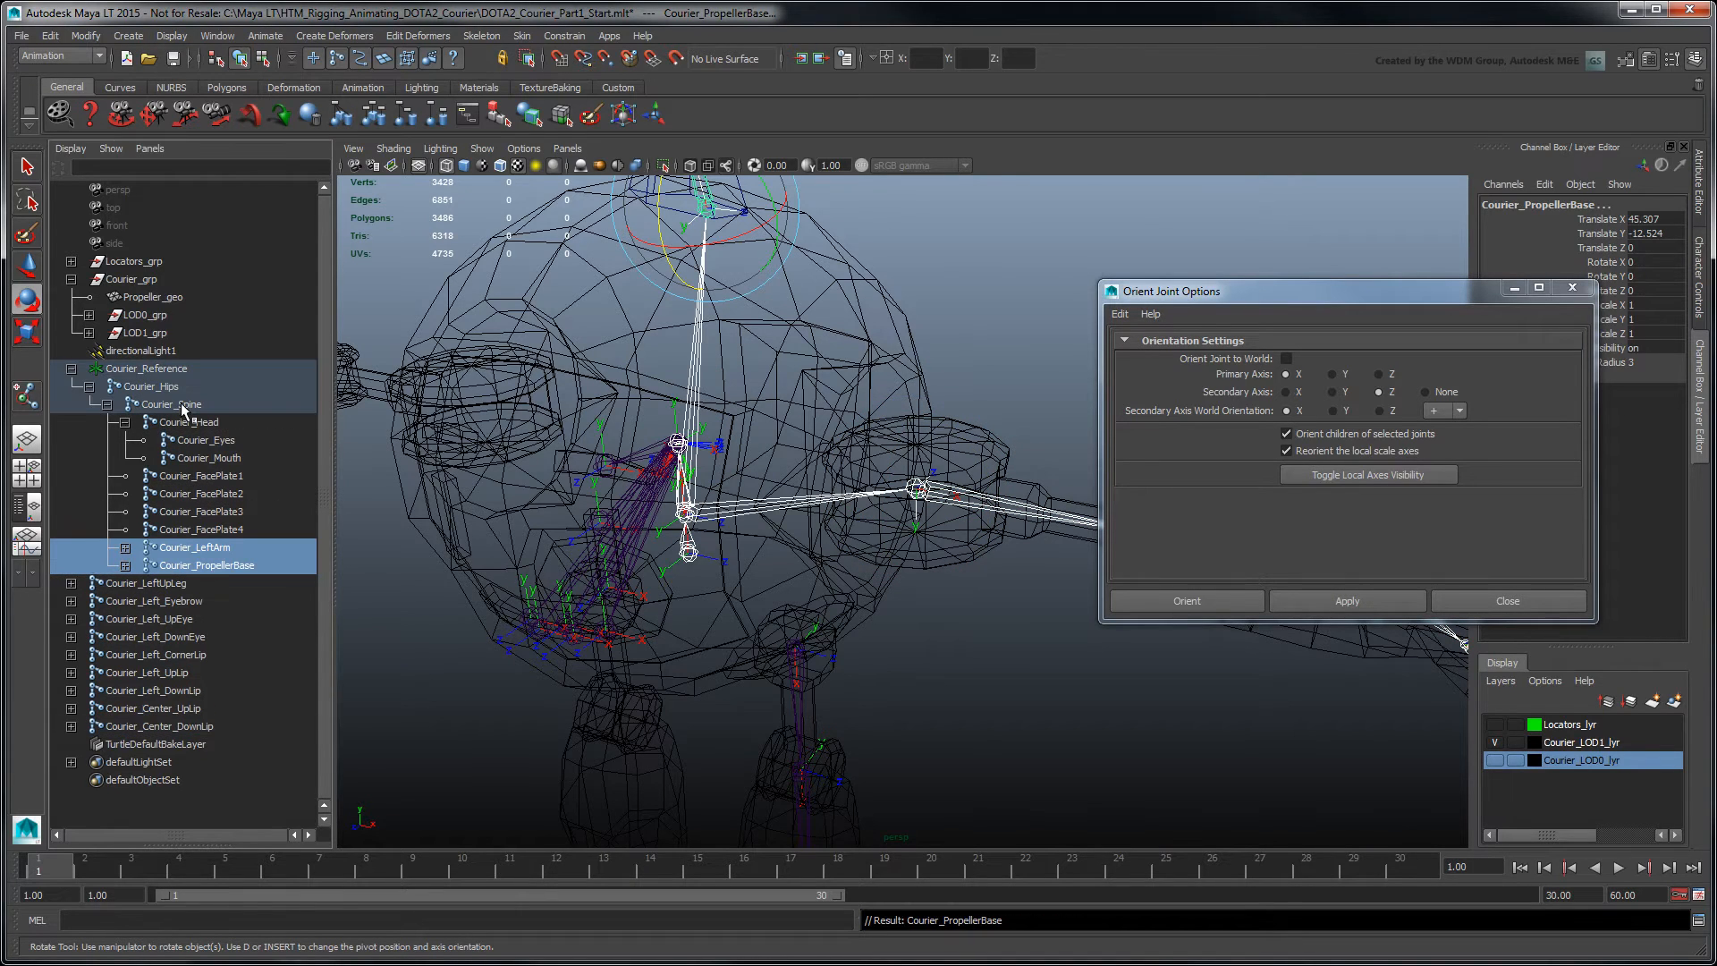
Reparent the left leg under Courier_Hips and lips under Courier_Mouth, then orient the whole skeleton
click(143, 583)
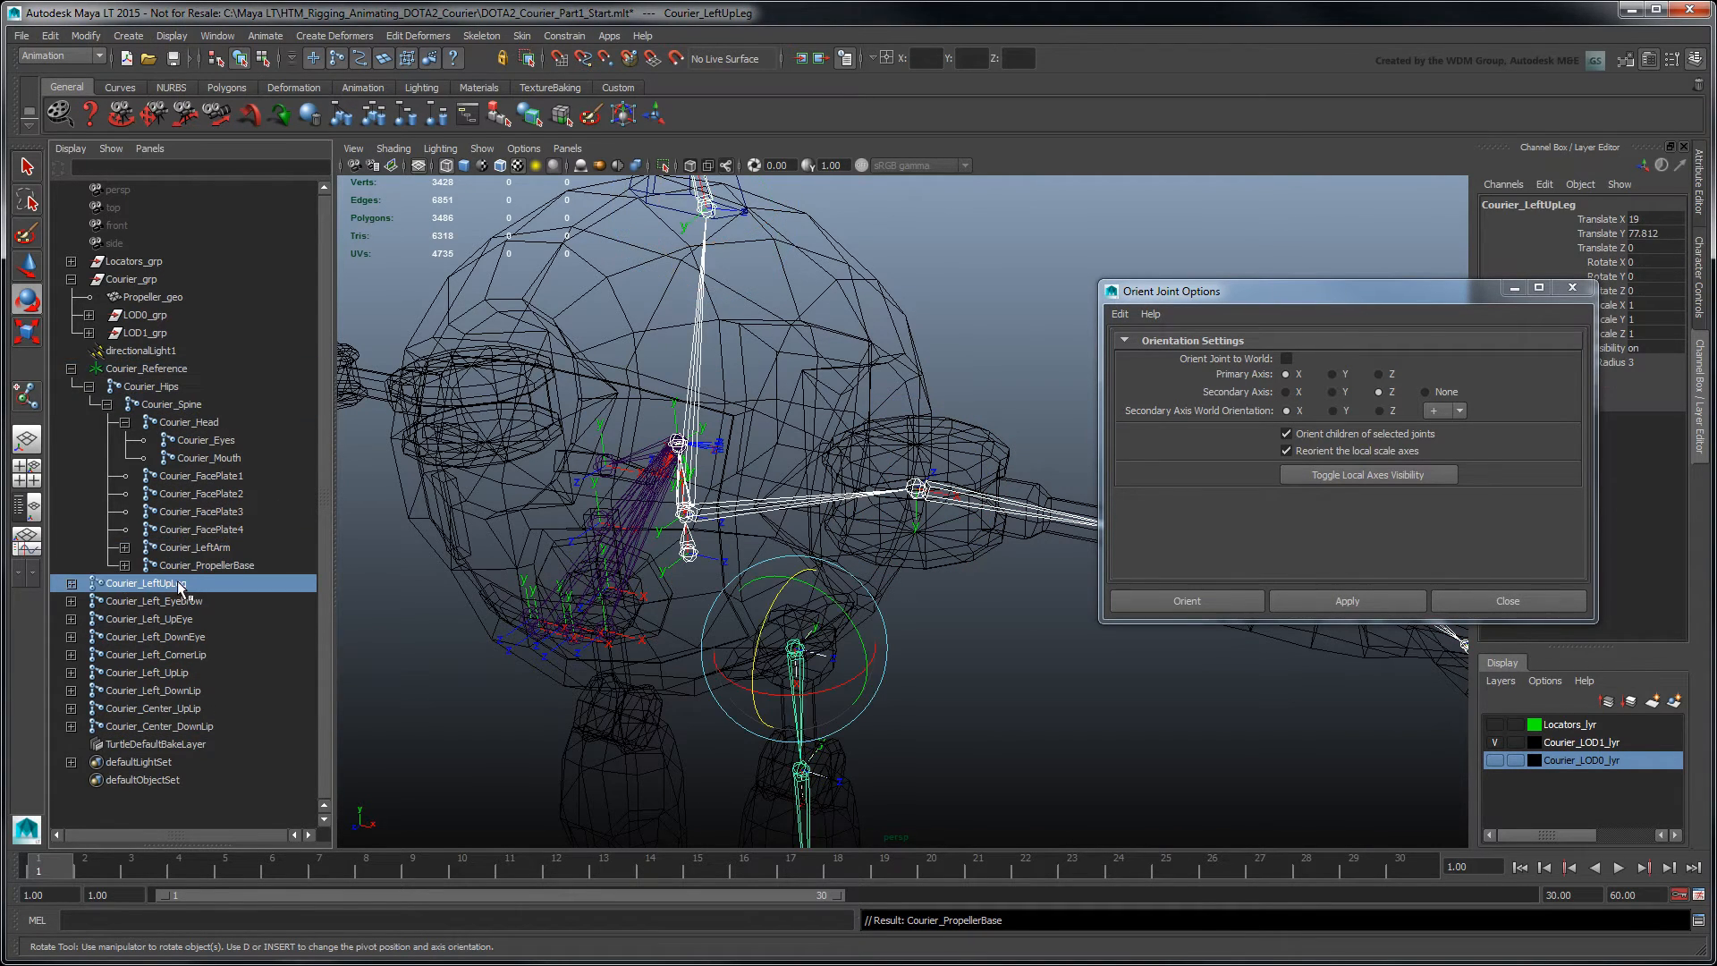
click(164, 386)
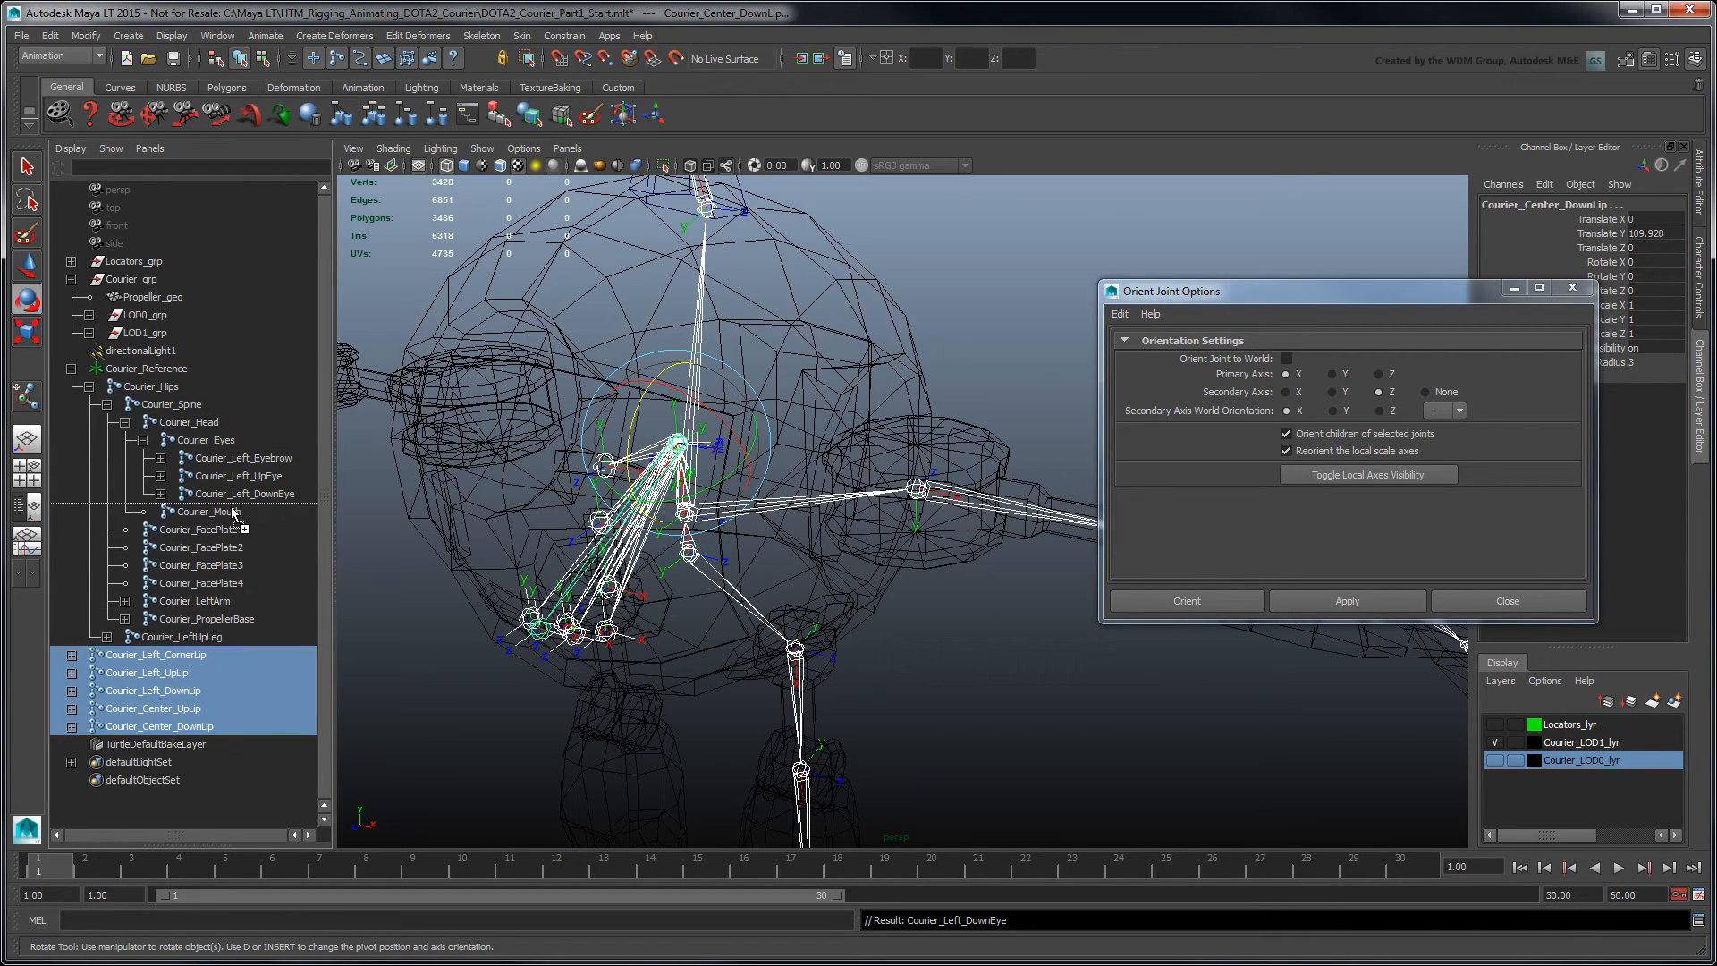
click(172, 35)
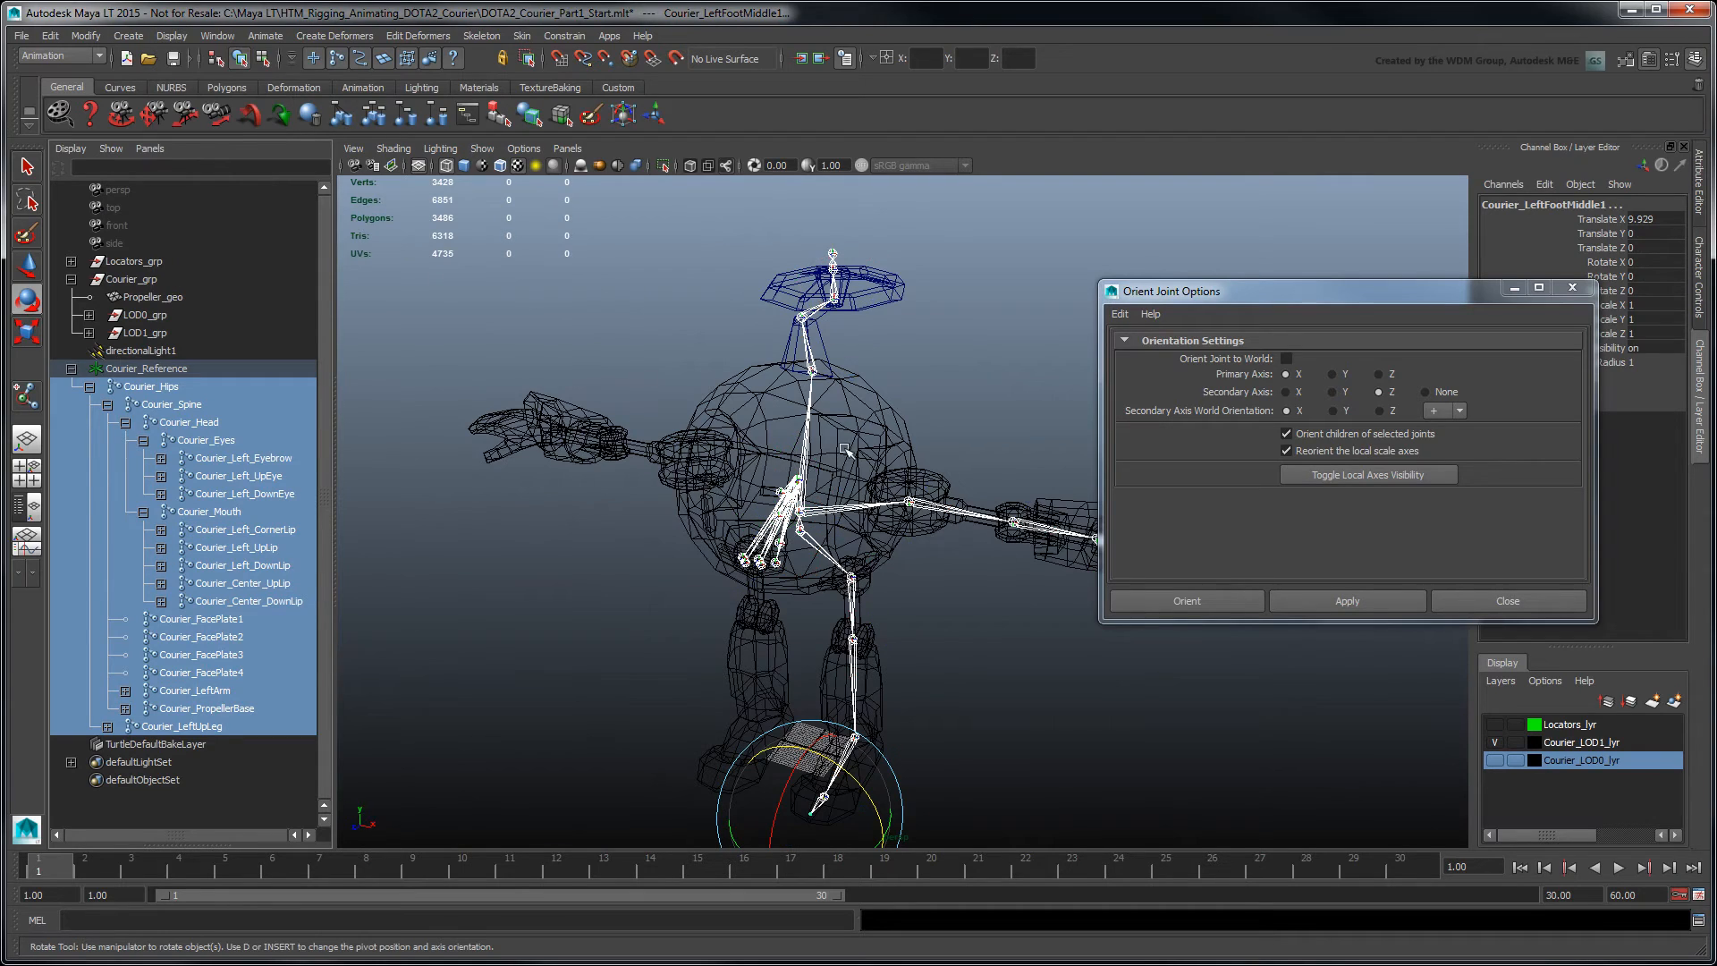
click(1506, 601)
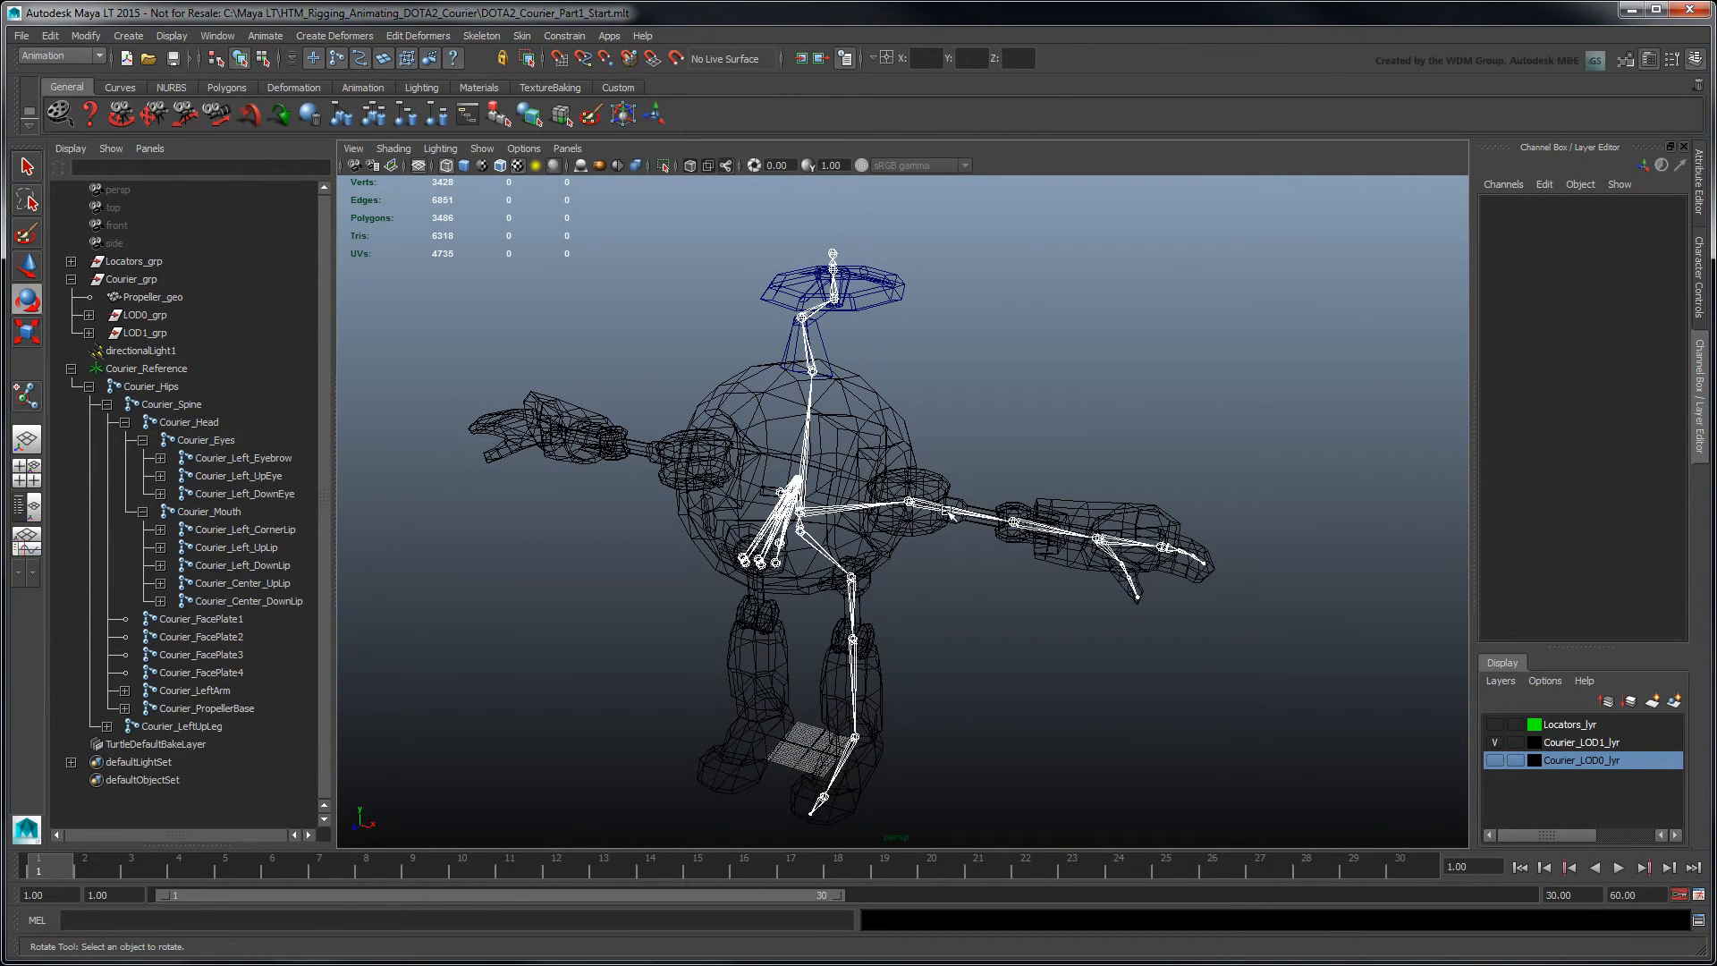
Mirror the left arm and leg across YZ (Behavior, Left→Right) into right-side chains
click(479, 36)
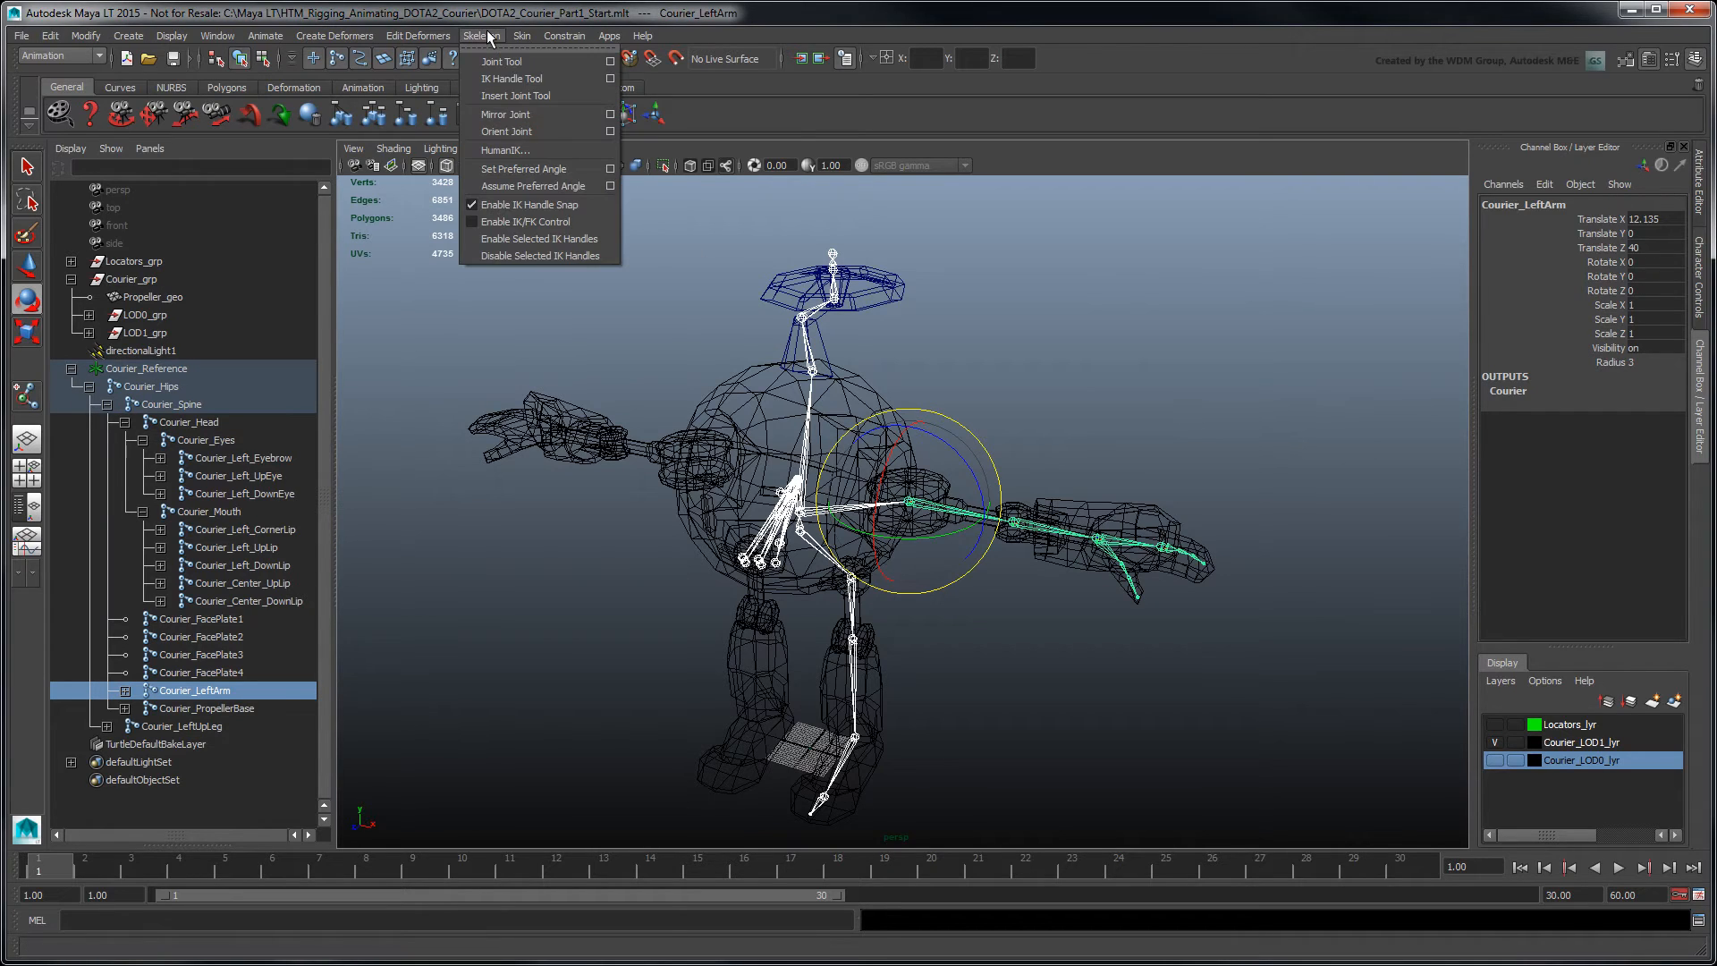
click(612, 114)
text(R)
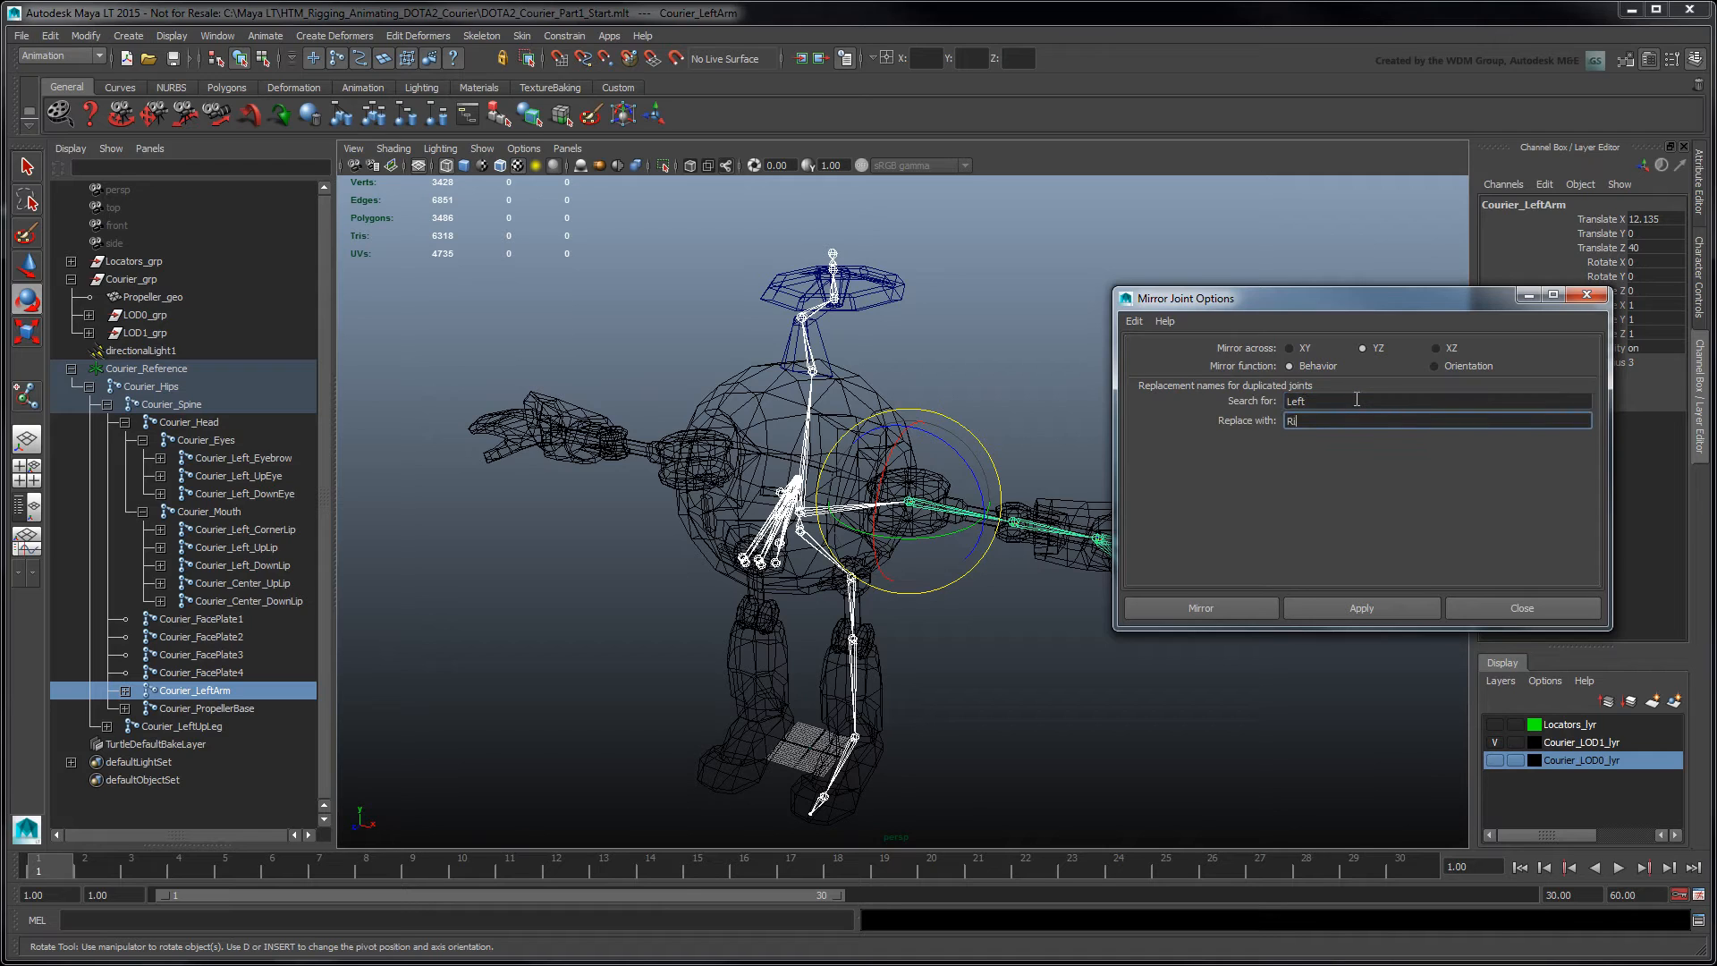
text(ight)
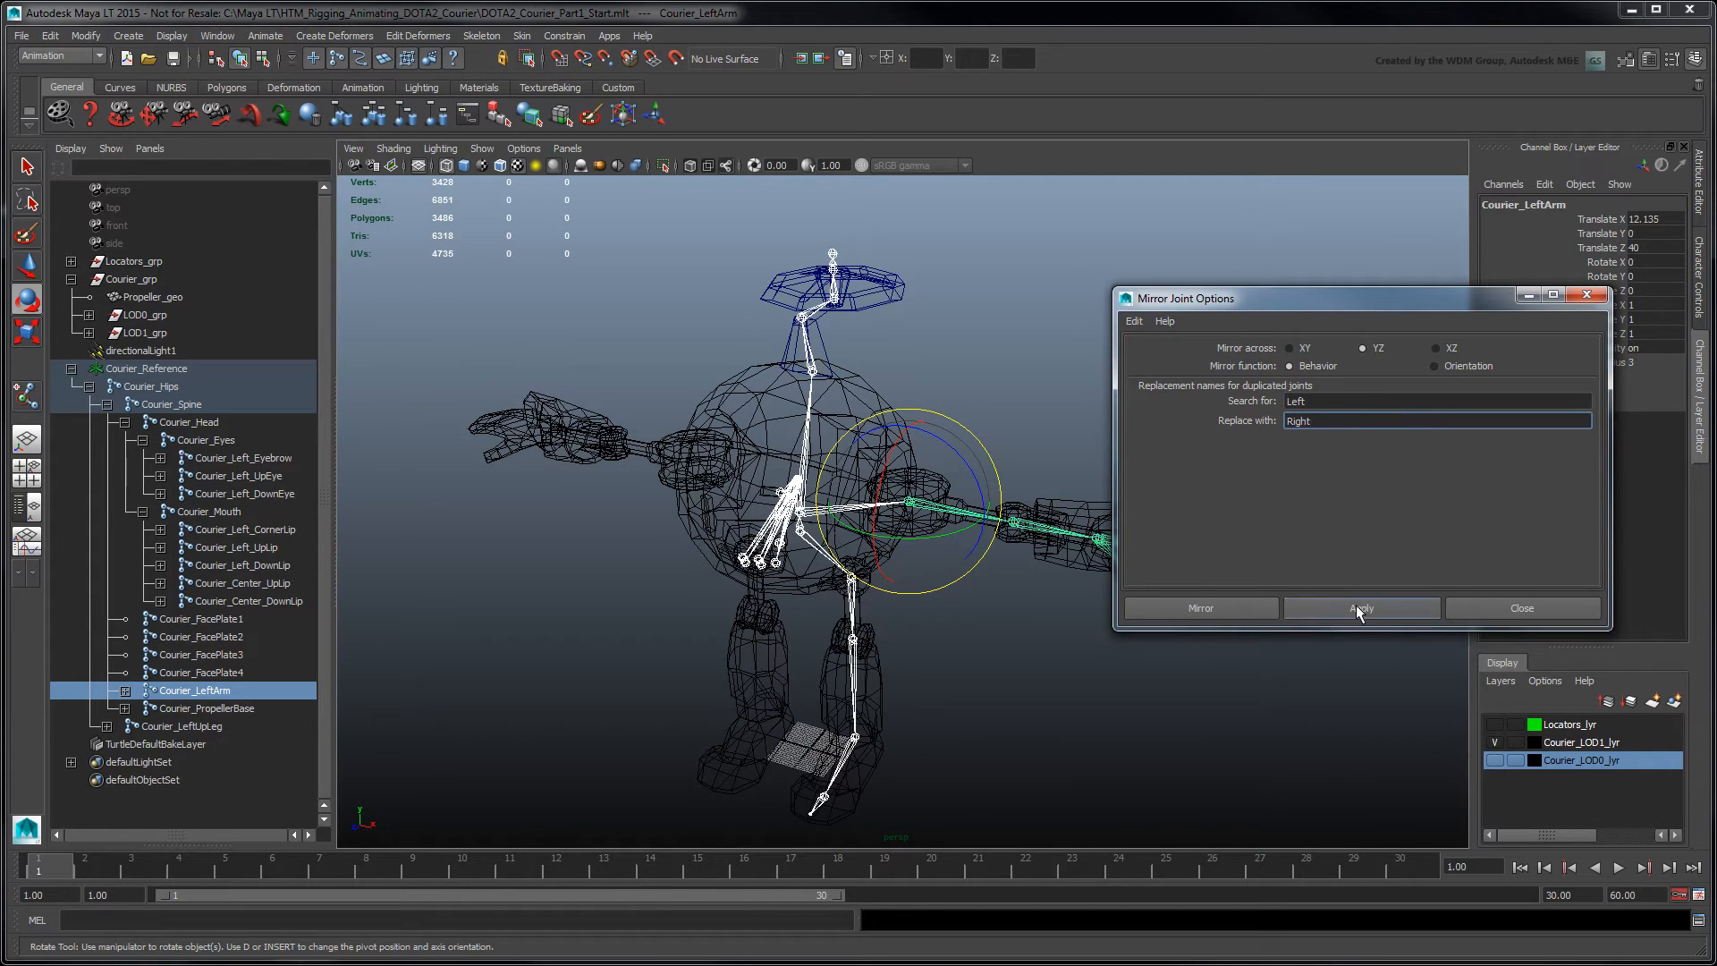
click(1363, 609)
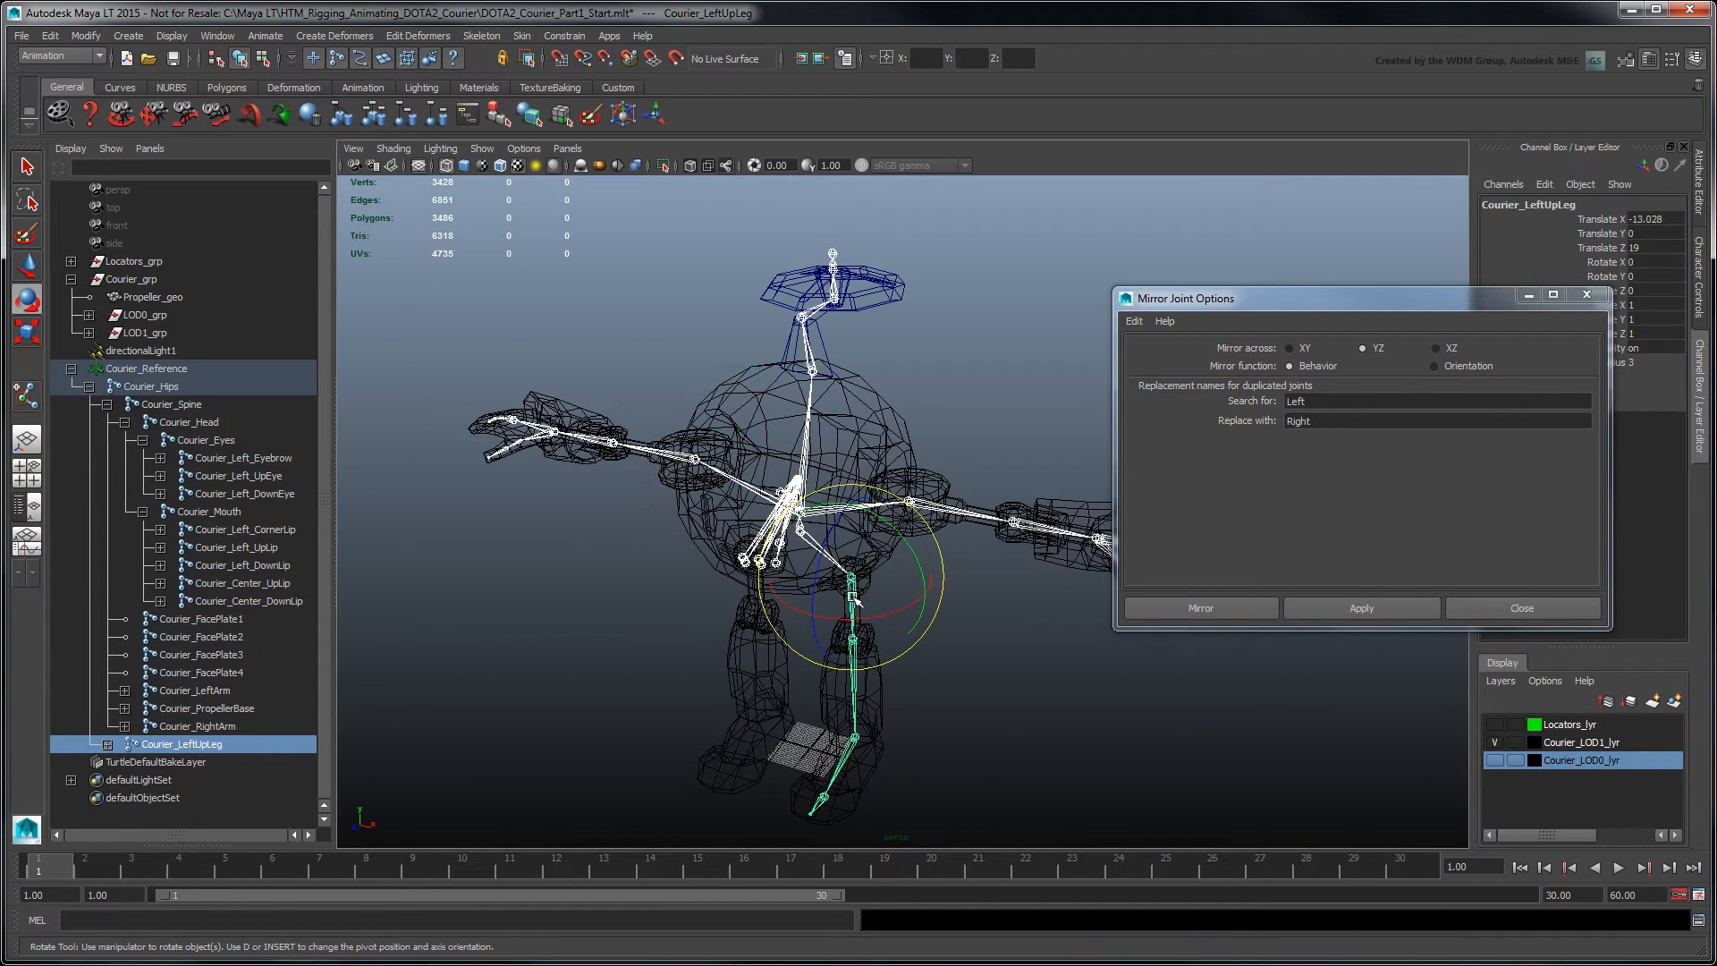
click(1360, 608)
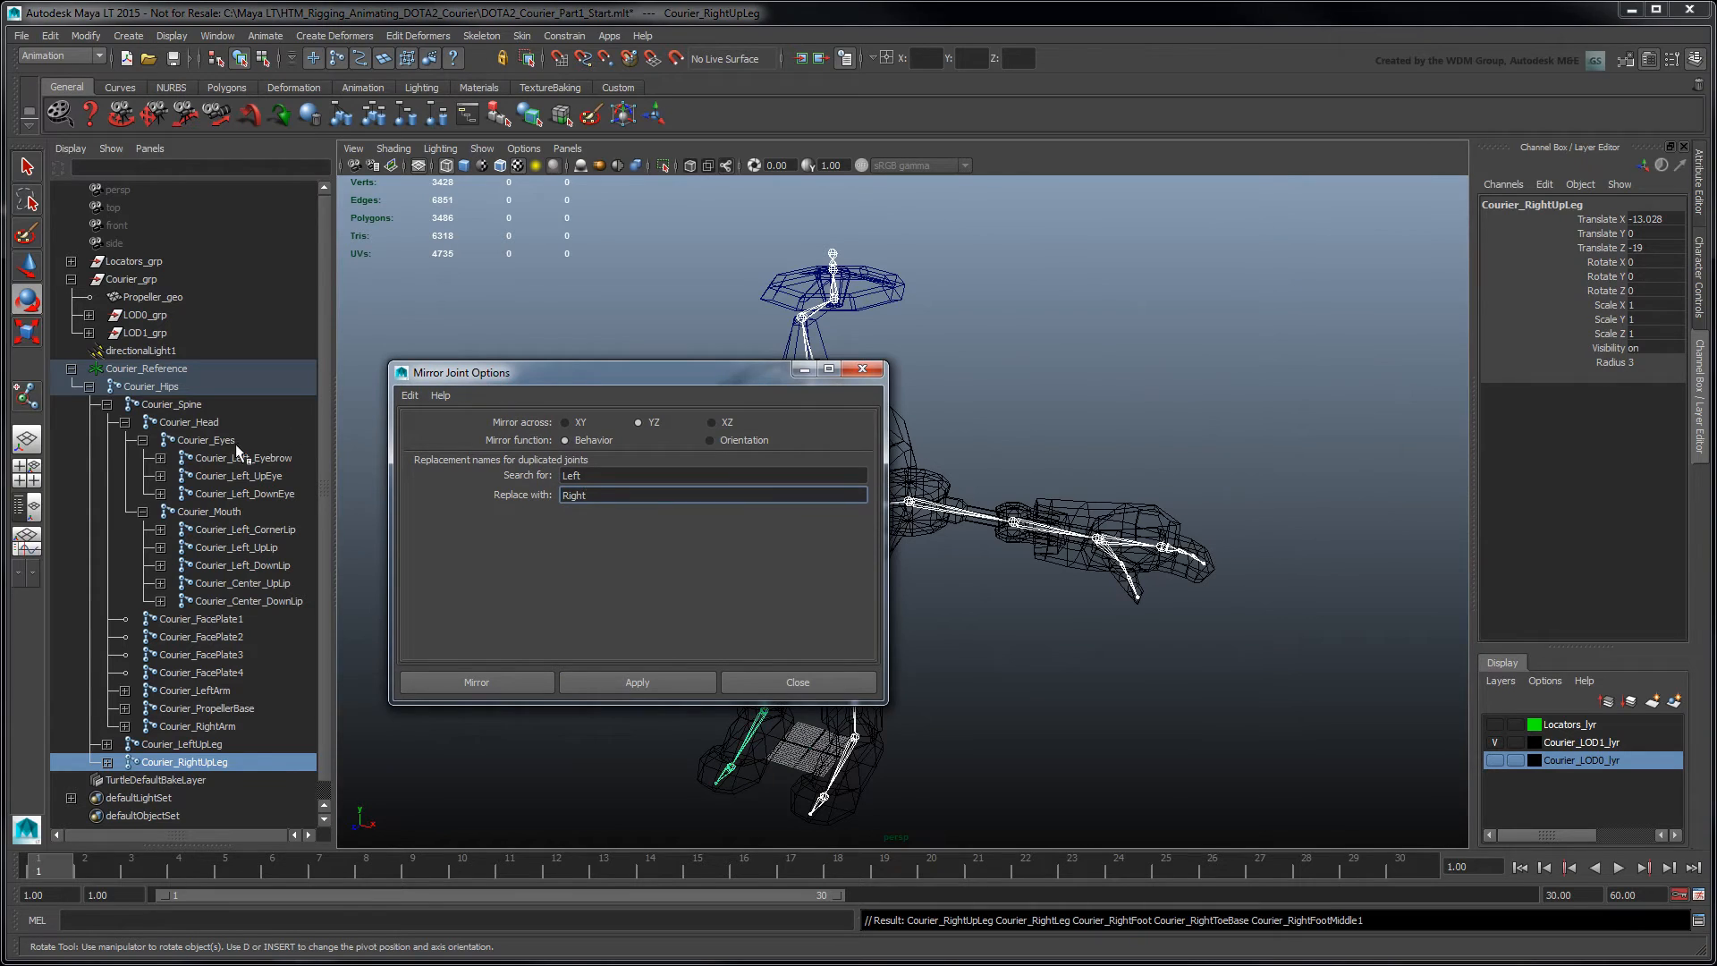
Mirror the left eyebrow, eye and lip joints into Right copies and close Mirror Joint
click(637, 682)
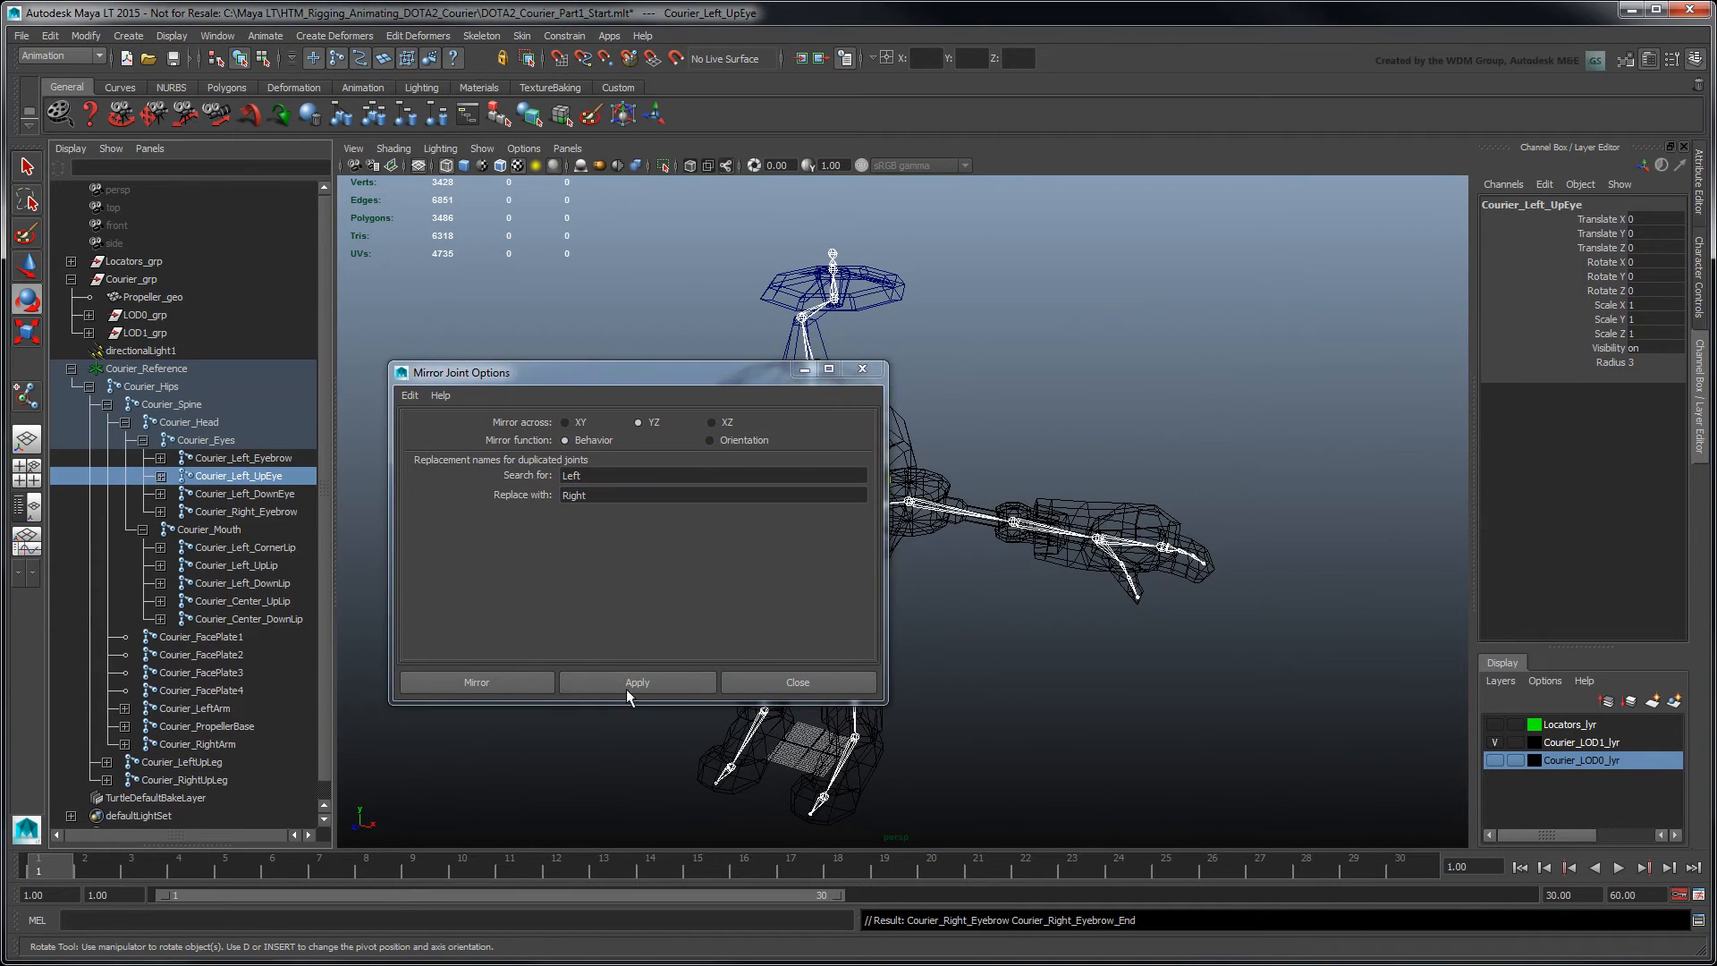
click(637, 682)
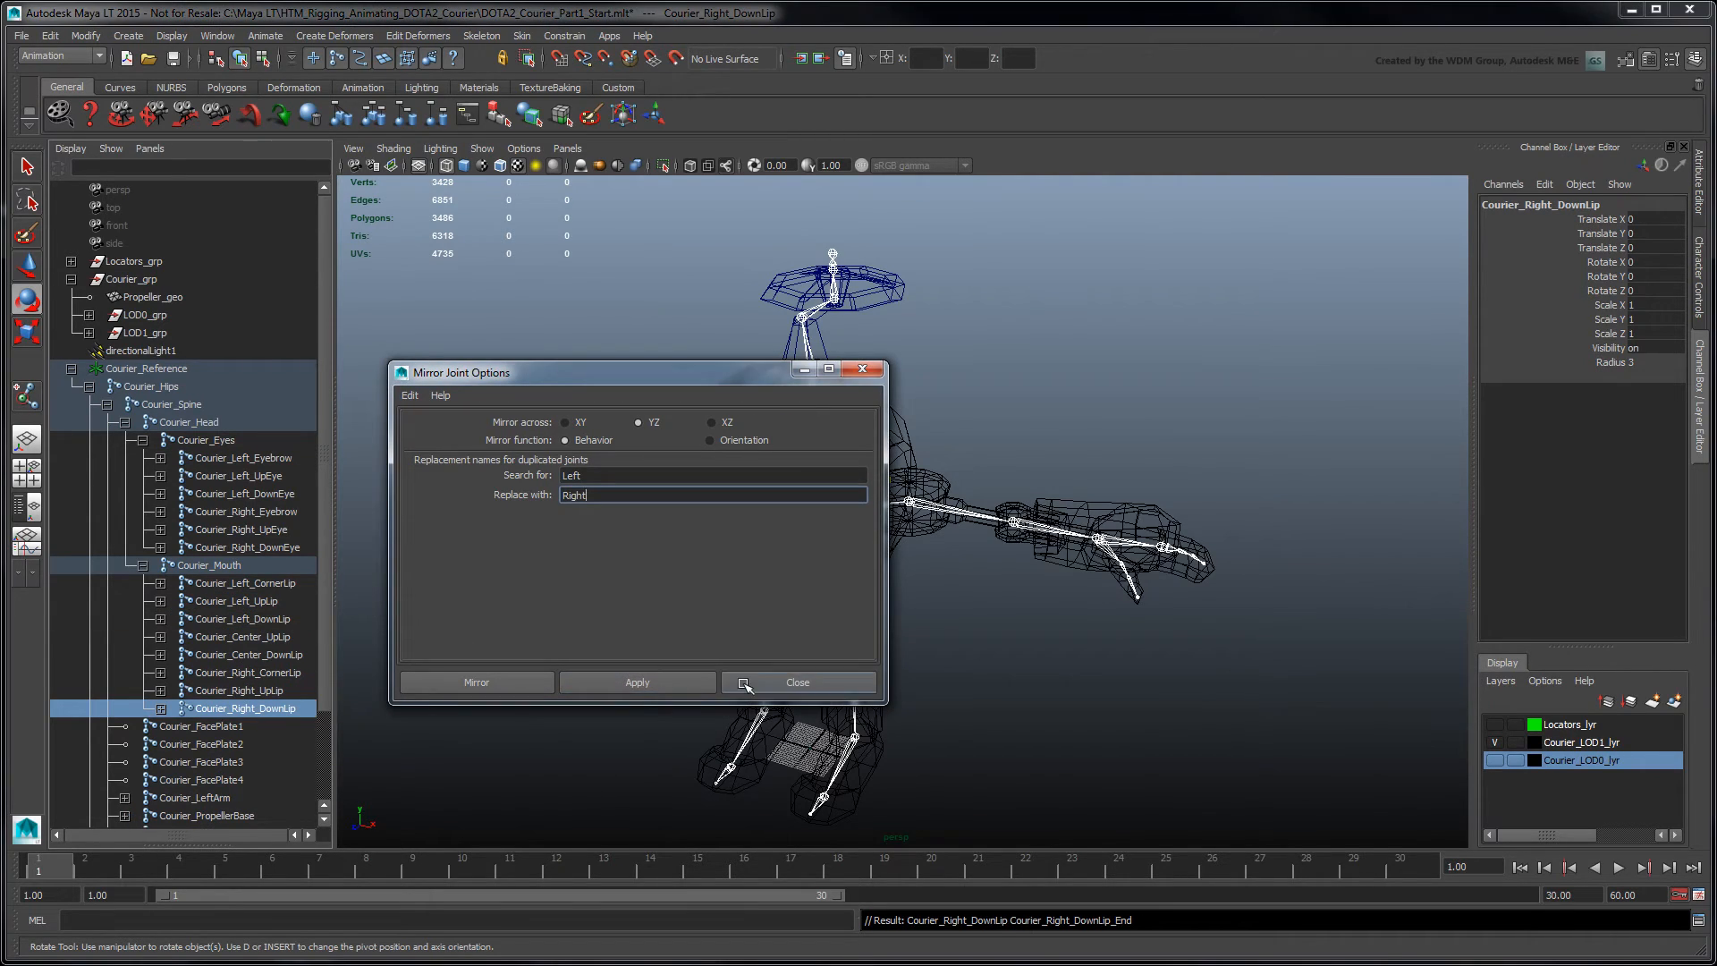
click(796, 682)
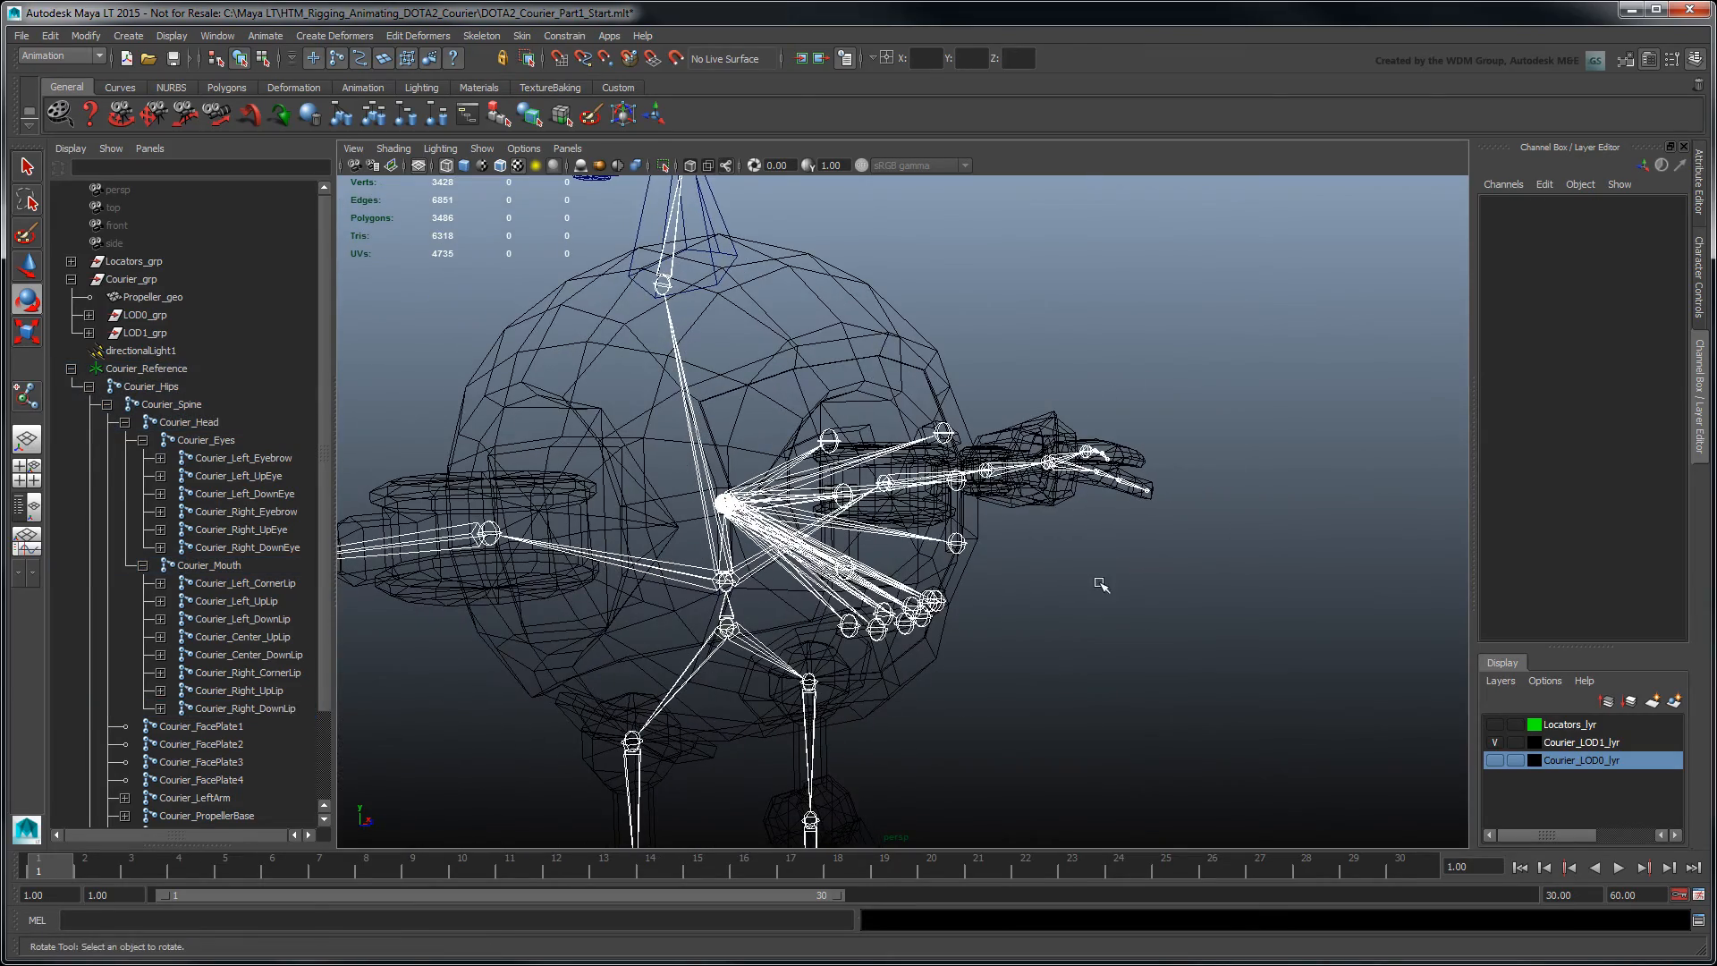
Select the whole courier skeleton hierarchy and turn on the Object Details heads-up readout
click(147, 369)
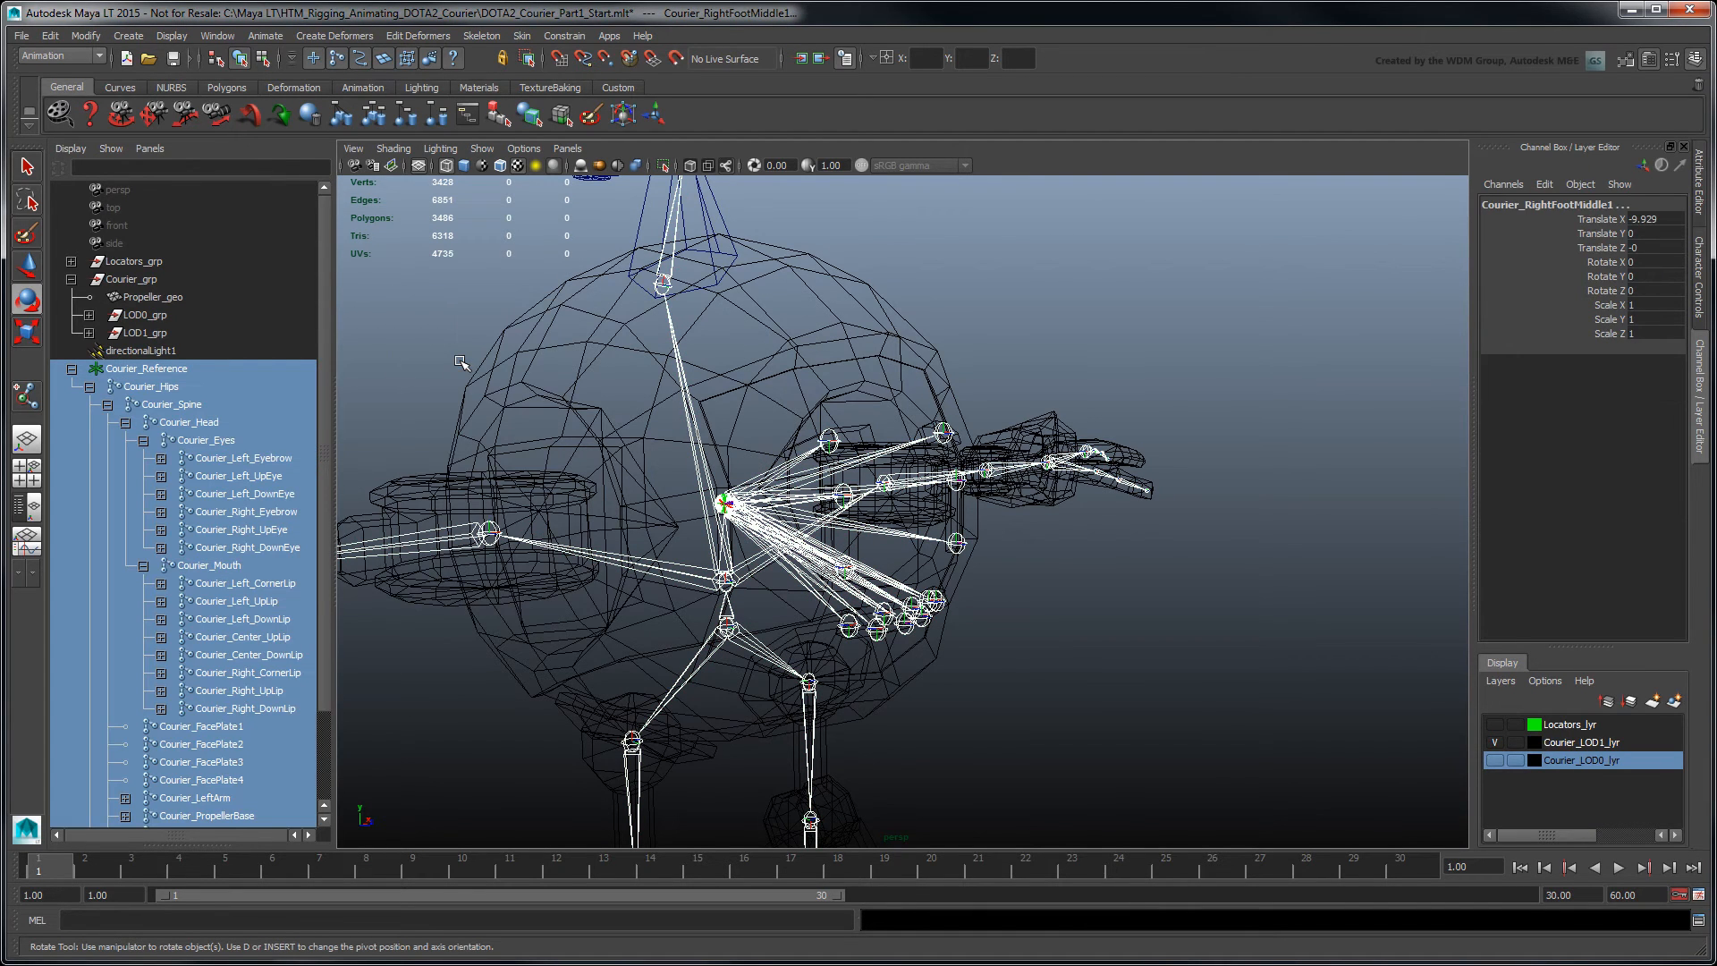
click(169, 36)
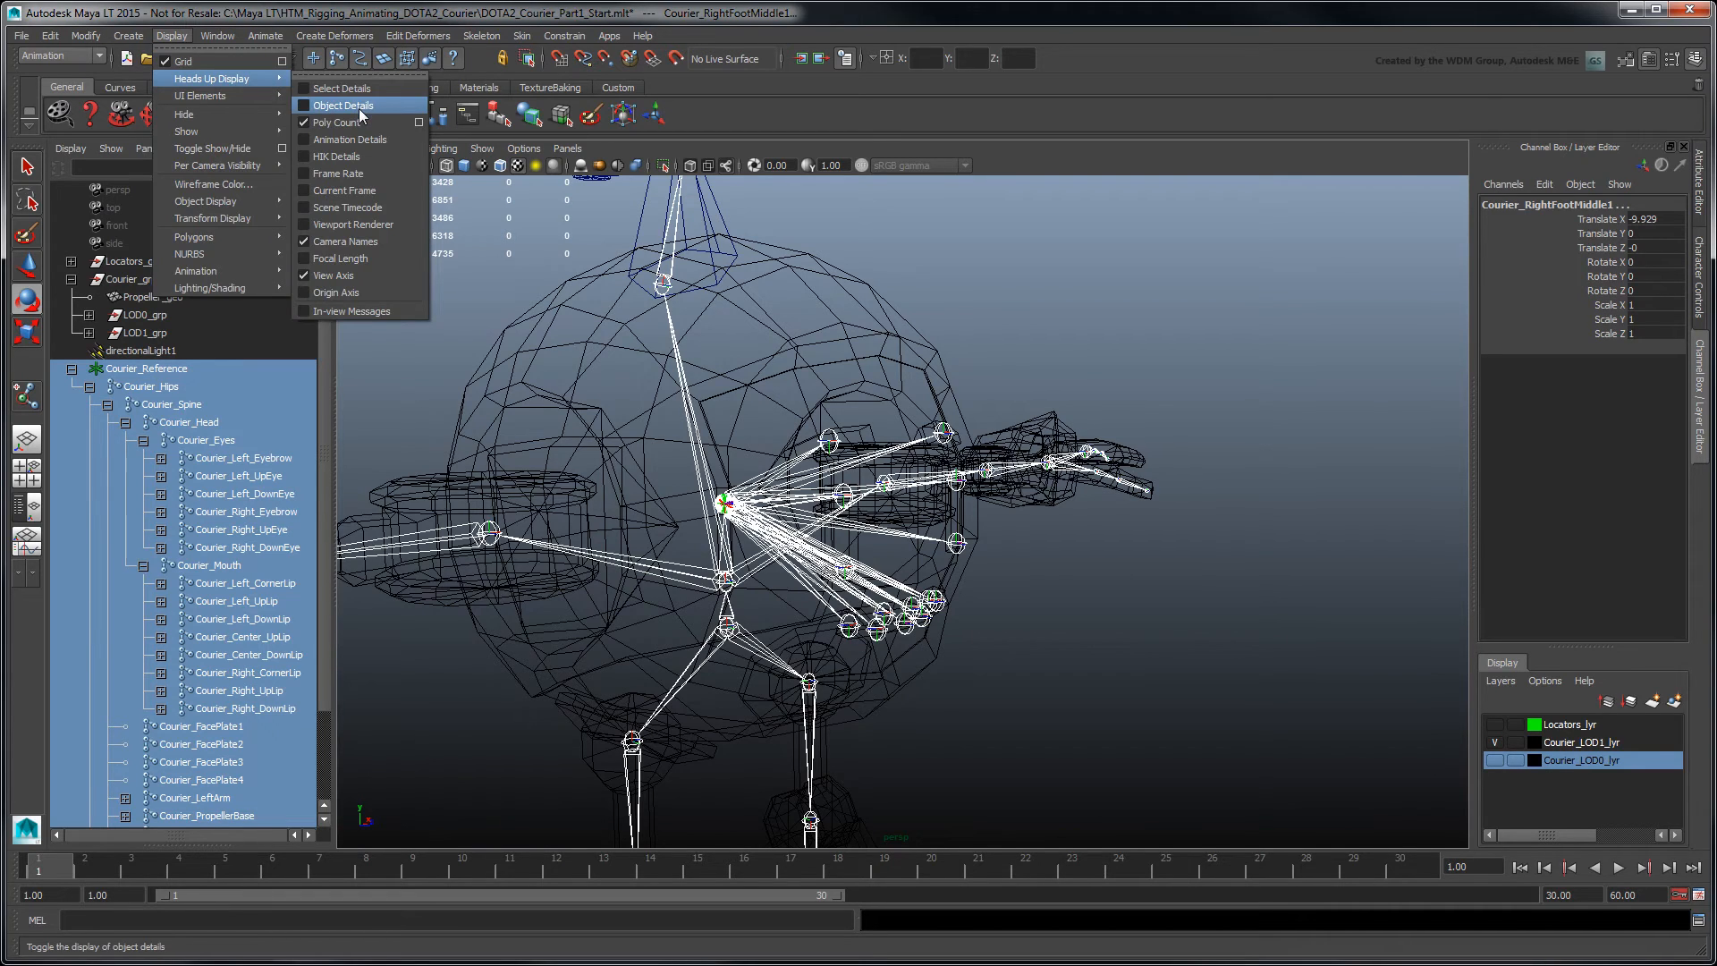
click(344, 105)
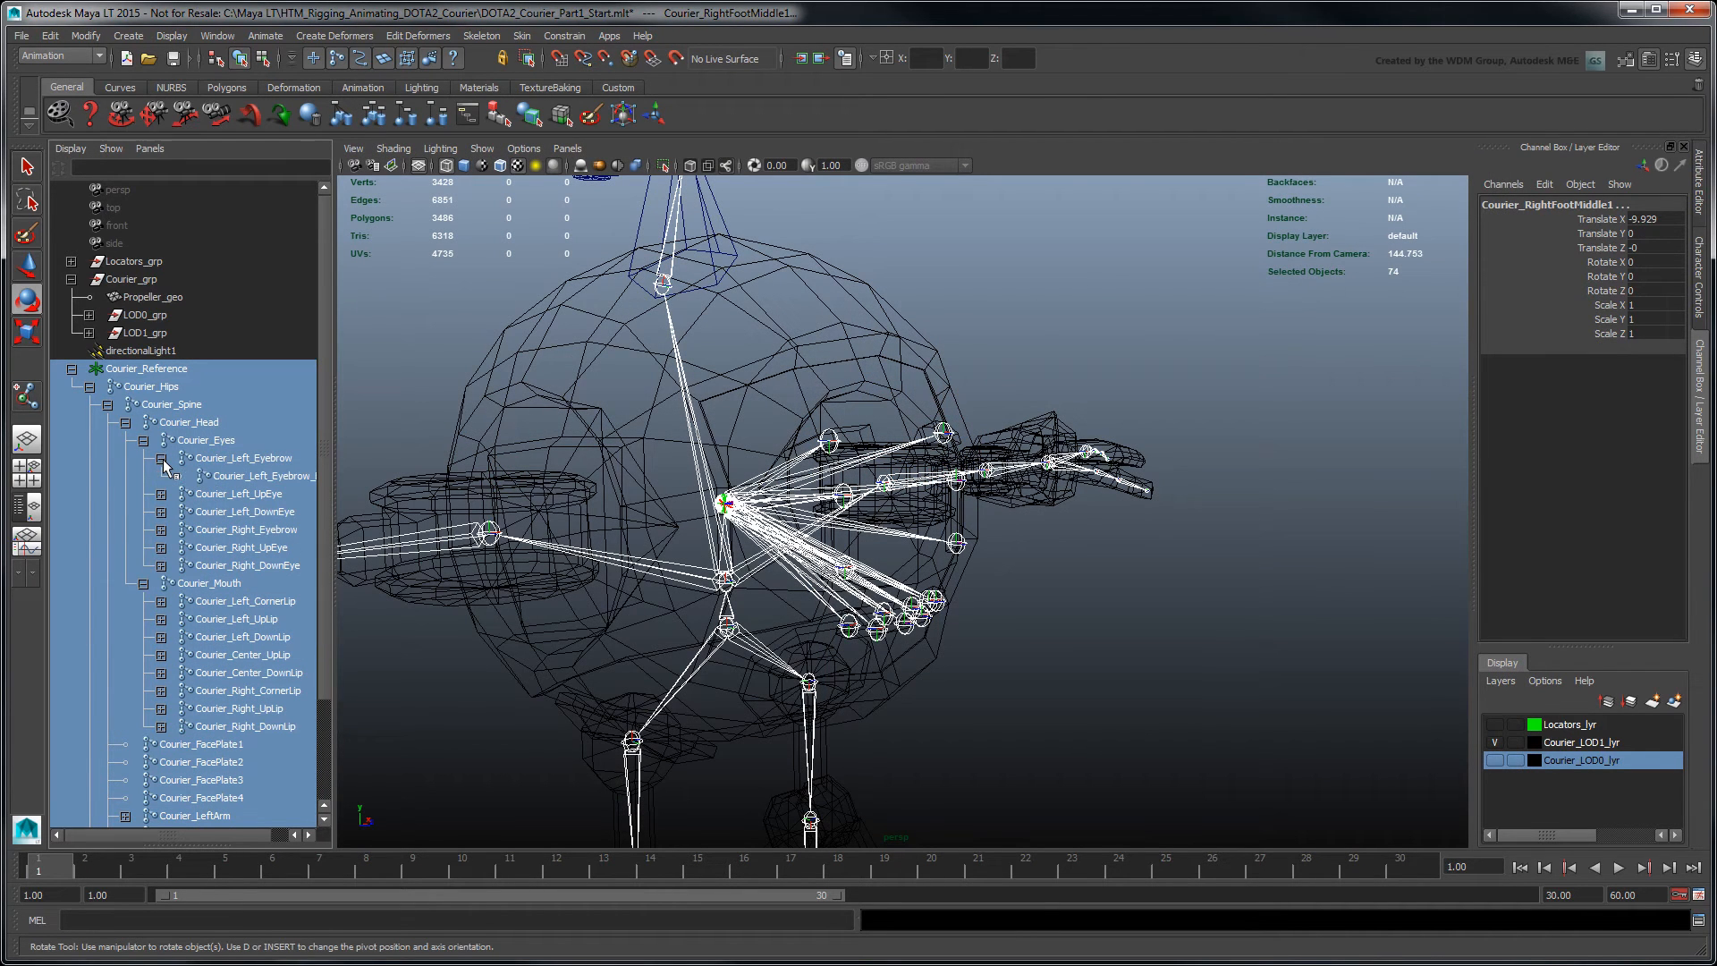
Expand the hierarchy with shape nodes shown, deselect the reference shape, and confirm 82 selected objects
click(163, 476)
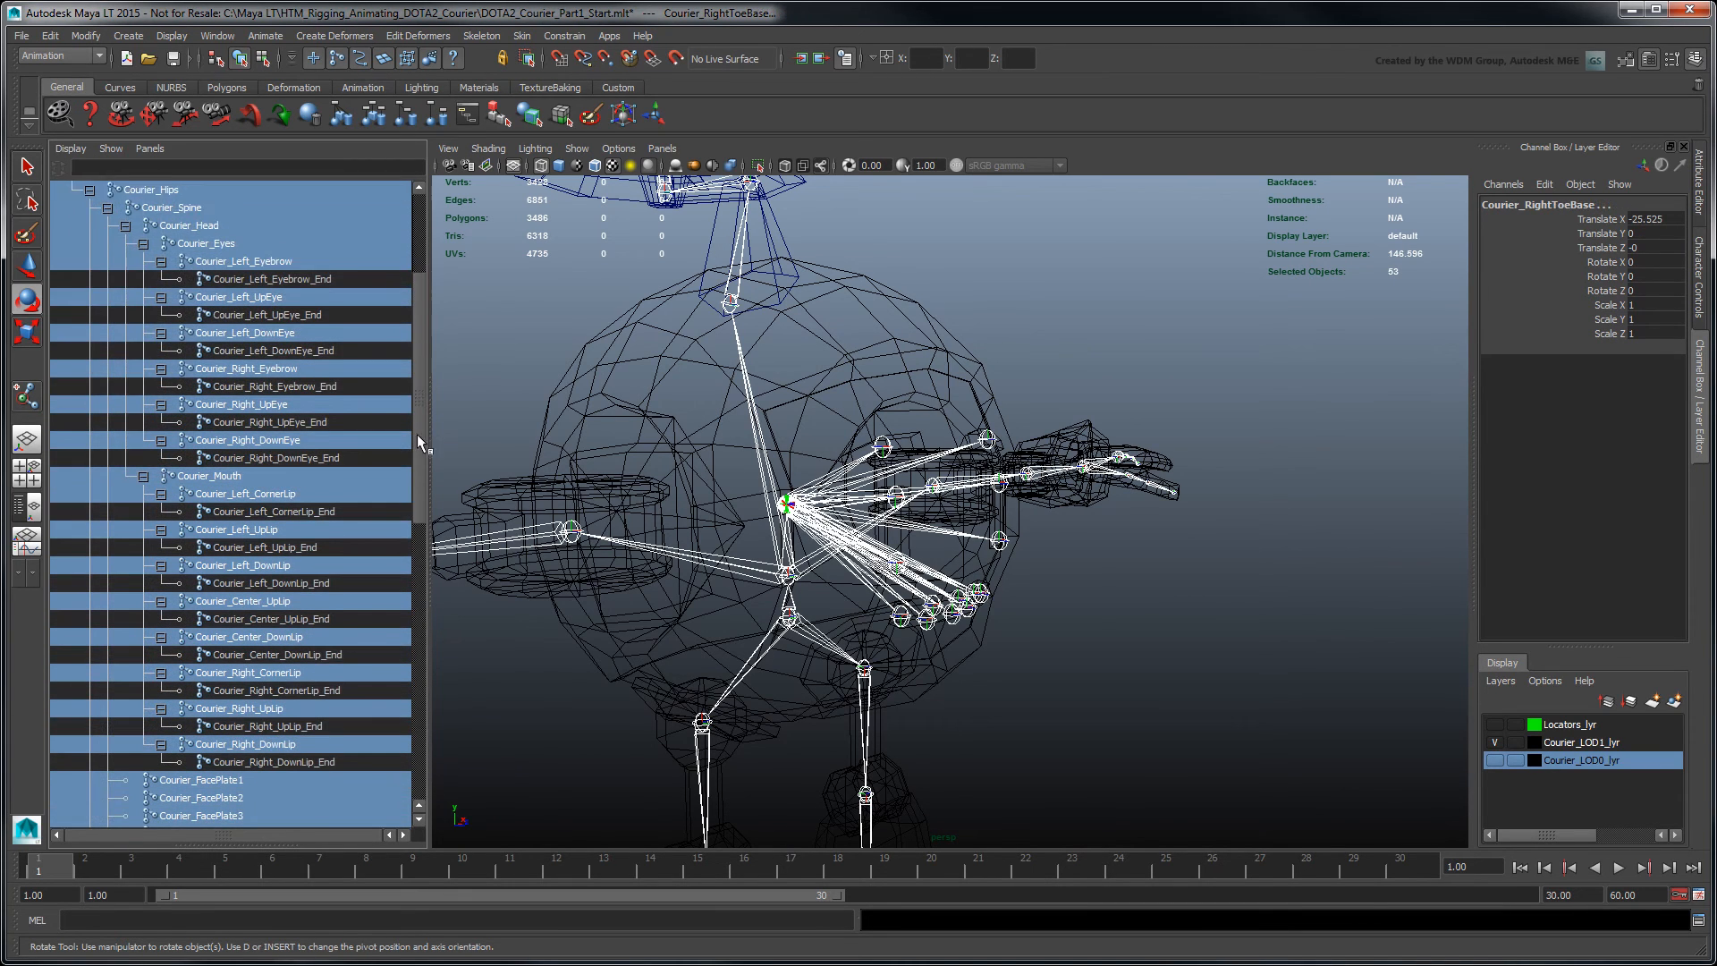
scroll(down, 3)
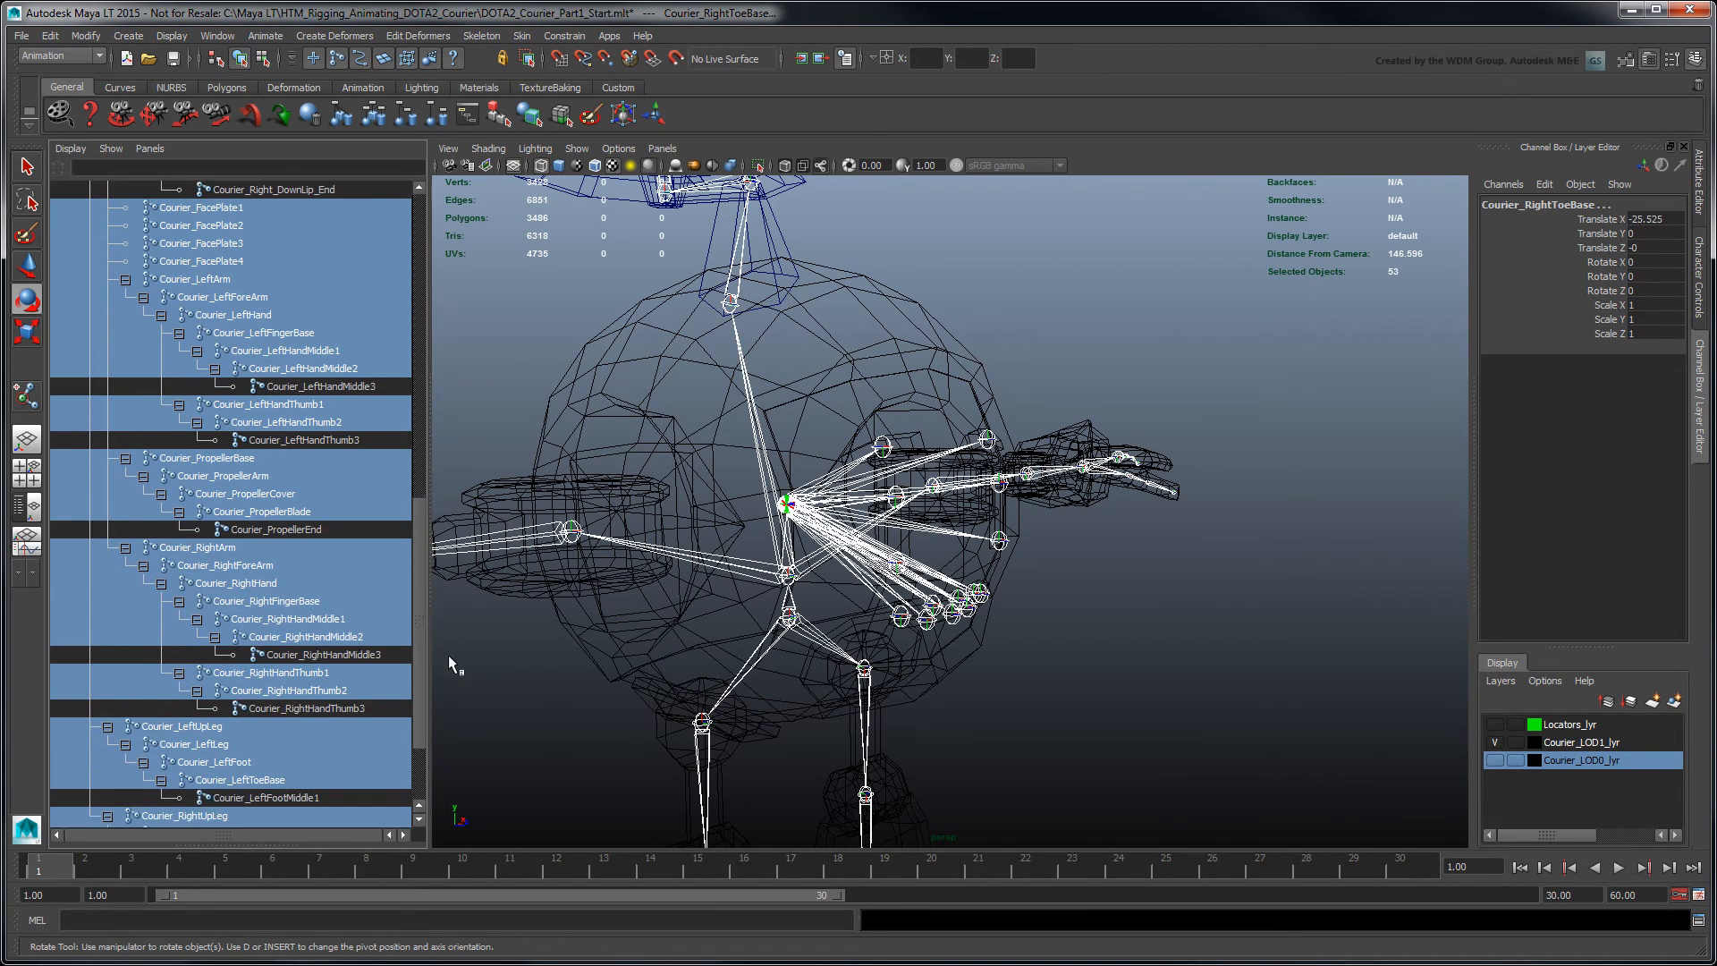
scroll(down, 3)
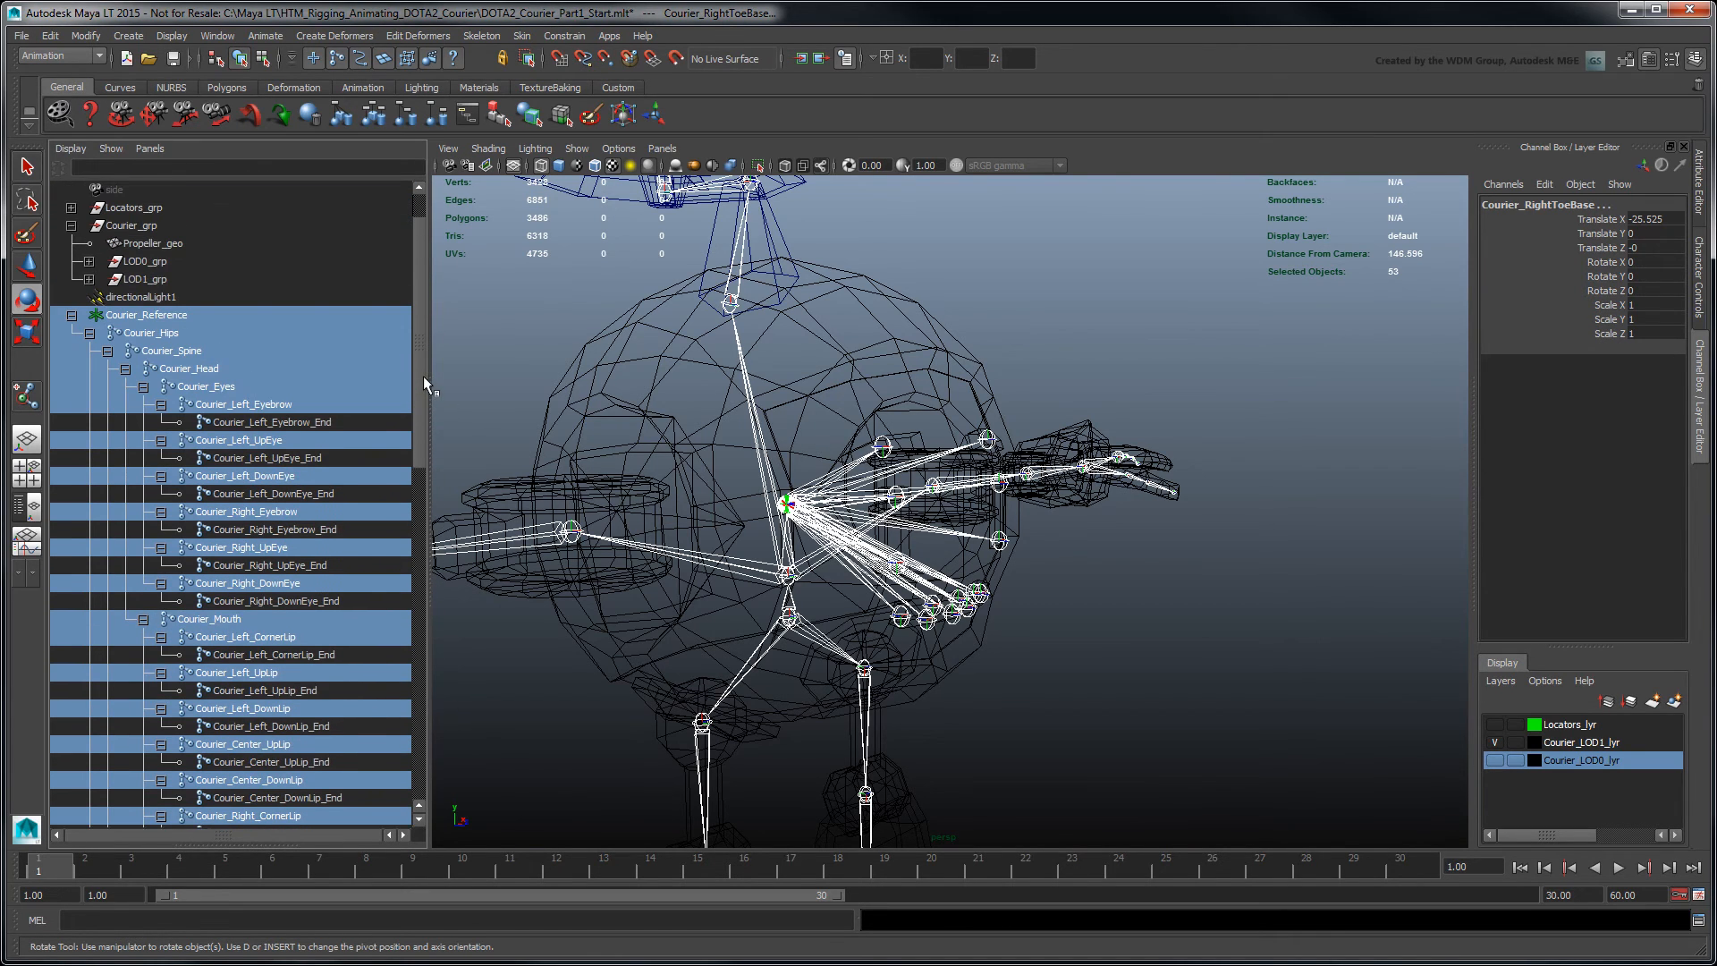
click(69, 148)
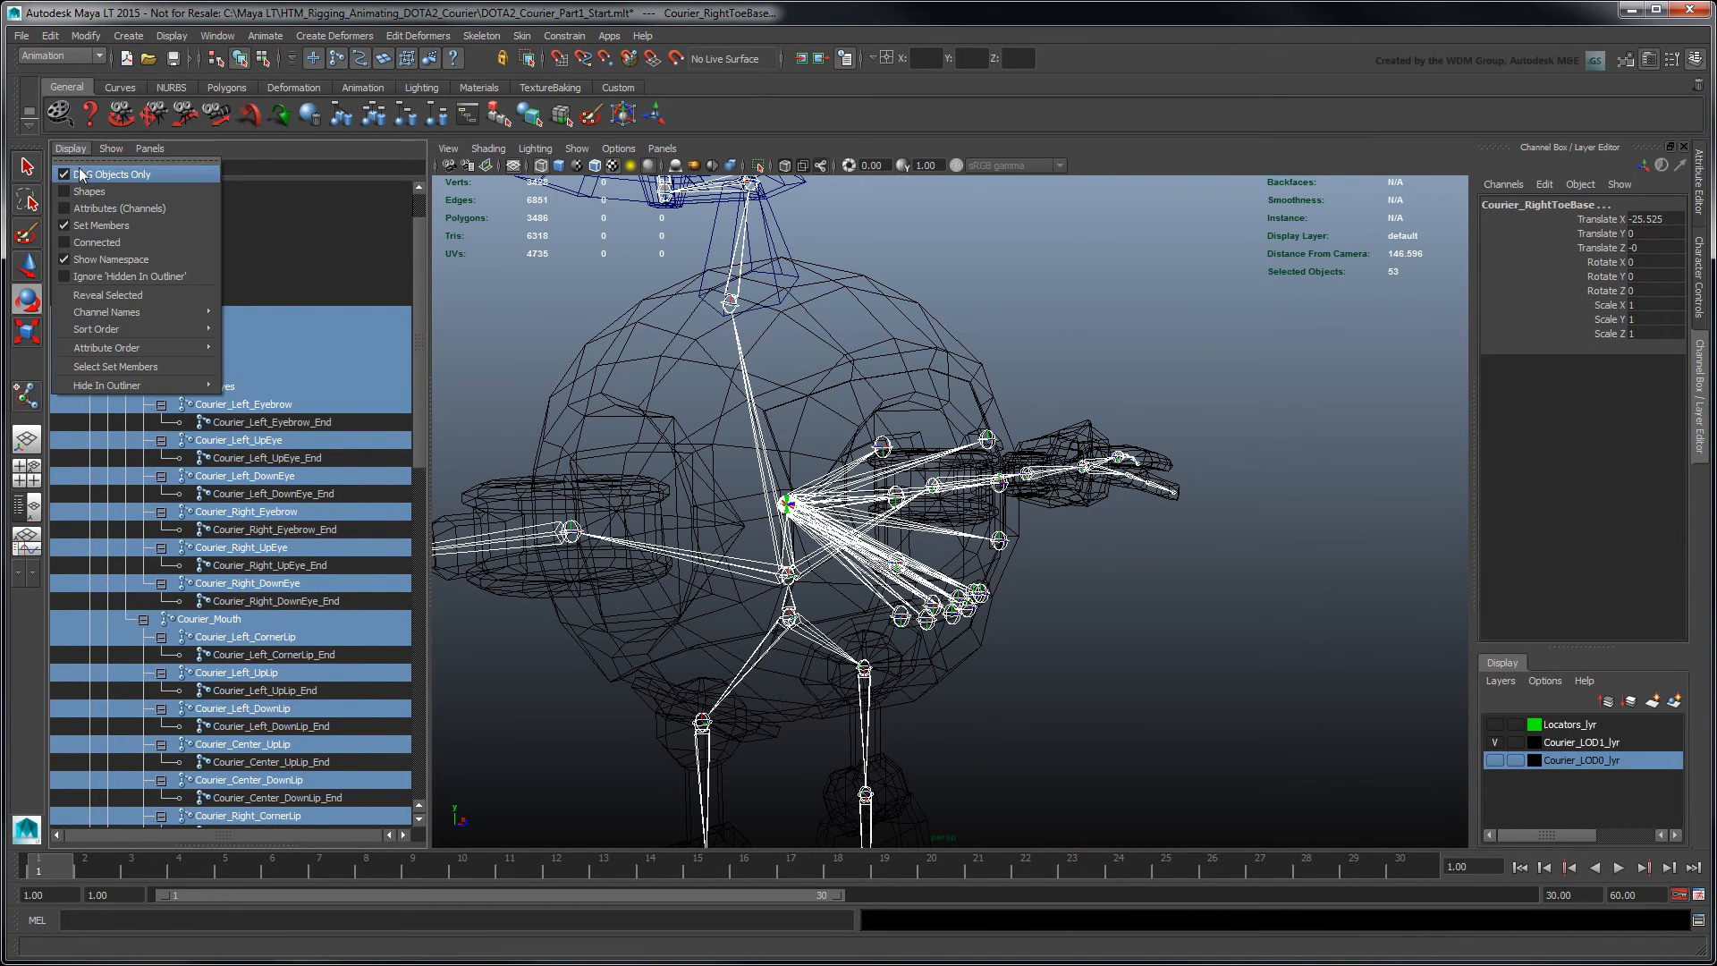
click(115, 173)
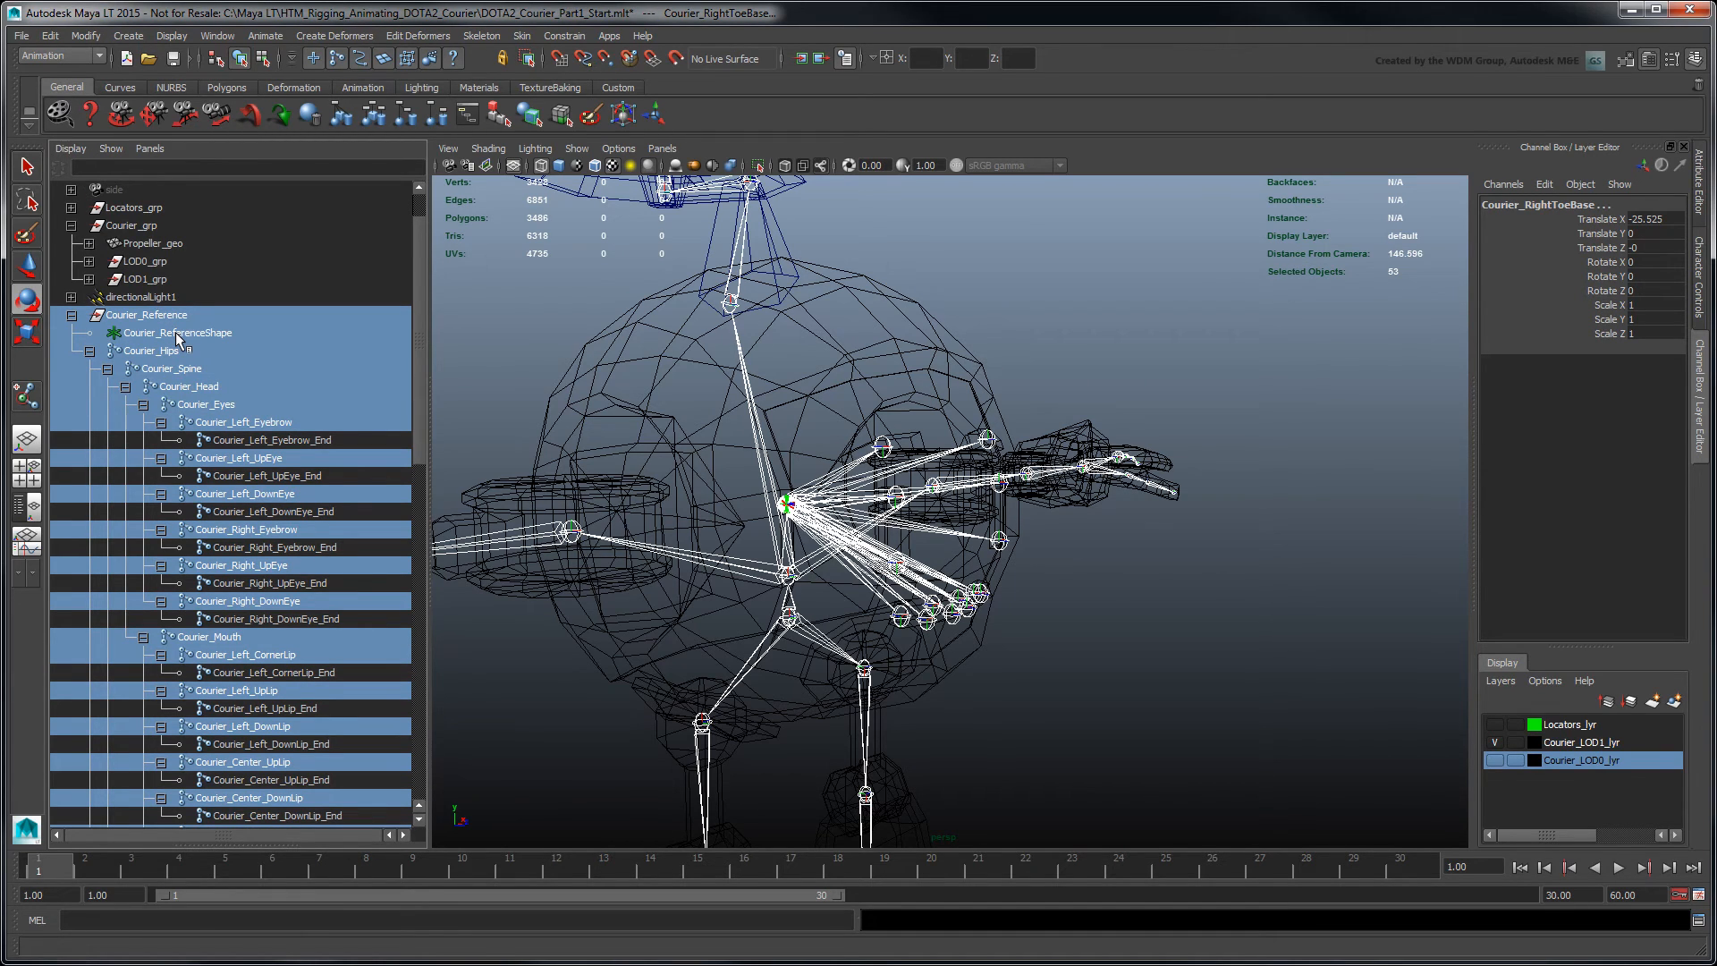
click(179, 332)
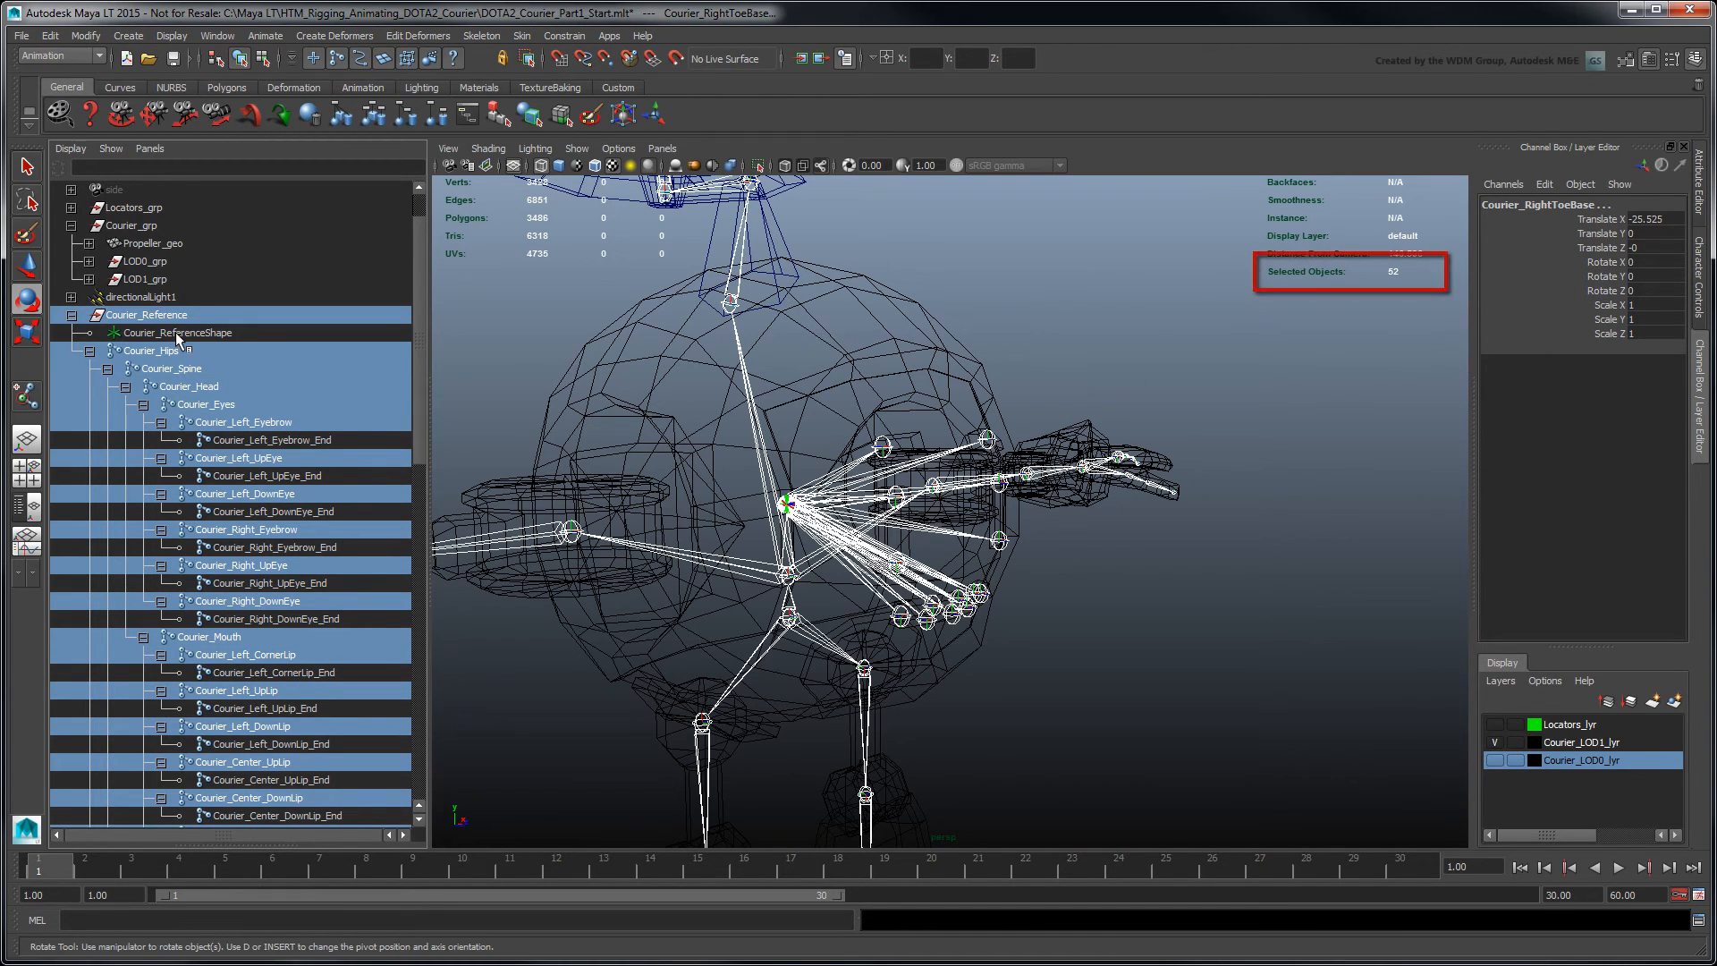
click(70, 148)
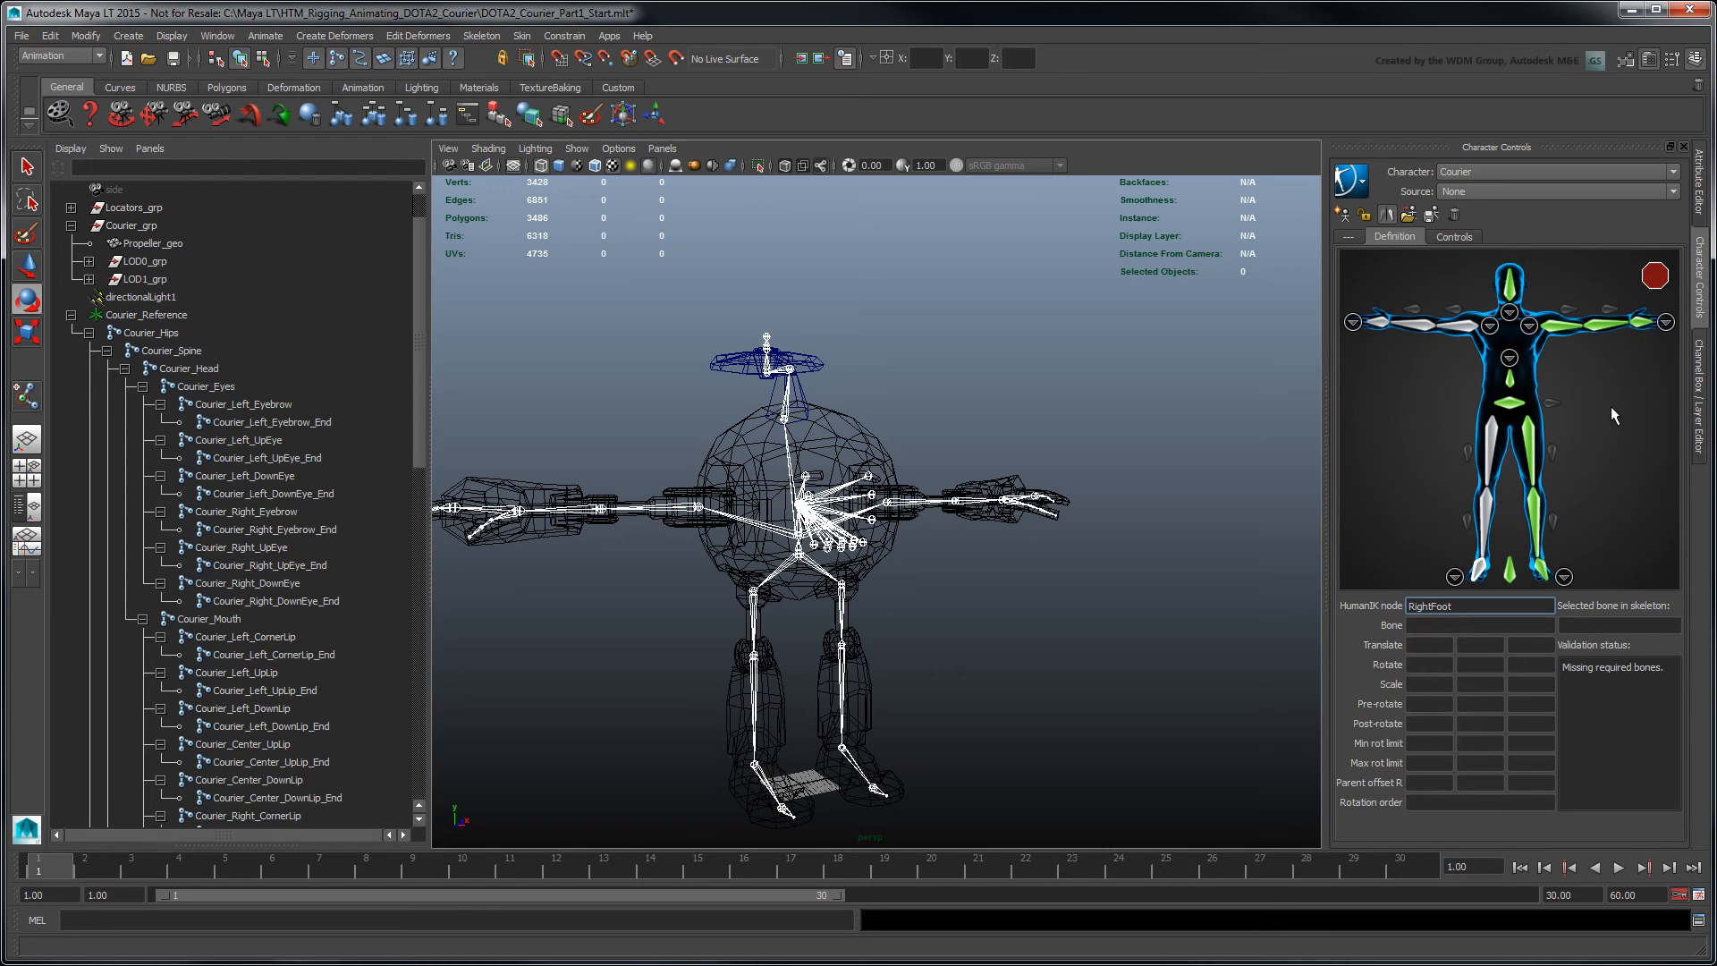
mouse_move(1560, 397)
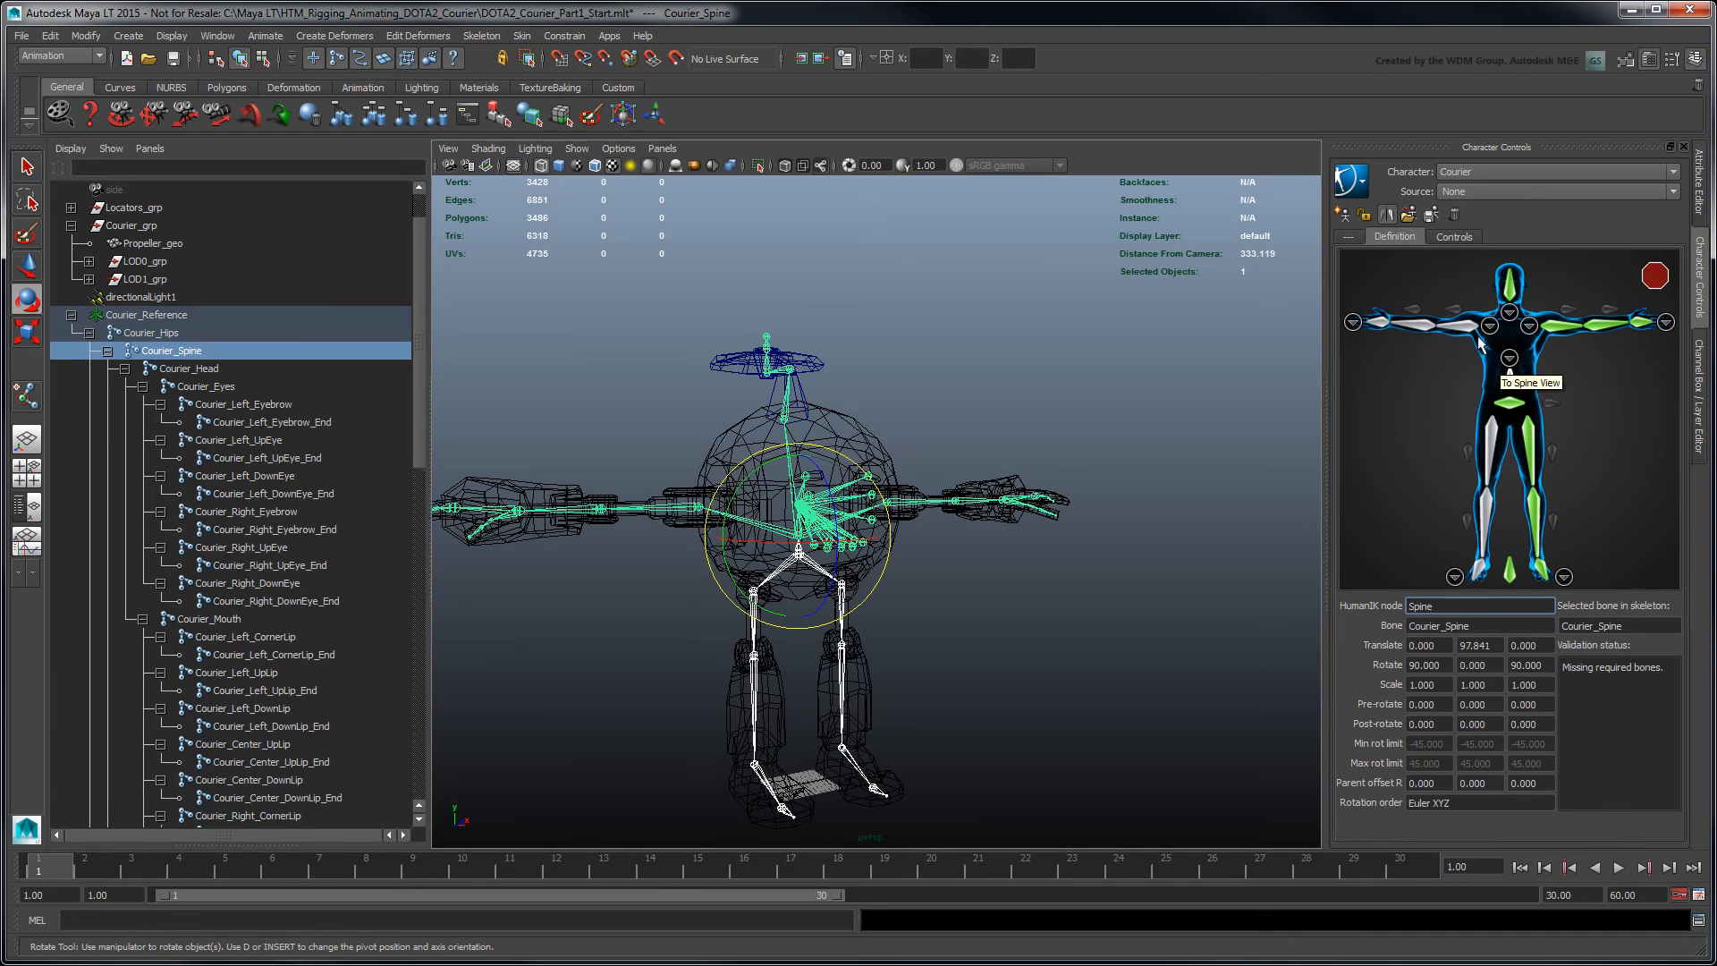
Load the HIK skeleton definition template matching all bones prefixed Courier_, then collapse the hierarchy
click(1412, 213)
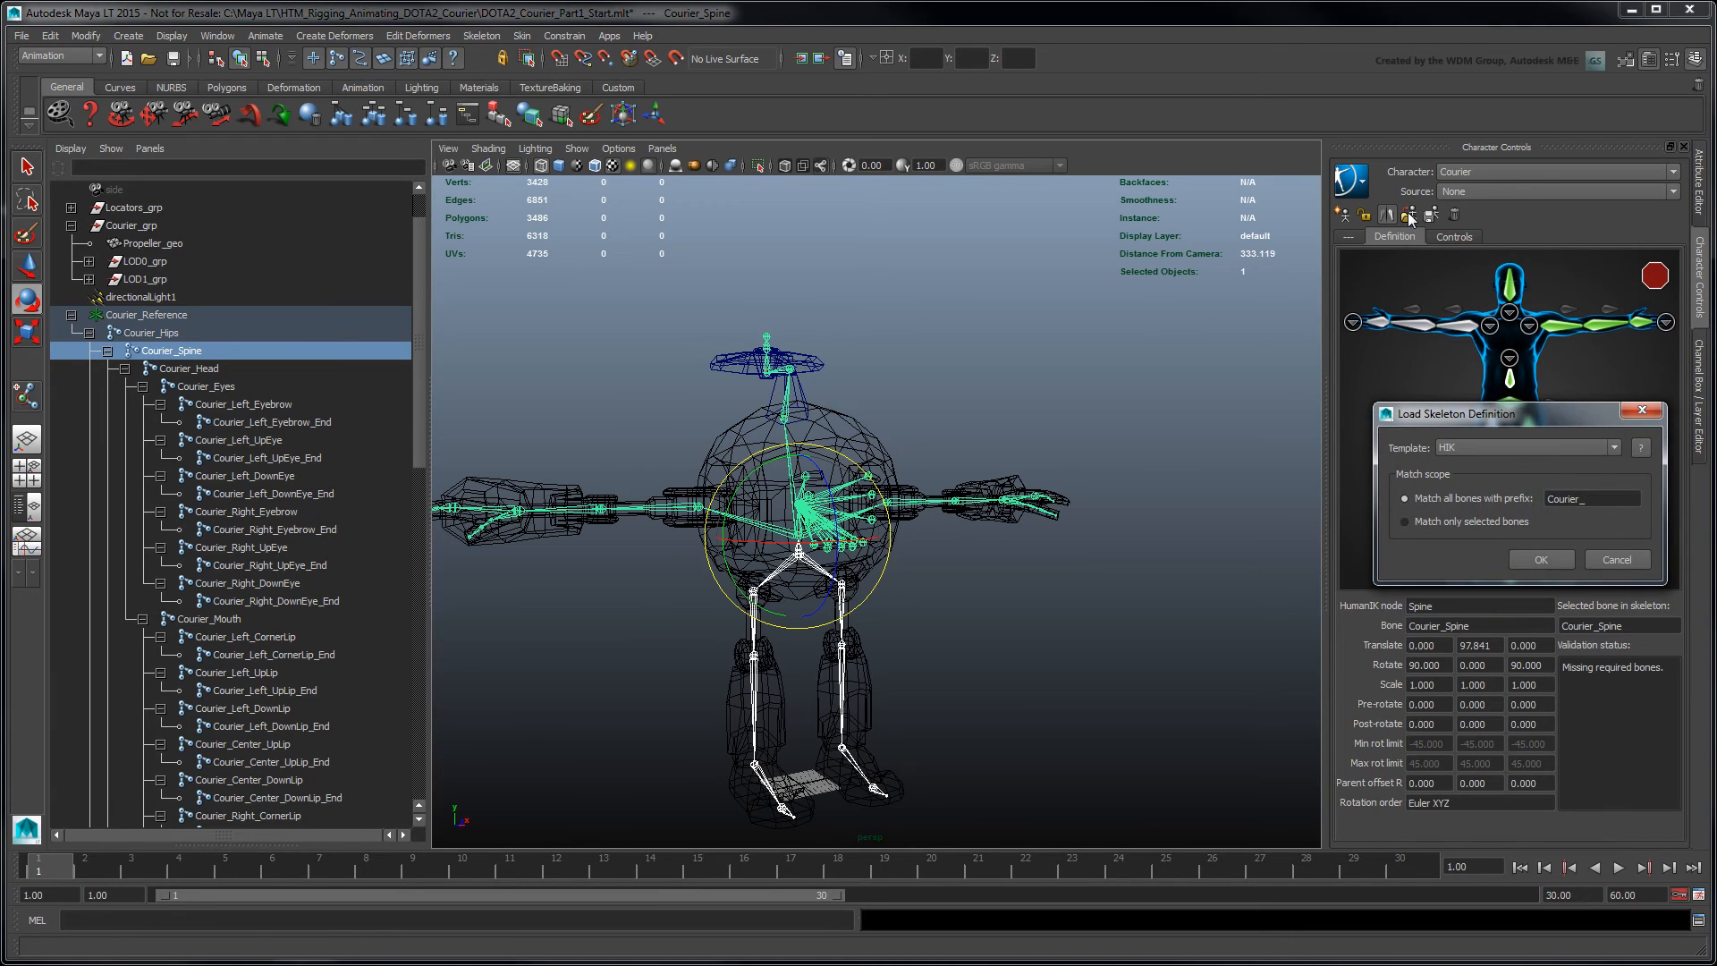
mouse_move(1599, 402)
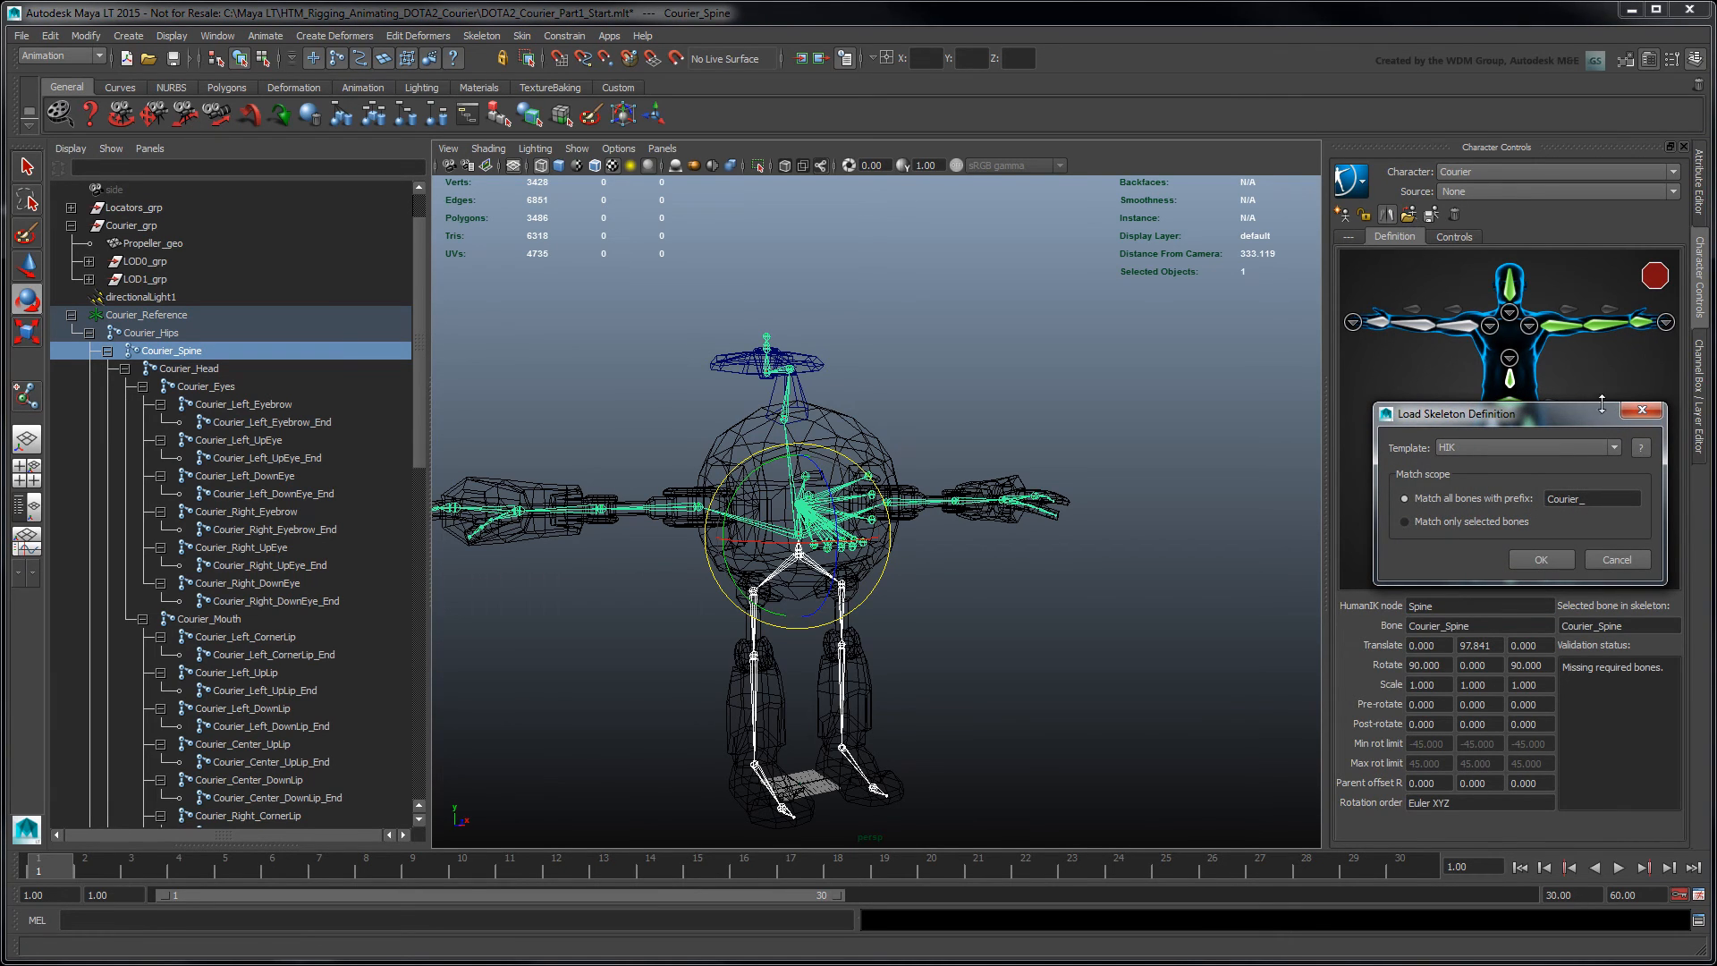
click(1613, 448)
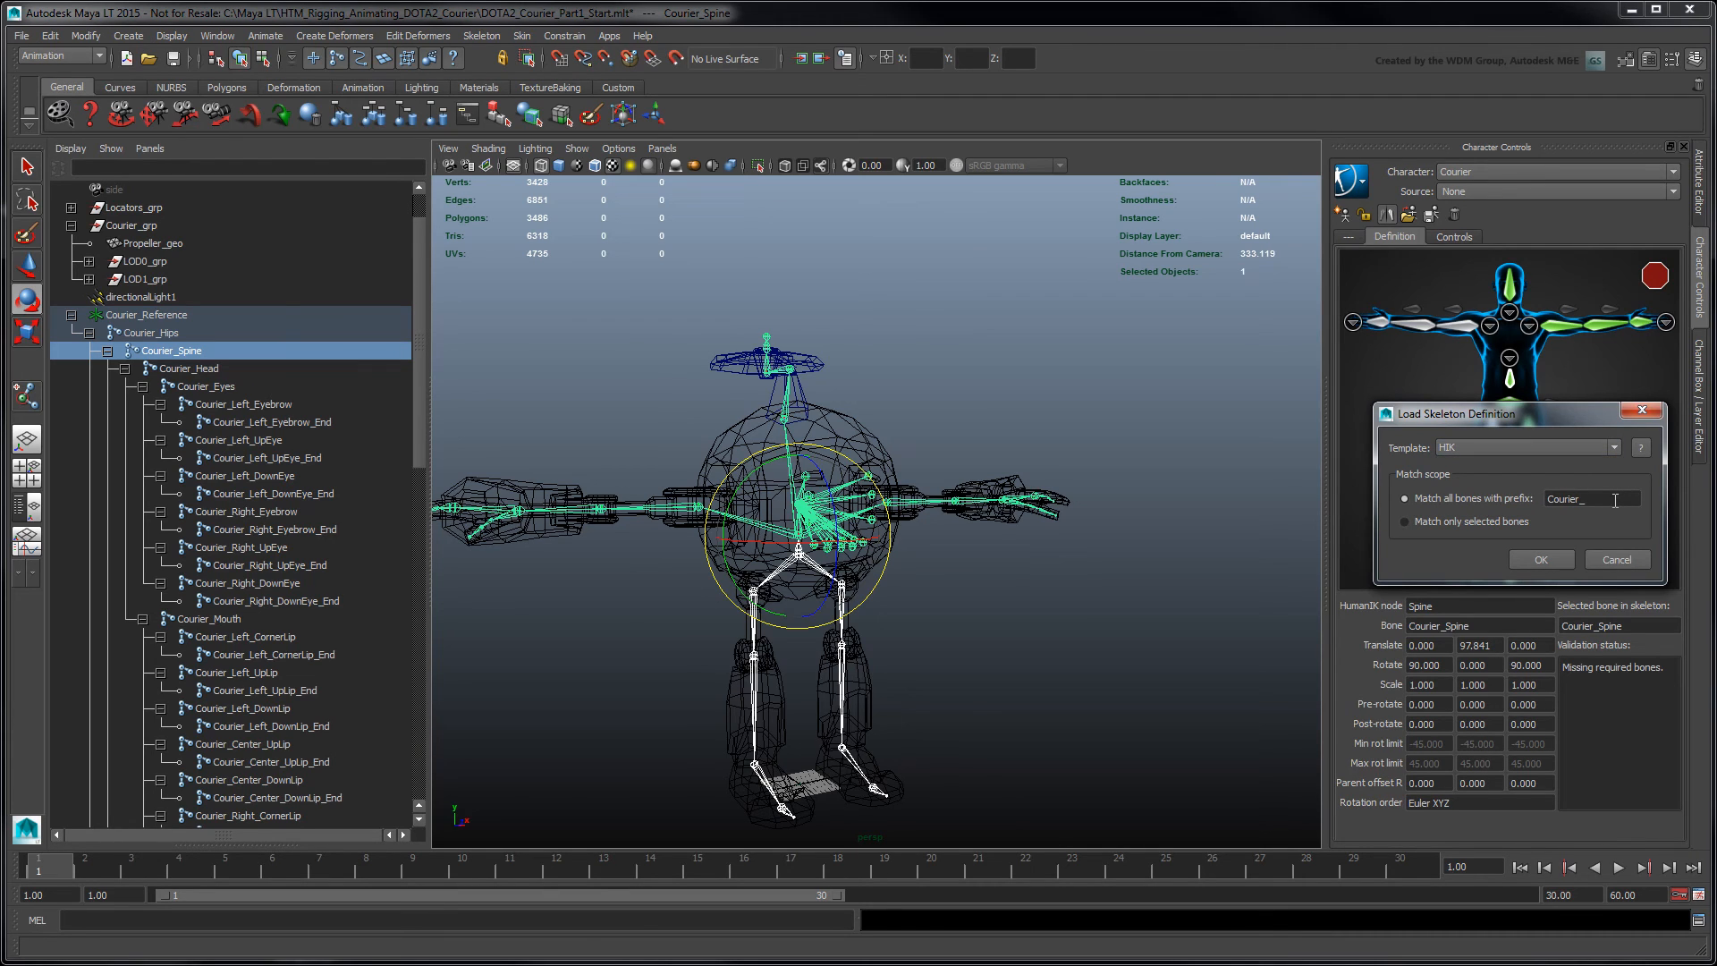
mouse_move(1578, 551)
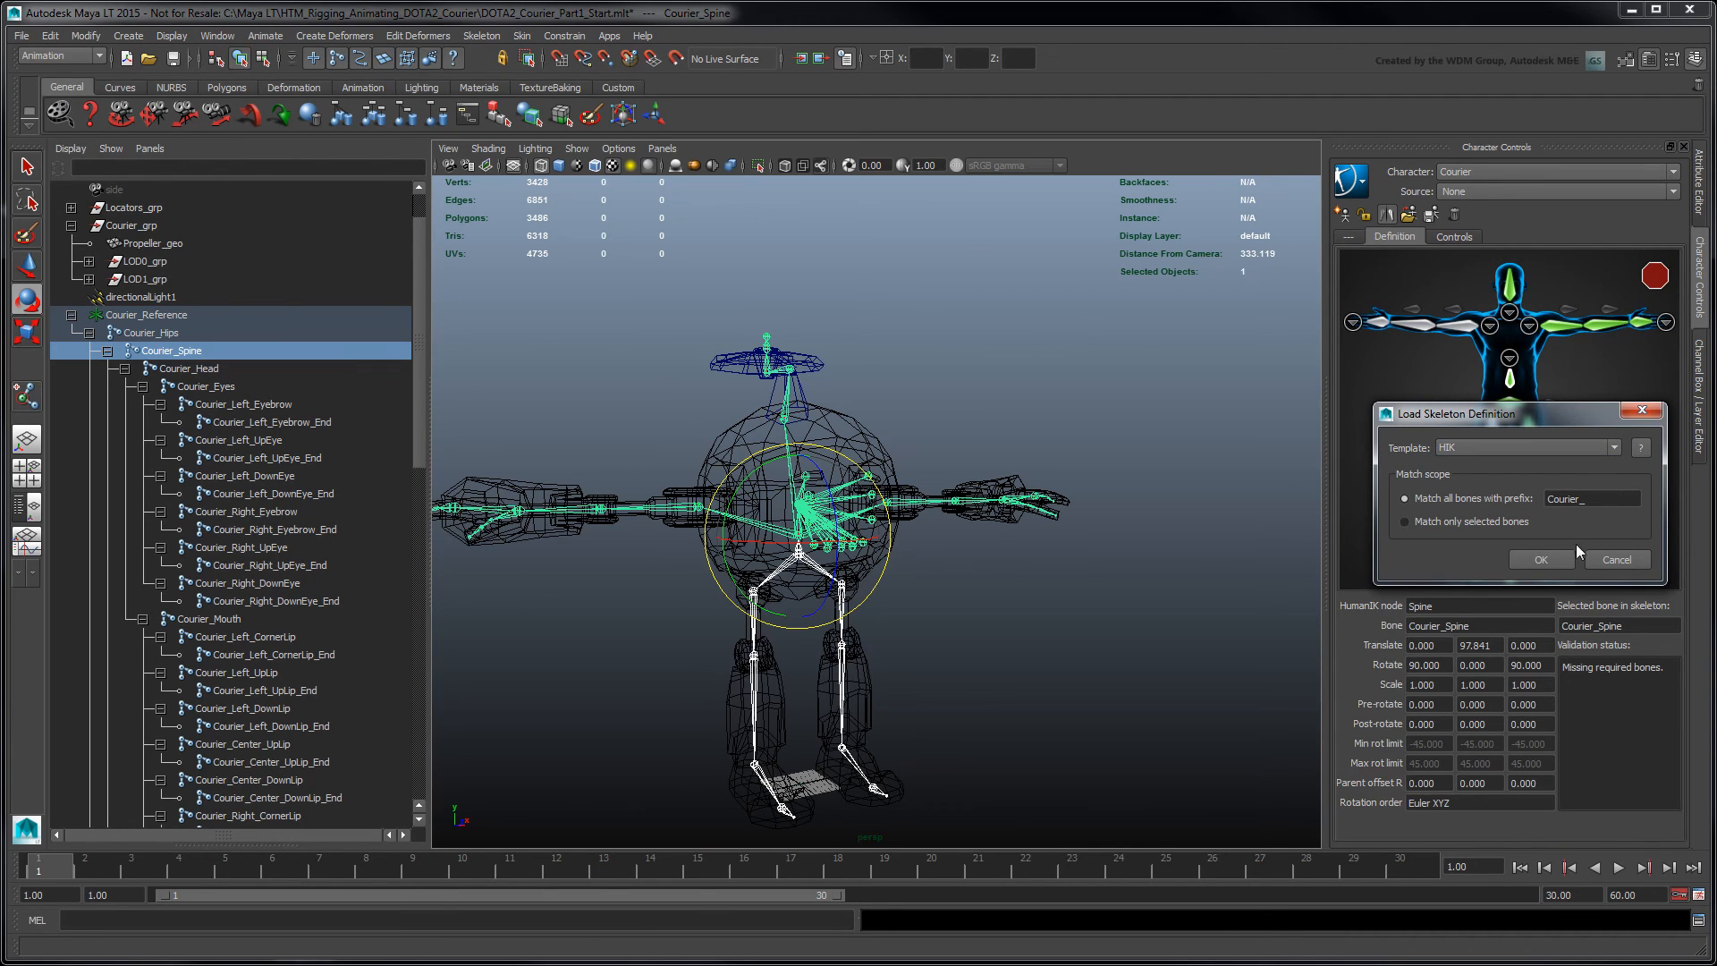
click(1540, 560)
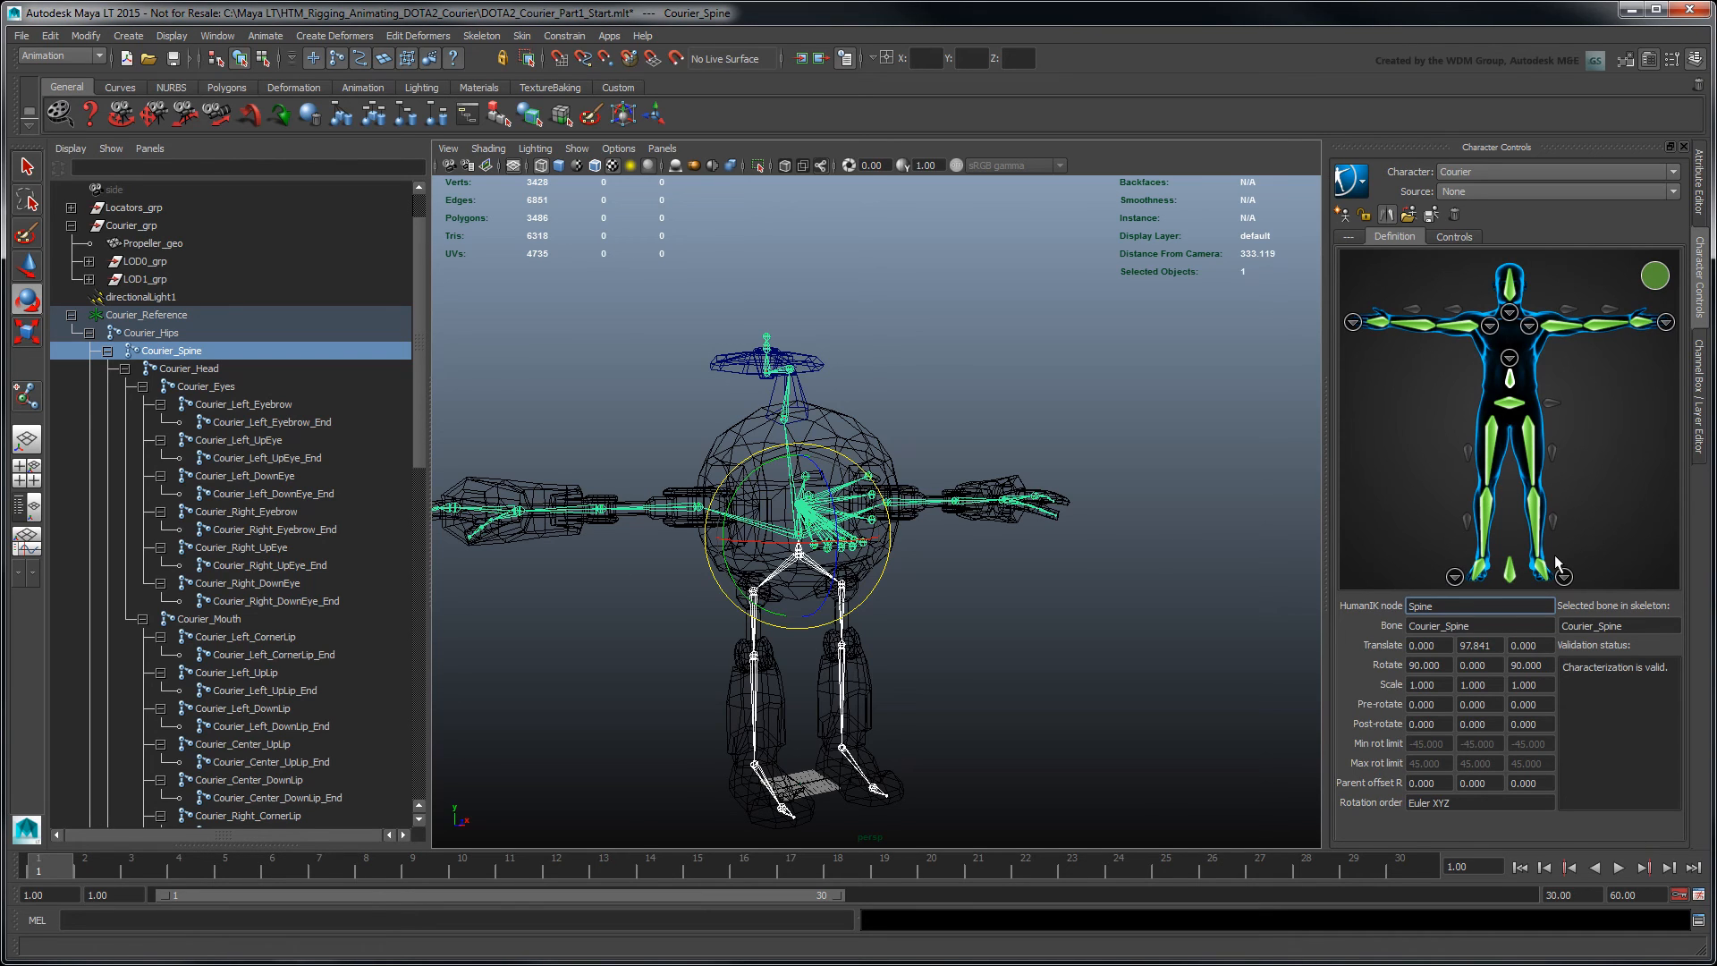
mouse_move(1552, 553)
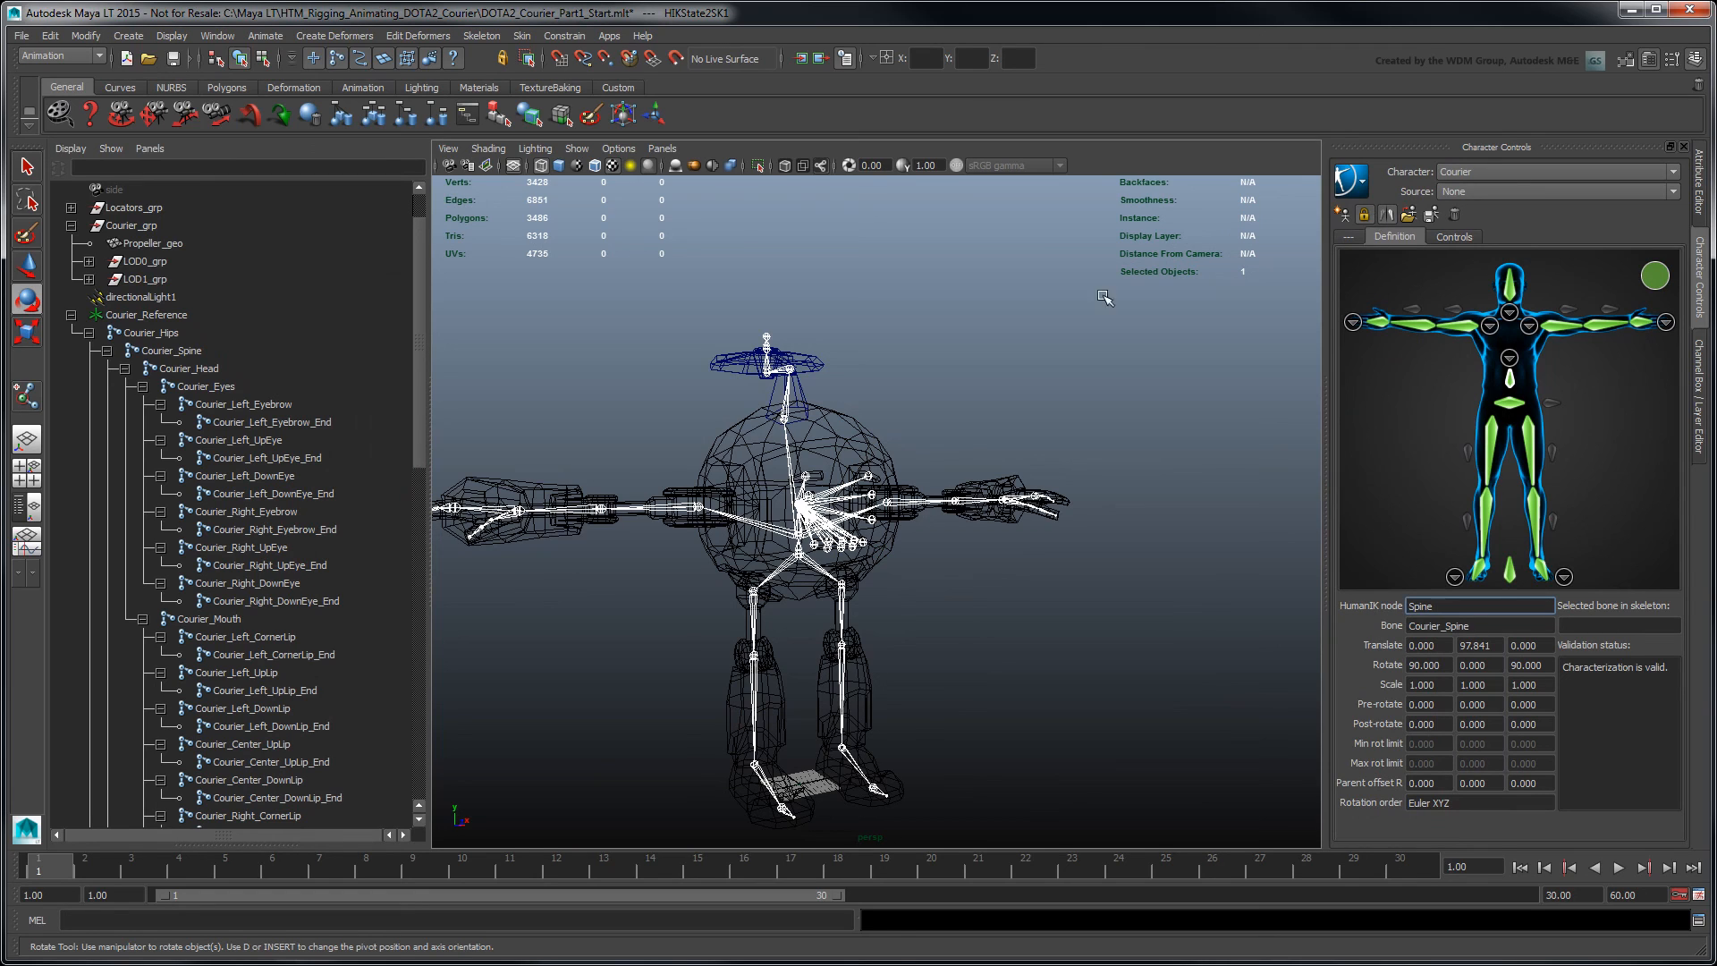
click(106, 333)
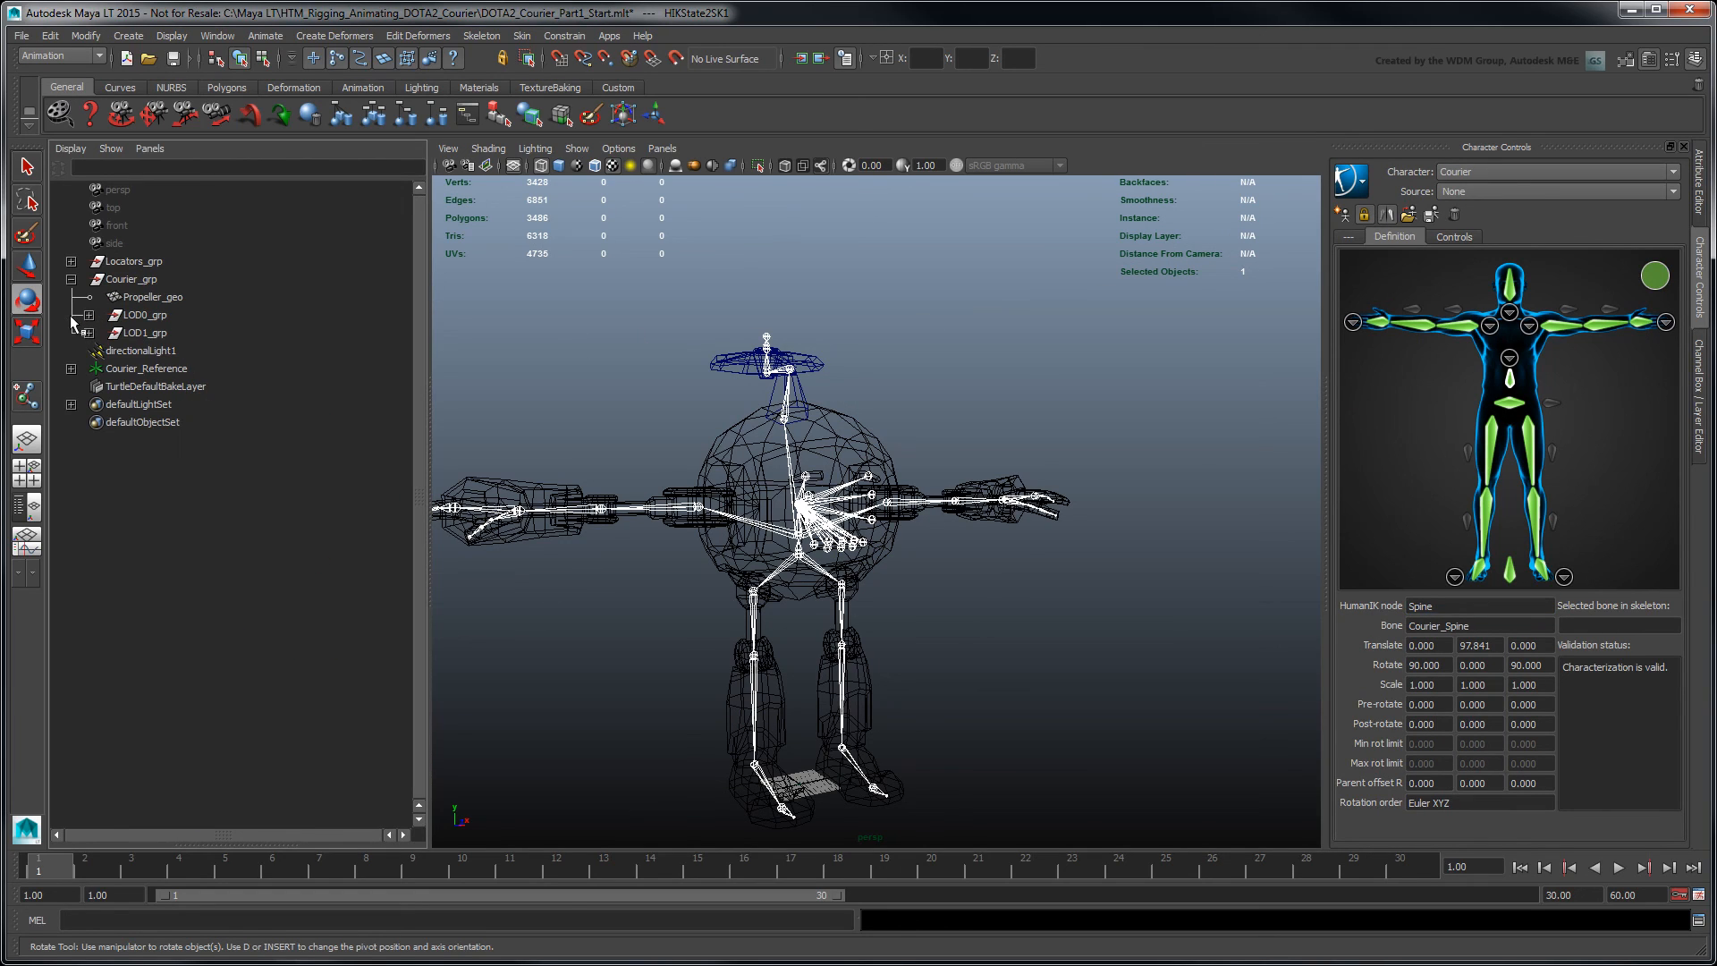